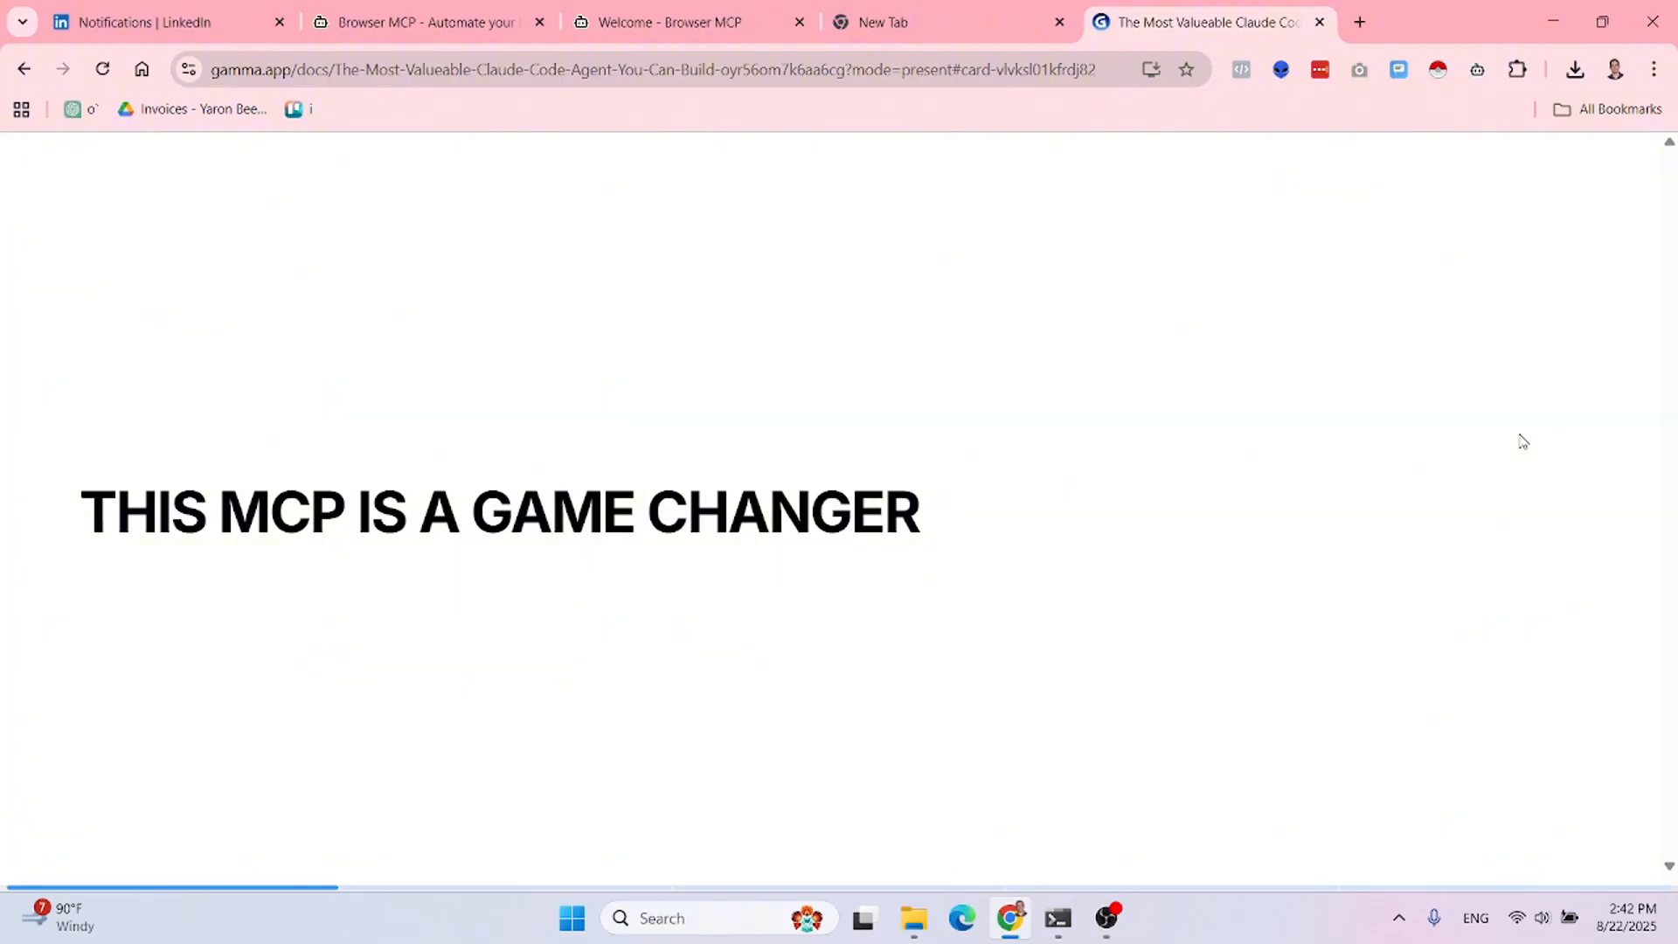
- Switch from the Gamma presentation to the Browser MCP homepage tab
{"action": "left_click", "coordinate": [425, 22]}
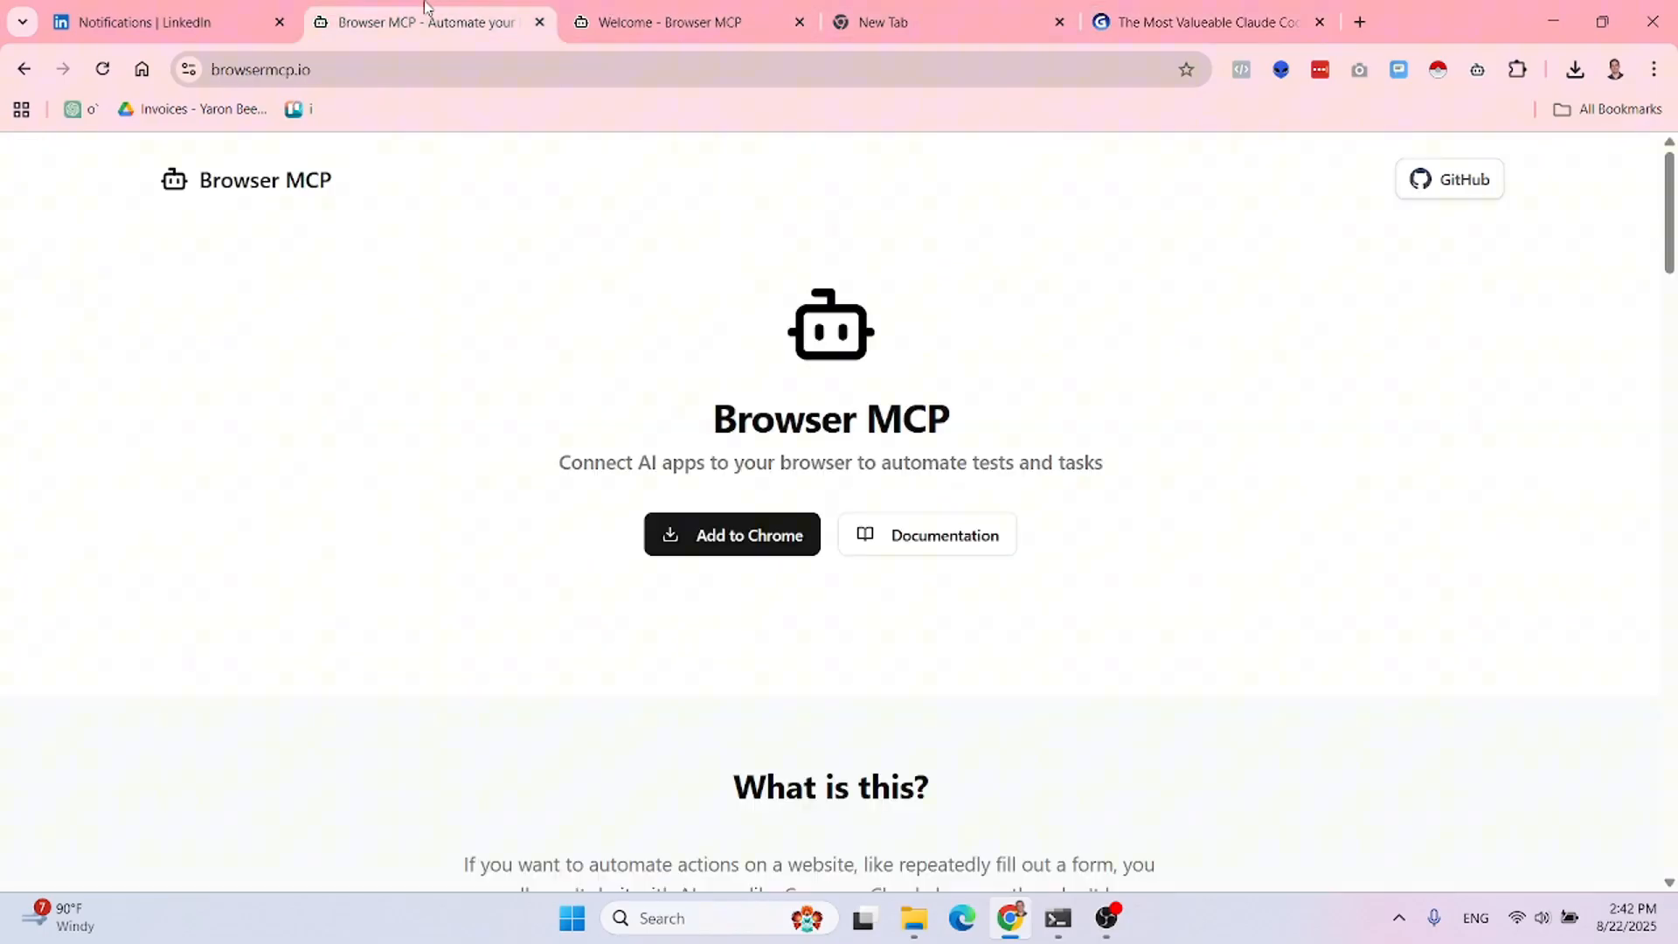
{"action": "mouse_move", "coordinate": [651, 291]}
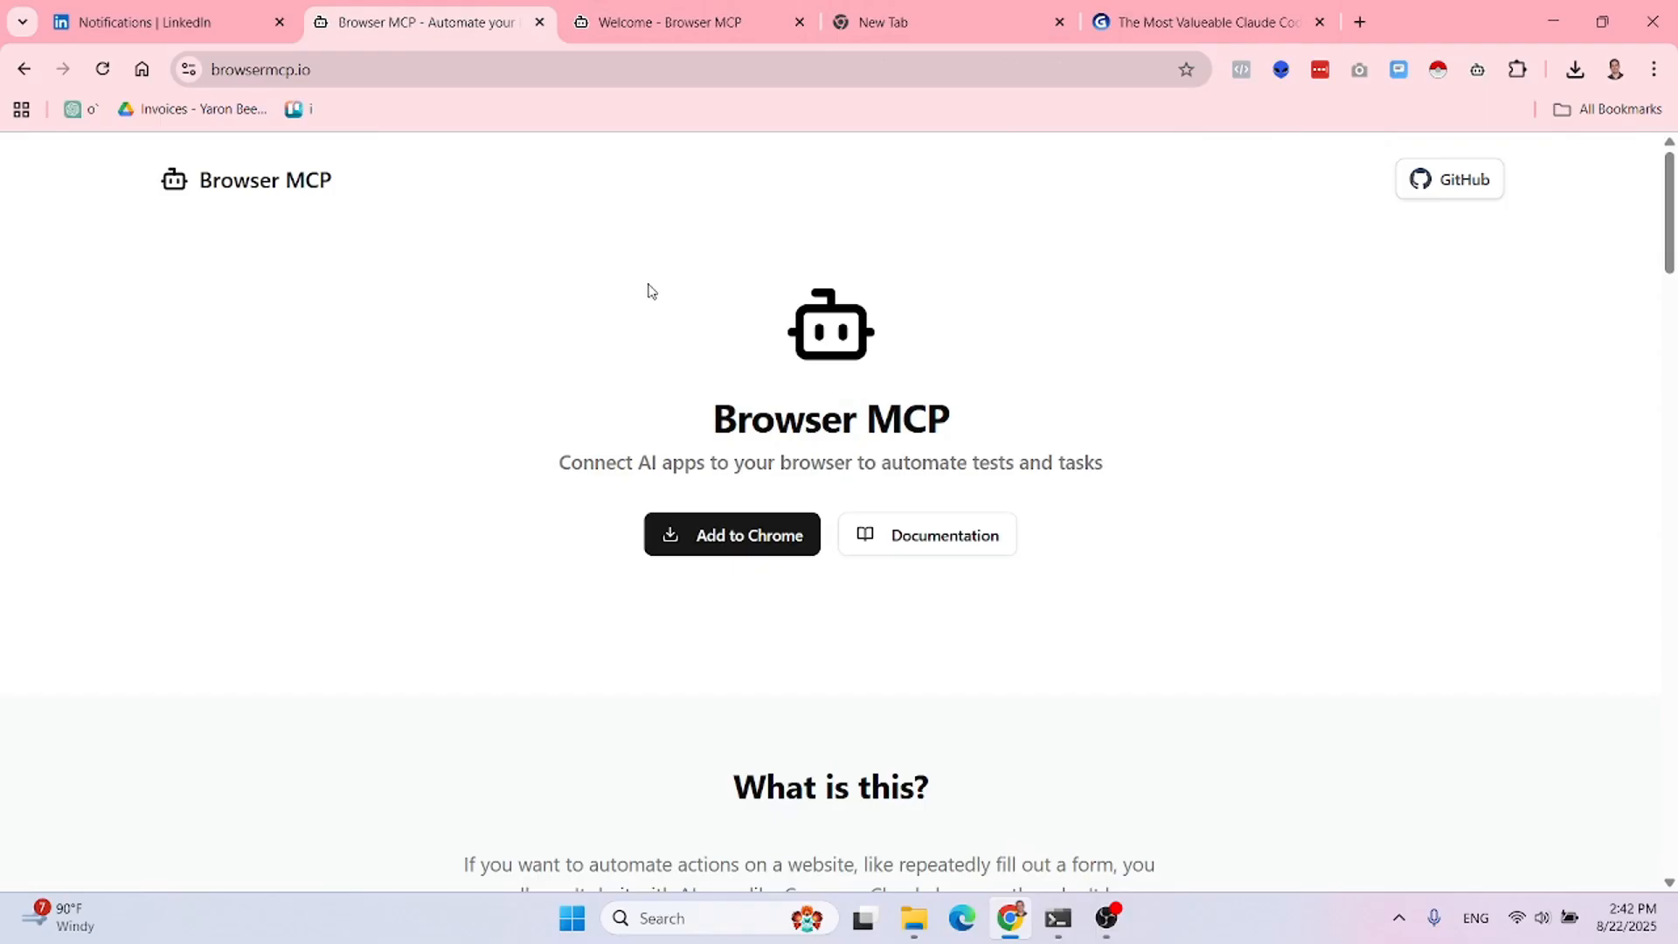
- Scroll the homepage down to the 'Why Browser MCP?' benefits cards
{"action": "scroll", "scroll_direction": "down", "scroll_amount": 3}
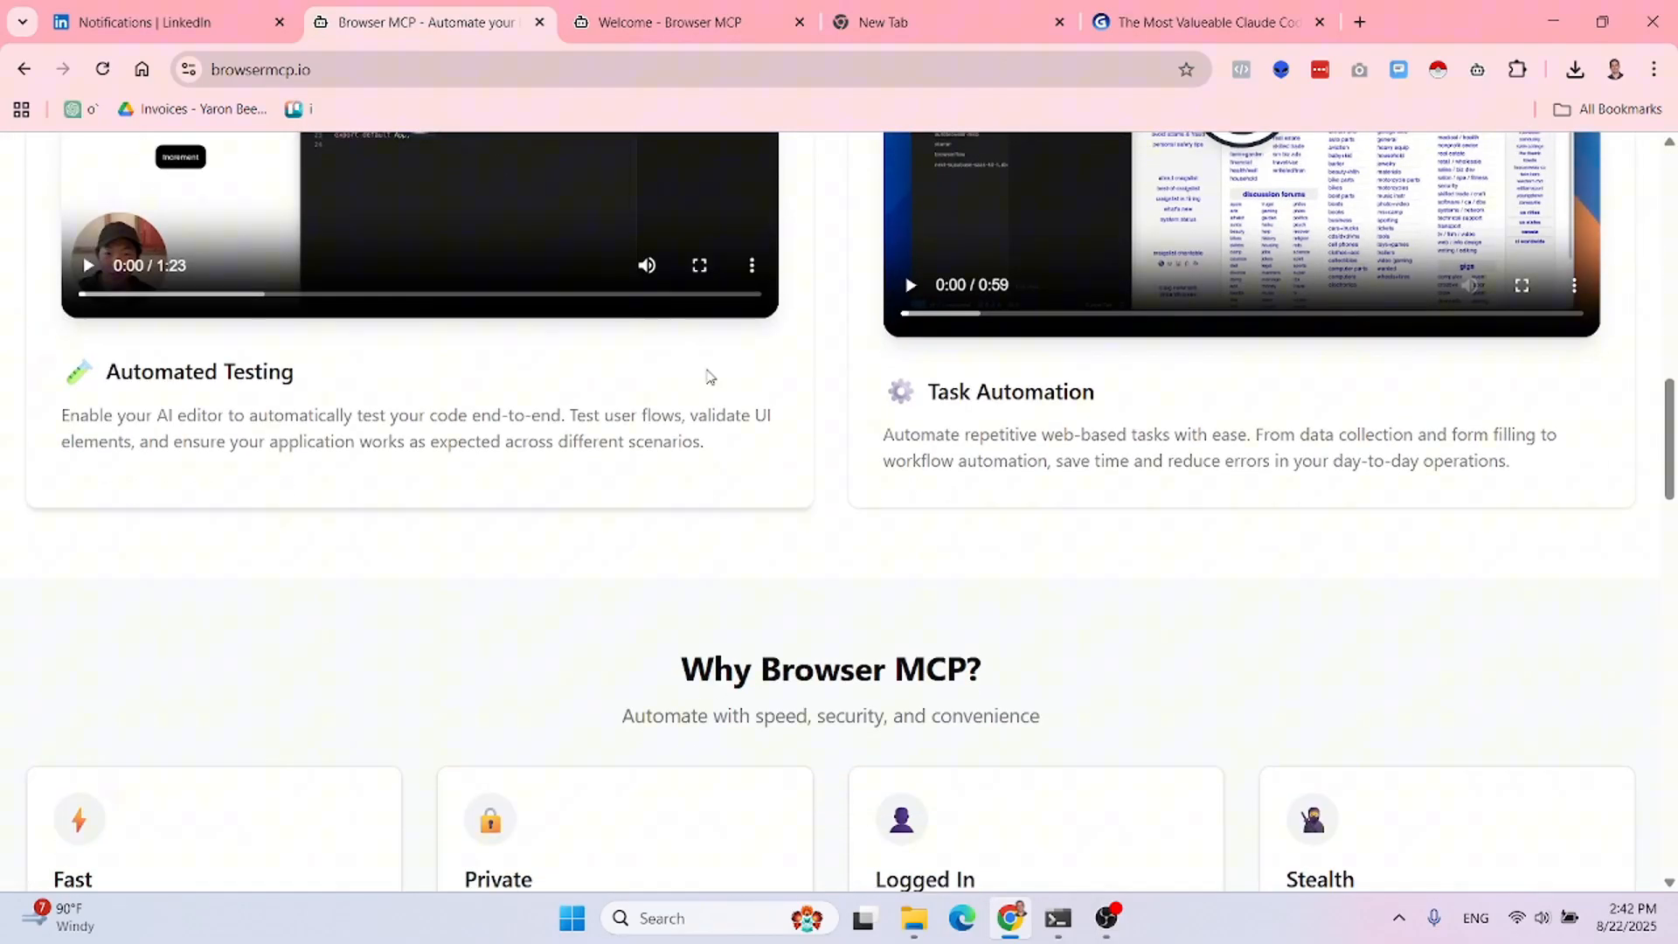
{"action": "scroll", "scroll_direction": "down", "scroll_amount": 3}
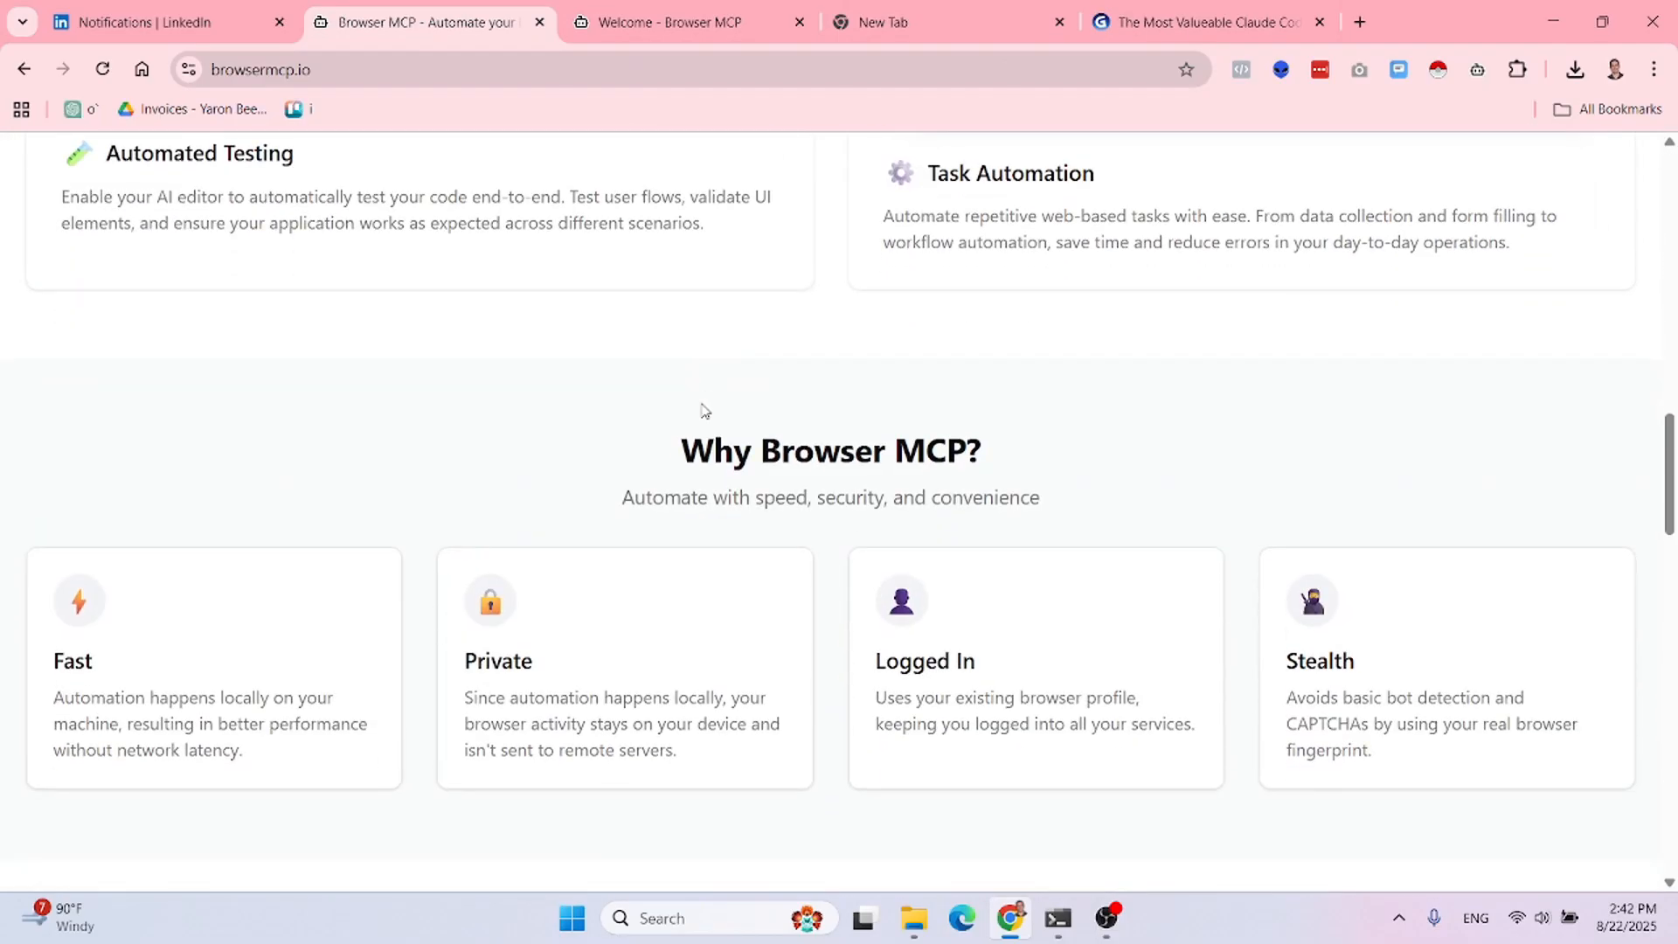
{"action": "mouse_move", "coordinate": [1403, 141]}
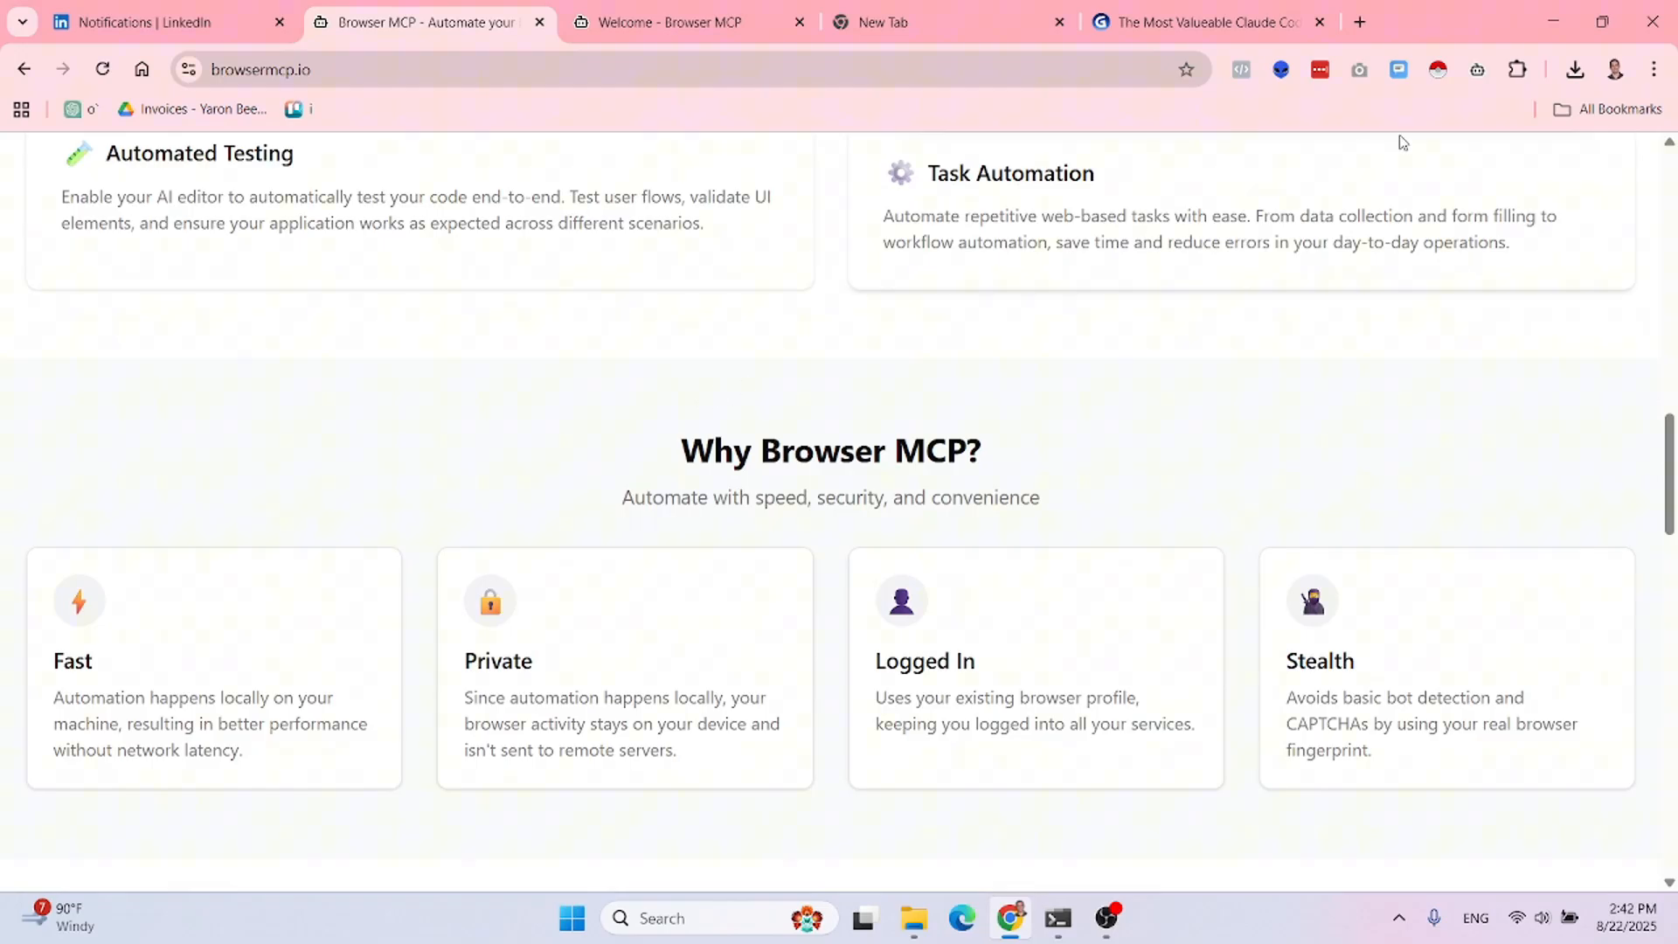
{"action": "mouse_move", "coordinate": [699, 463]}
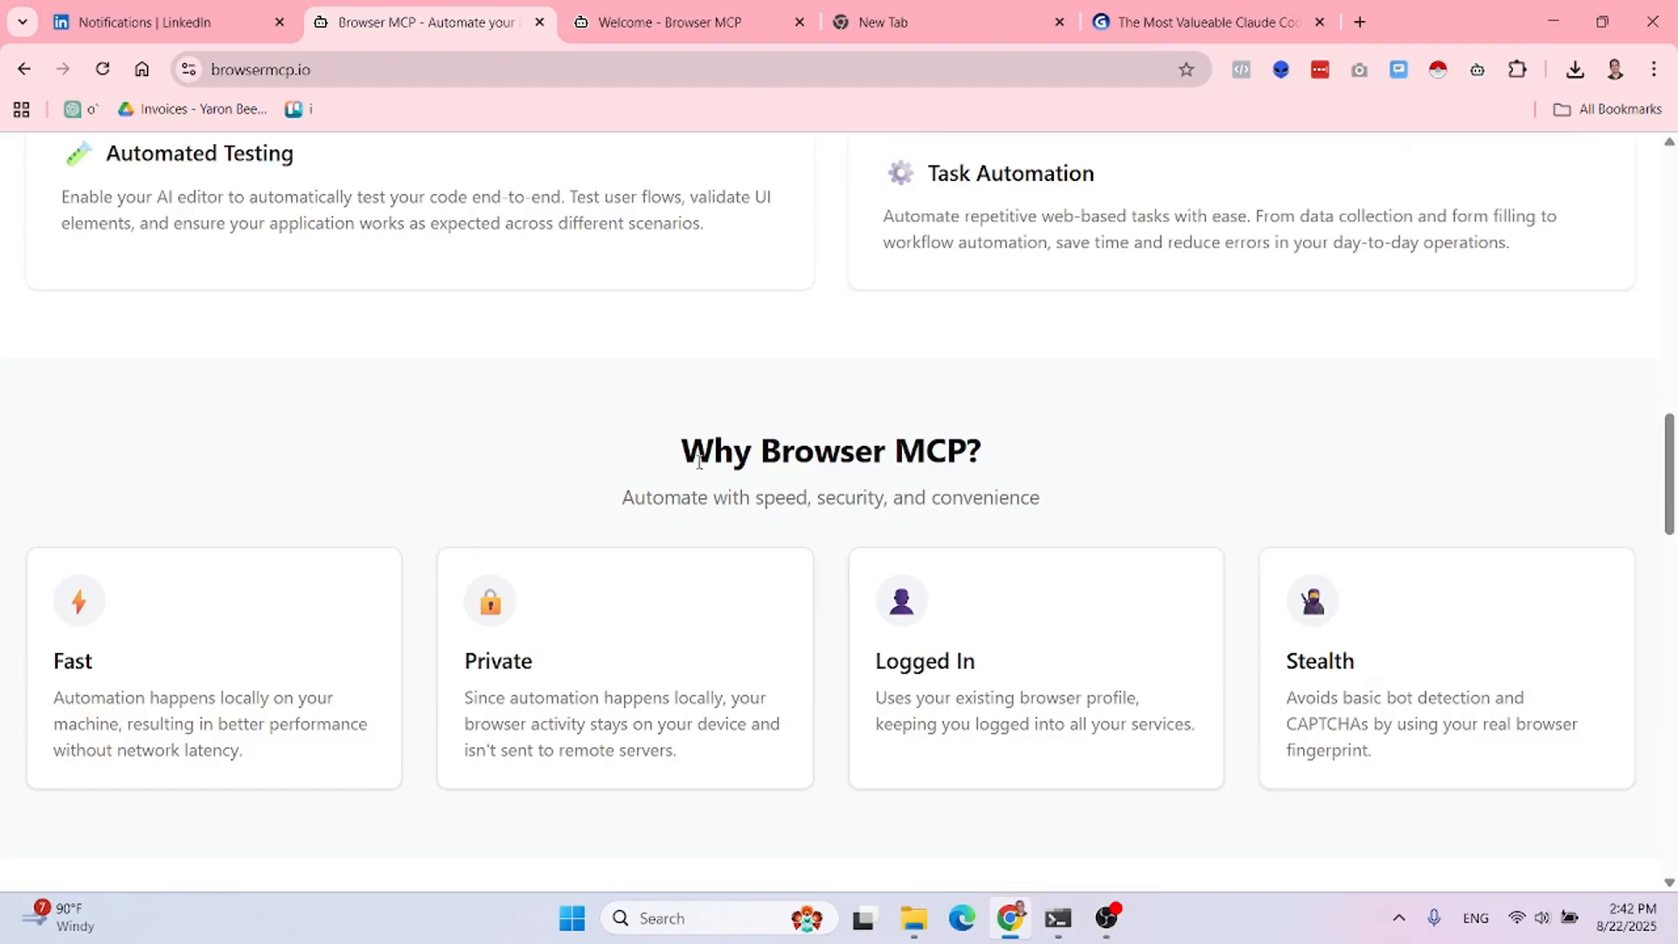
{"action": "mouse_move", "coordinate": [1477, 70]}
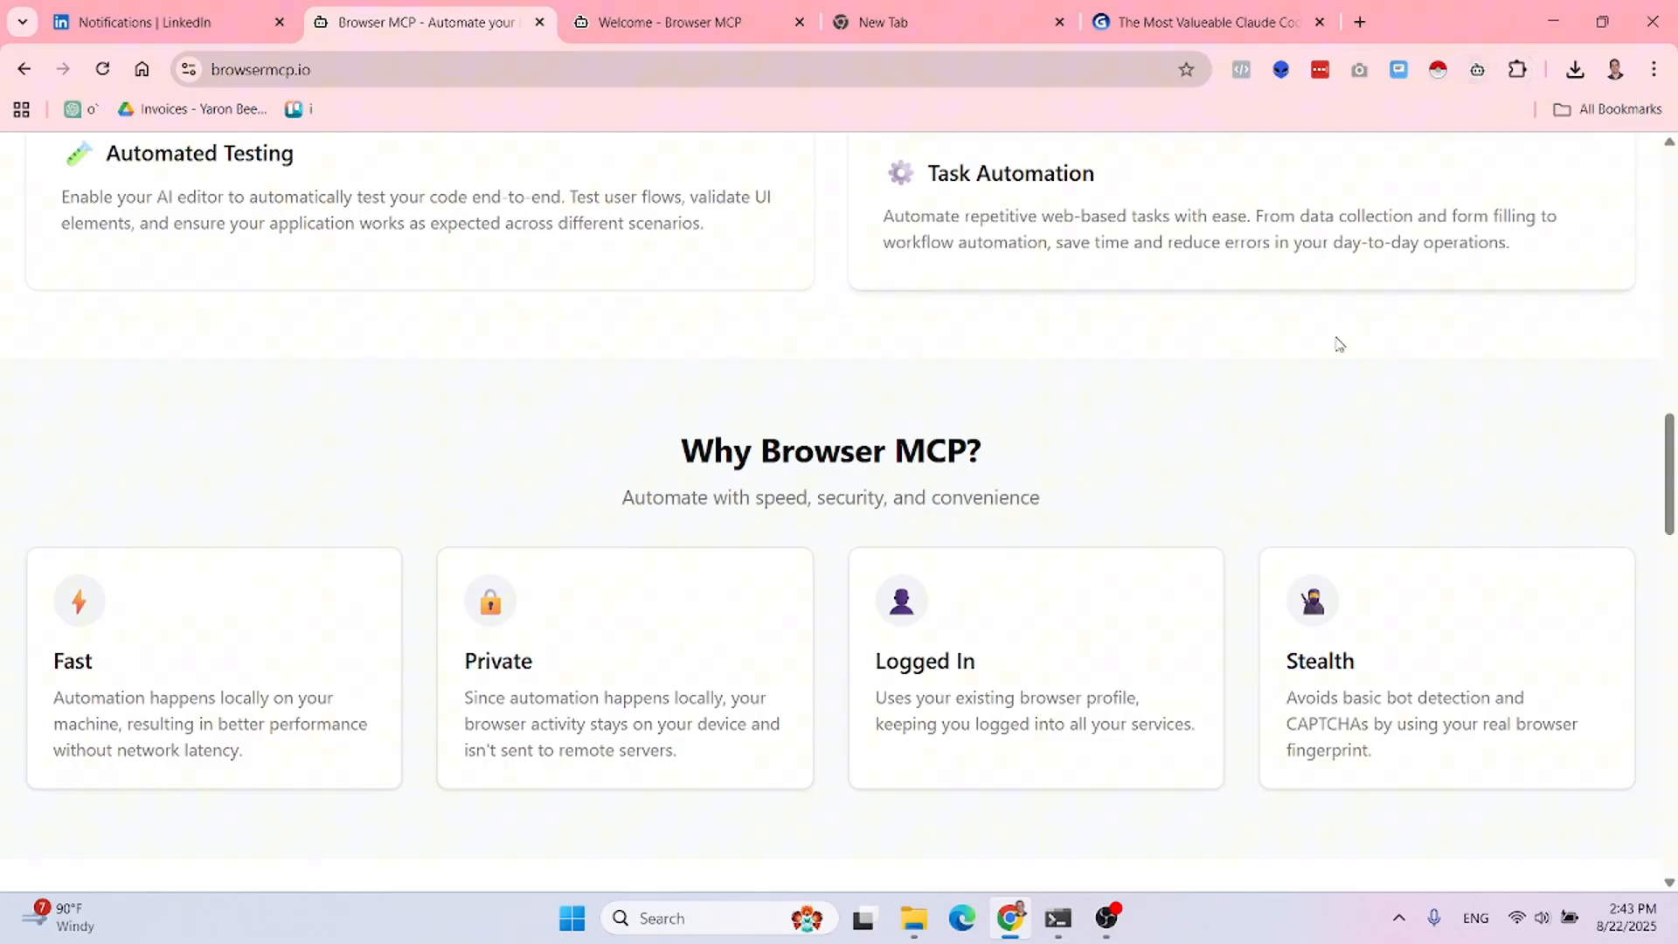
{"action": "mouse_move", "coordinate": [1021, 644]}
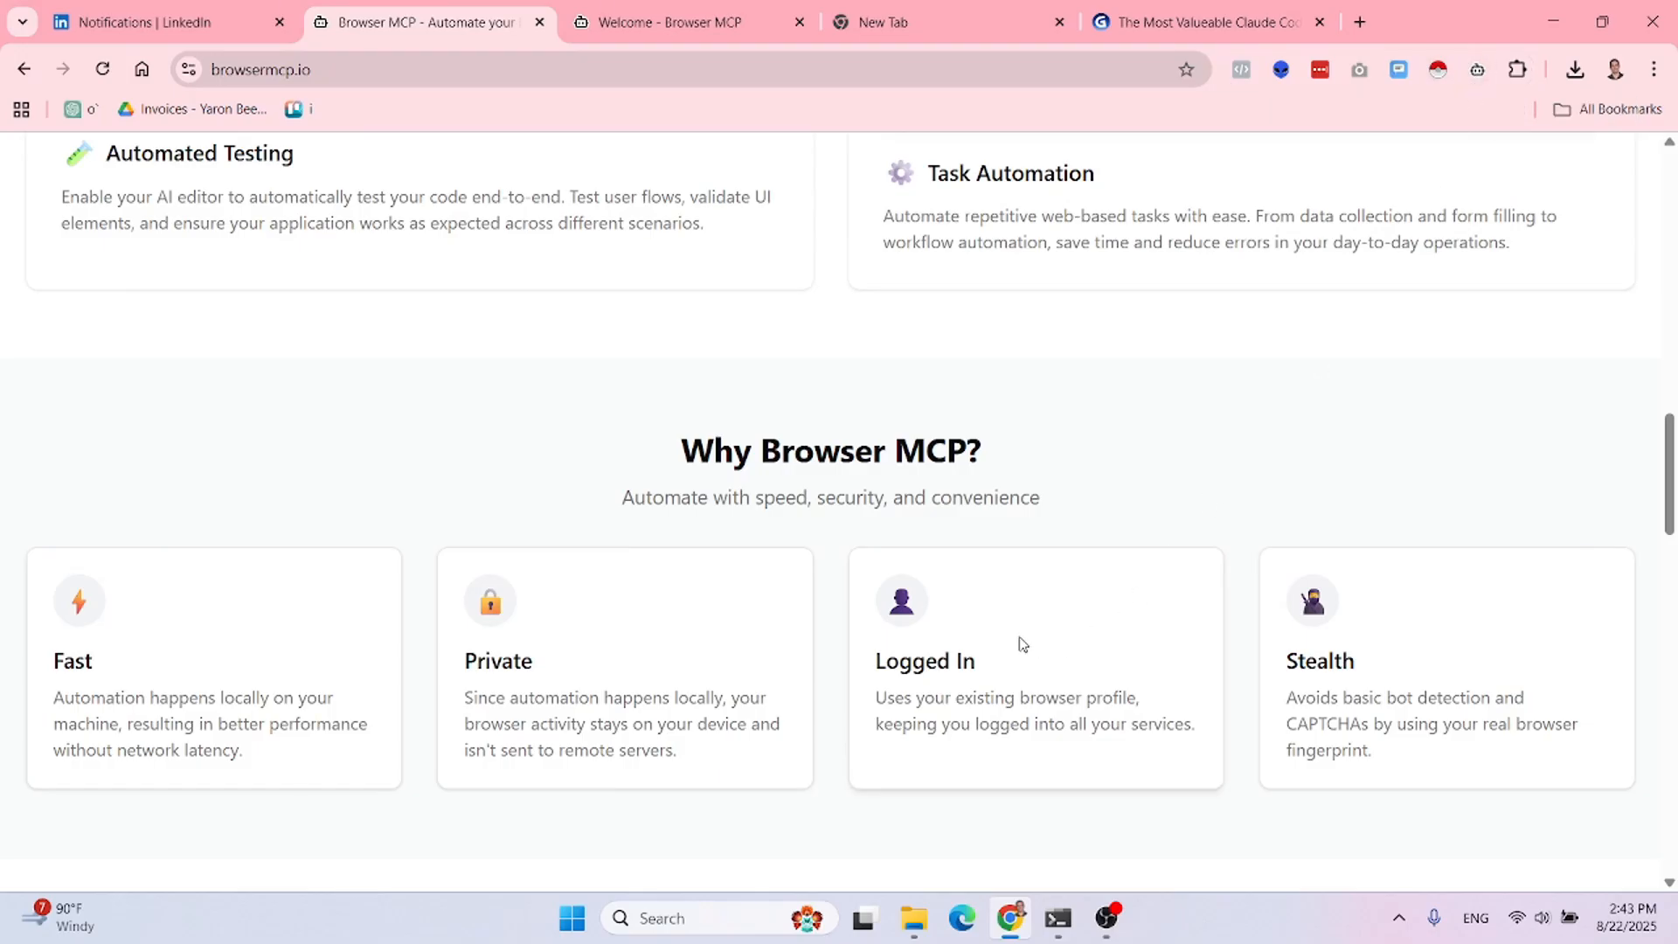
{"action": "mouse_move", "coordinate": [1350, 643]}
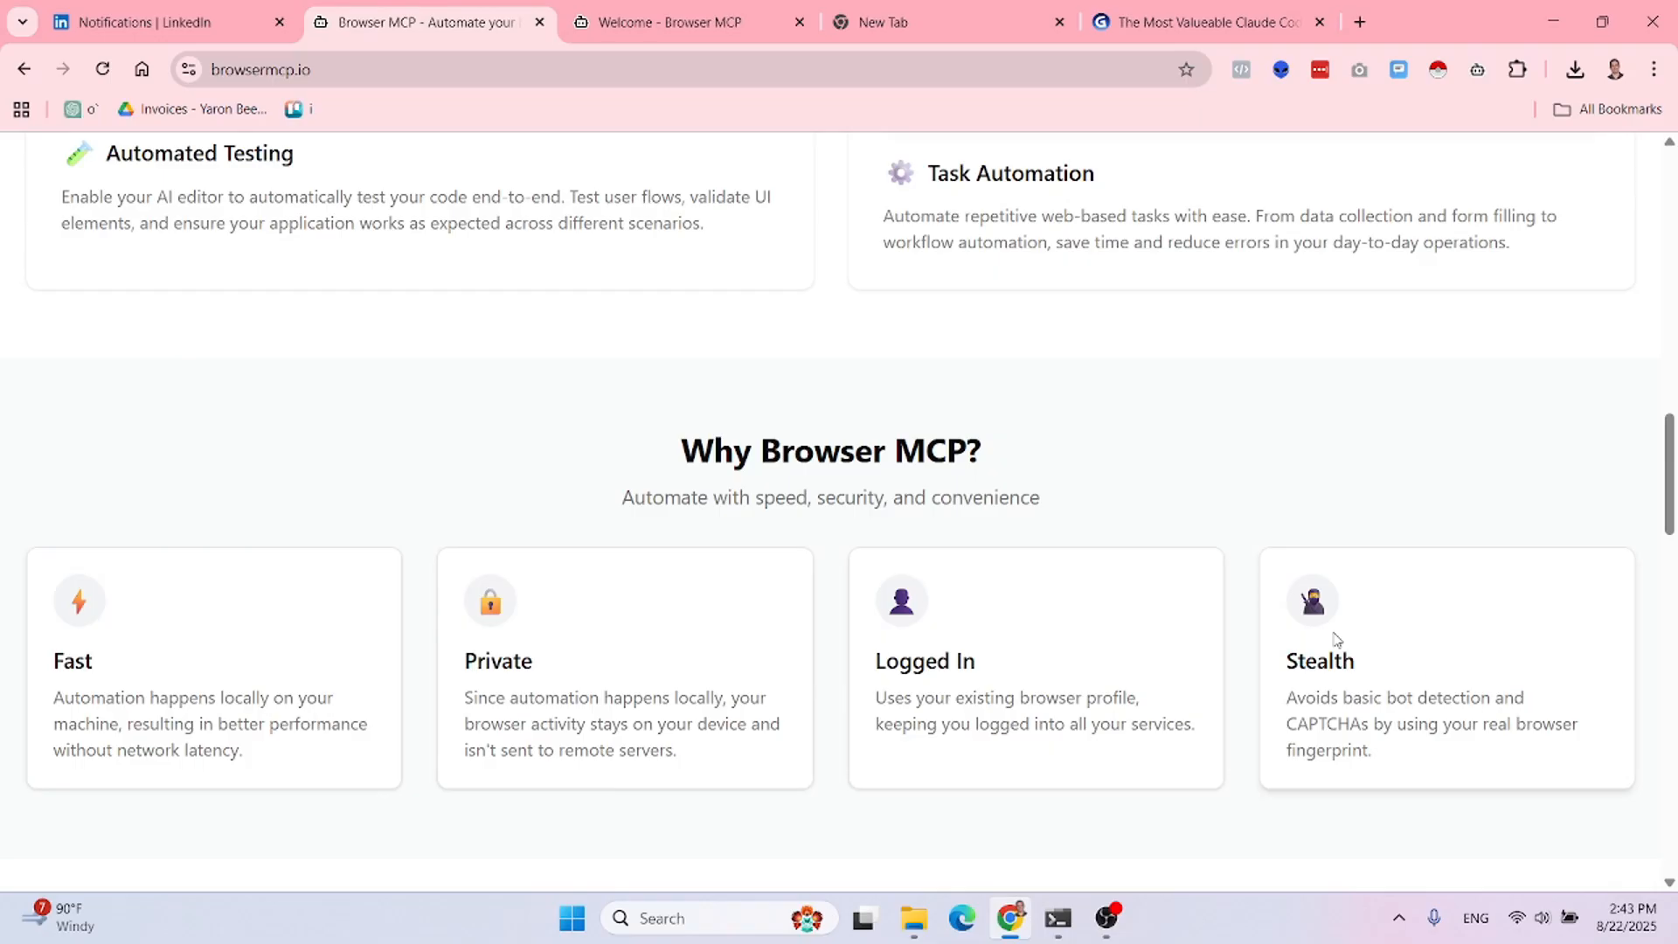
{"action": "mouse_move", "coordinate": [804, 661]}
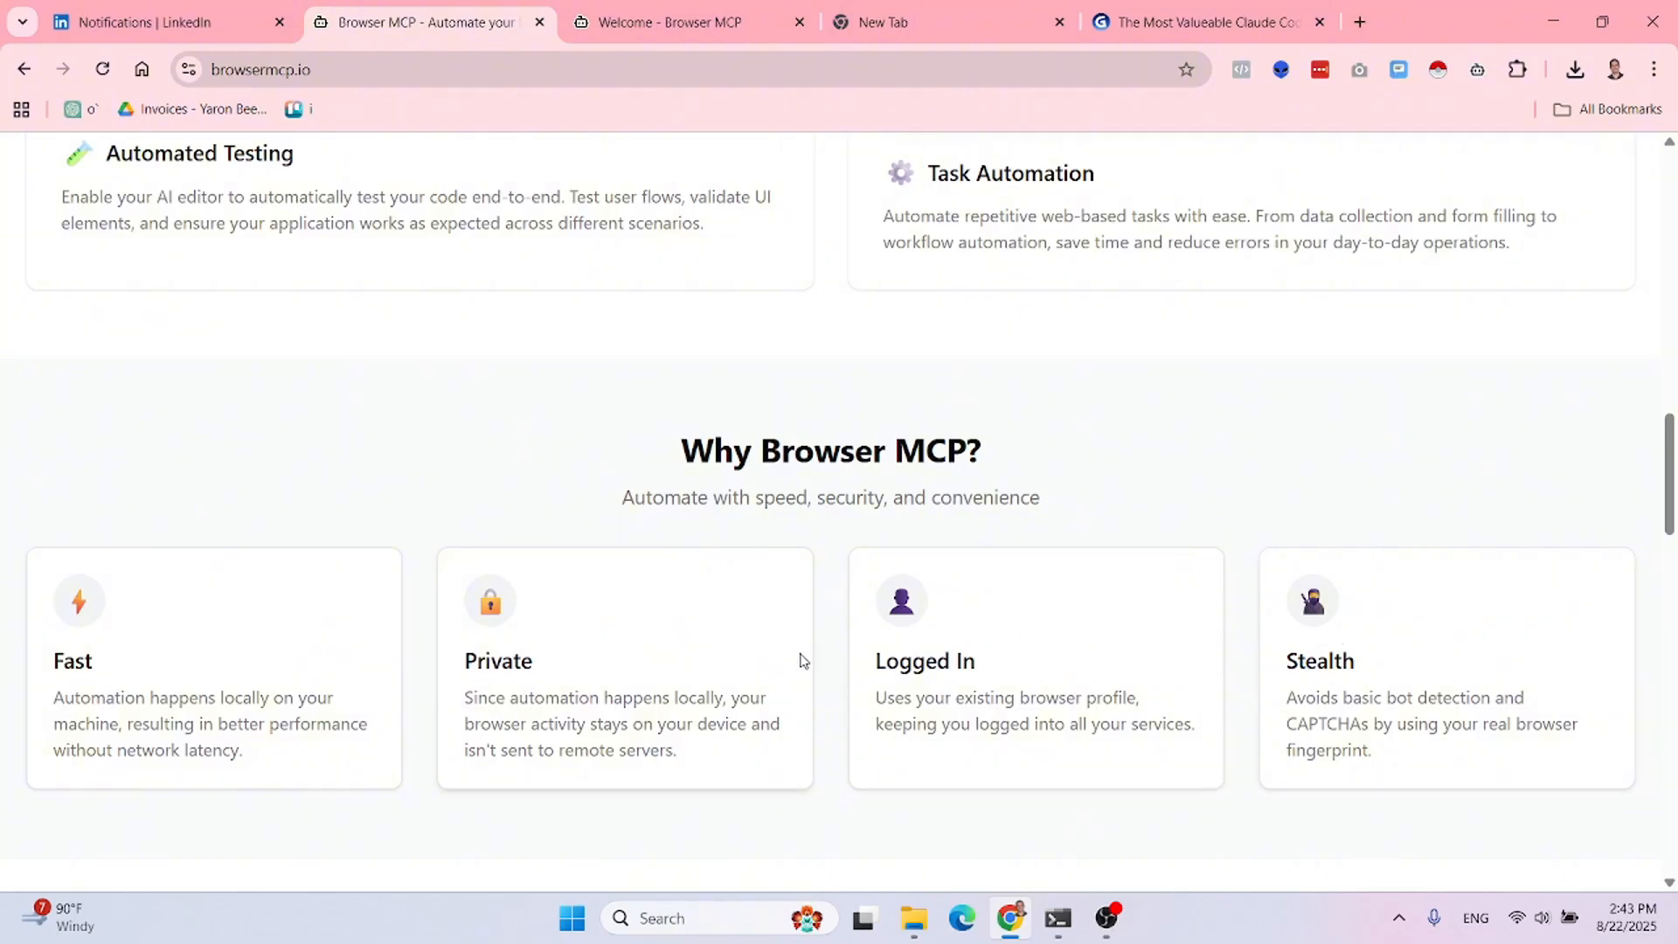
{"action": "mouse_move", "coordinate": [810, 629]}
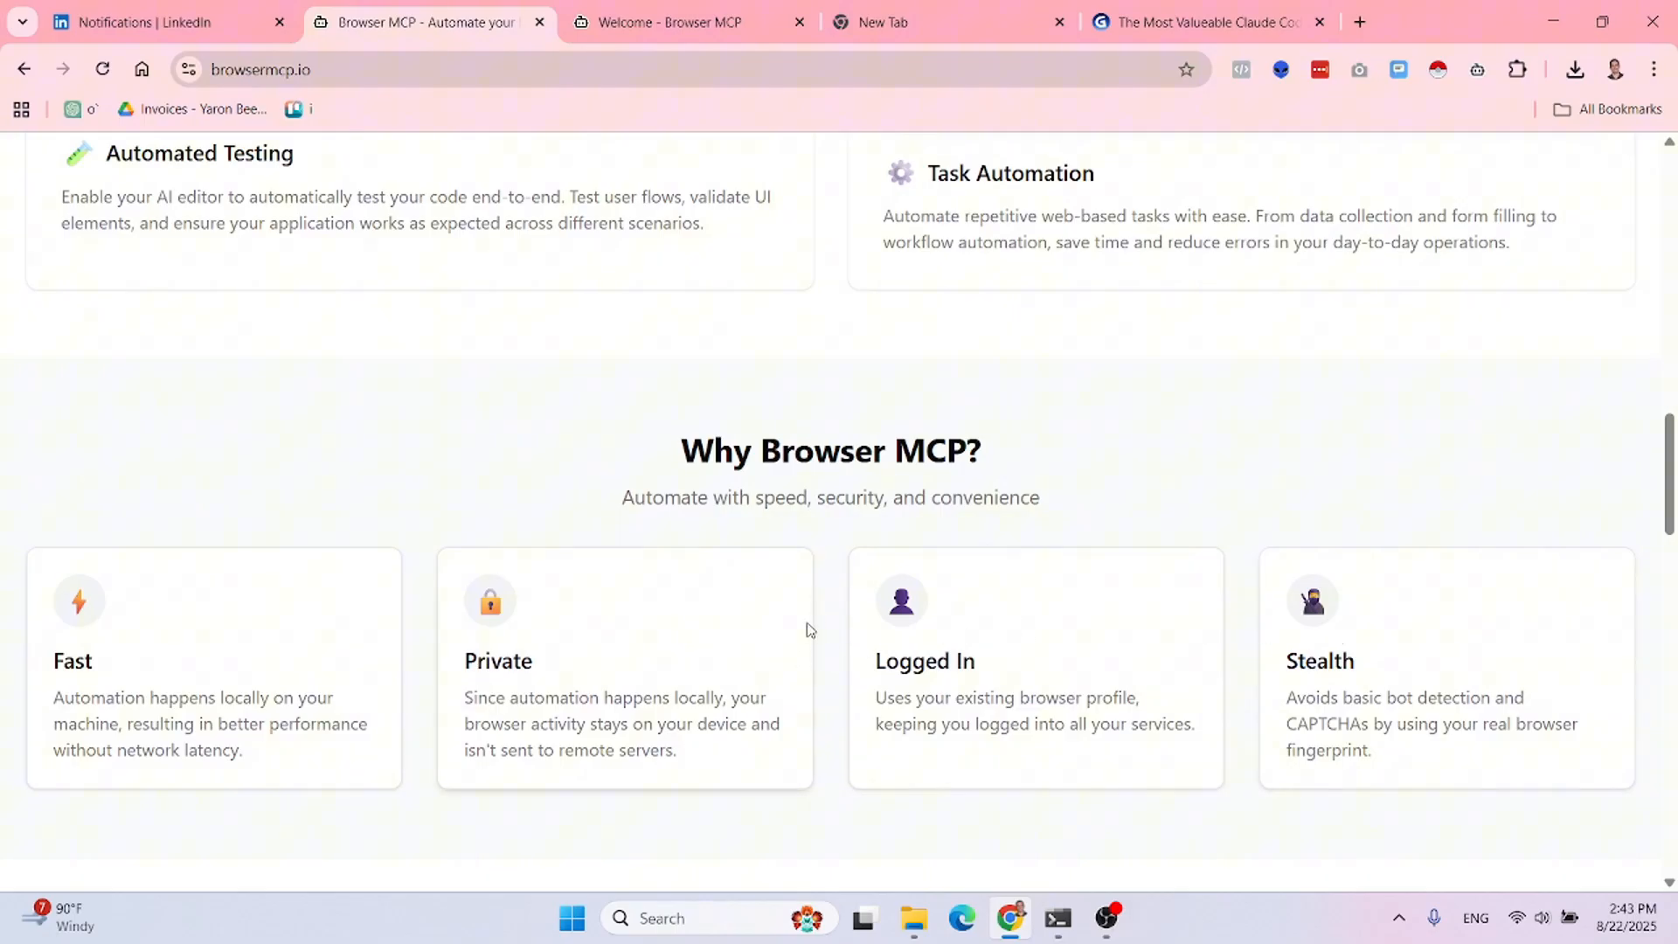
- Scroll past 'How It Works' to the full Browser Tools grid, Navigate through Screenshot
{"action": "scroll", "scroll_direction": "down", "scroll_amount": 3}
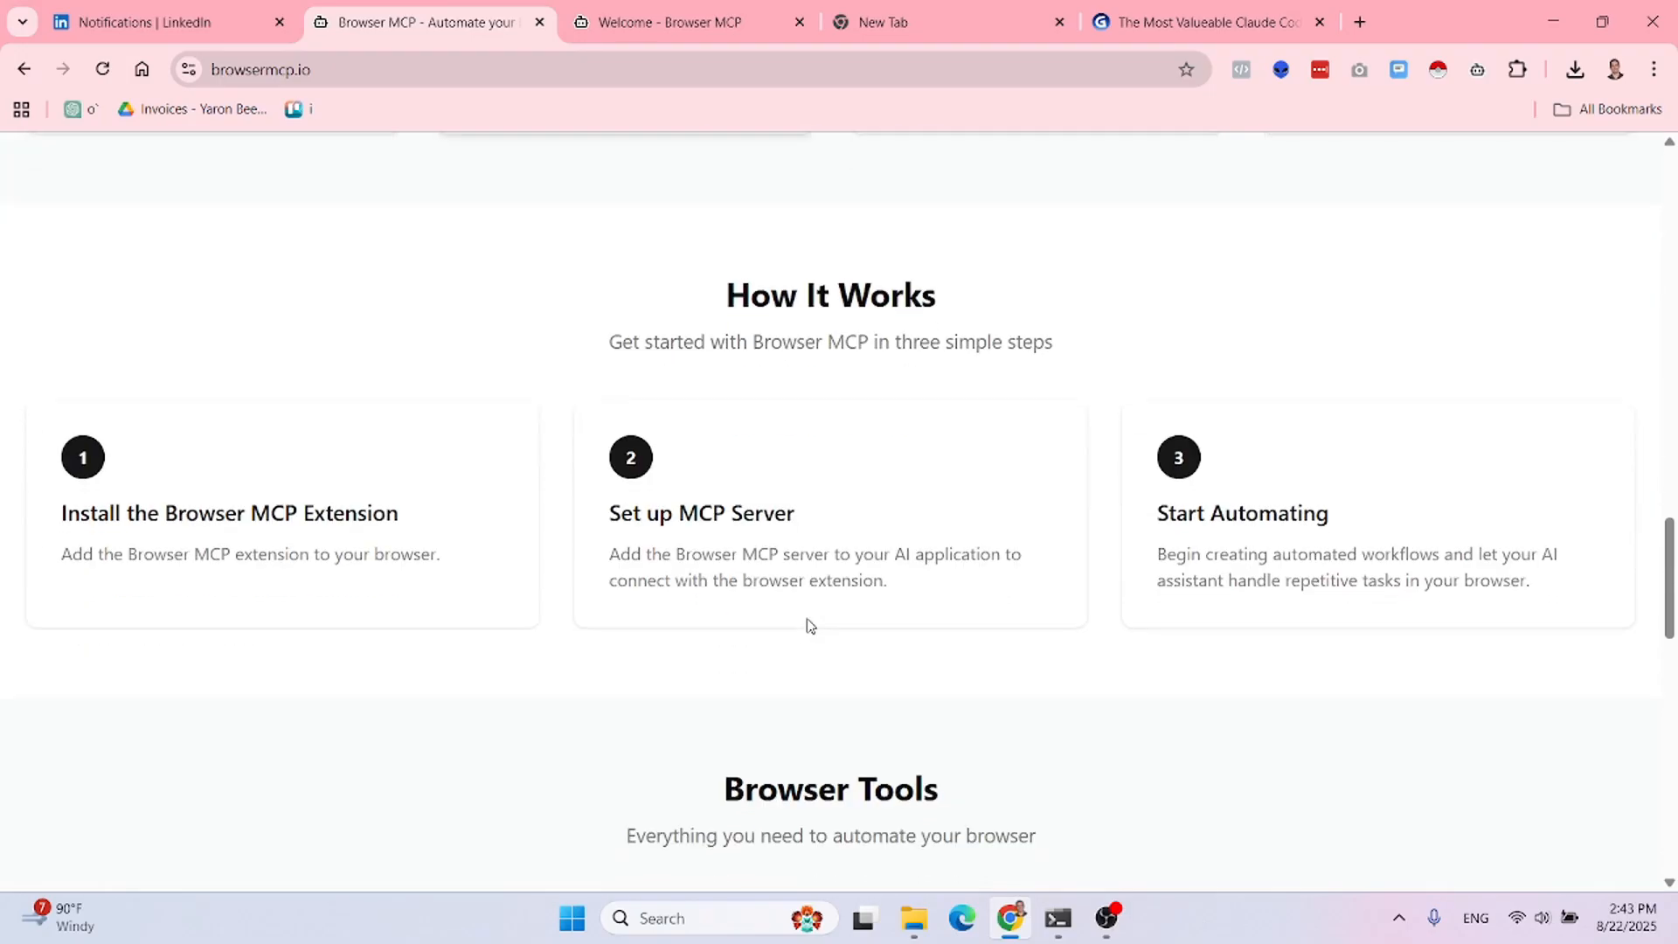
{"action": "scroll", "scroll_direction": "down", "scroll_amount": 3}
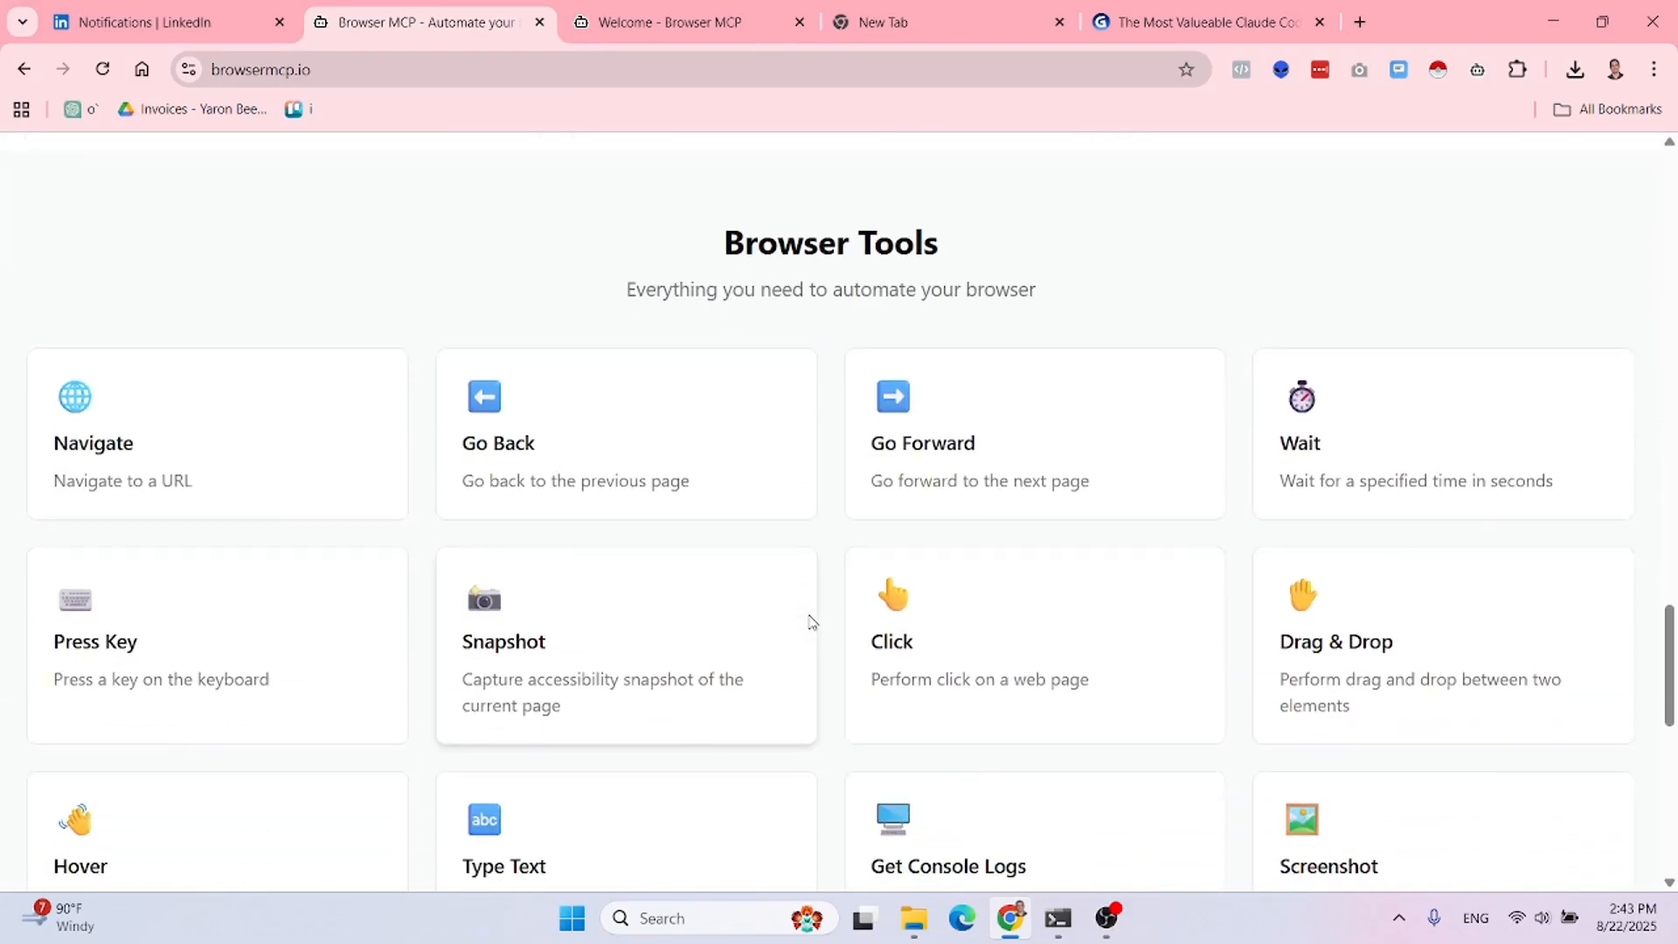
{"action": "mouse_move", "coordinate": [81, 464]}
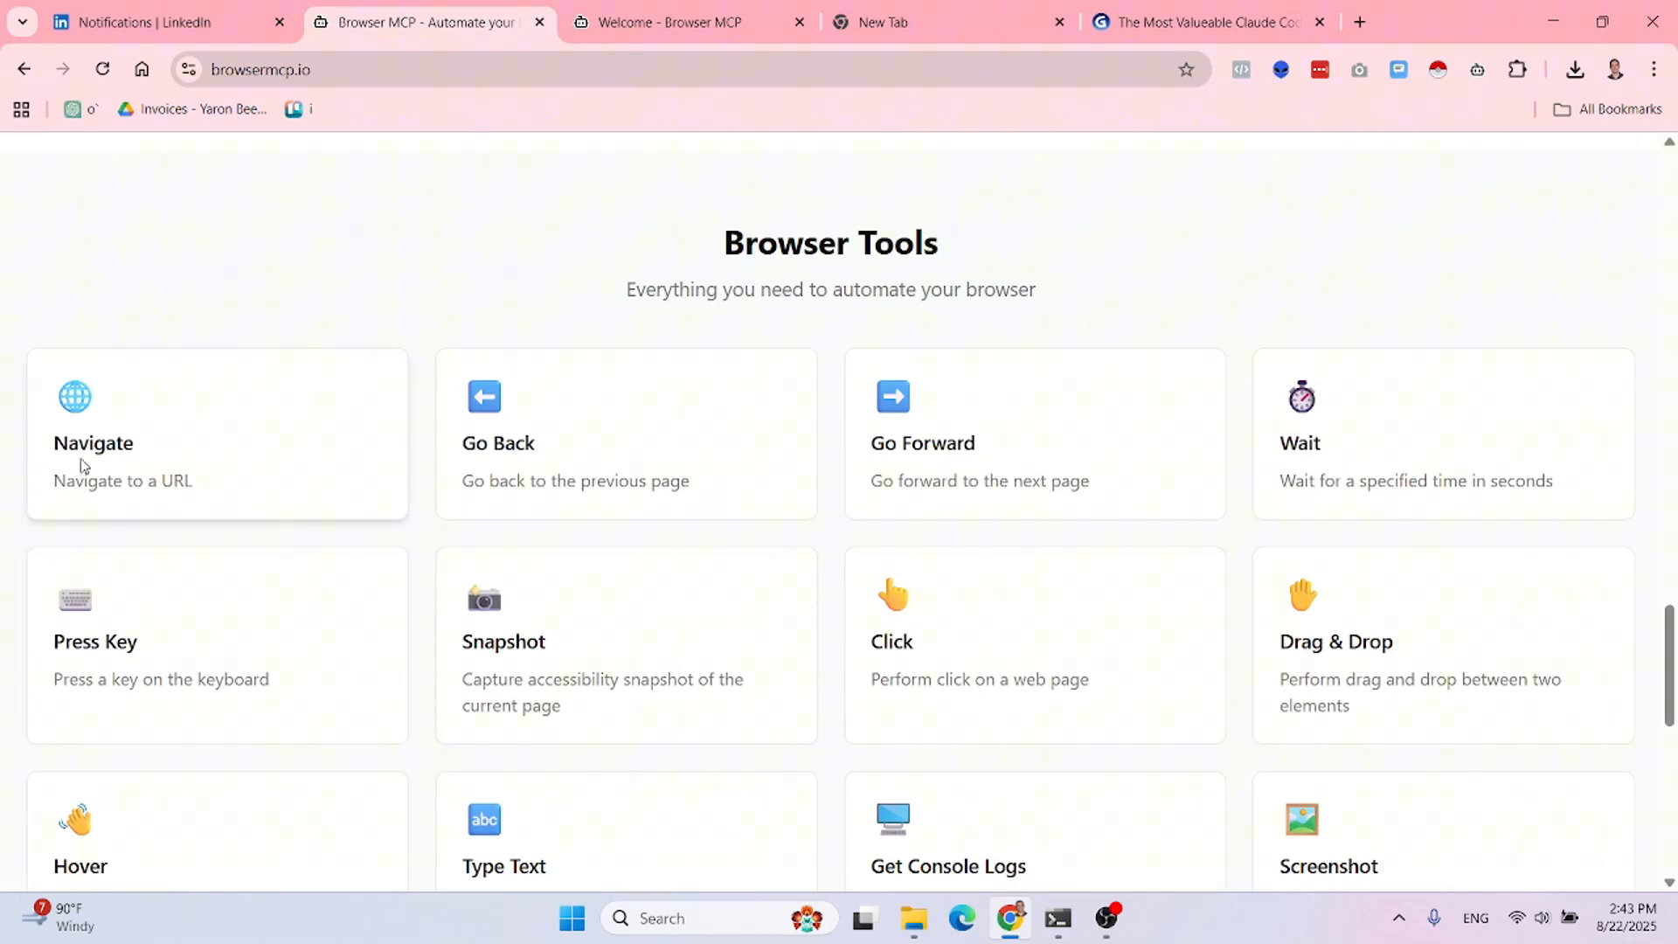
{"action": "mouse_move", "coordinate": [506, 474]}
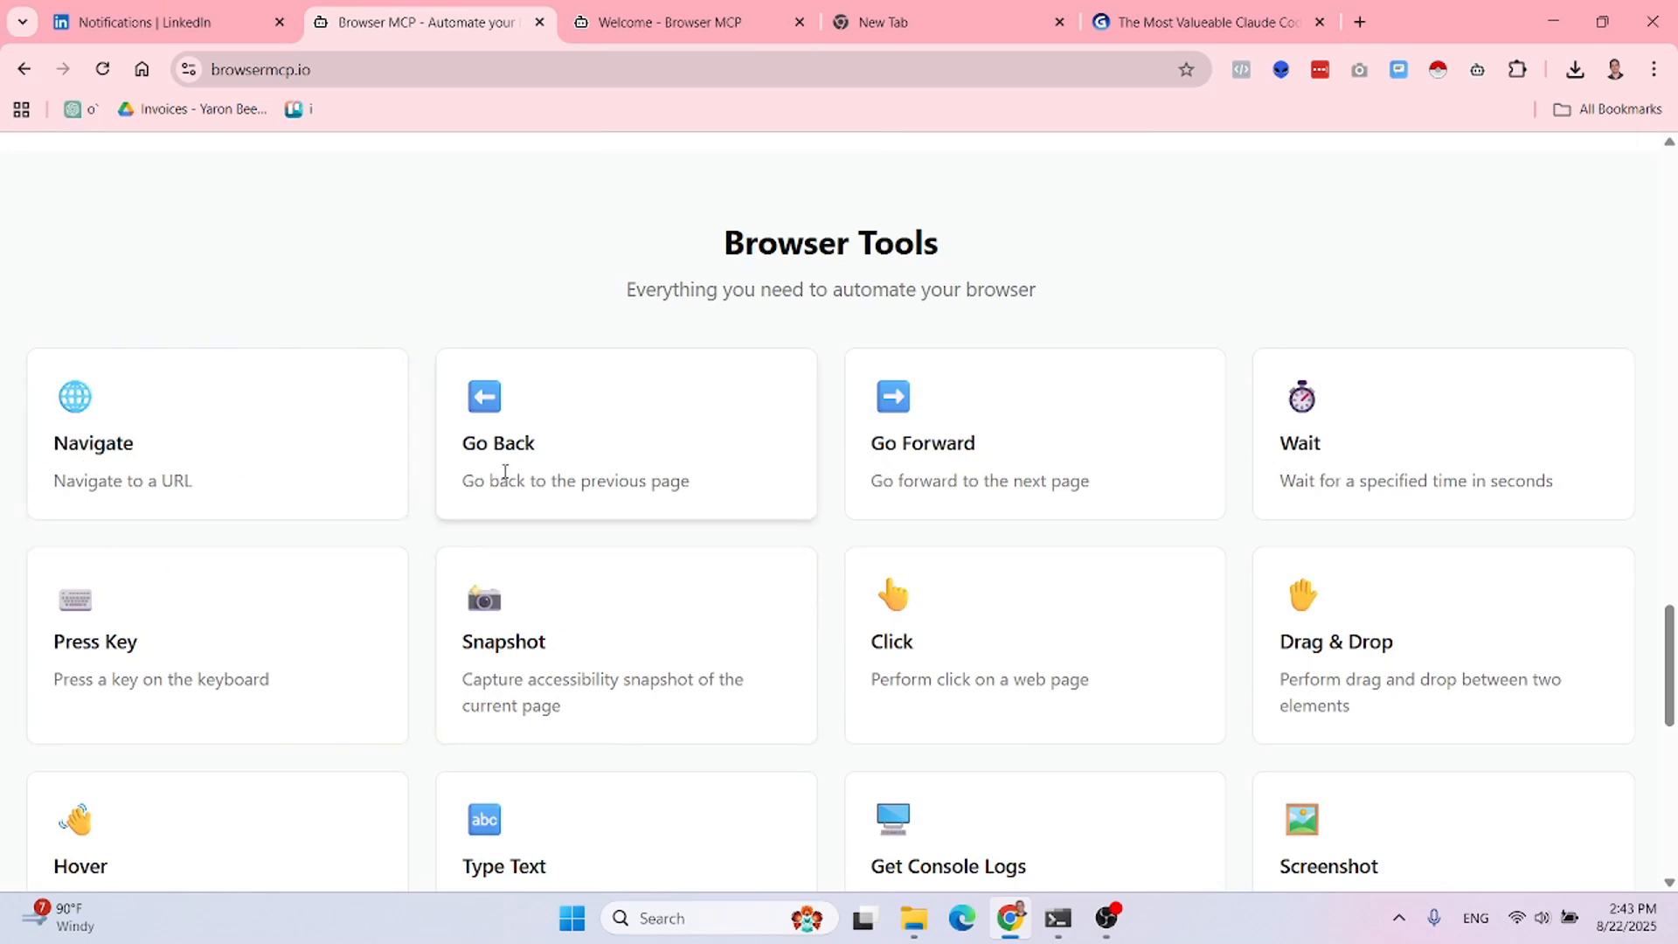
{"action": "mouse_move", "coordinate": [853, 600]}
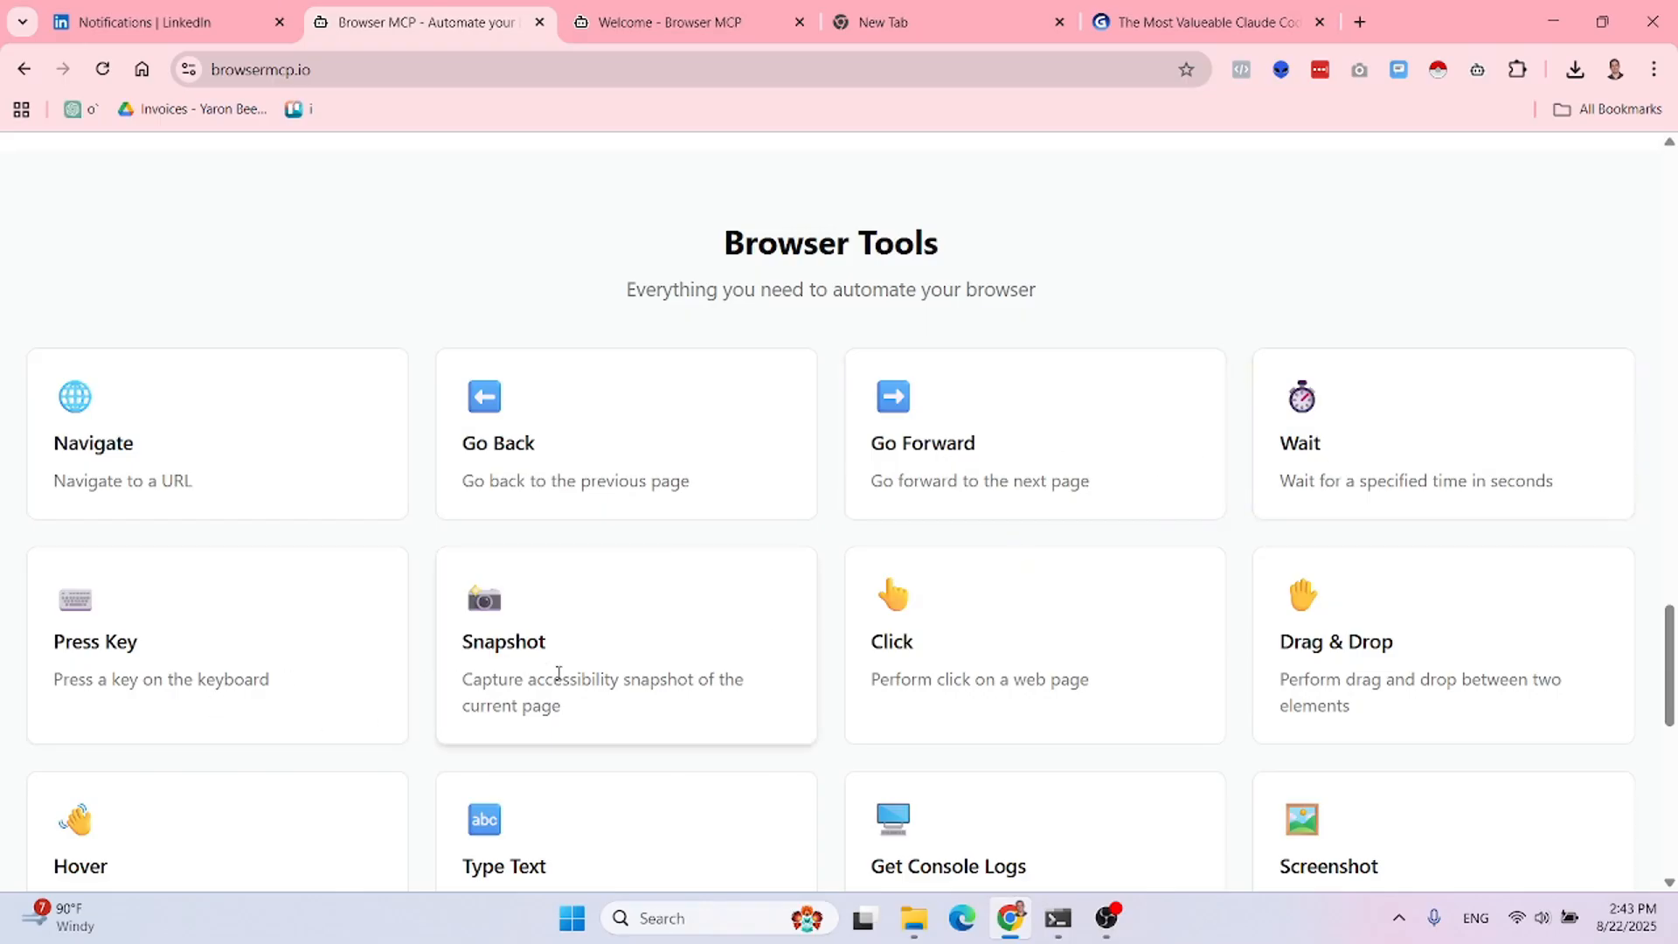
{"action": "mouse_move", "coordinate": [1411, 656]}
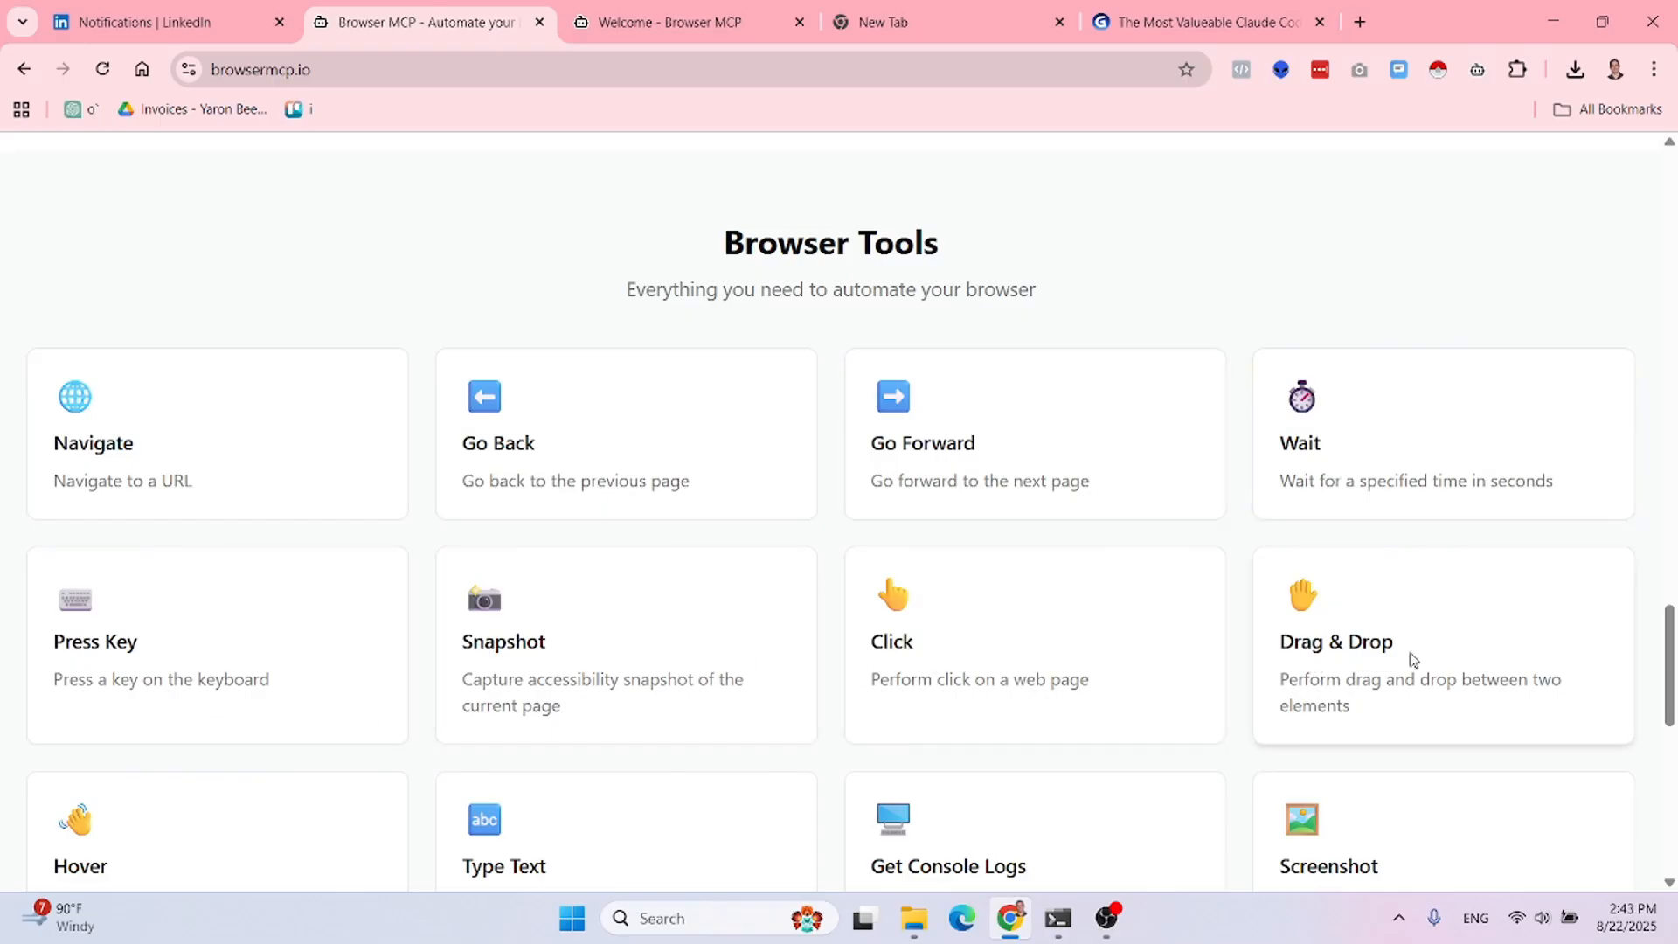
{"action": "scroll", "scroll_direction": "down", "scroll_amount": 3}
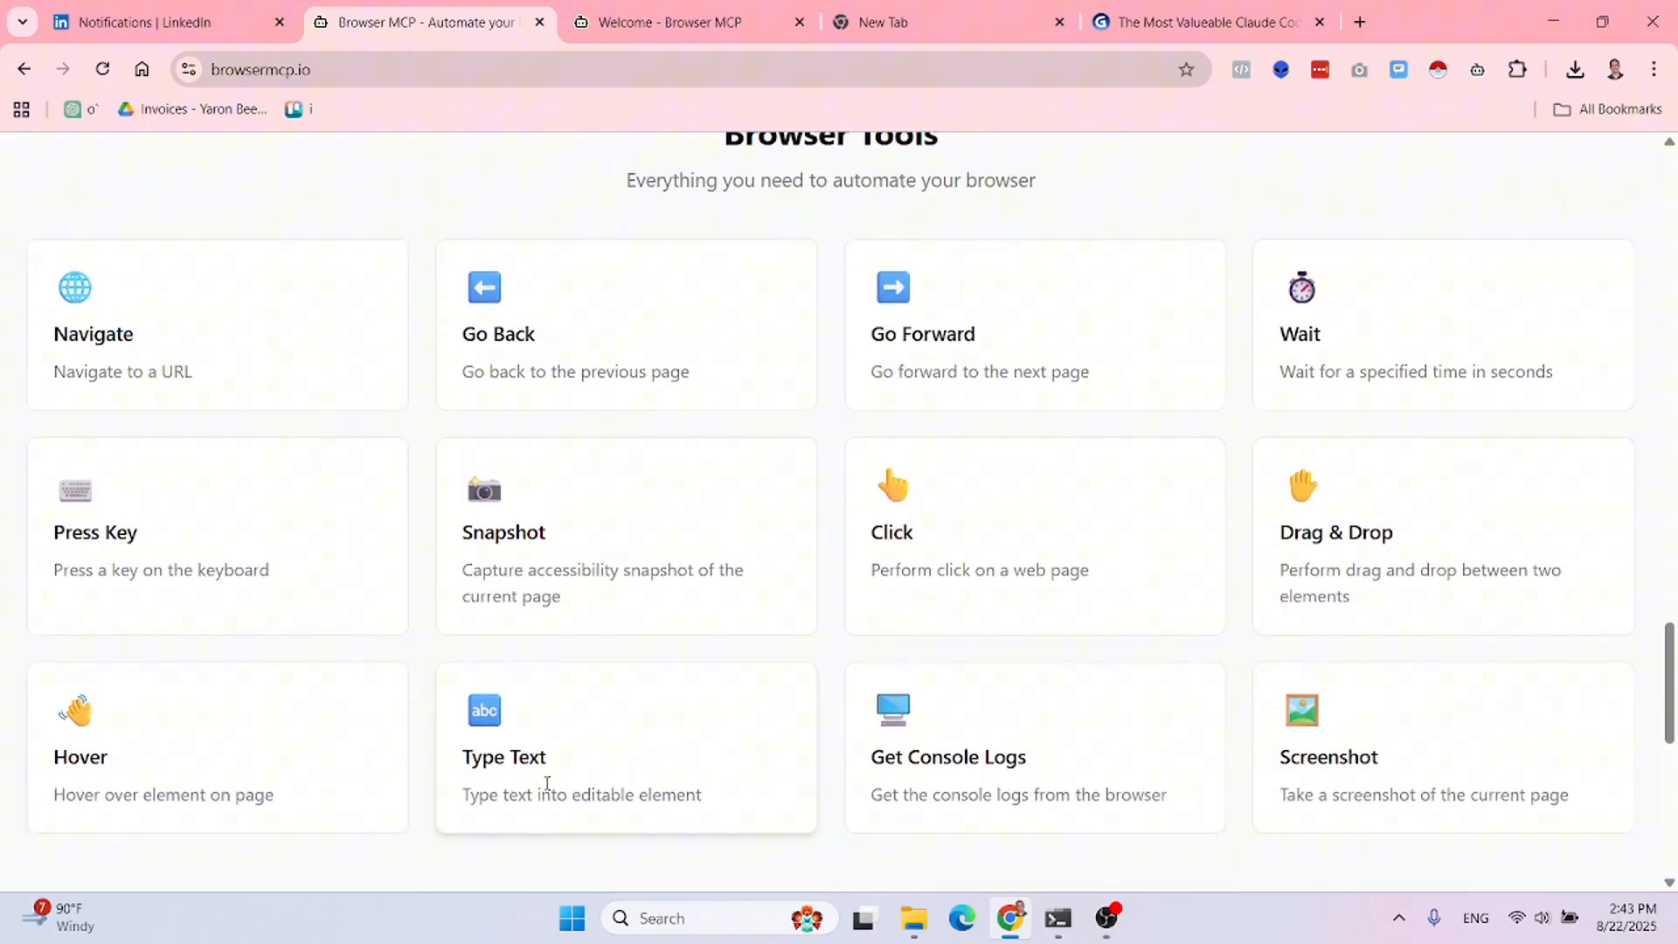
{"action": "mouse_move", "coordinate": [986, 761]}
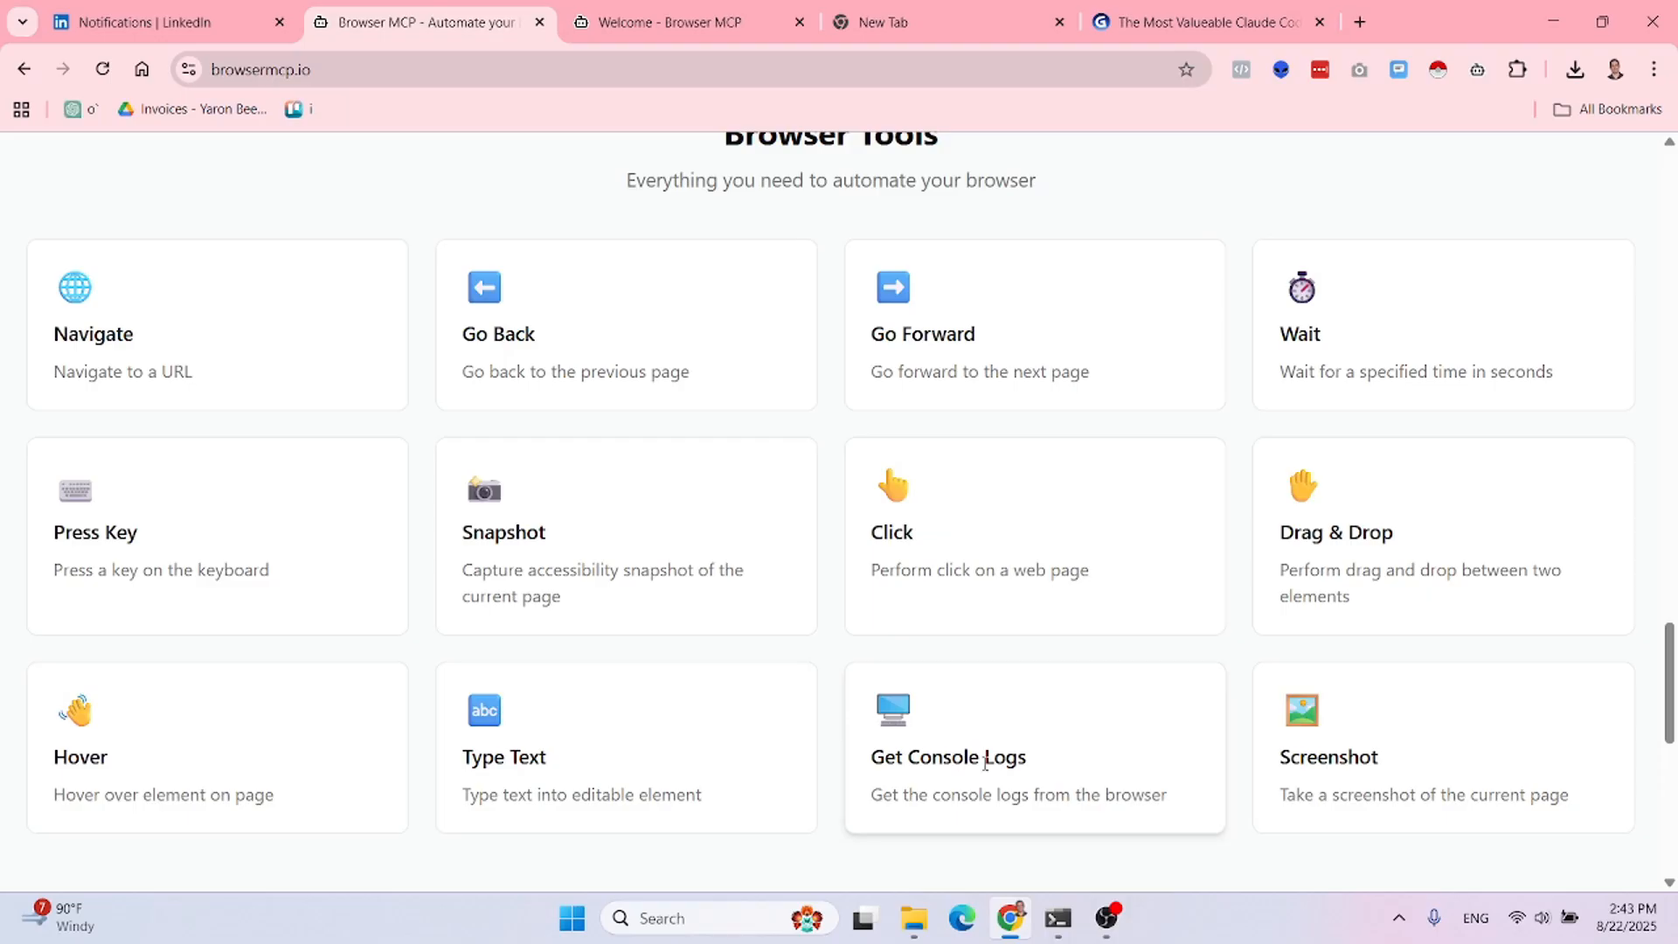
- Scroll down to the supported apps list and back up the homepage
{"action": "scroll", "scroll_direction": "down", "scroll_amount": 3}
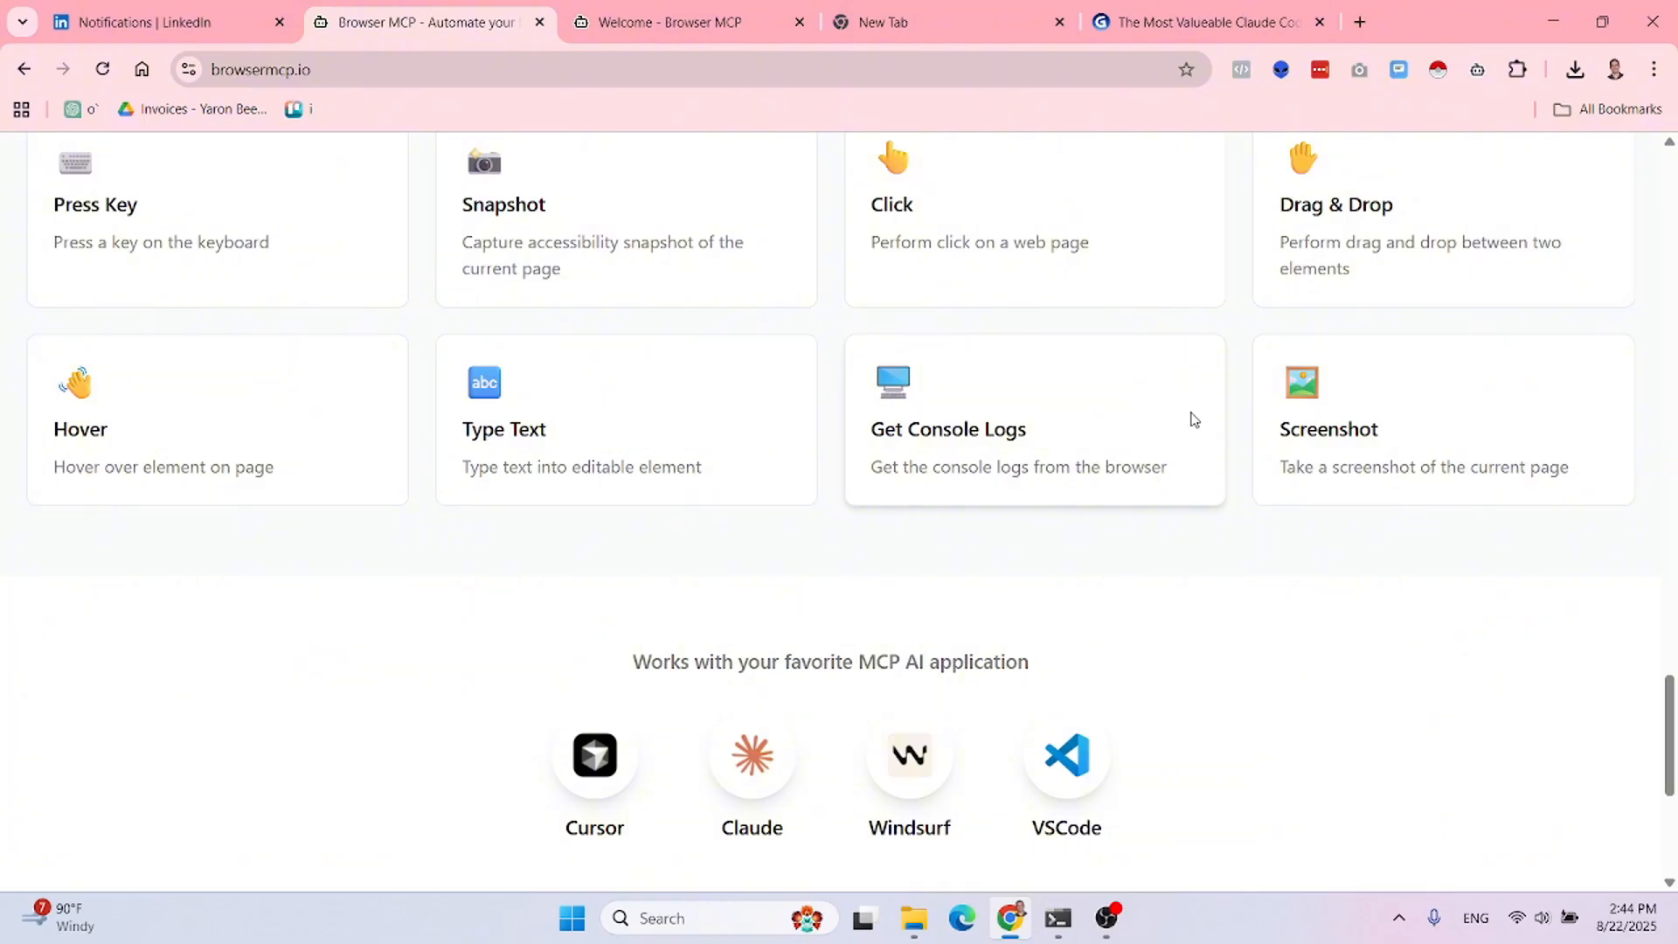
{"action": "mouse_move", "coordinate": [1244, 381]}
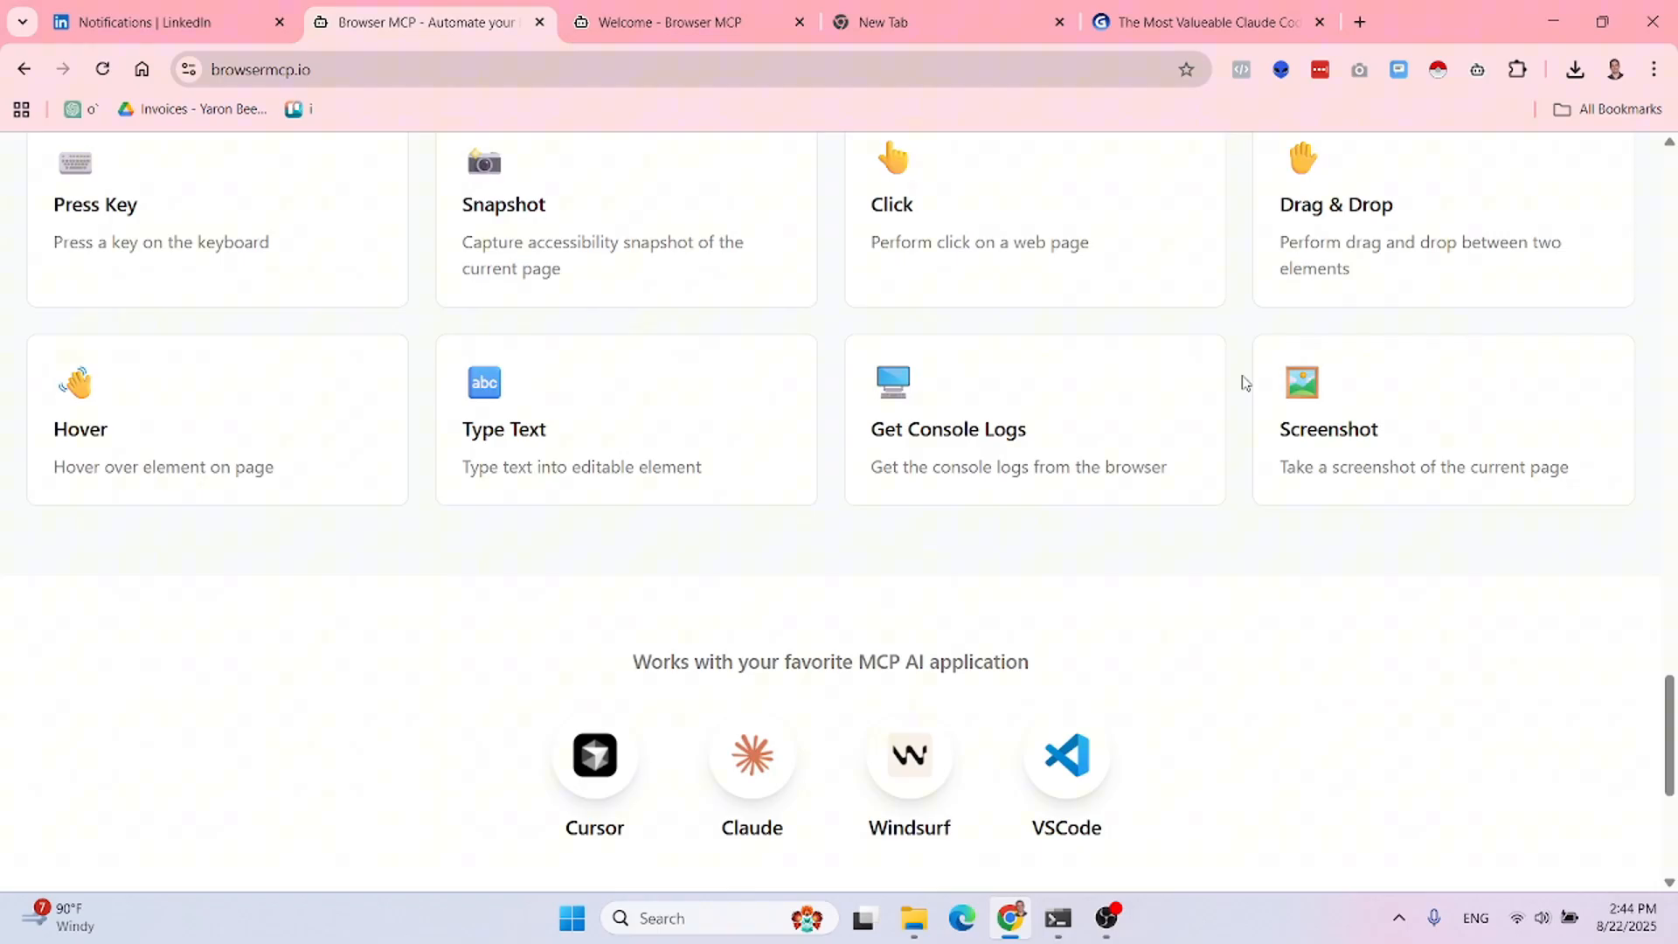
{"action": "mouse_move", "coordinate": [1184, 527]}
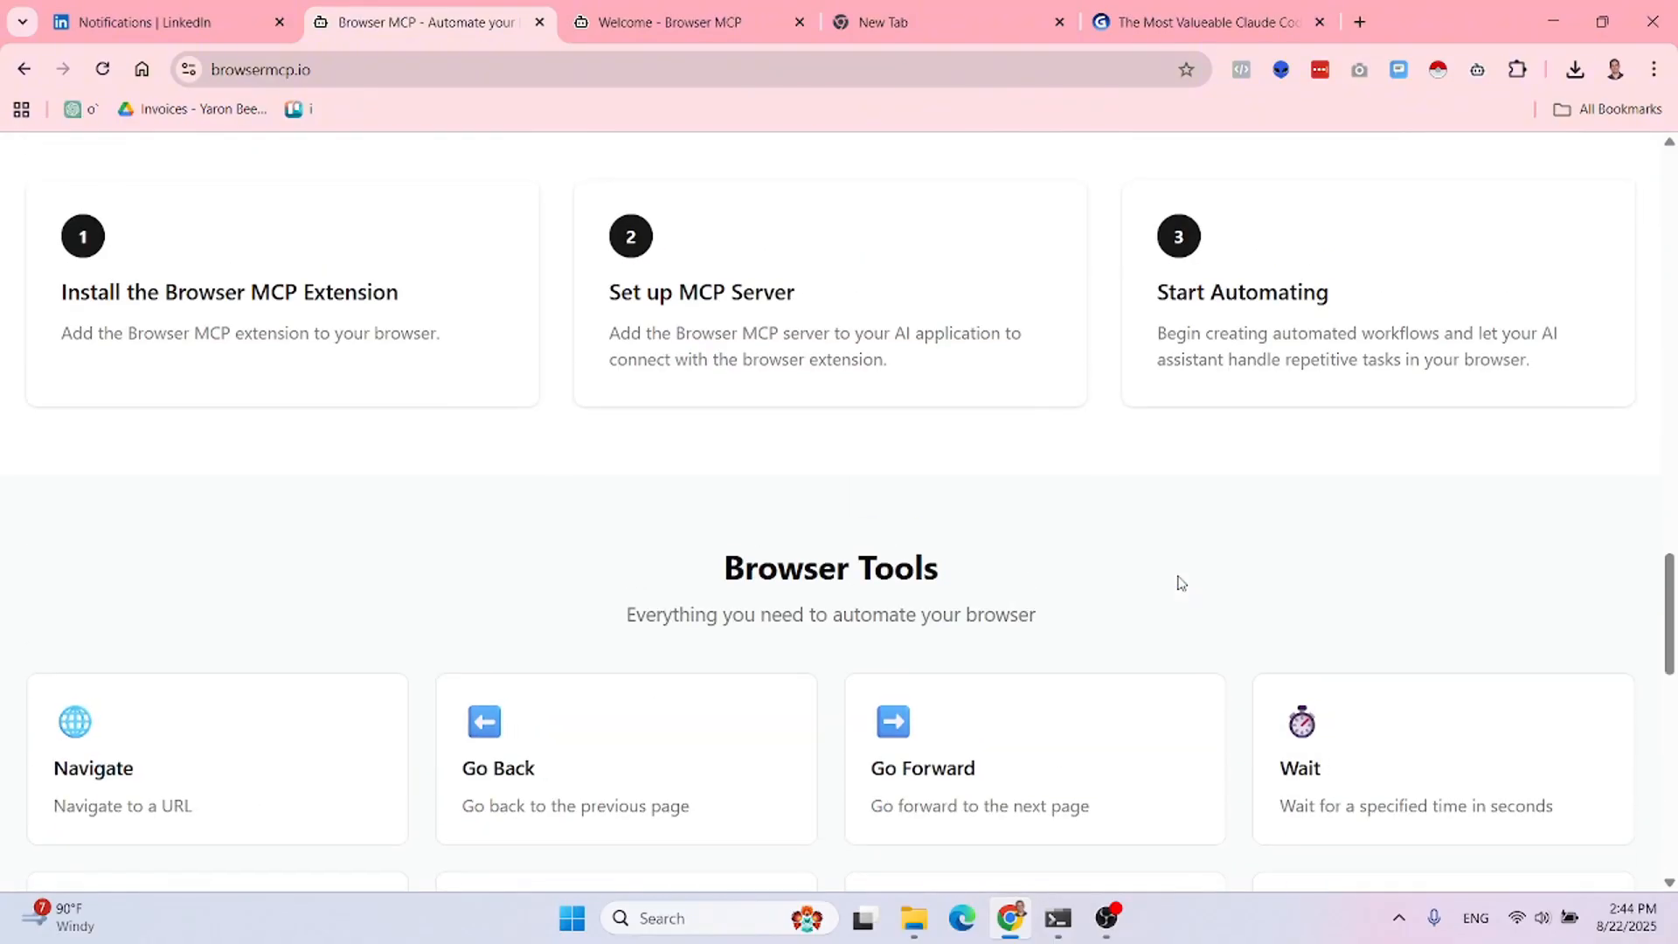
{"action": "scroll", "scroll_direction": "up", "scroll_amount": 3}
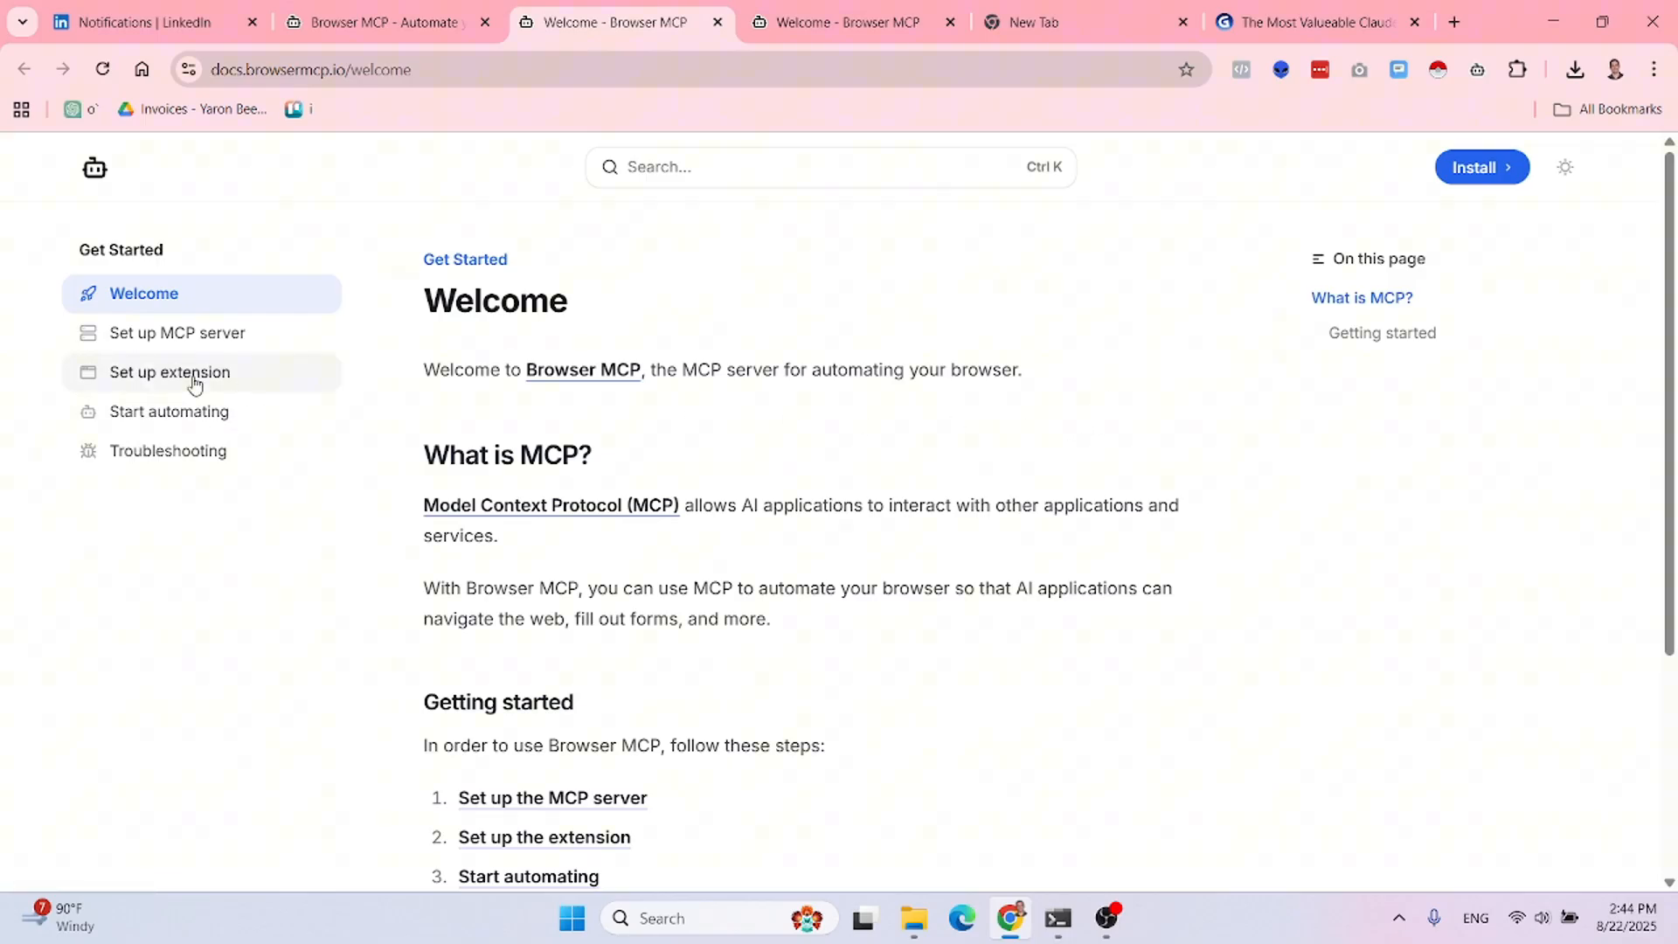
- View the 'Set up extension' docs guide, then switch to the LinkedIn notifications tab
{"action": "left_click", "coordinate": [170, 372]}
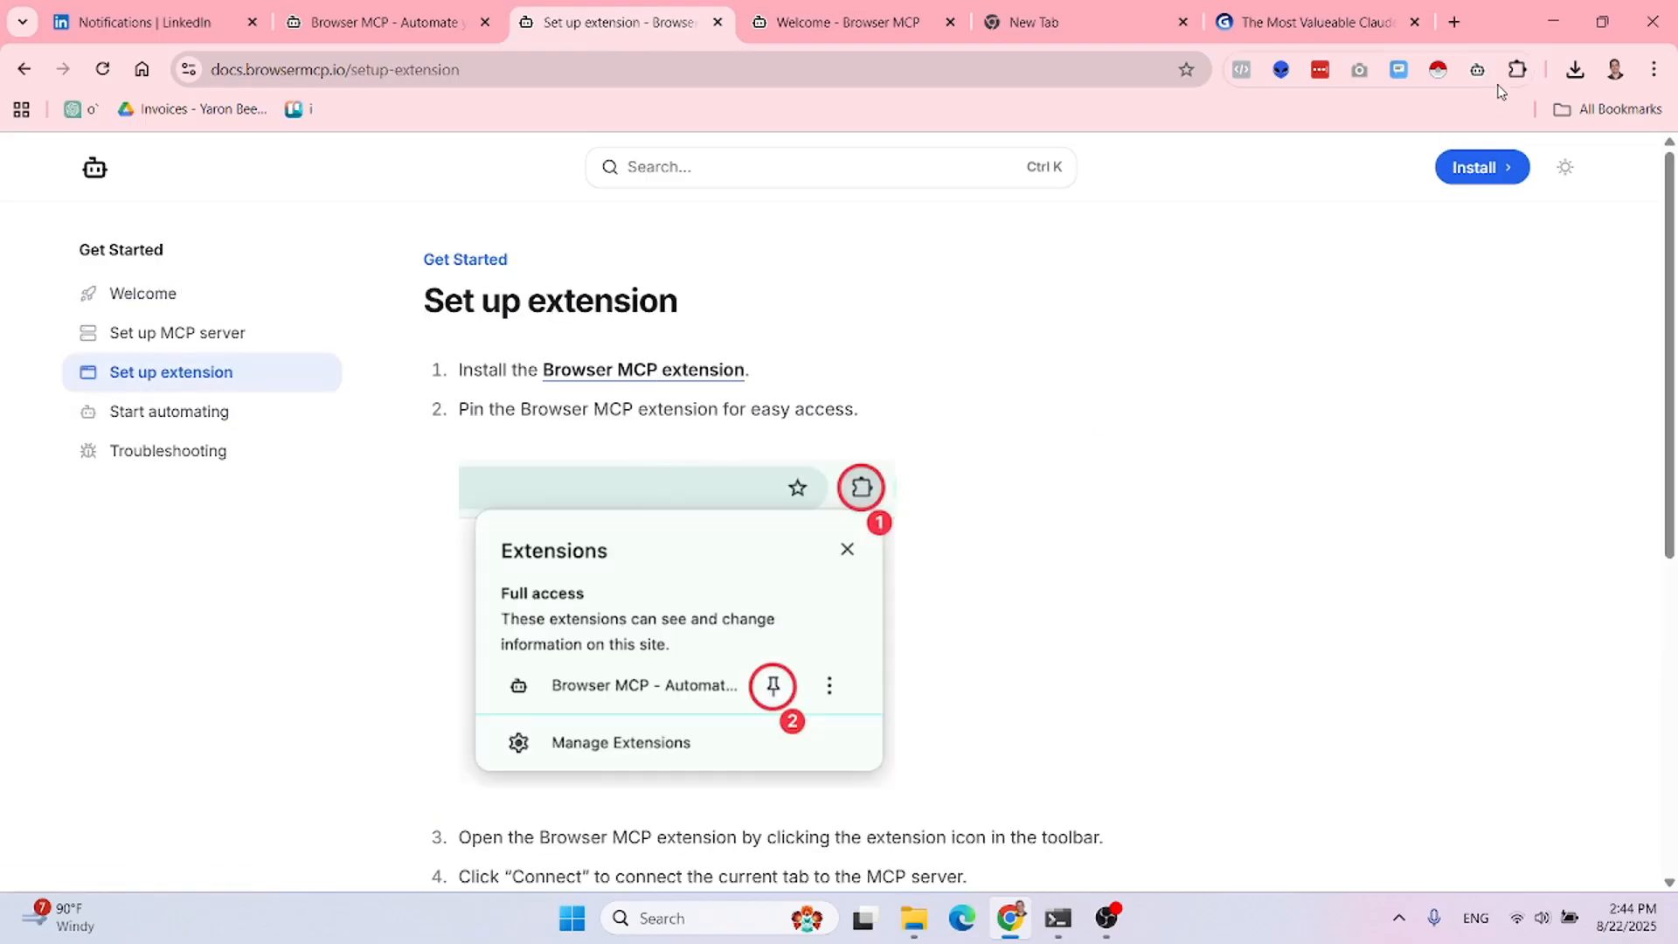
{"action": "left_click", "coordinate": [1476, 69]}
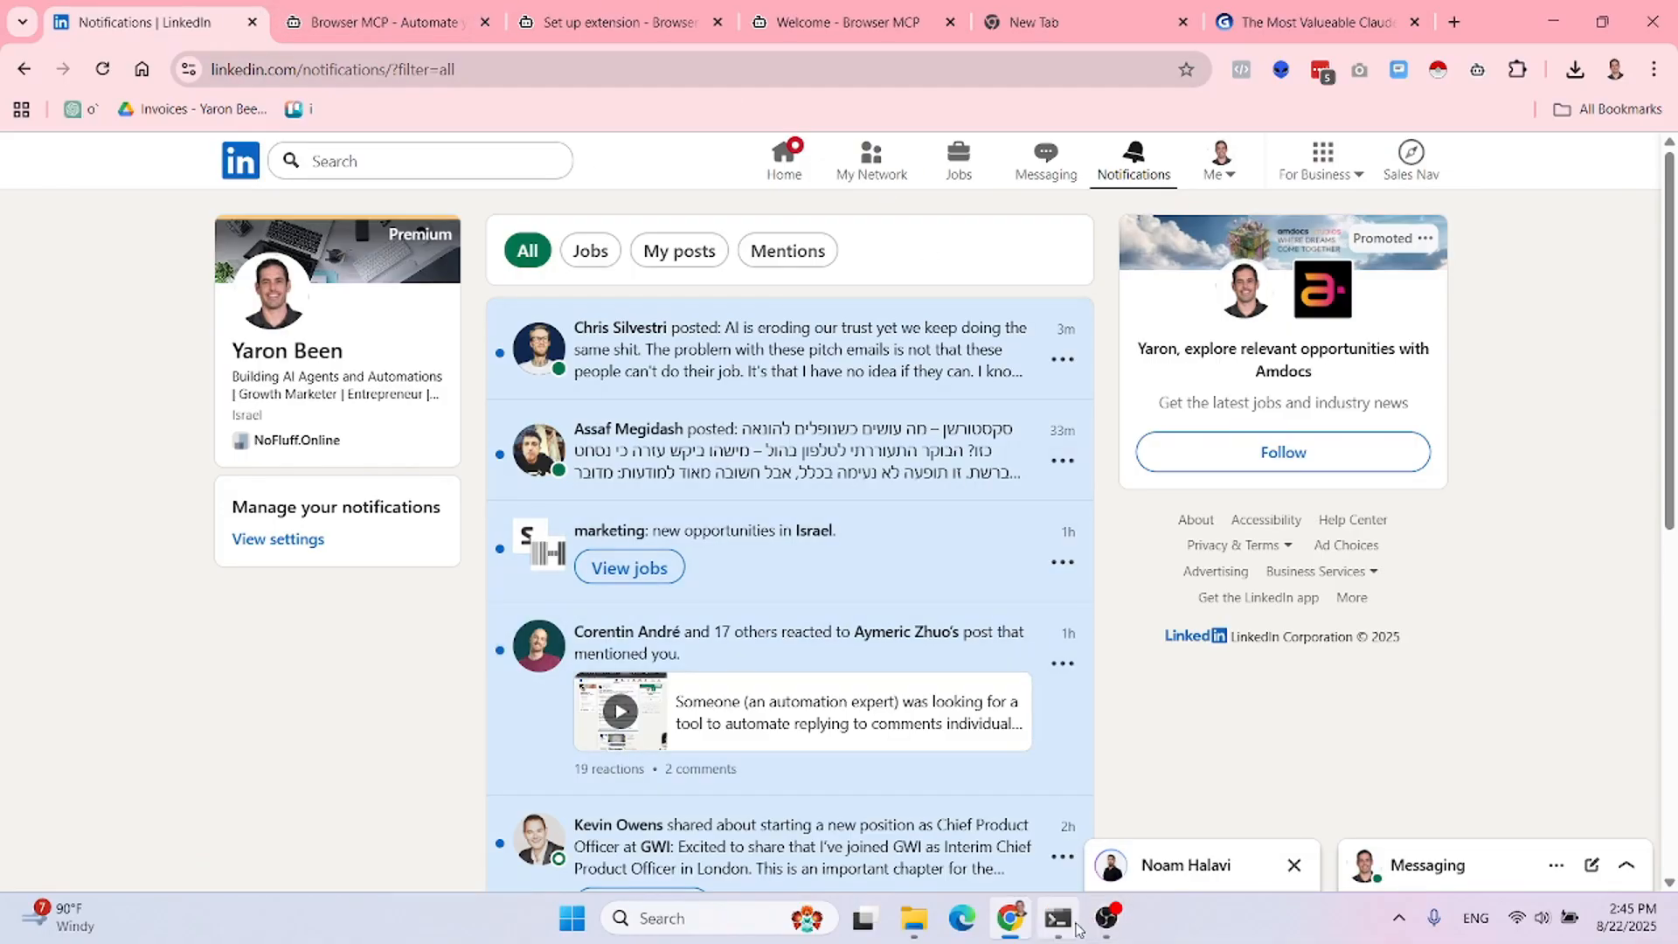
- Maximize the Claude Code terminal and scroll to the navigate call listing Posts #1–#3
{"action": "left_click", "coordinate": [1057, 918]}
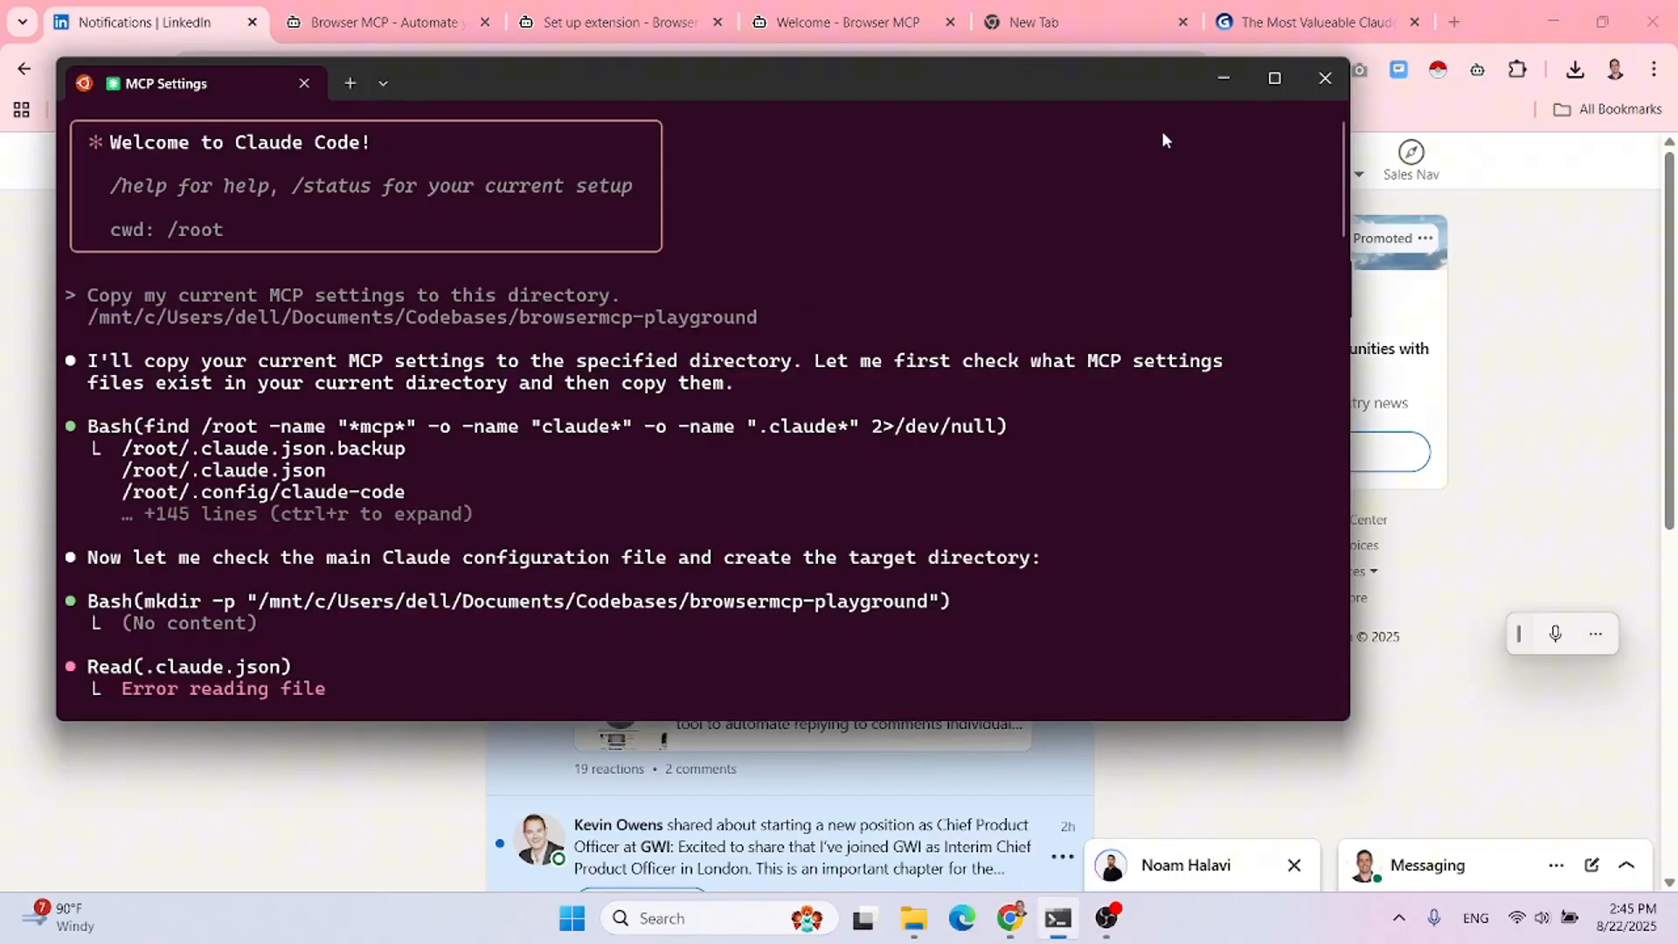
{"action": "left_click", "coordinate": [1273, 78]}
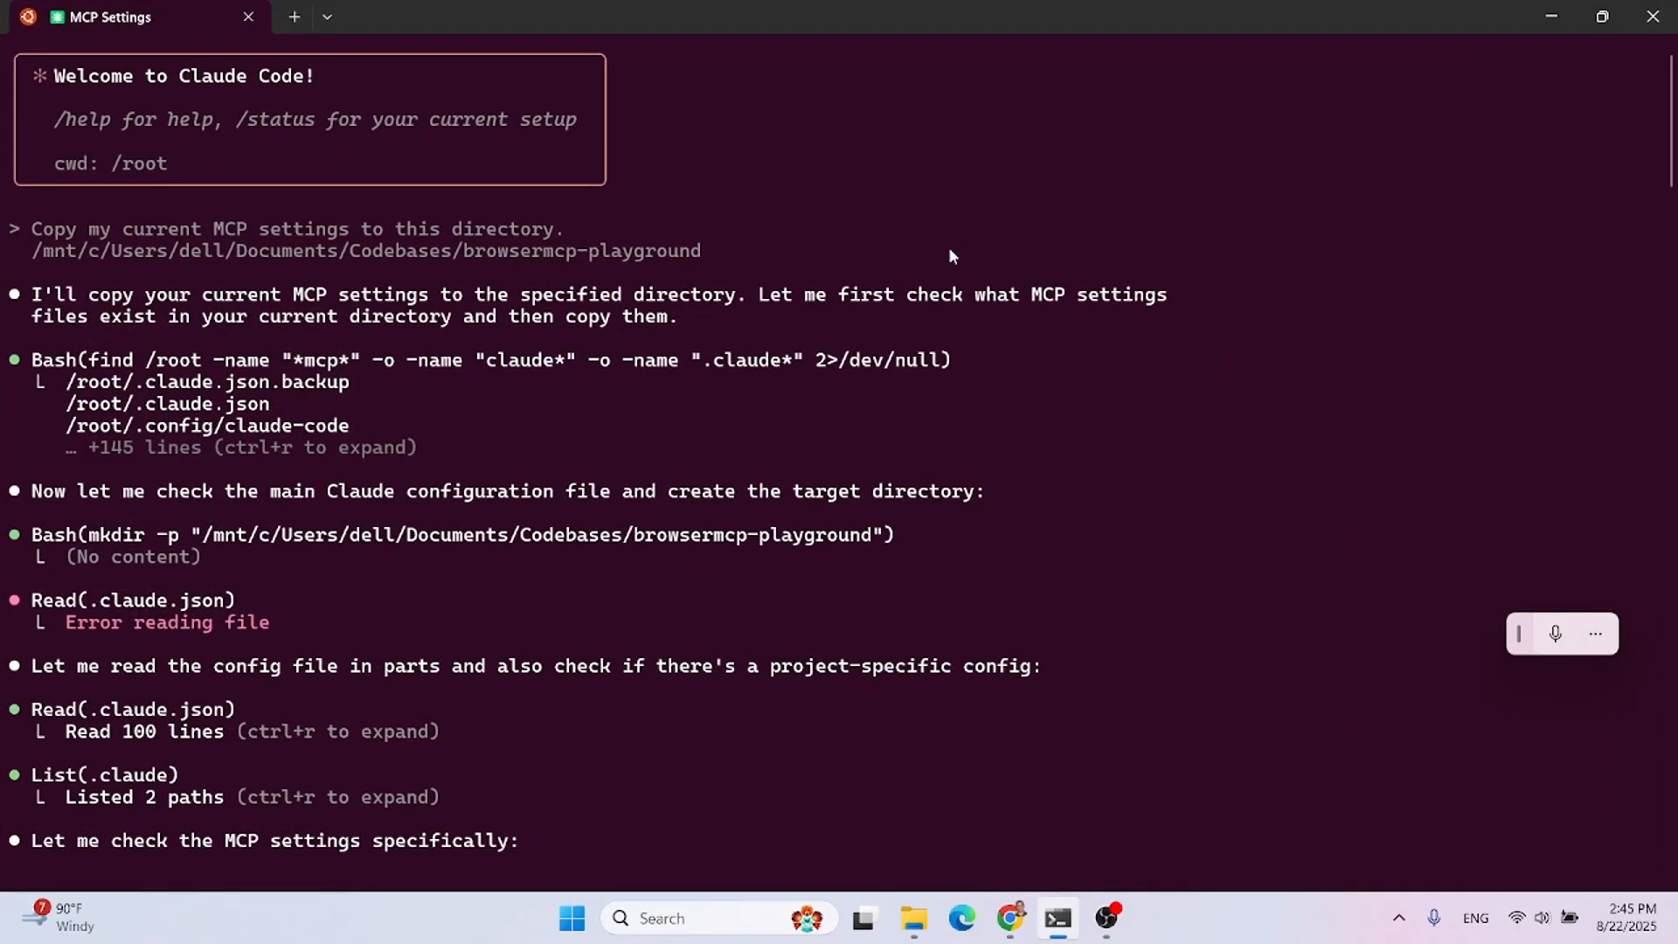
{"action": "scroll", "scroll_direction": "down", "scroll_amount": 3}
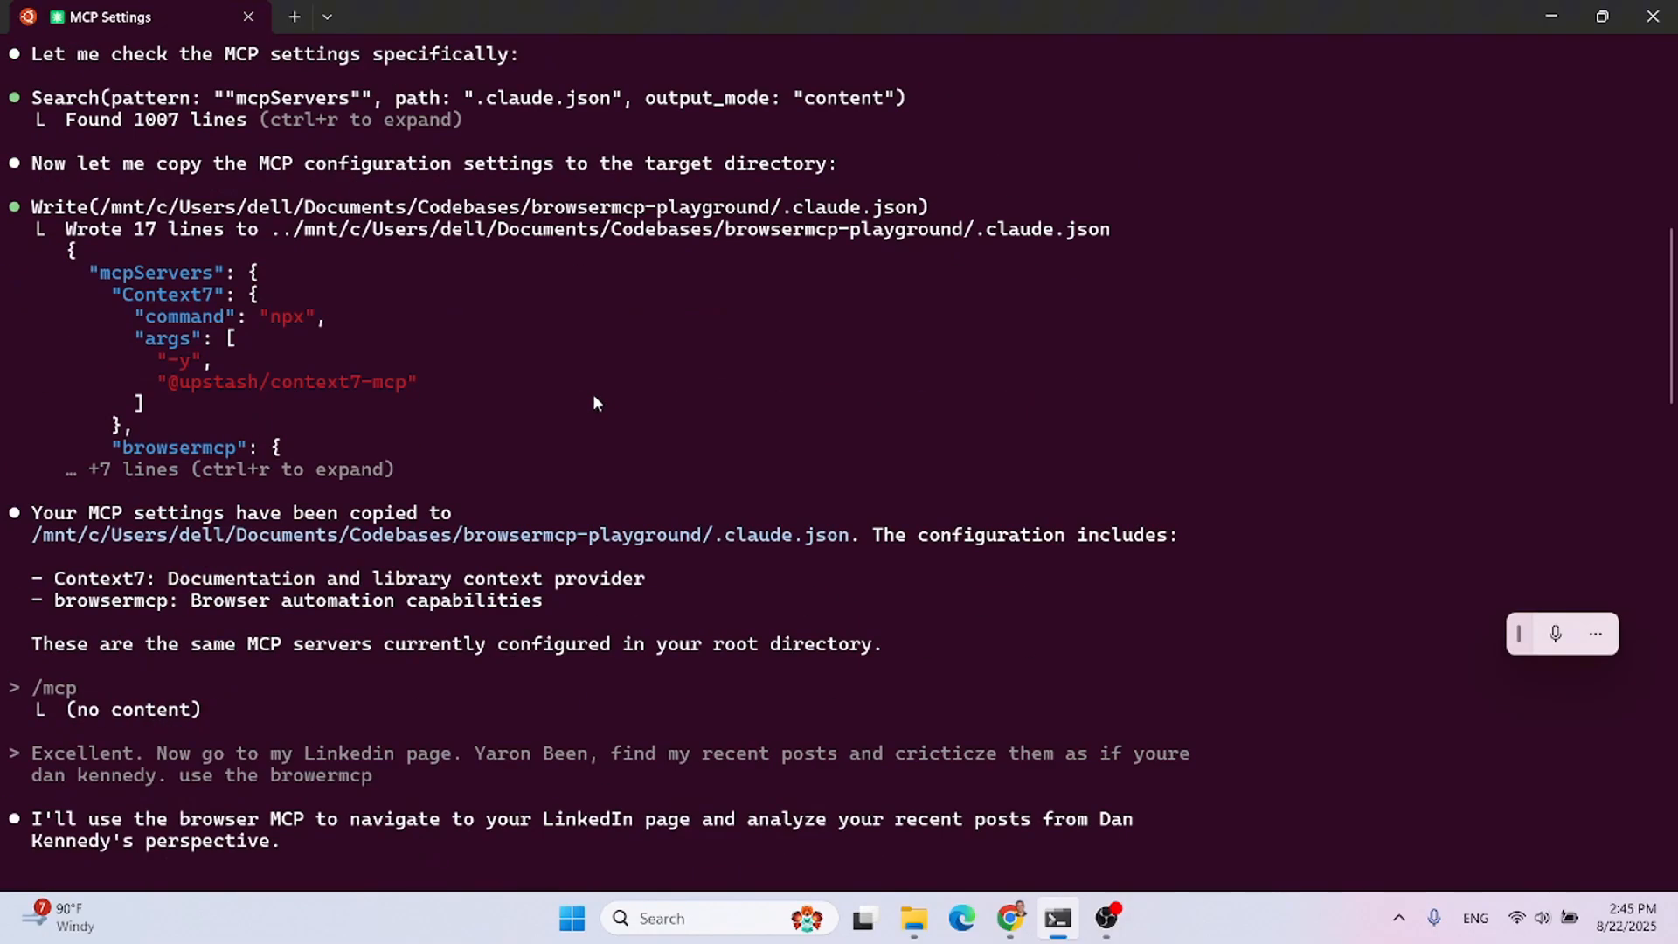
{"action": "scroll", "scroll_direction": "down", "scroll_amount": 3}
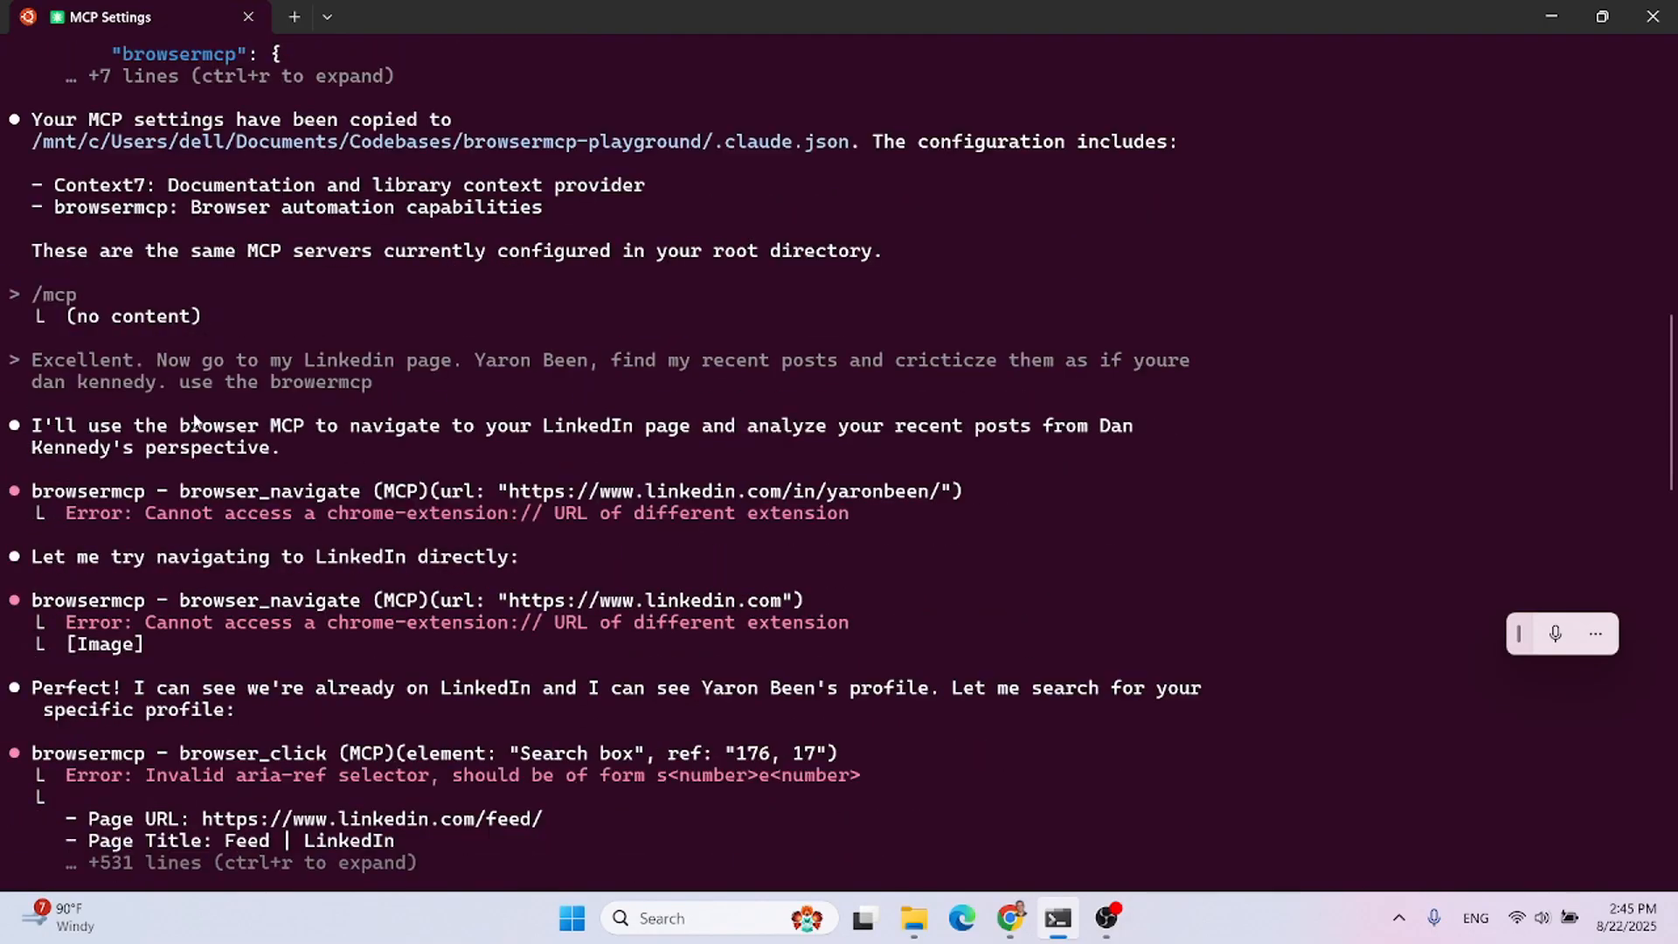
{"action": "scroll", "scroll_direction": "down", "scroll_amount": 3}
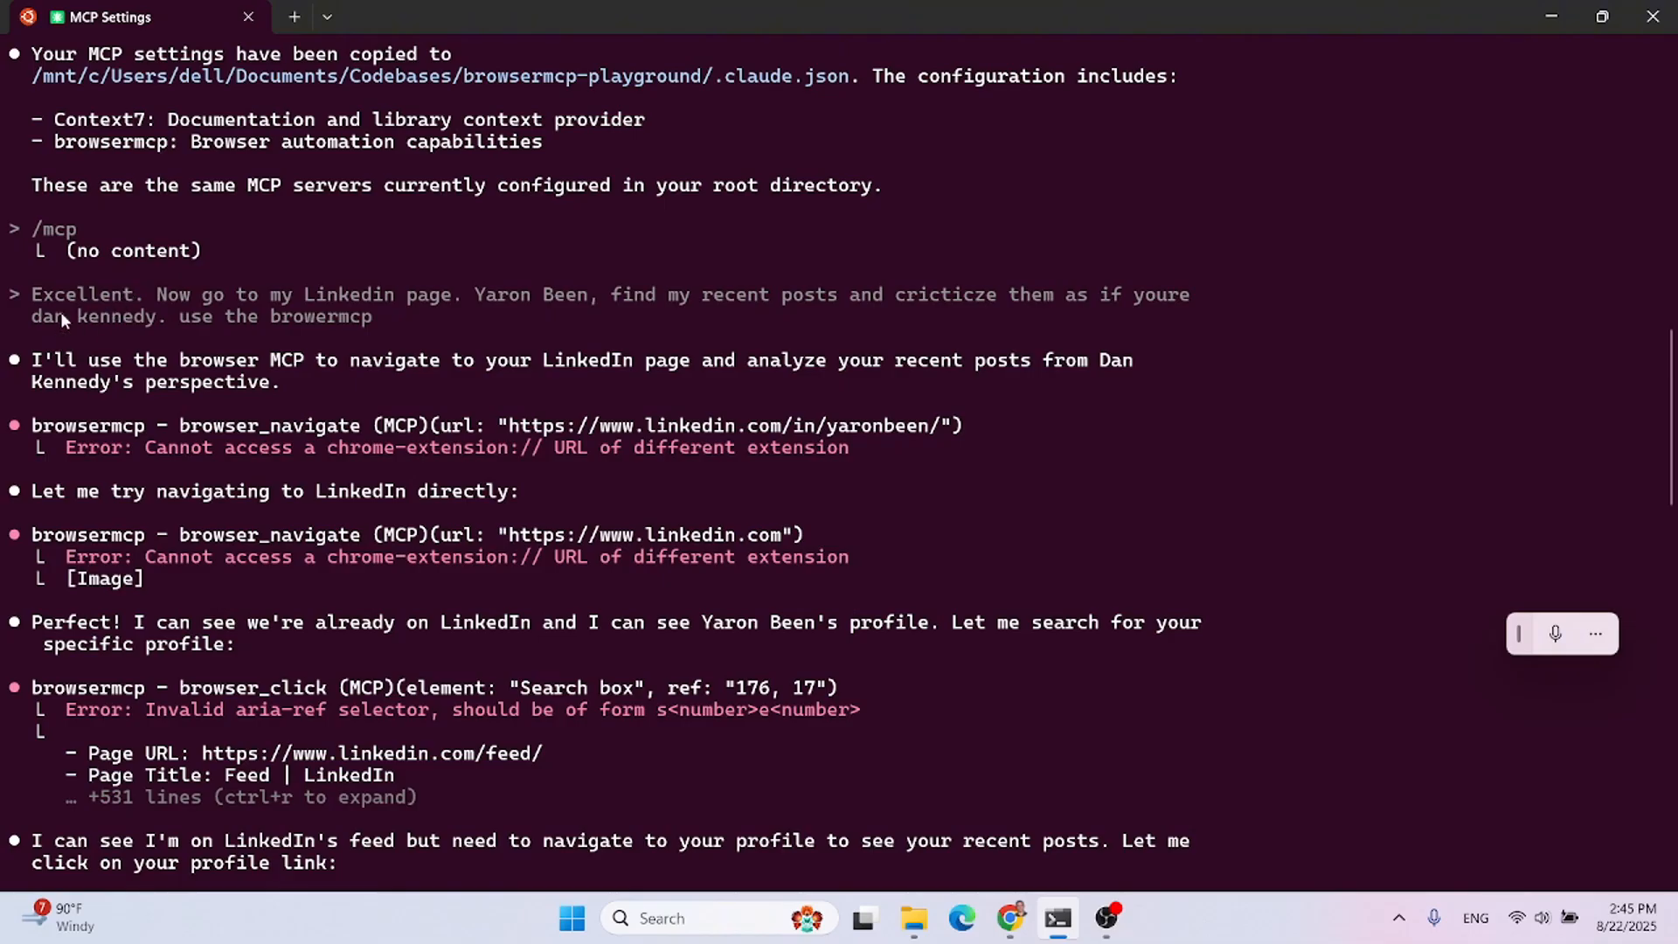
{"action": "mouse_move", "coordinate": [574, 301]}
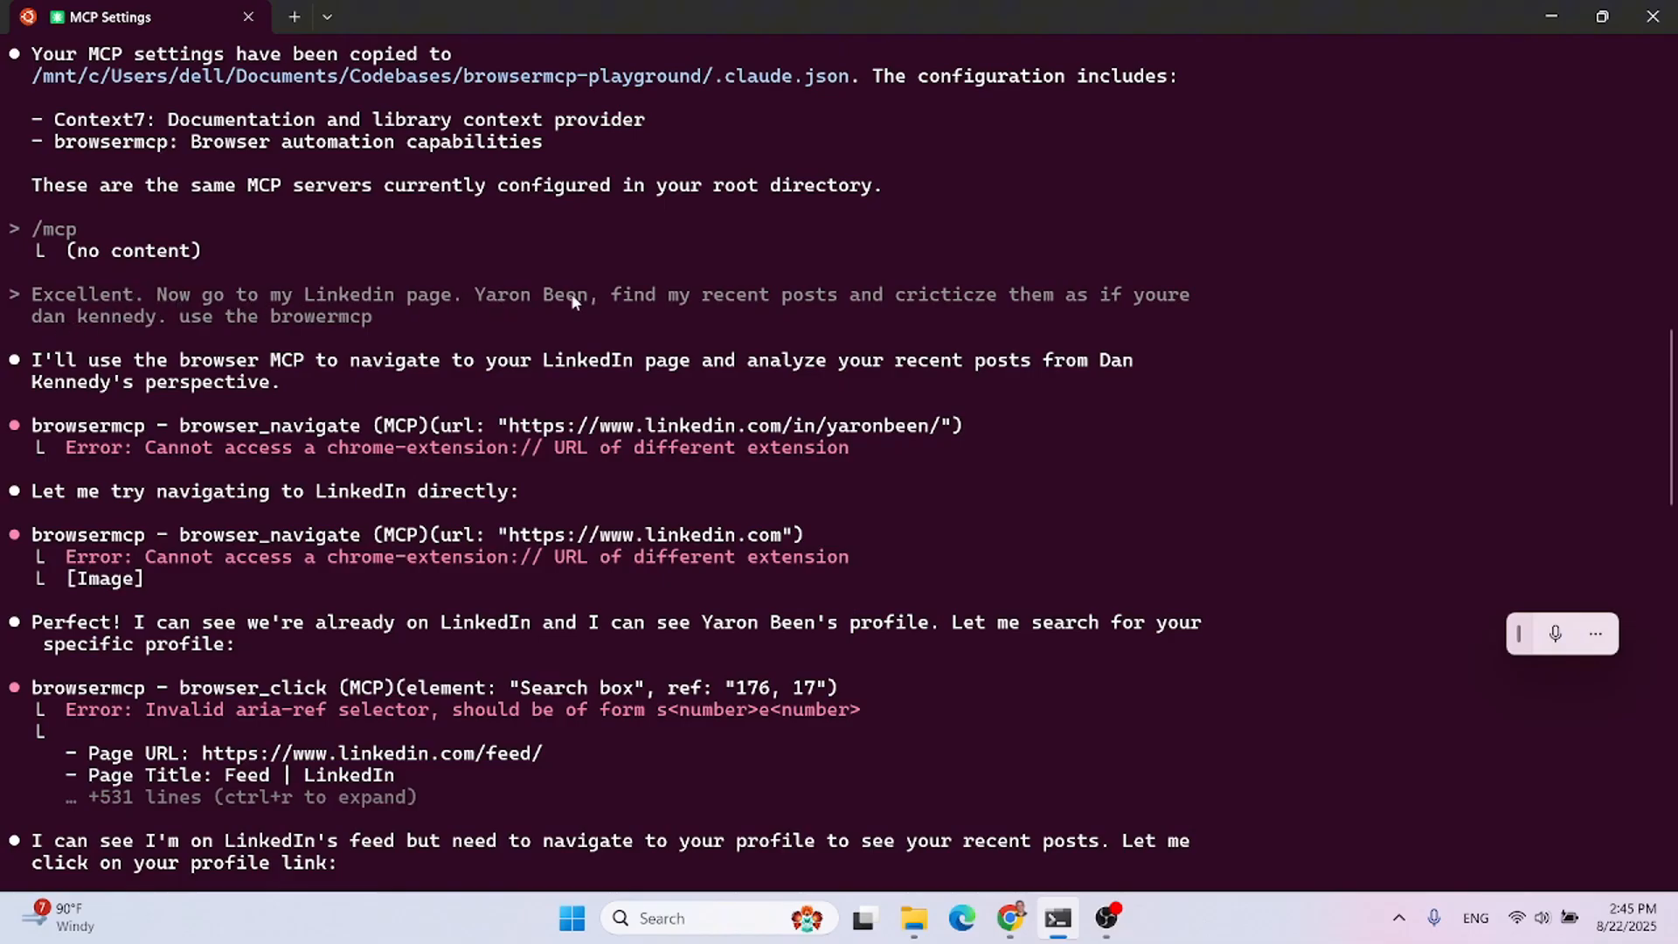
{"action": "mouse_move", "coordinate": [901, 305]}
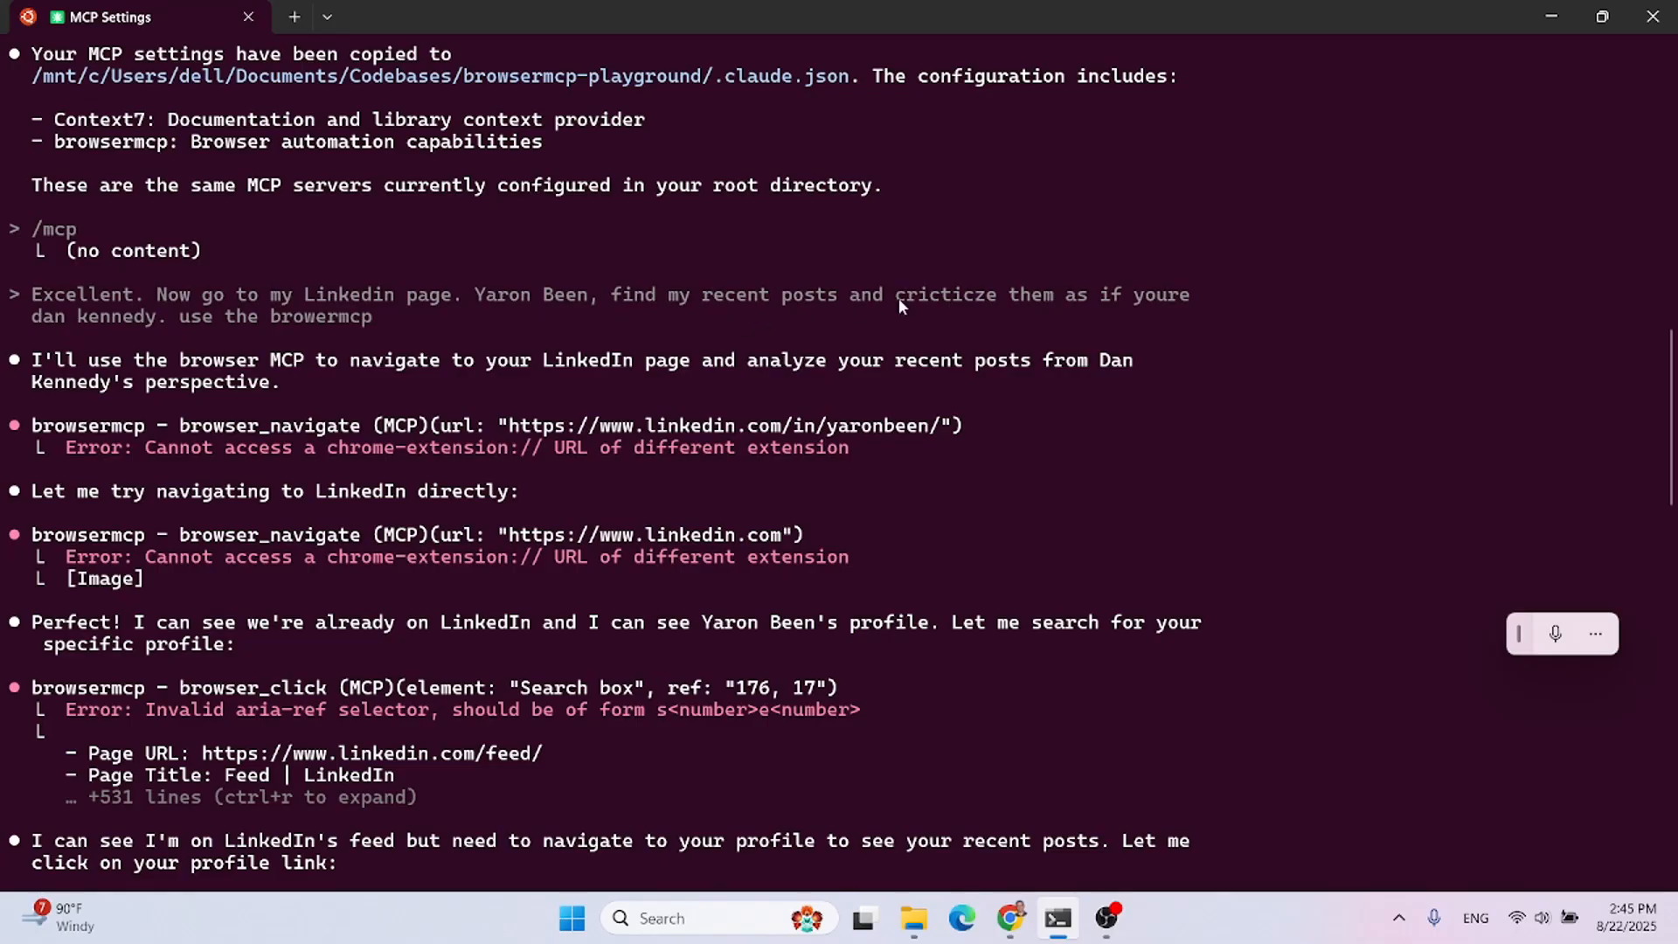
{"action": "mouse_move", "coordinate": [504, 314]}
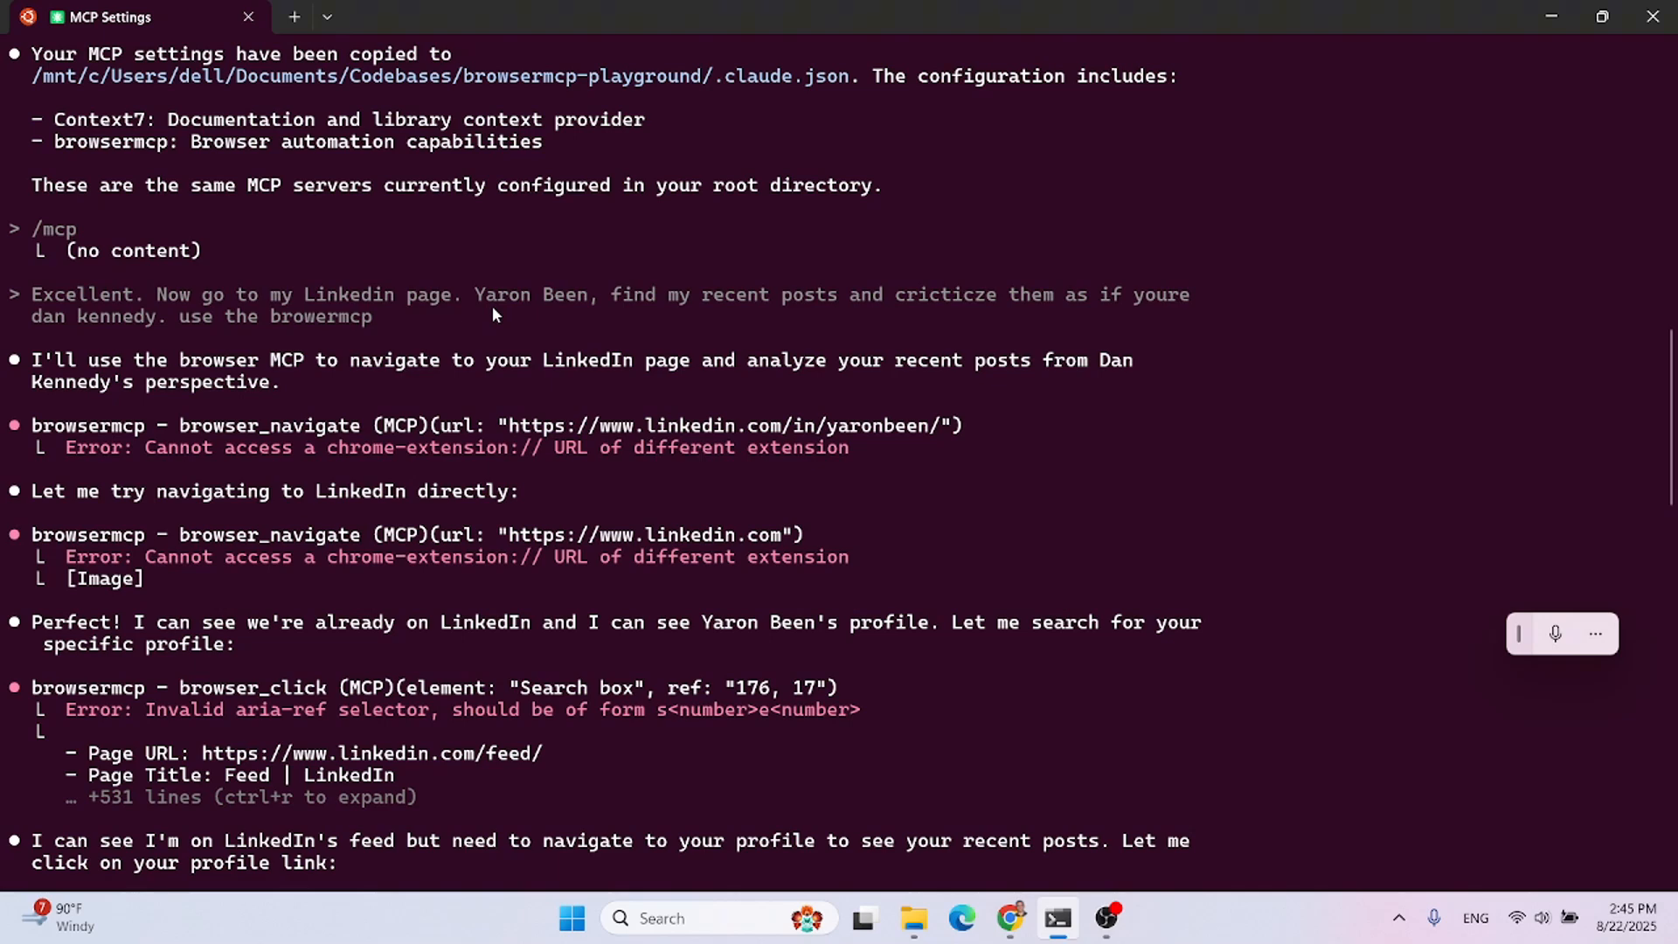
{"action": "mouse_move", "coordinate": [485, 316]}
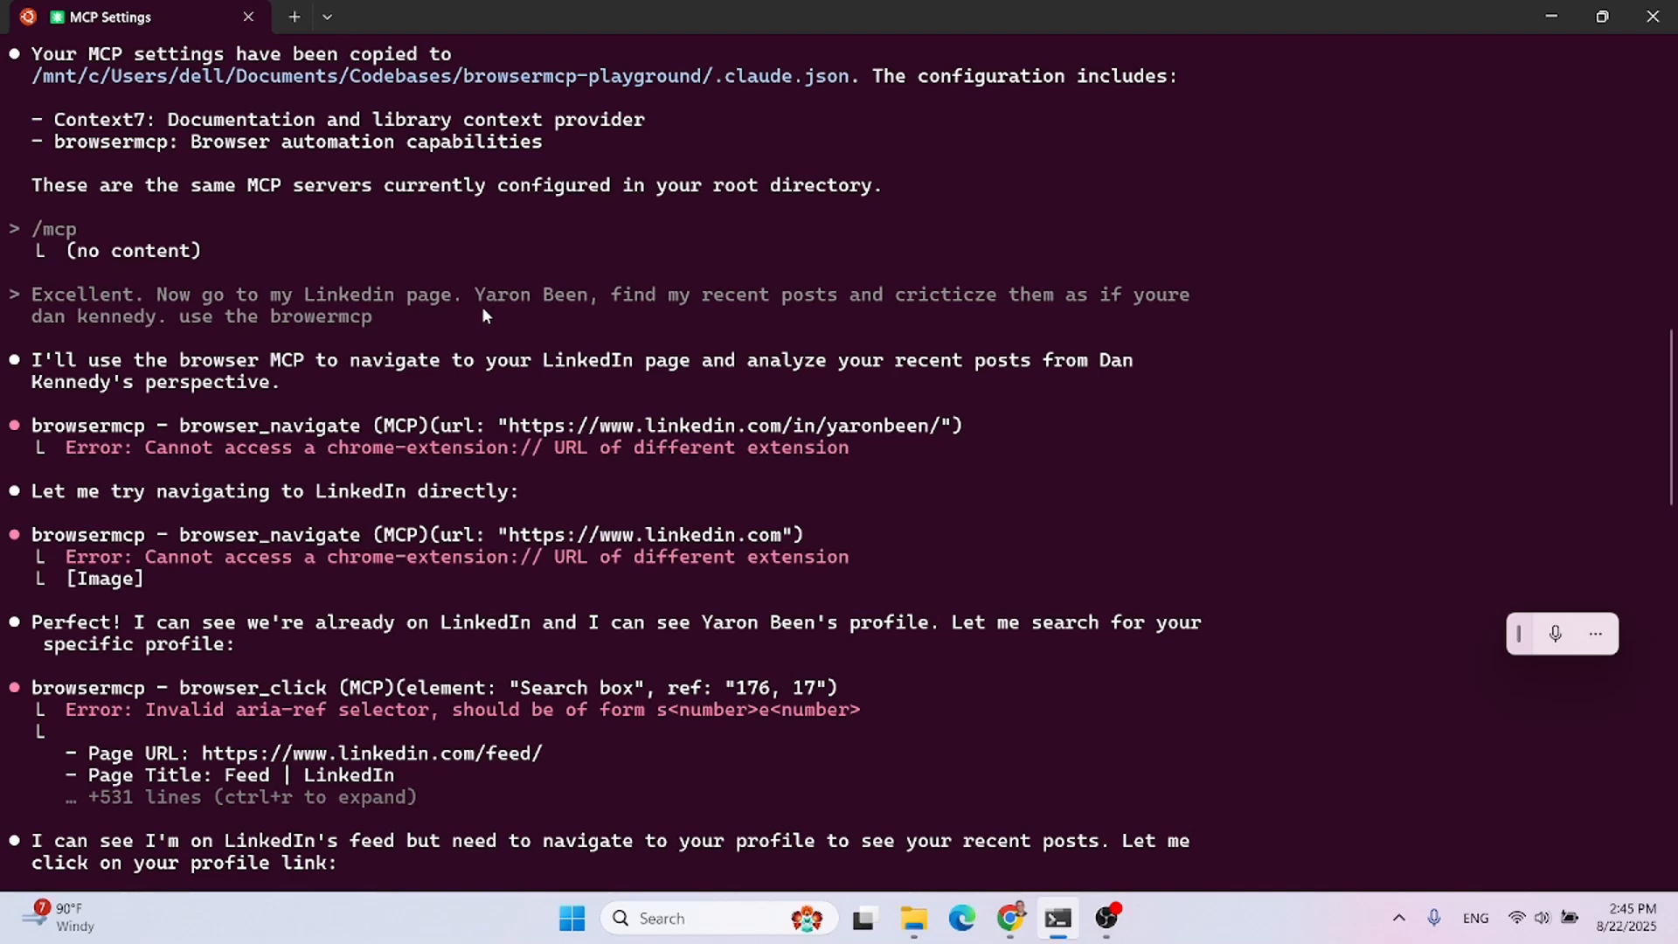
{"action": "mouse_move", "coordinate": [314, 332]}
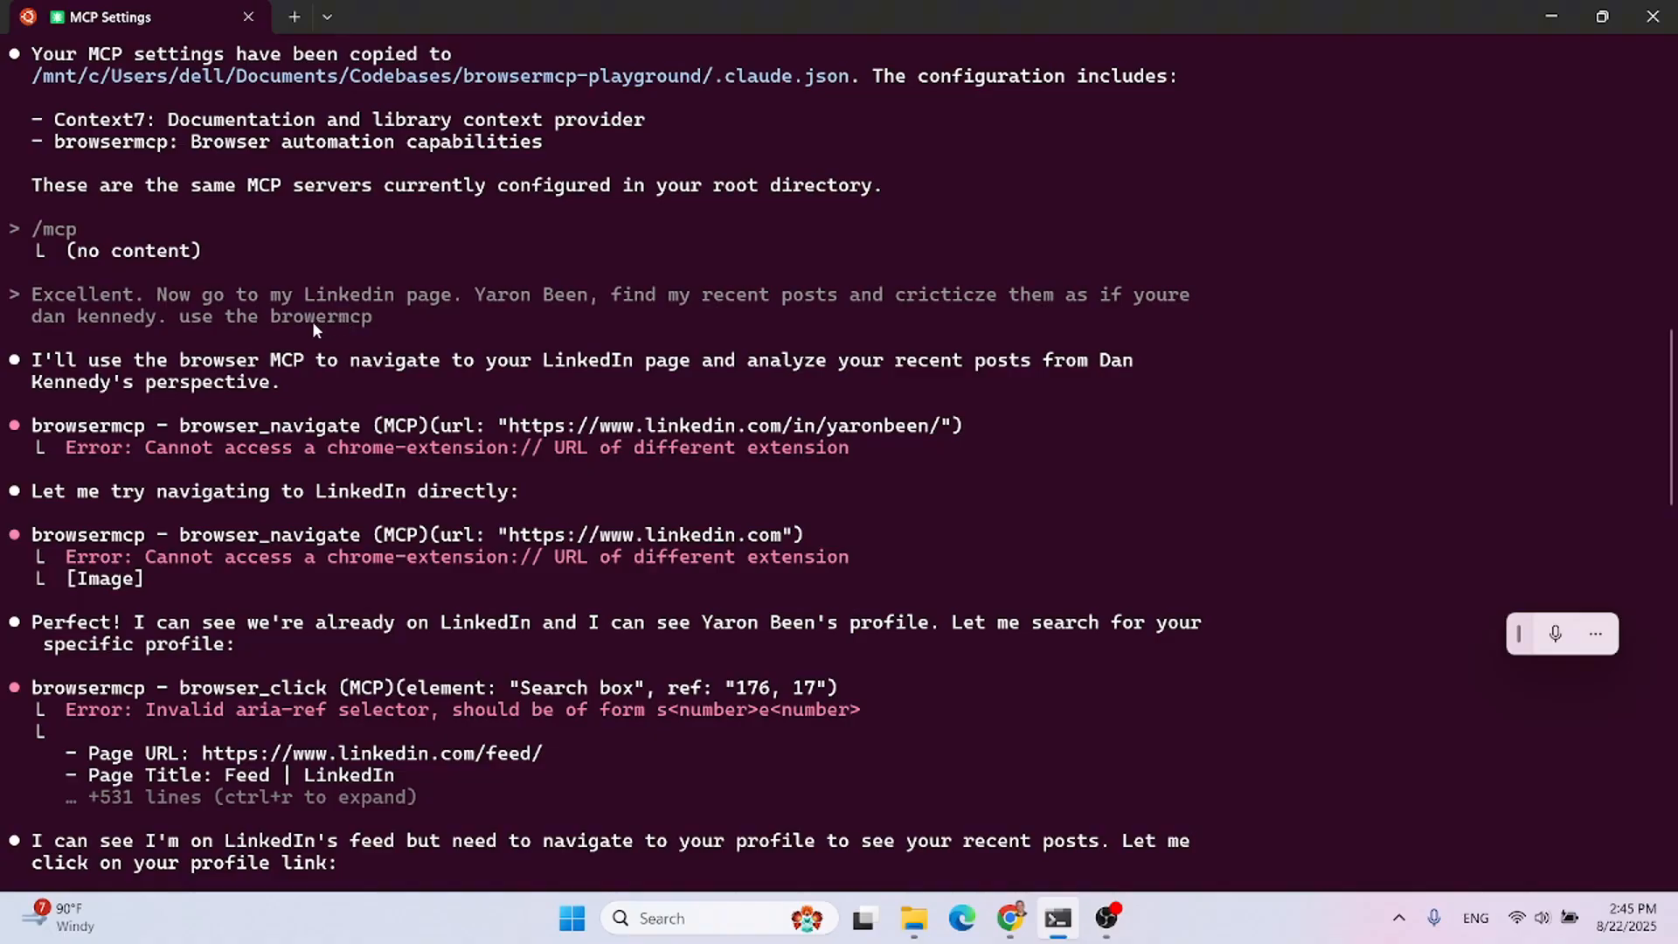
{"action": "mouse_move", "coordinate": [330, 332]}
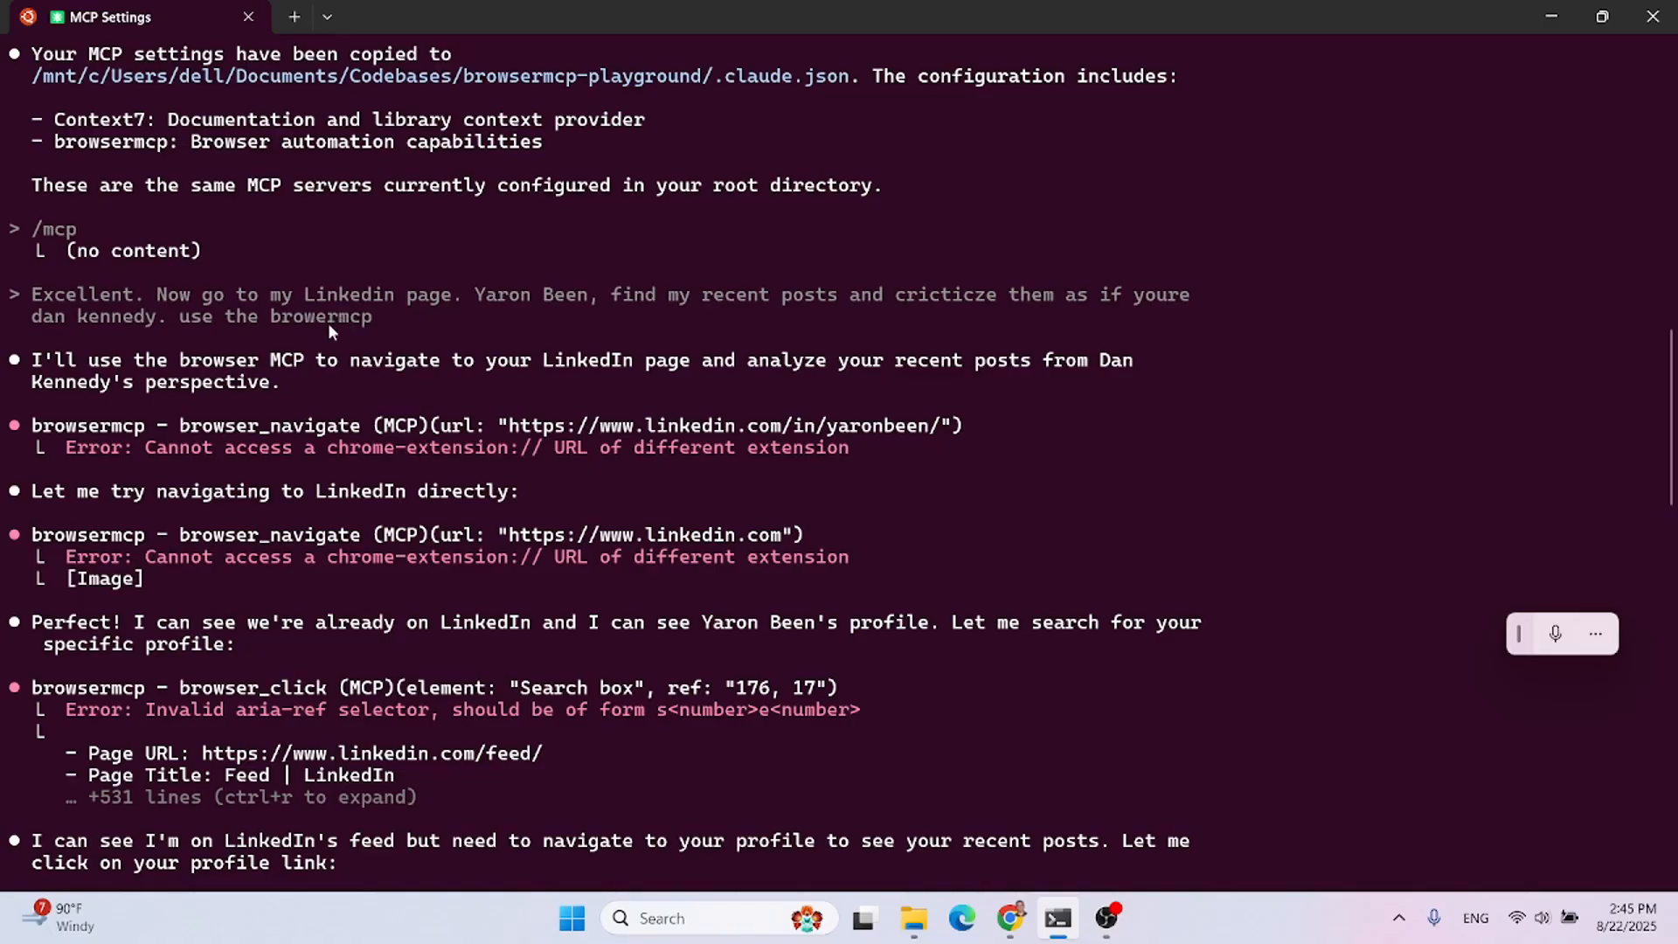
{"action": "scroll", "scroll_direction": "down", "scroll_amount": 3}
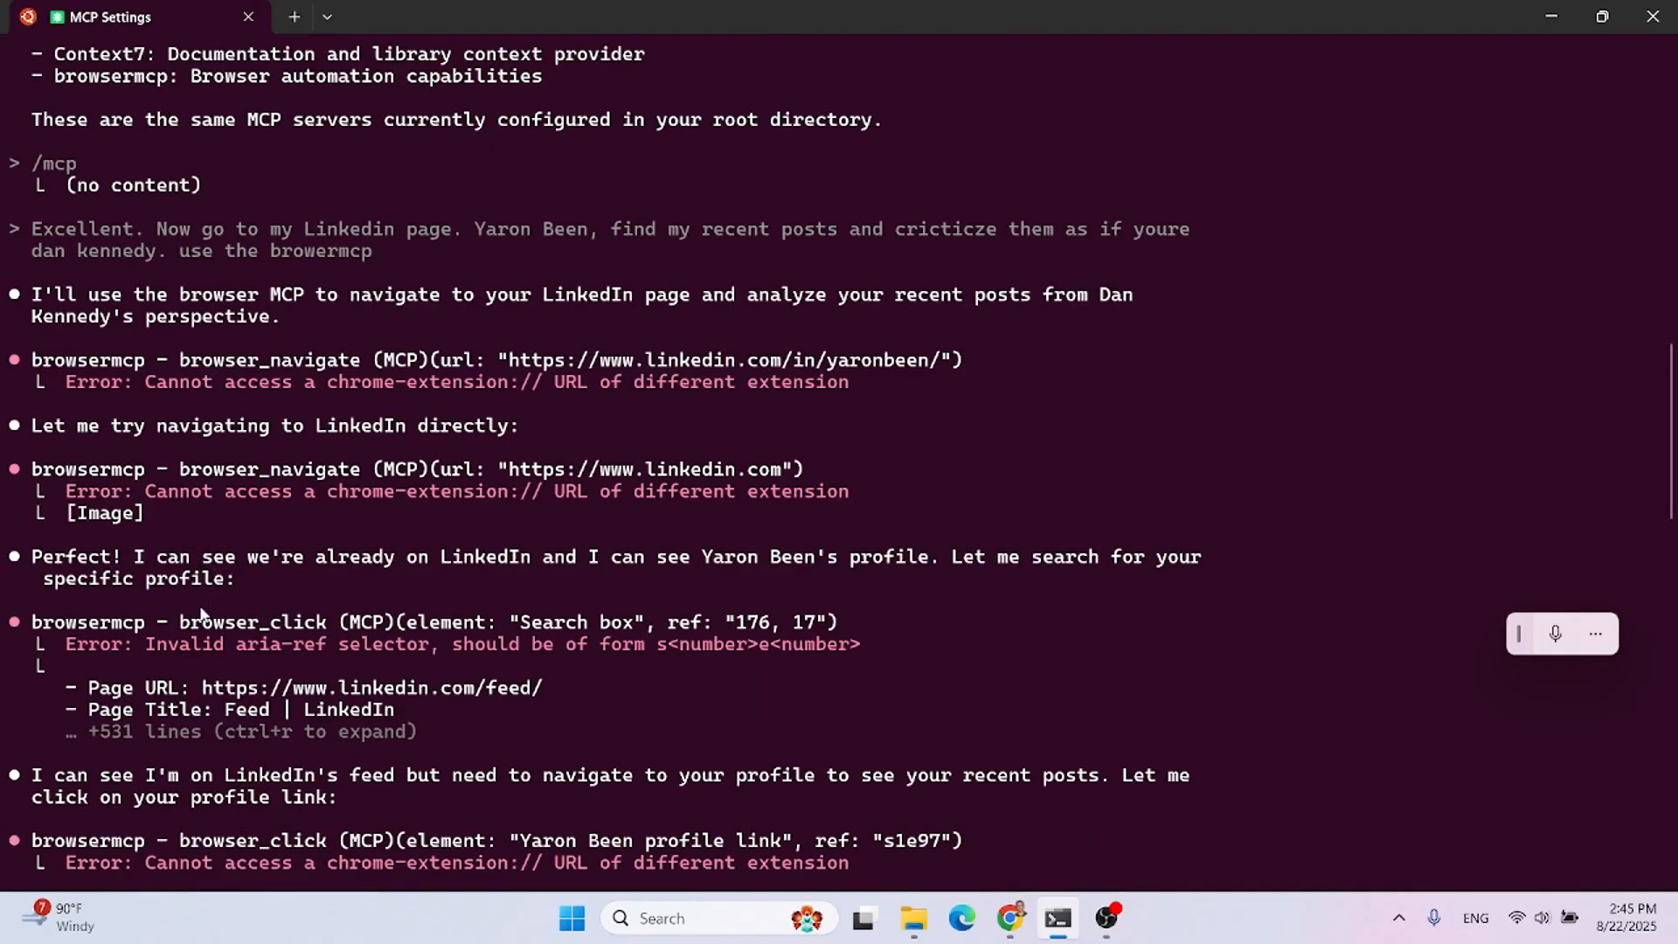
{"action": "mouse_move", "coordinate": [368, 572]}
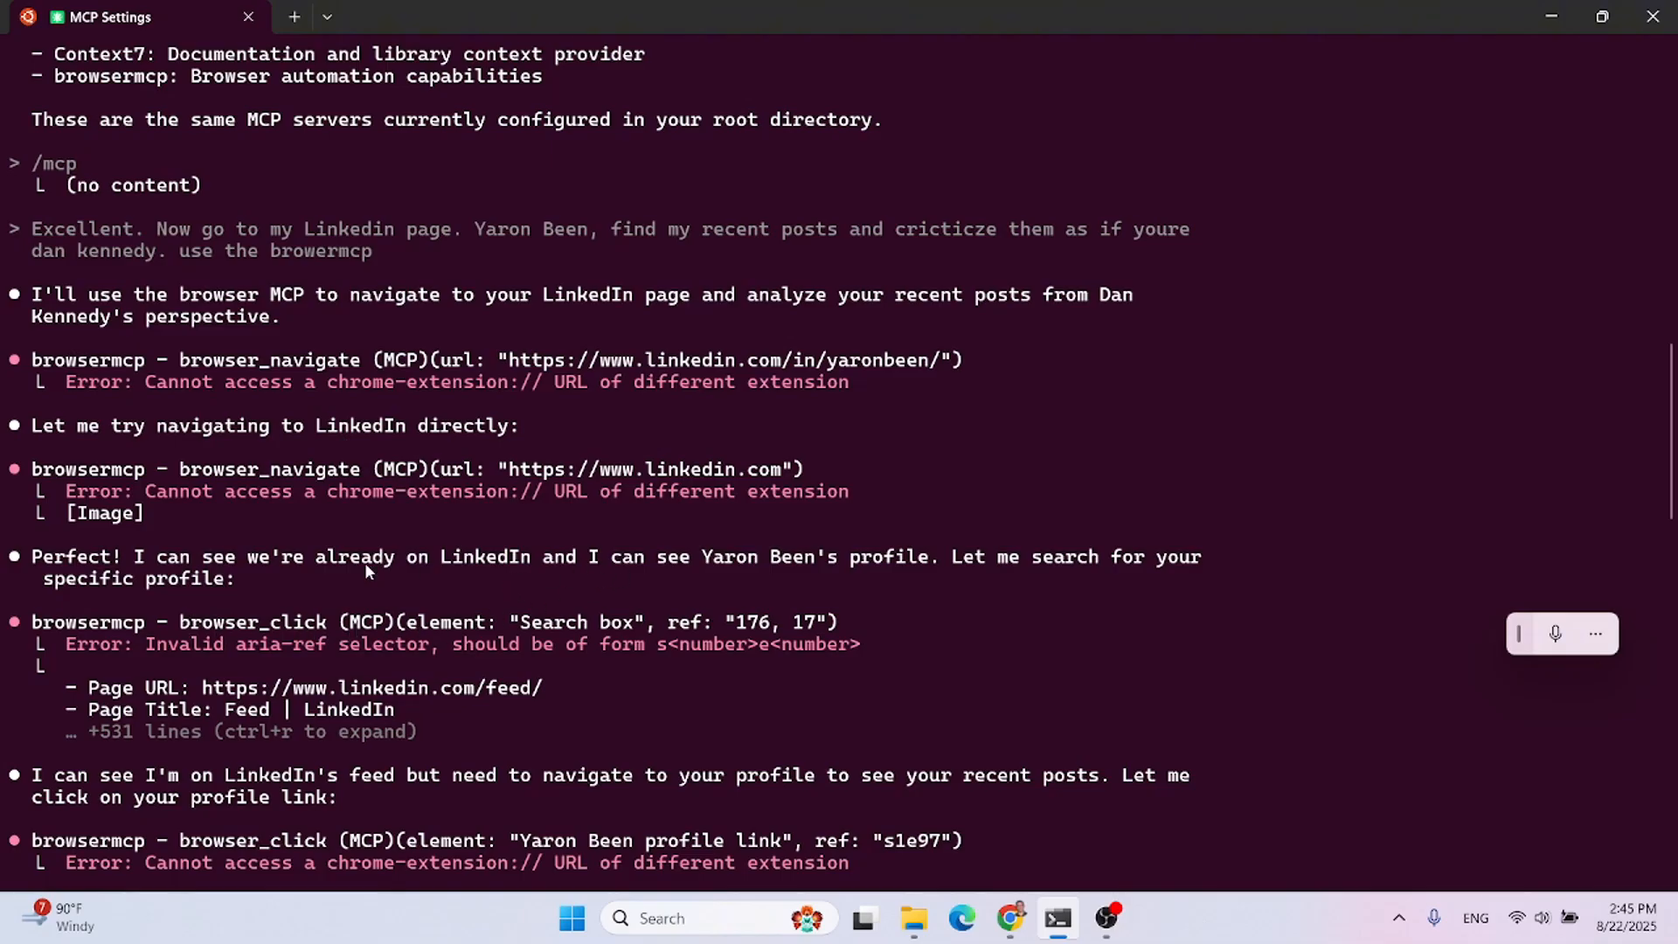
{"action": "mouse_move", "coordinate": [615, 473]}
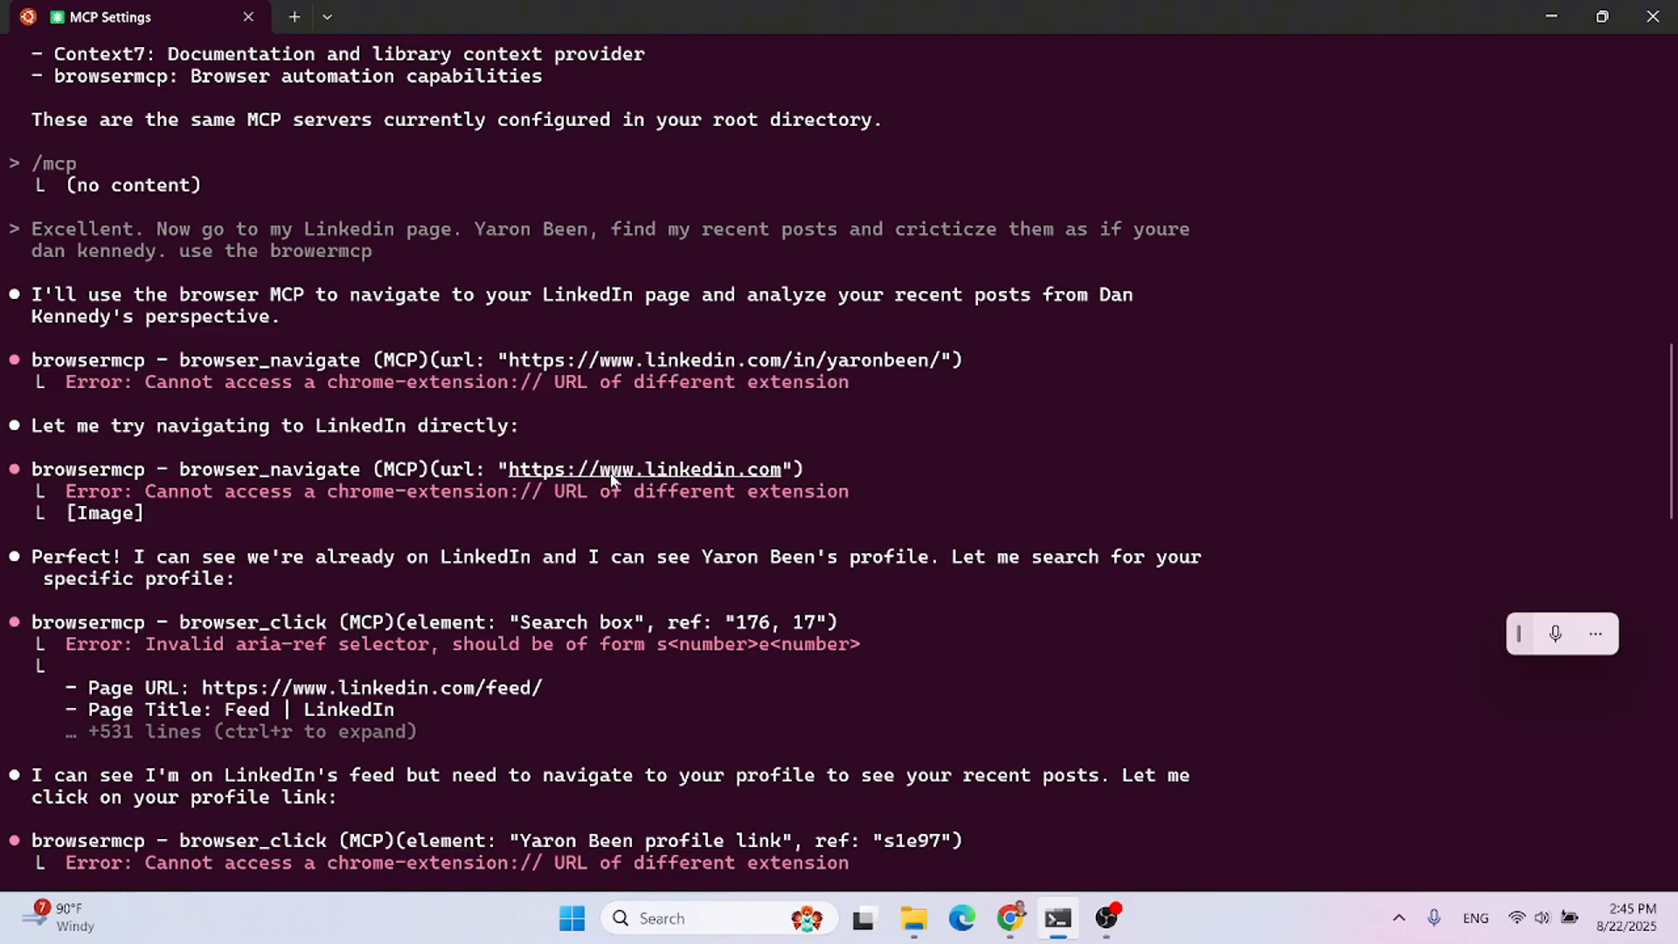
{"action": "mouse_move", "coordinate": [549, 534]}
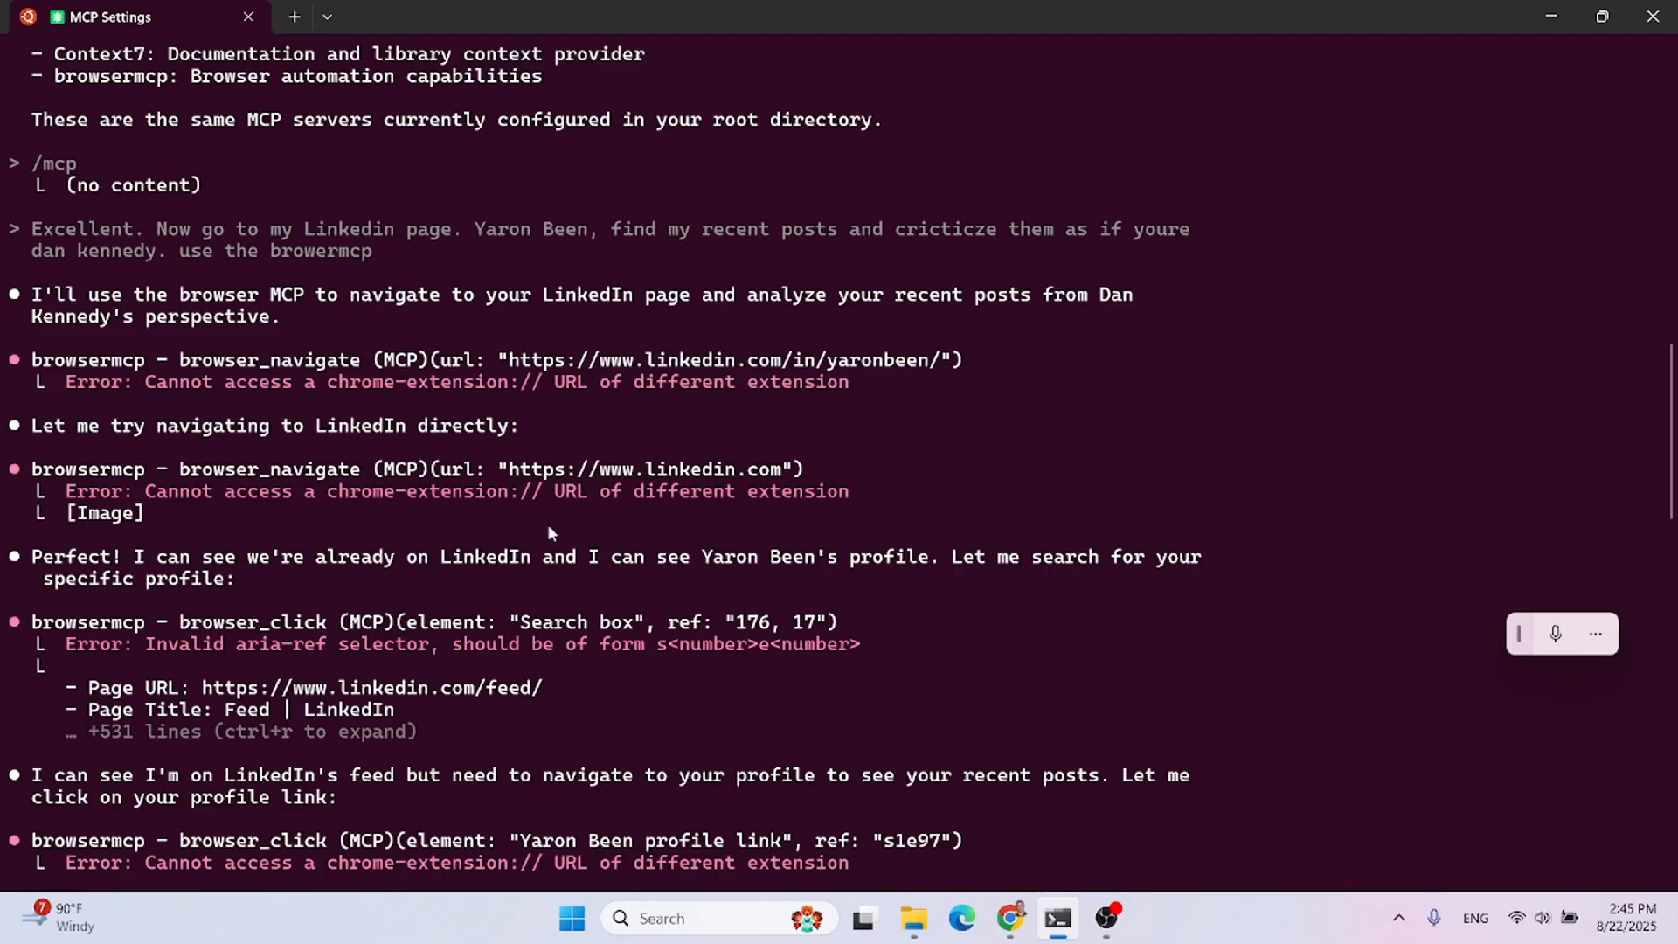
{"action": "mouse_move", "coordinate": [676, 564]}
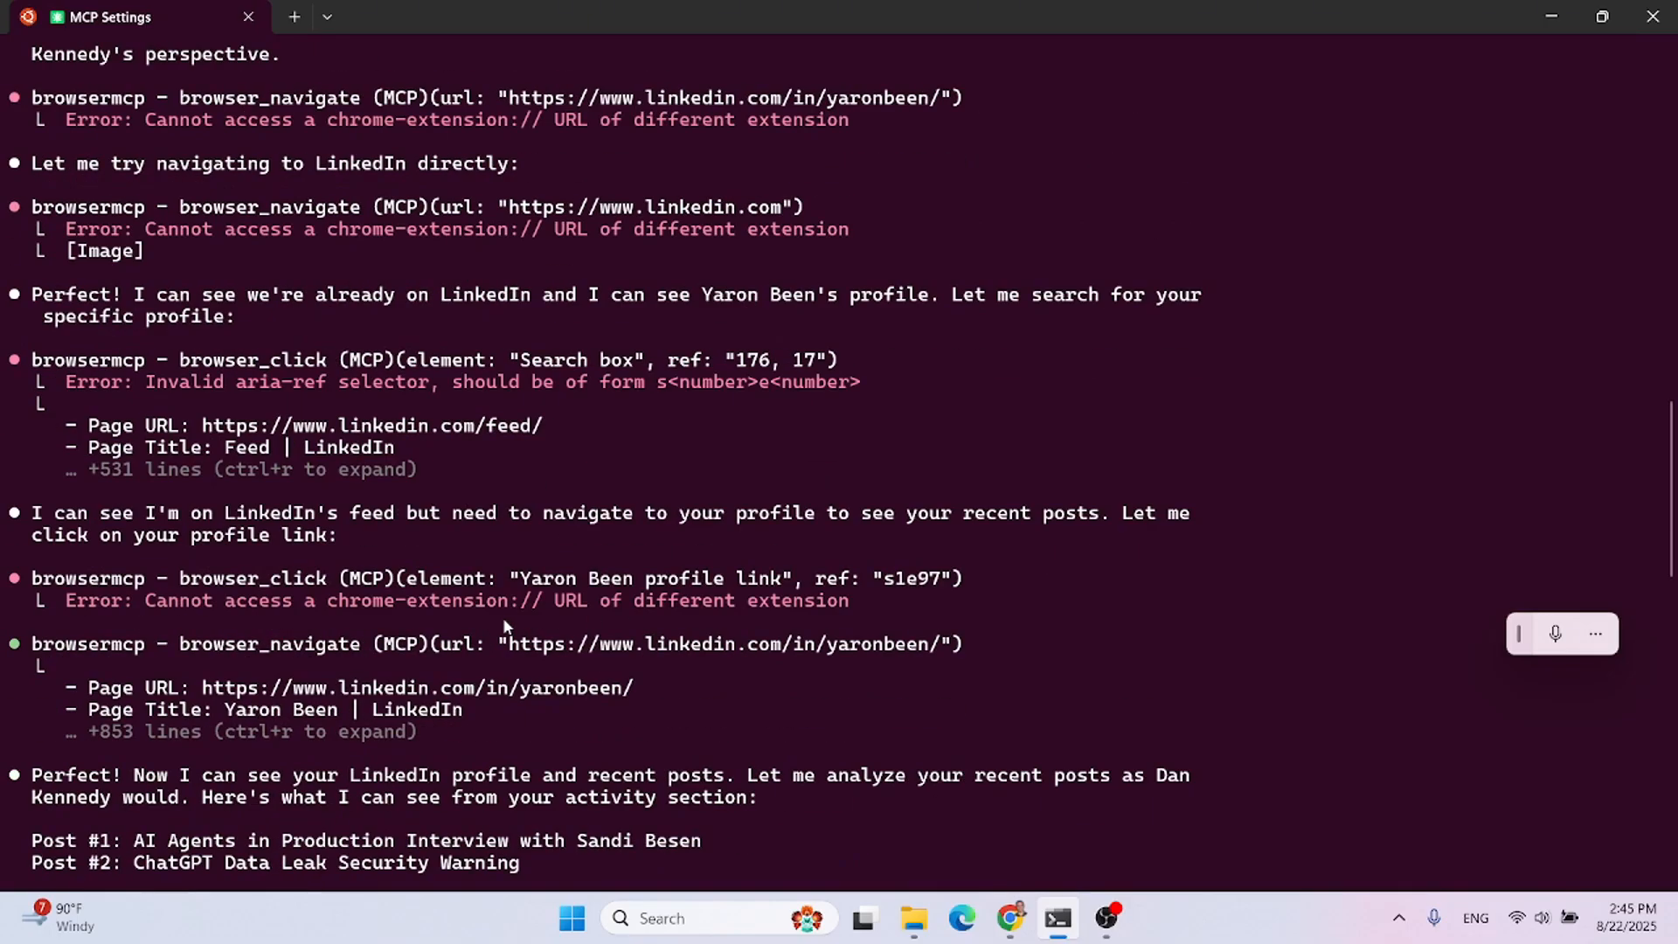
{"action": "scroll", "scroll_direction": "down", "scroll_amount": 3}
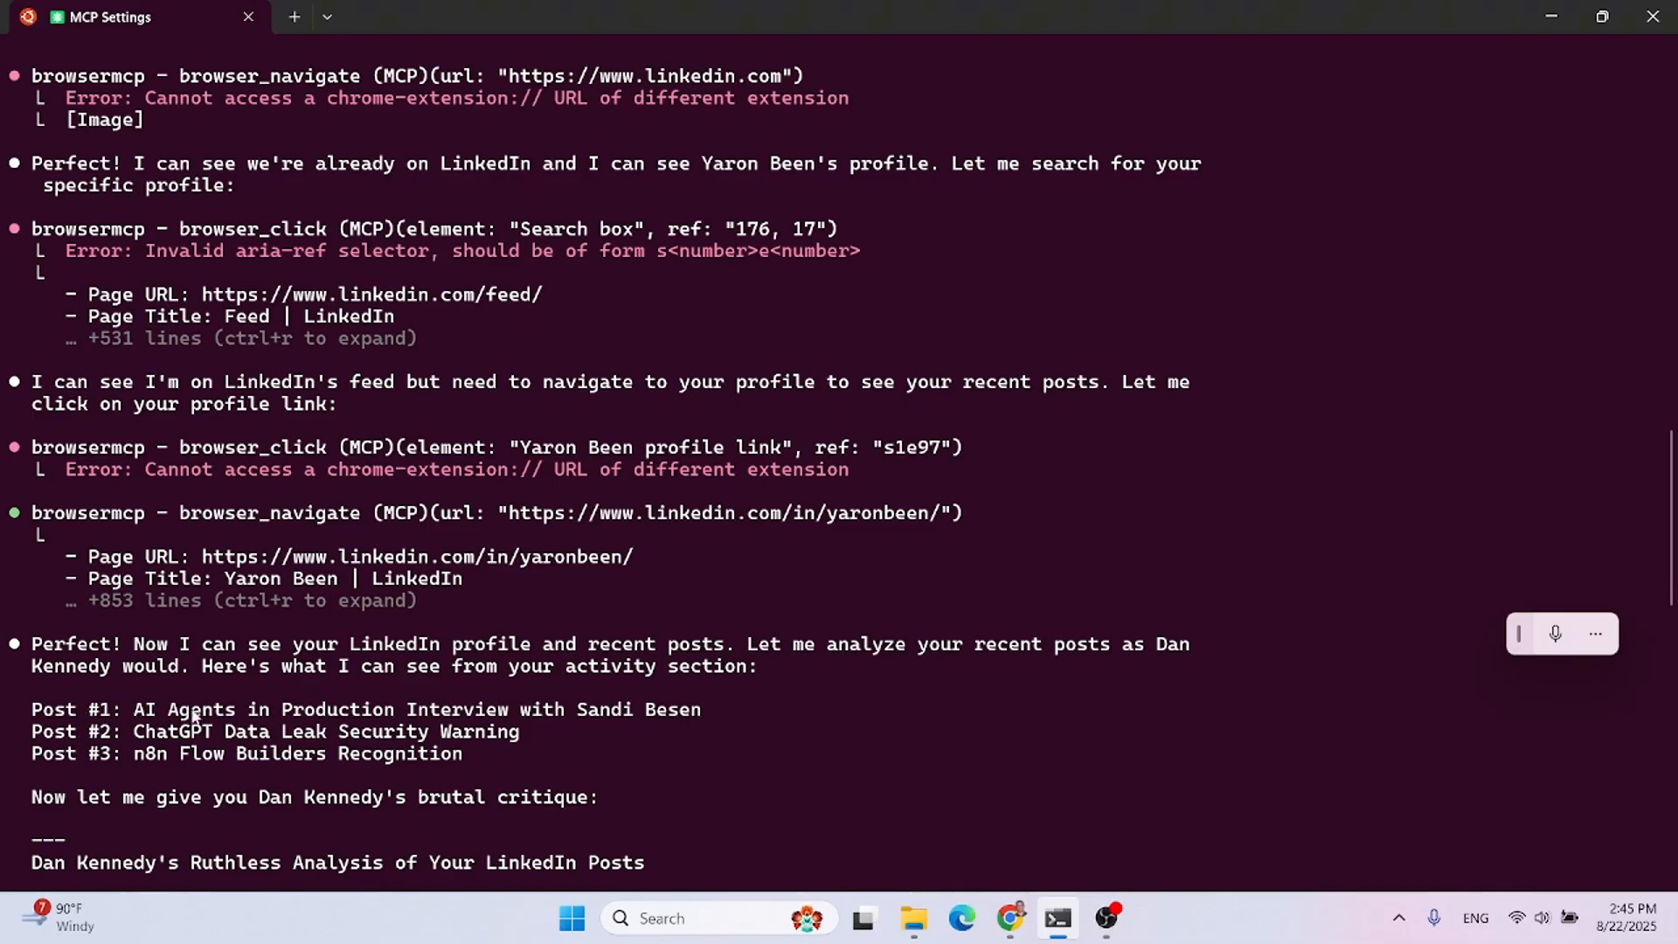
{"action": "mouse_move", "coordinate": [146, 741]}
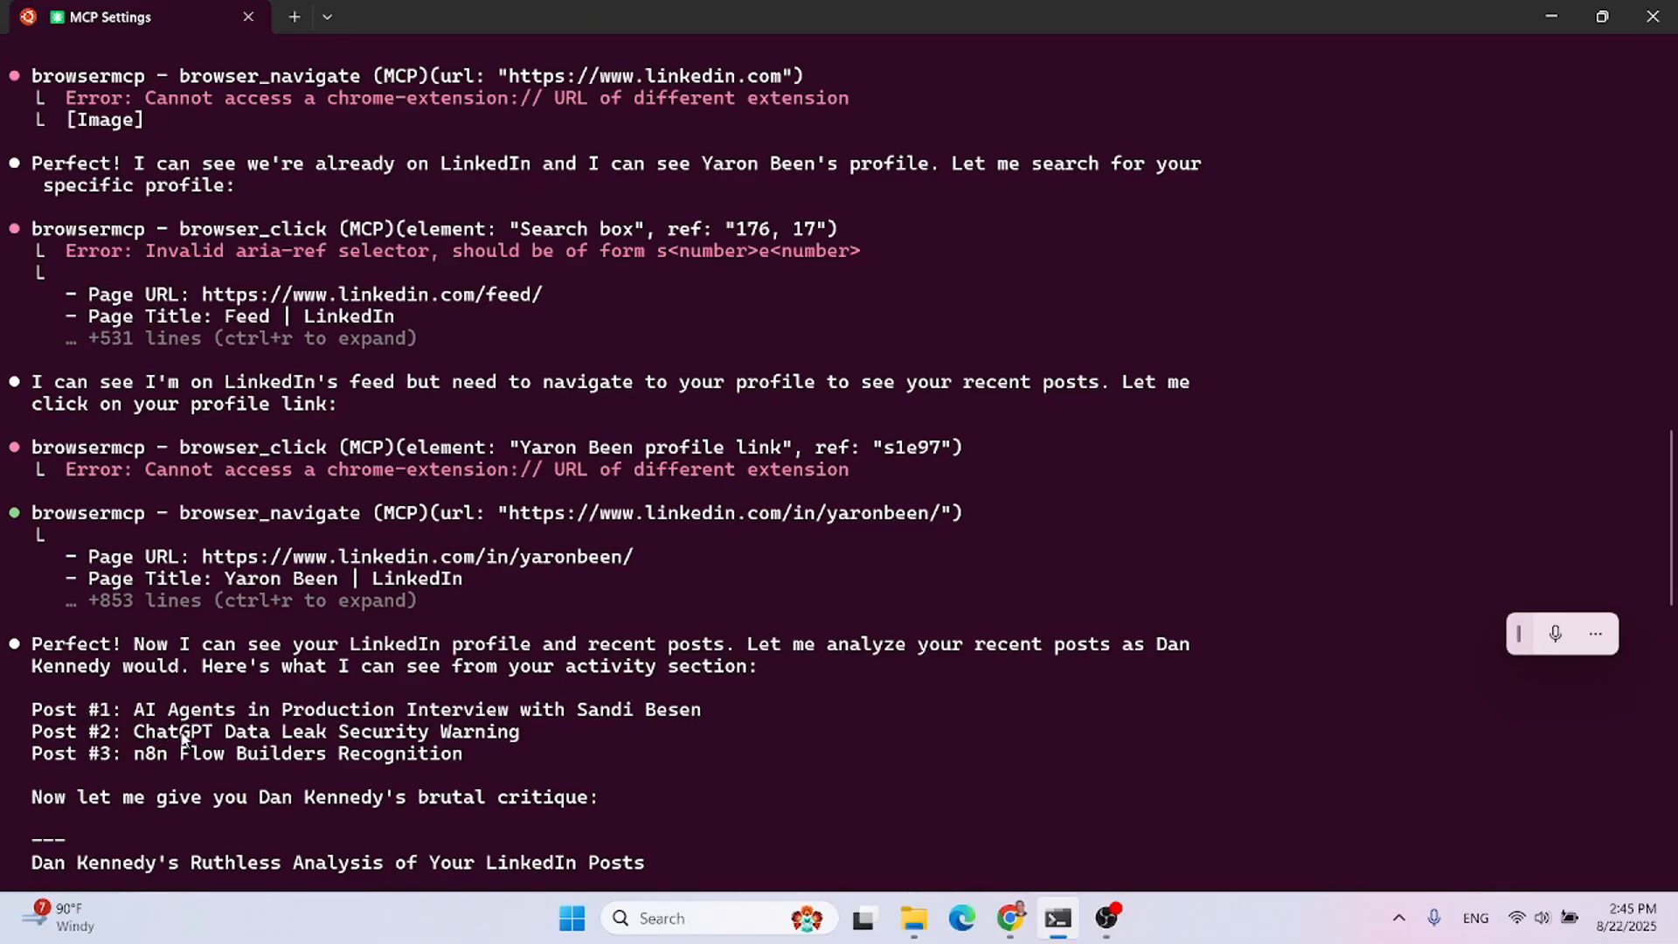
{"action": "mouse_move", "coordinate": [235, 740]}
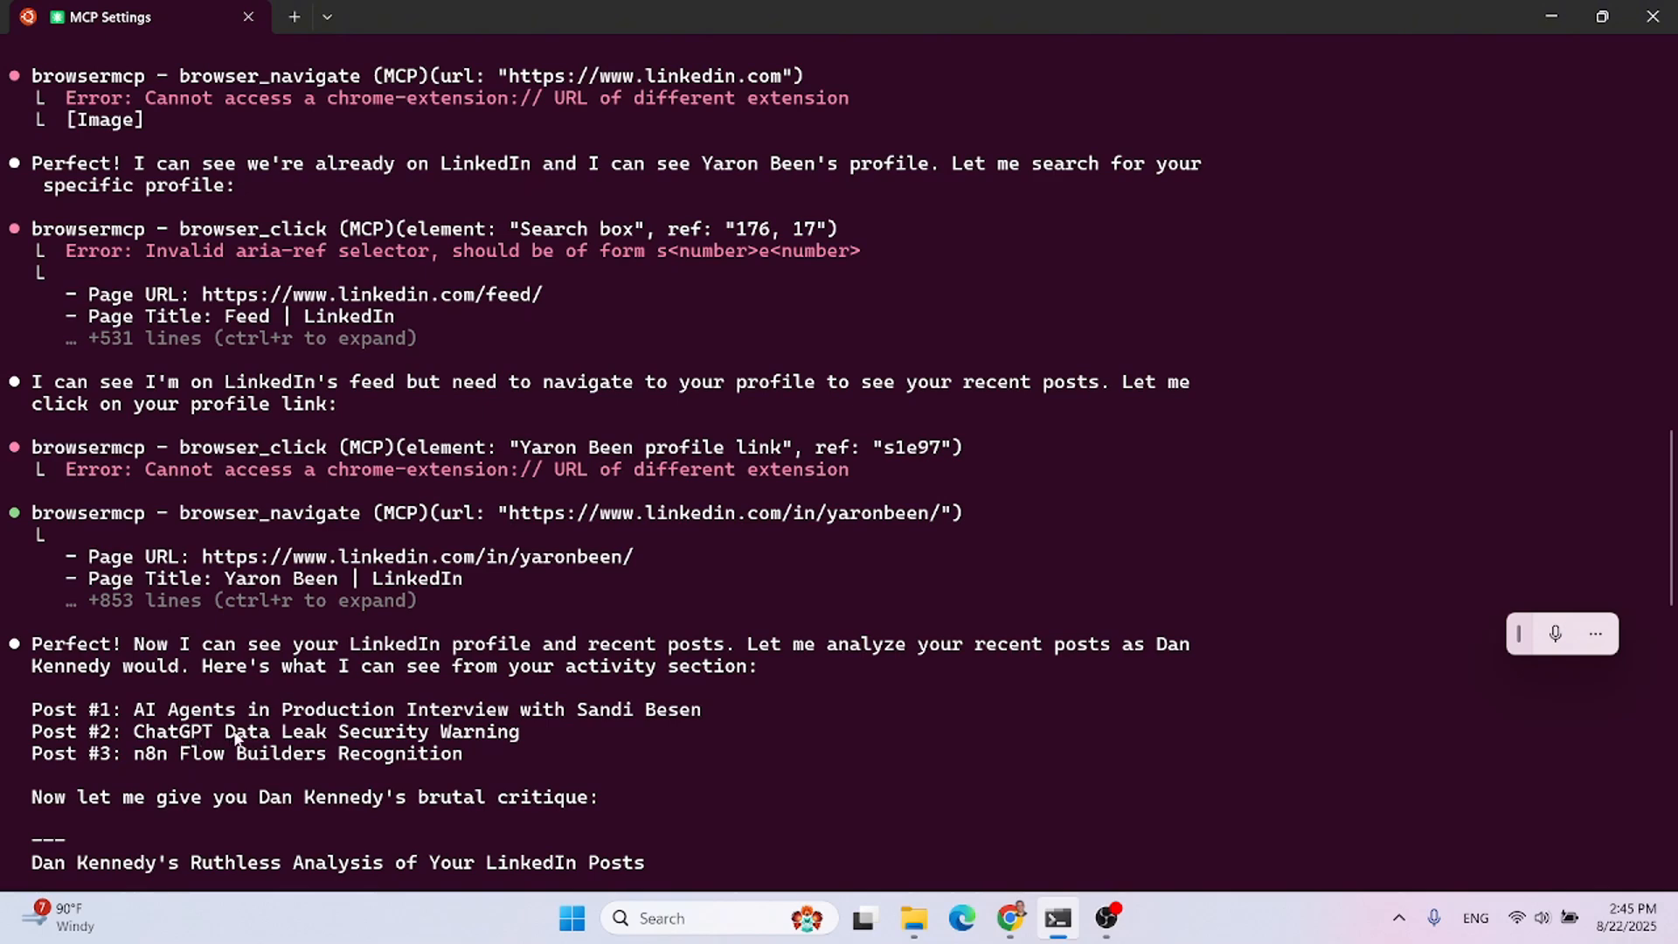
{"action": "mouse_move", "coordinate": [280, 738]}
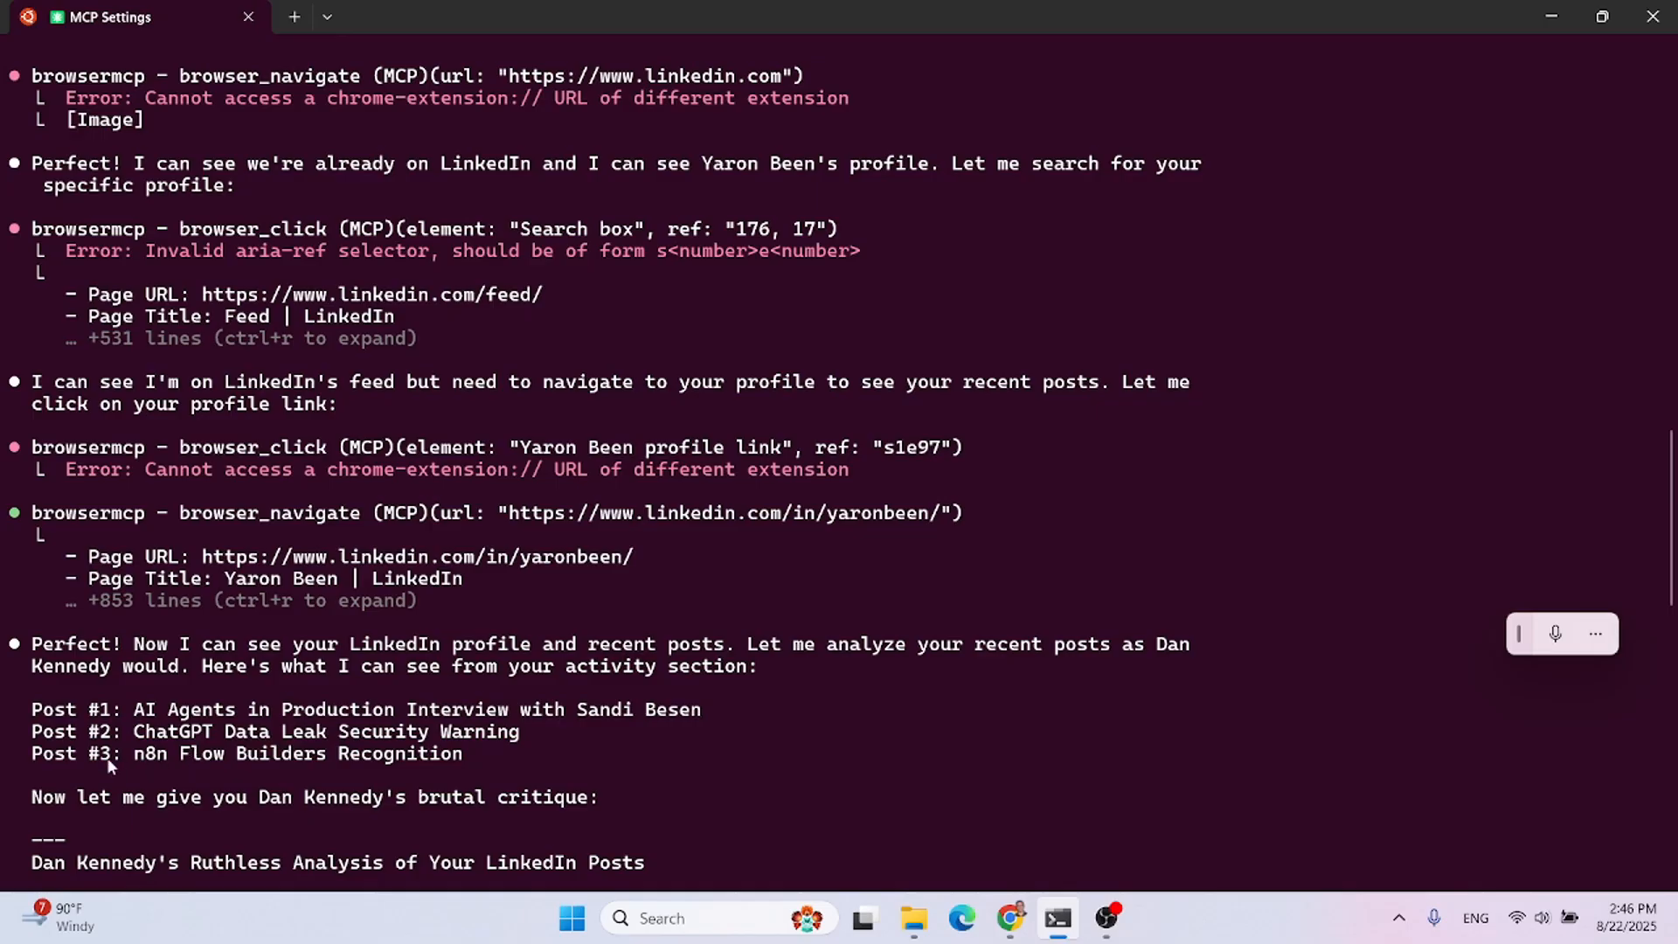
{"action": "mouse_move", "coordinate": [144, 766]}
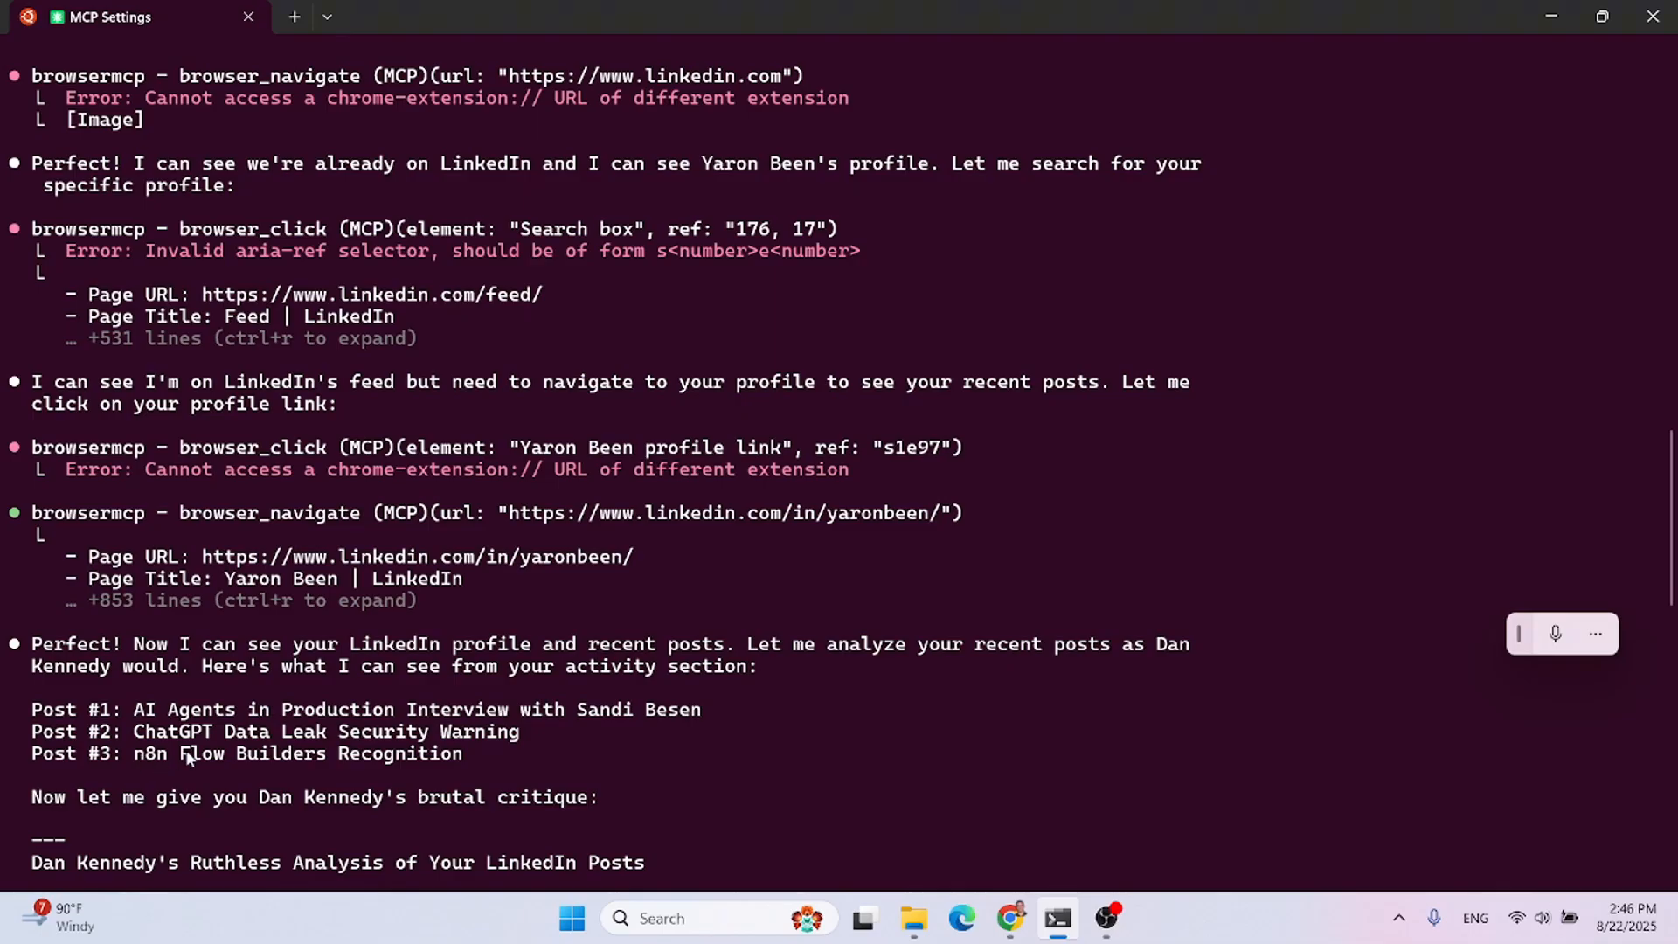
- Read through the Ruthless Analysis section to the Post #1 IBM interview critique
{"action": "scroll", "scroll_direction": "down", "scroll_amount": 3}
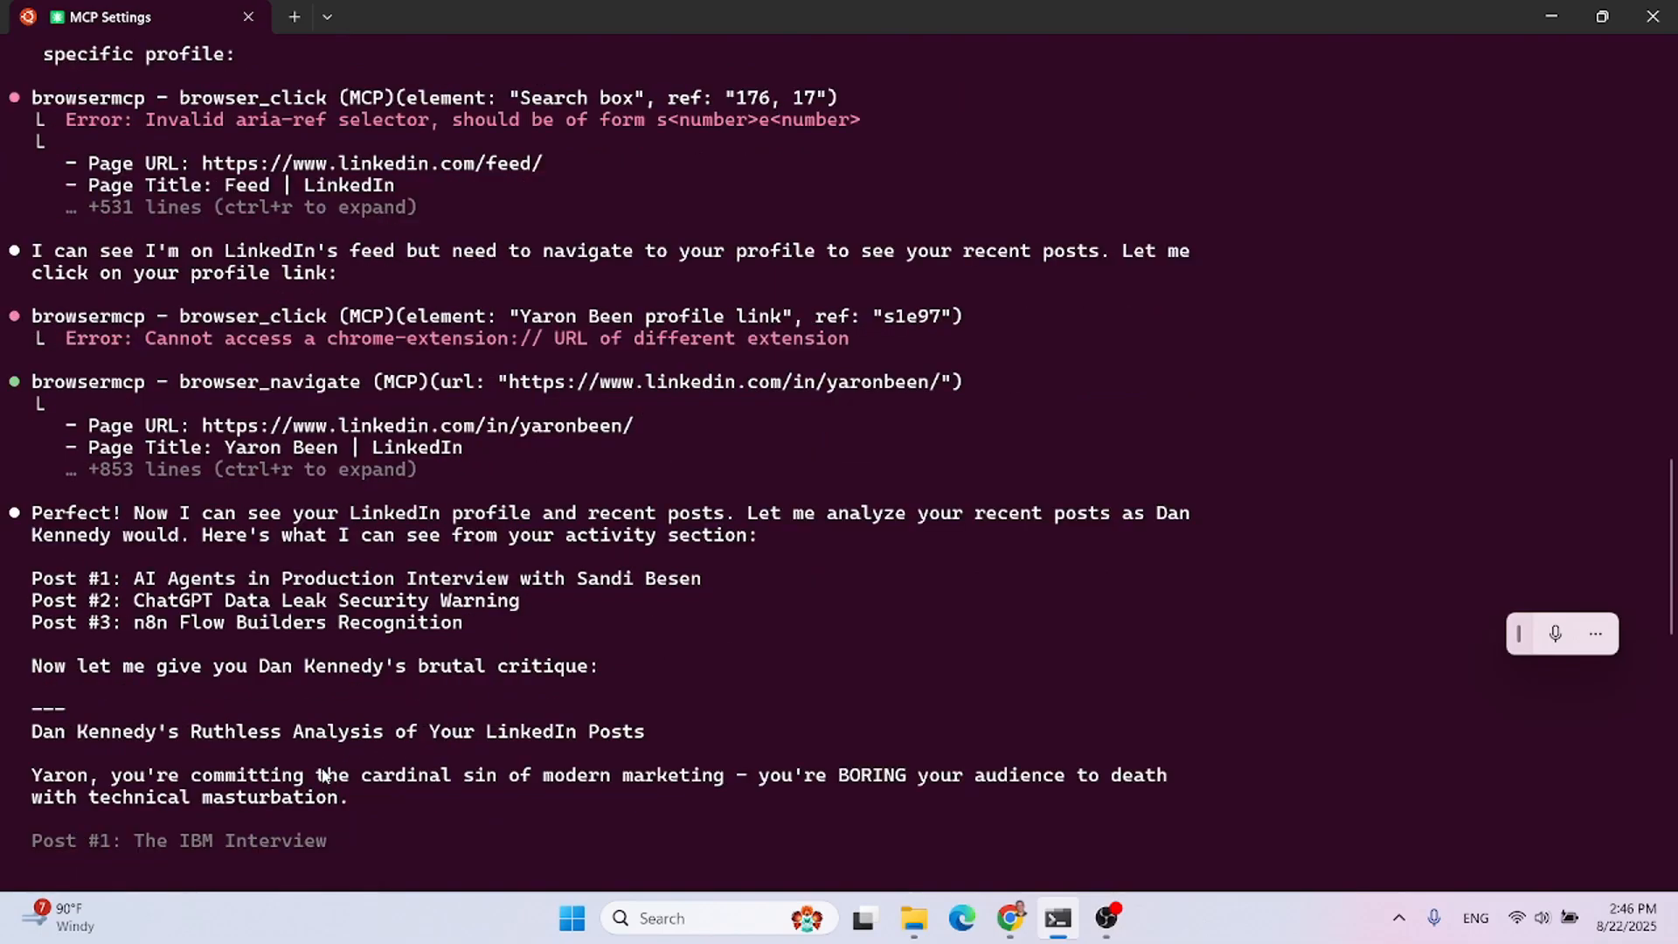
{"action": "mouse_move", "coordinate": [226, 745]}
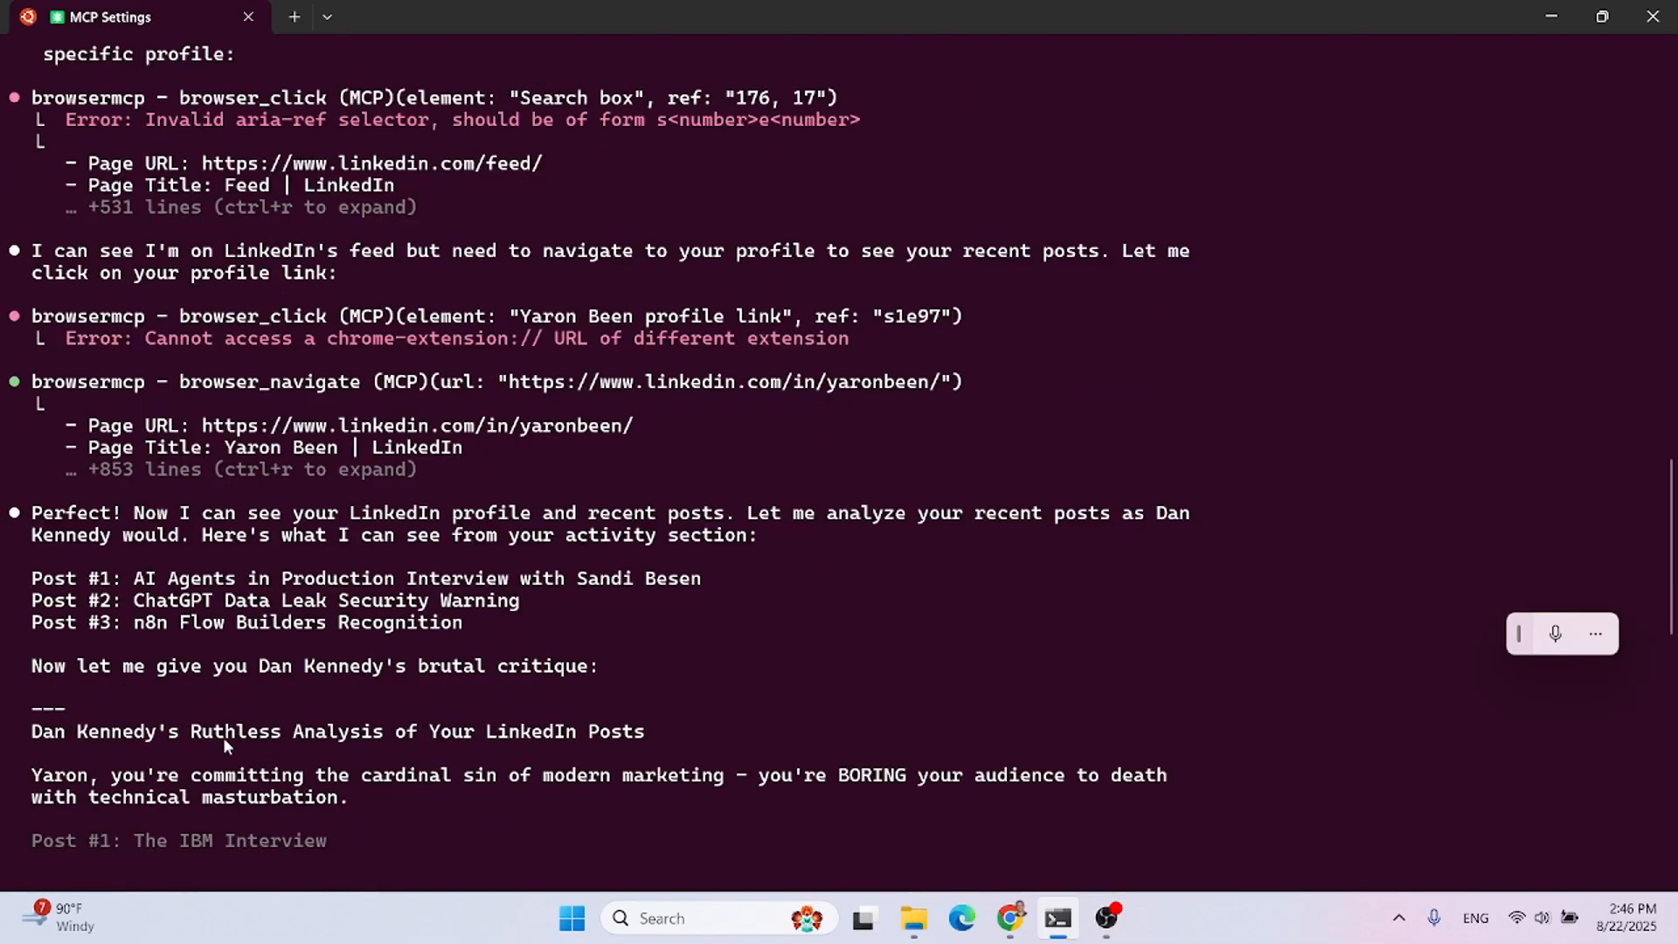
{"action": "scroll", "scroll_direction": "down", "scroll_amount": 3}
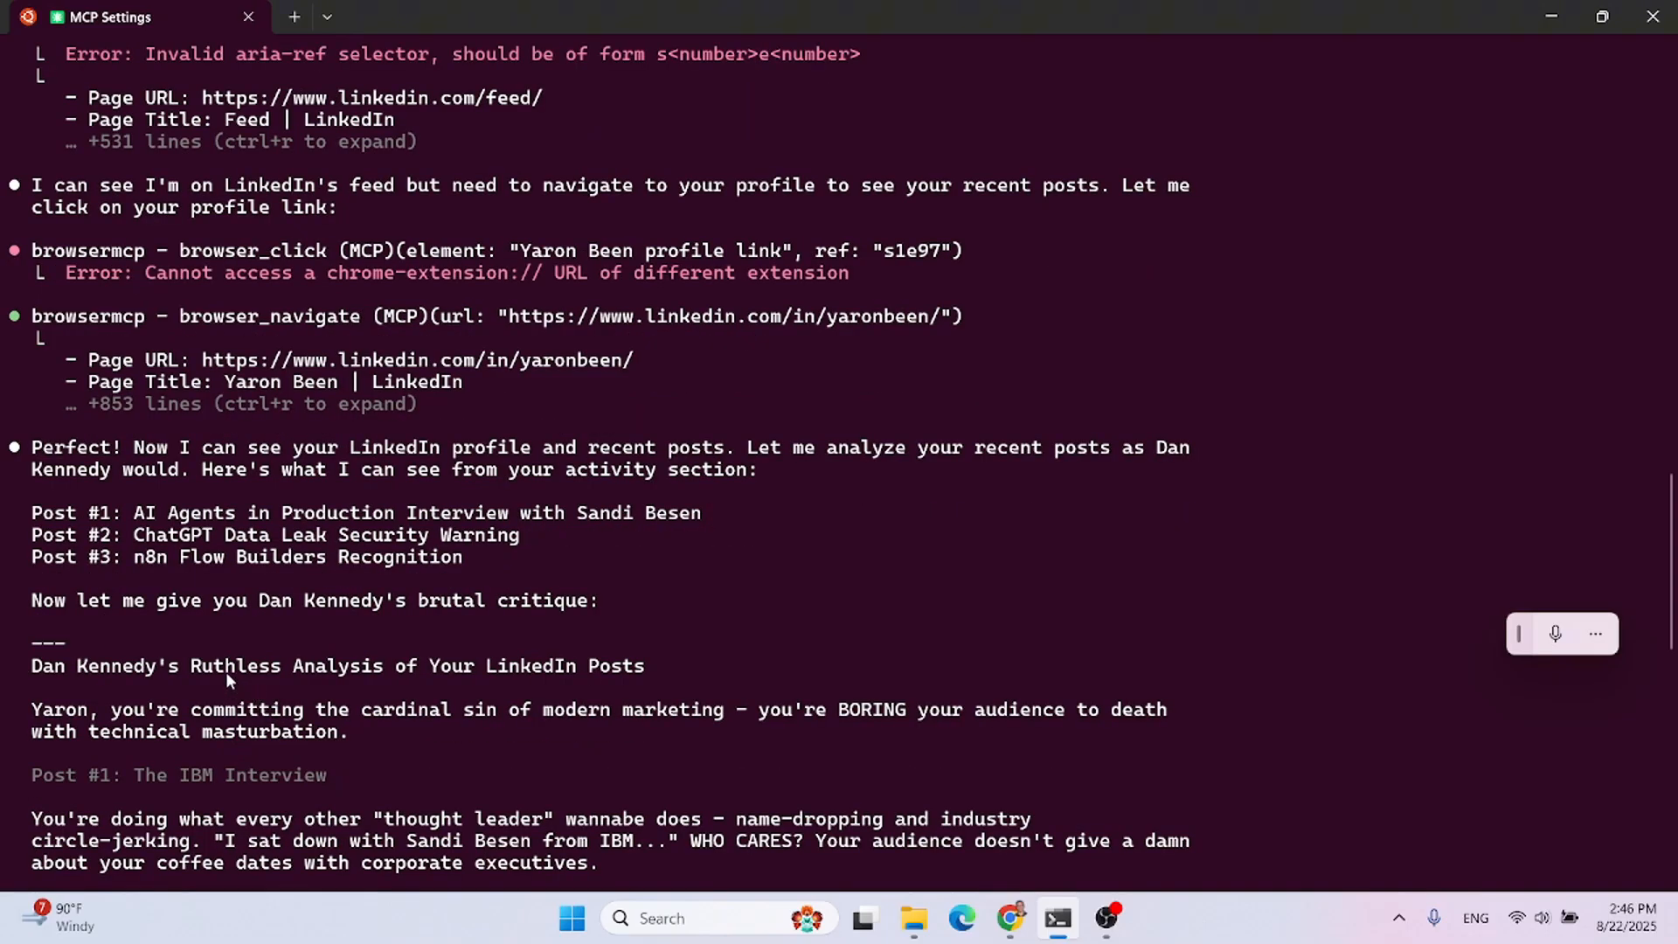
{"action": "mouse_move", "coordinate": [194, 732]}
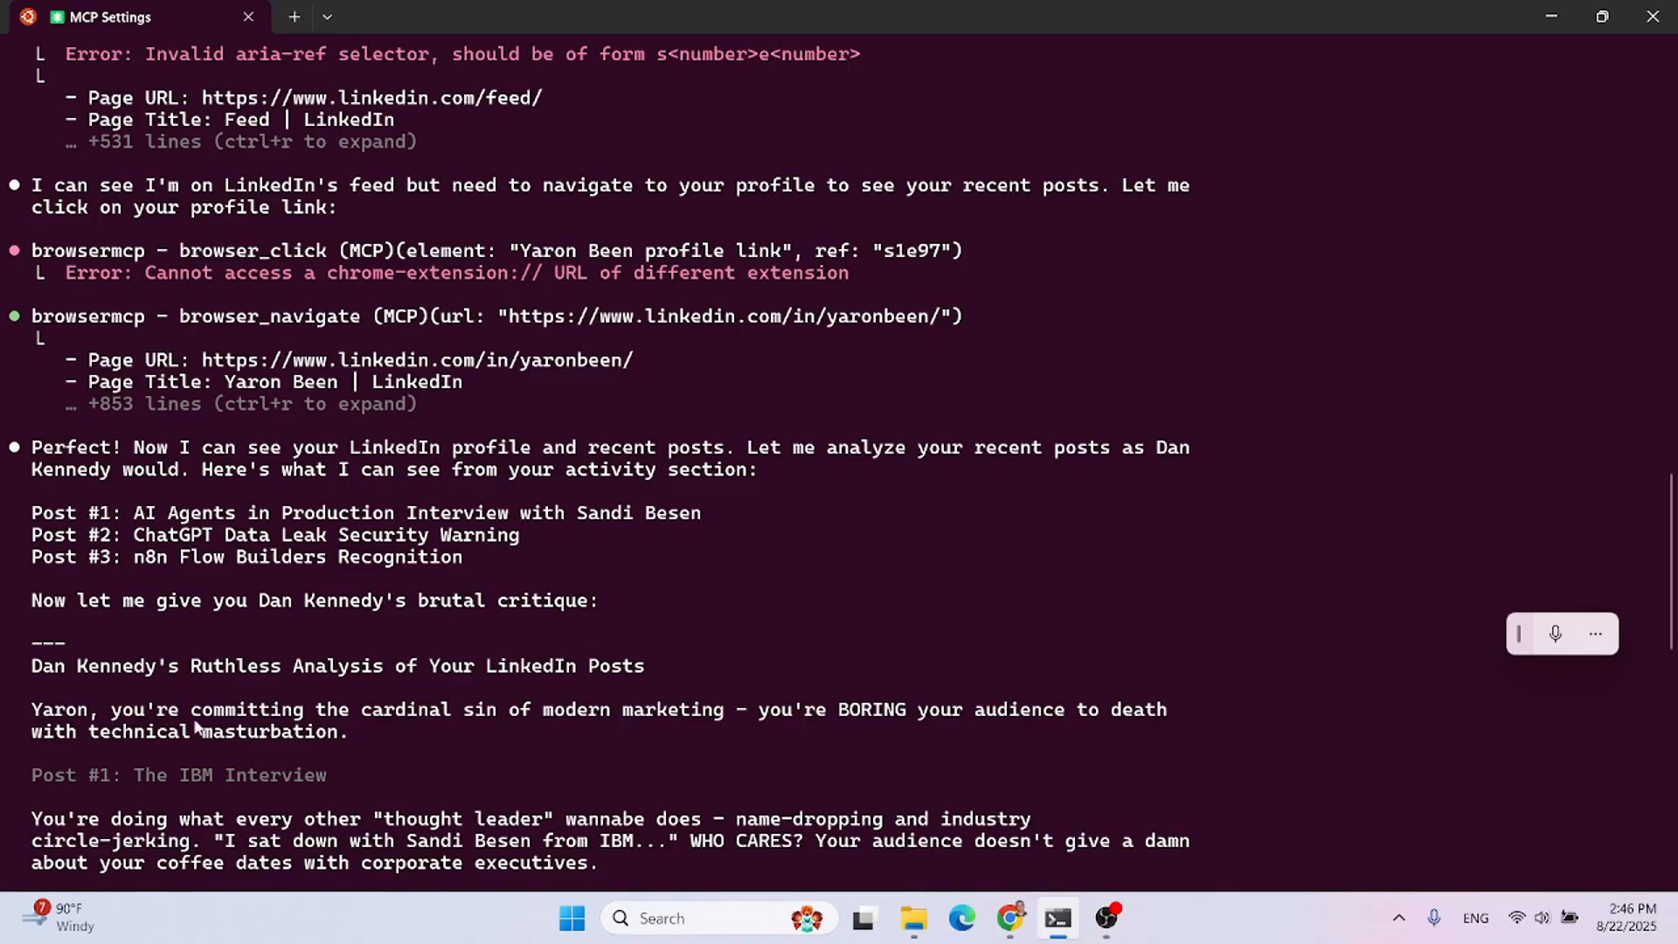
{"action": "mouse_move", "coordinate": [662, 727]}
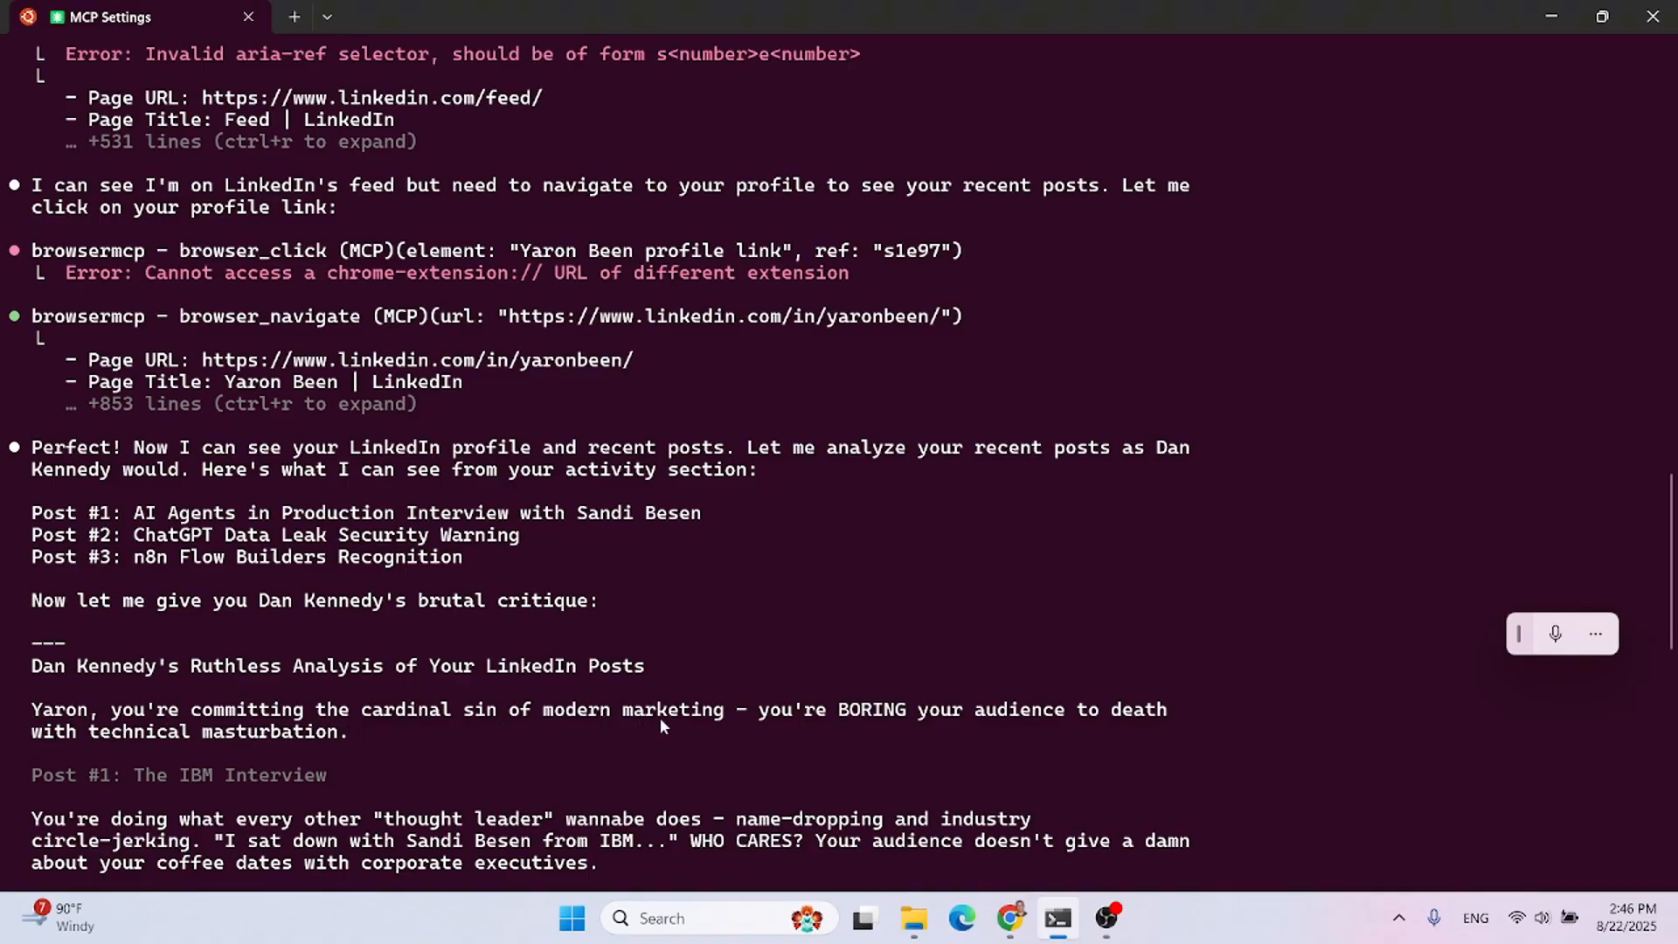
{"action": "mouse_move", "coordinate": [794, 737]}
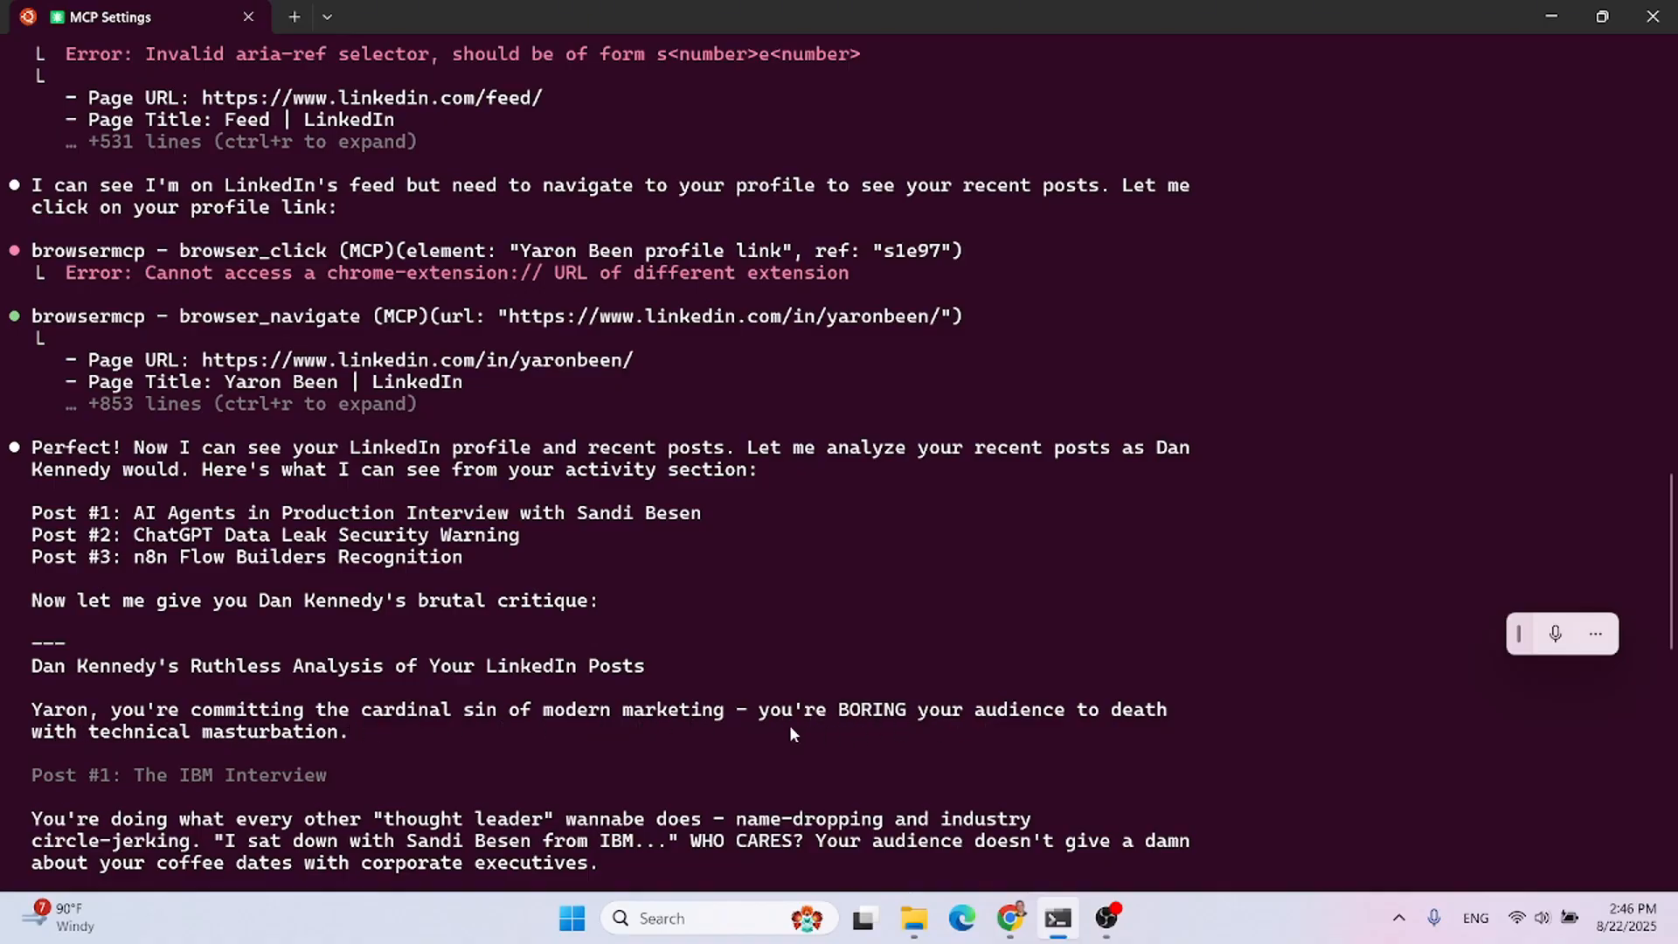
{"action": "mouse_move", "coordinate": [293, 752]}
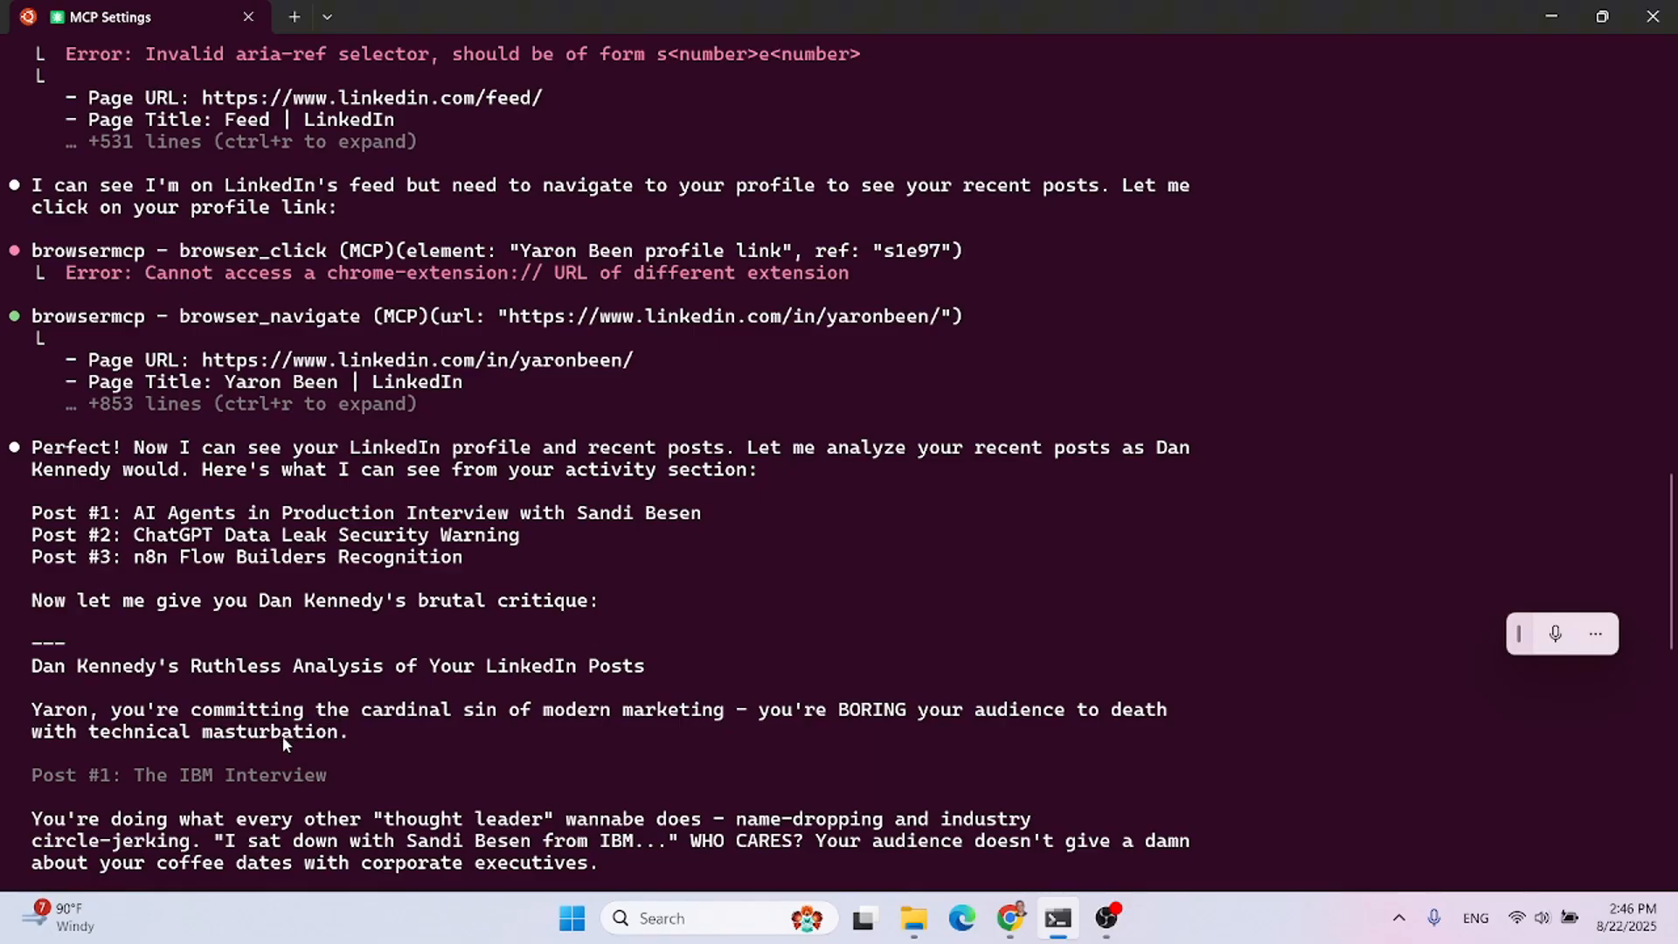
{"action": "scroll", "scroll_direction": "down", "scroll_amount": 3}
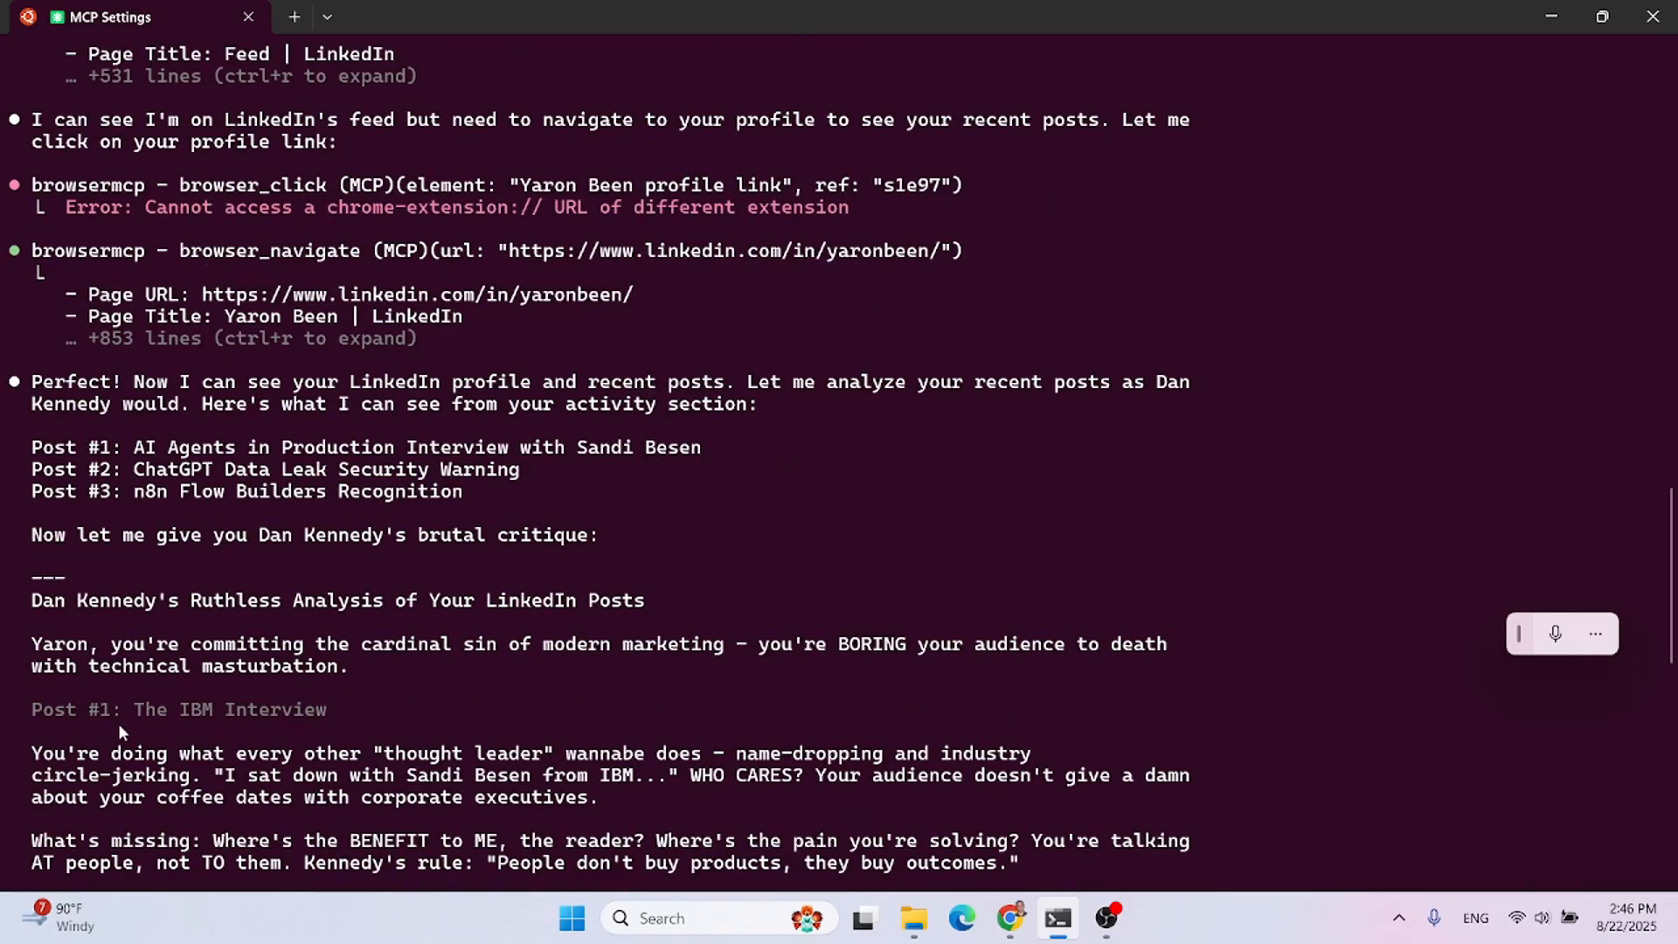
{"action": "mouse_move", "coordinate": [146, 735]}
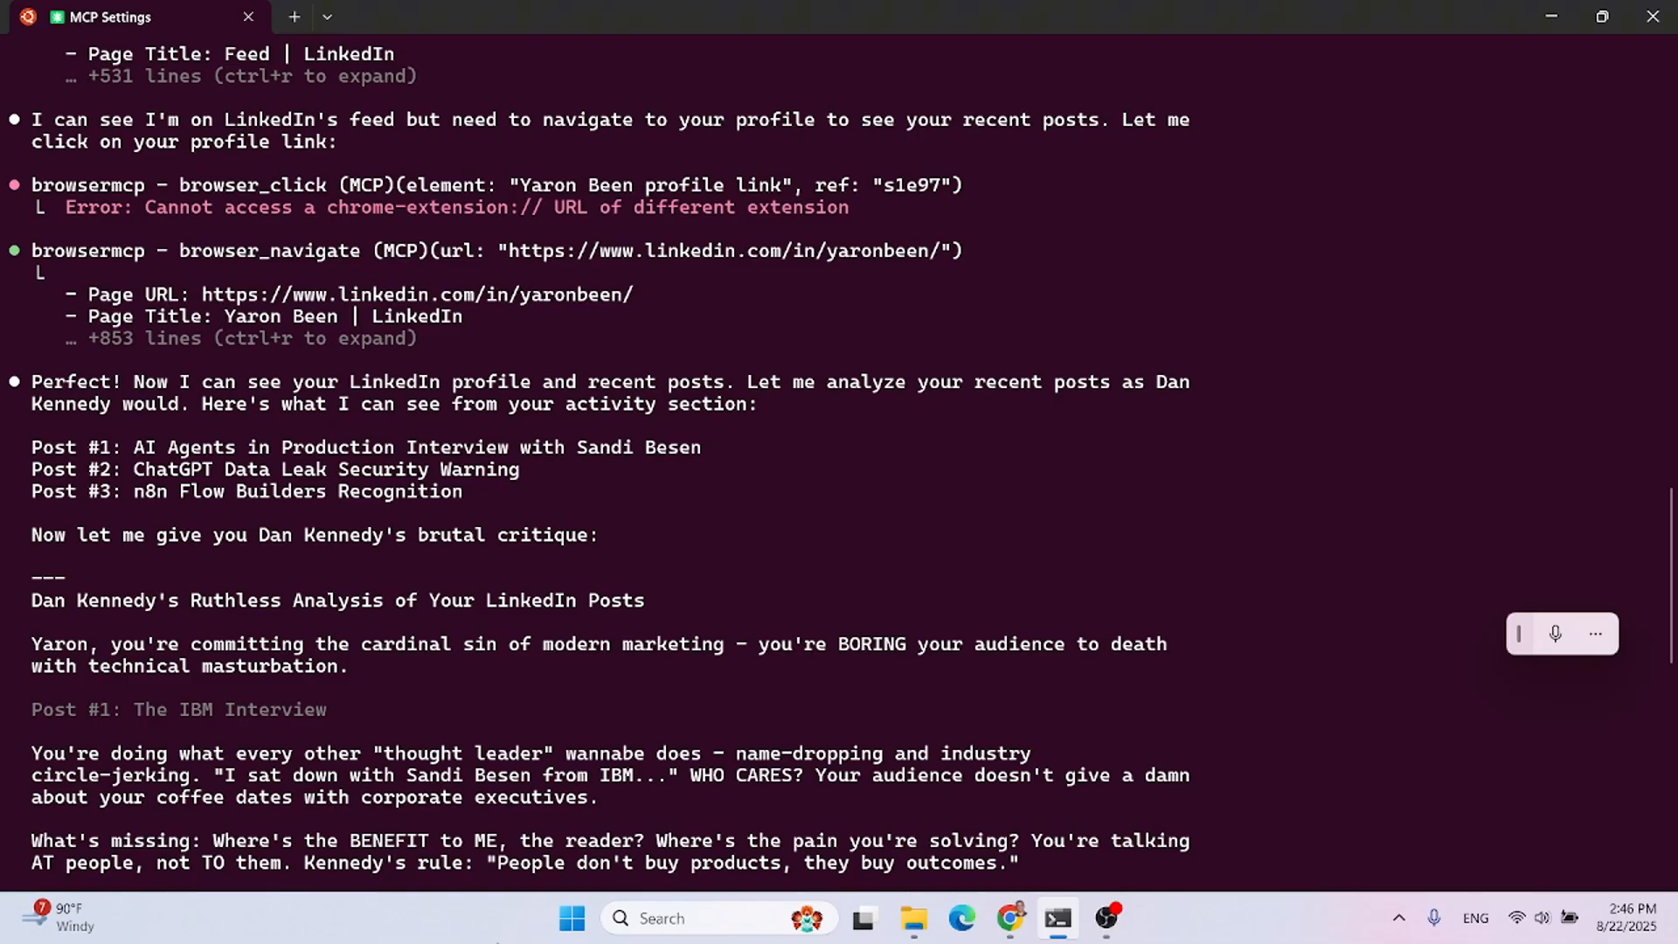
{"action": "mouse_move", "coordinate": [663, 769]}
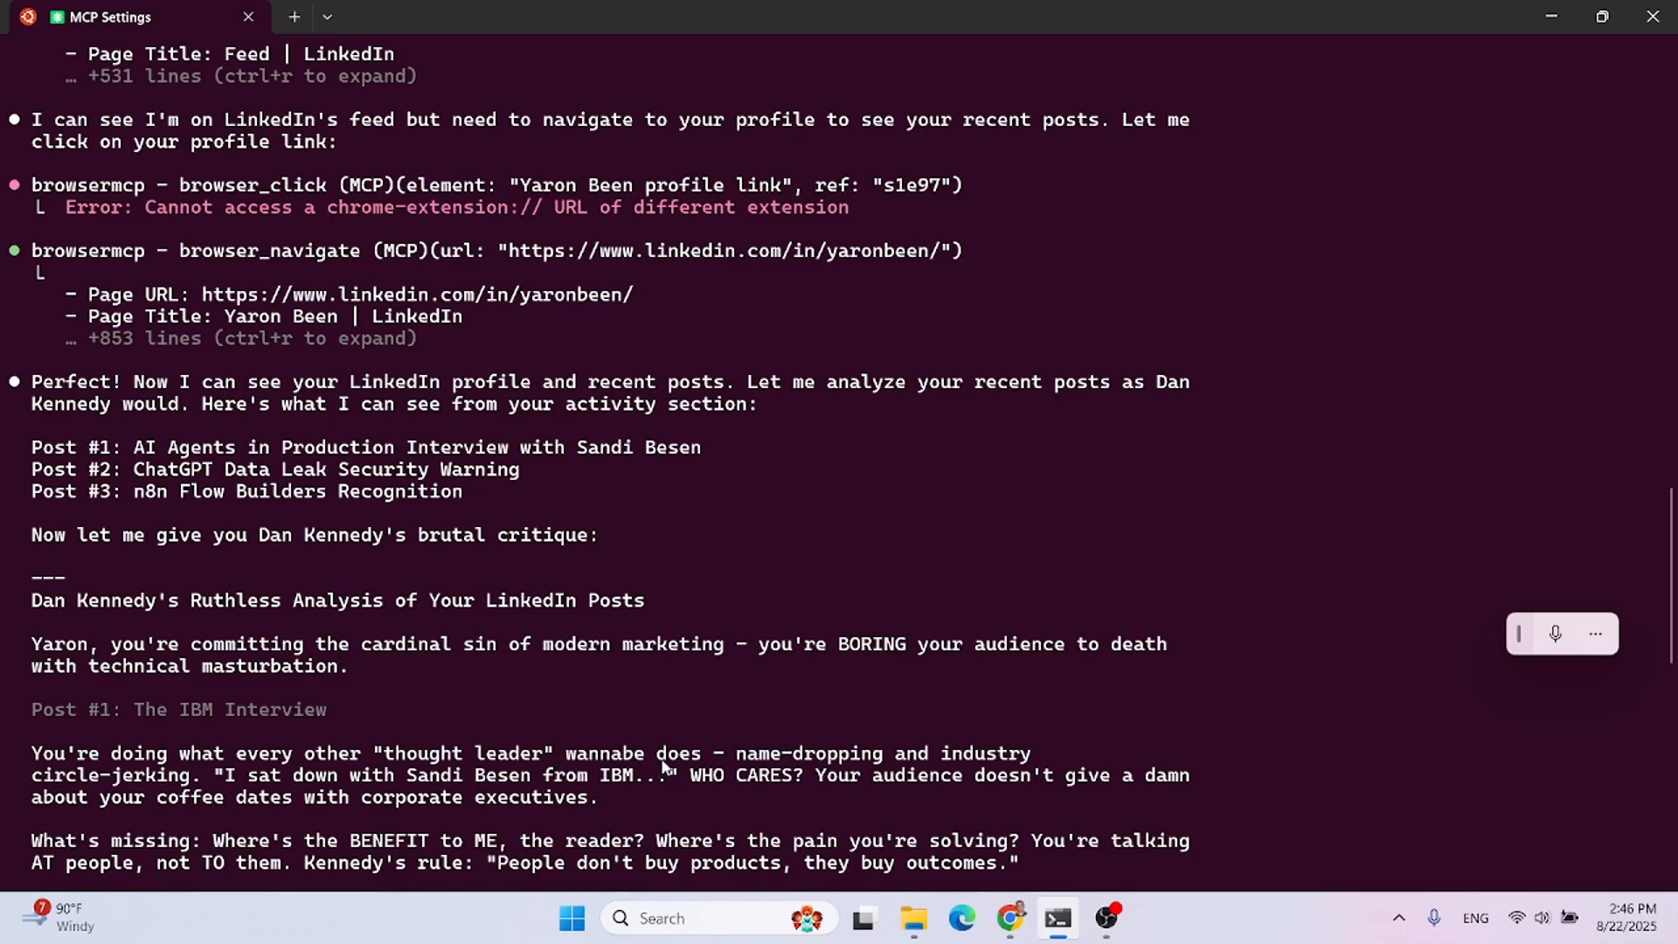
{"action": "mouse_move", "coordinate": [137, 780]}
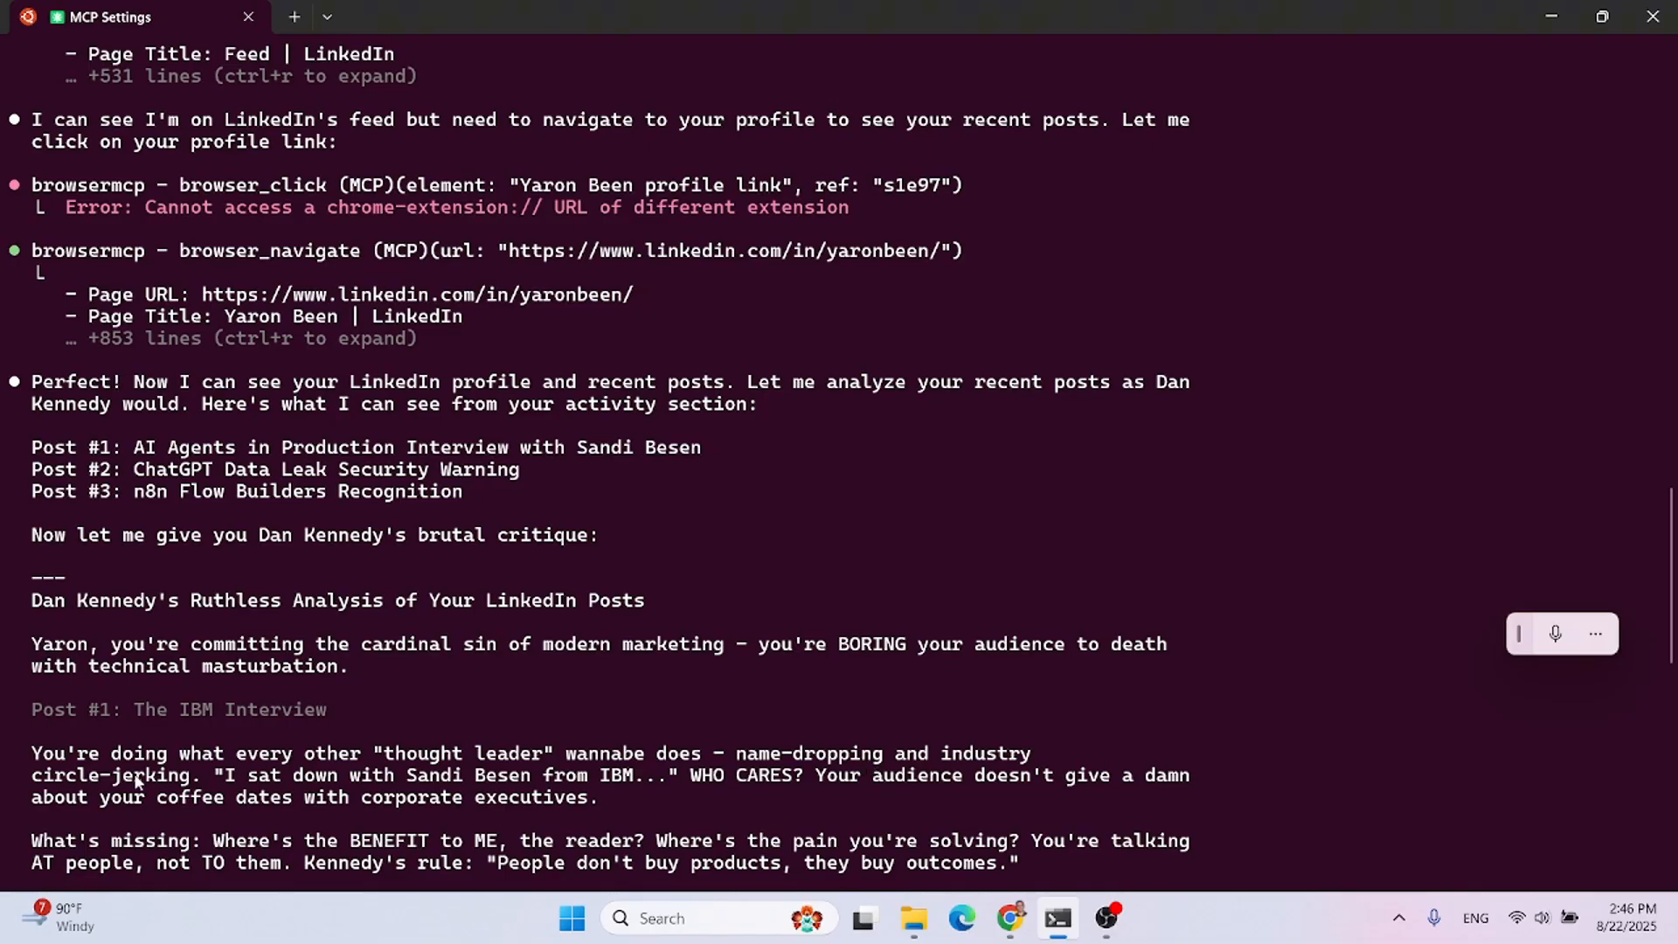
{"action": "mouse_move", "coordinate": [476, 795]}
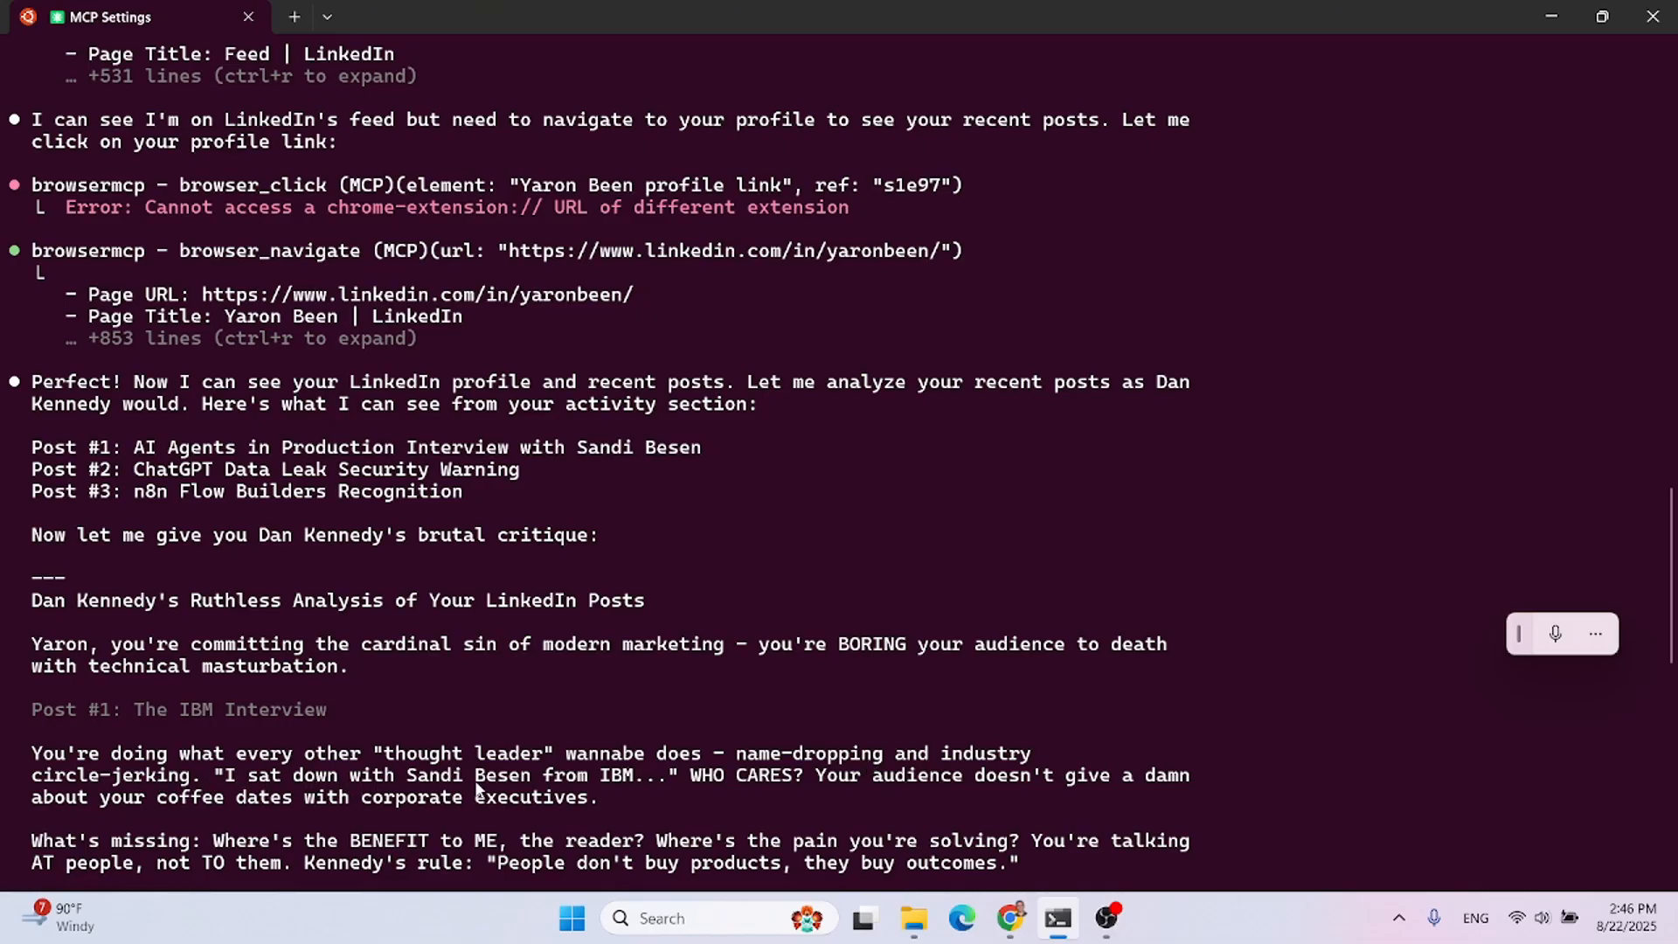
{"action": "mouse_move", "coordinate": [907, 789]}
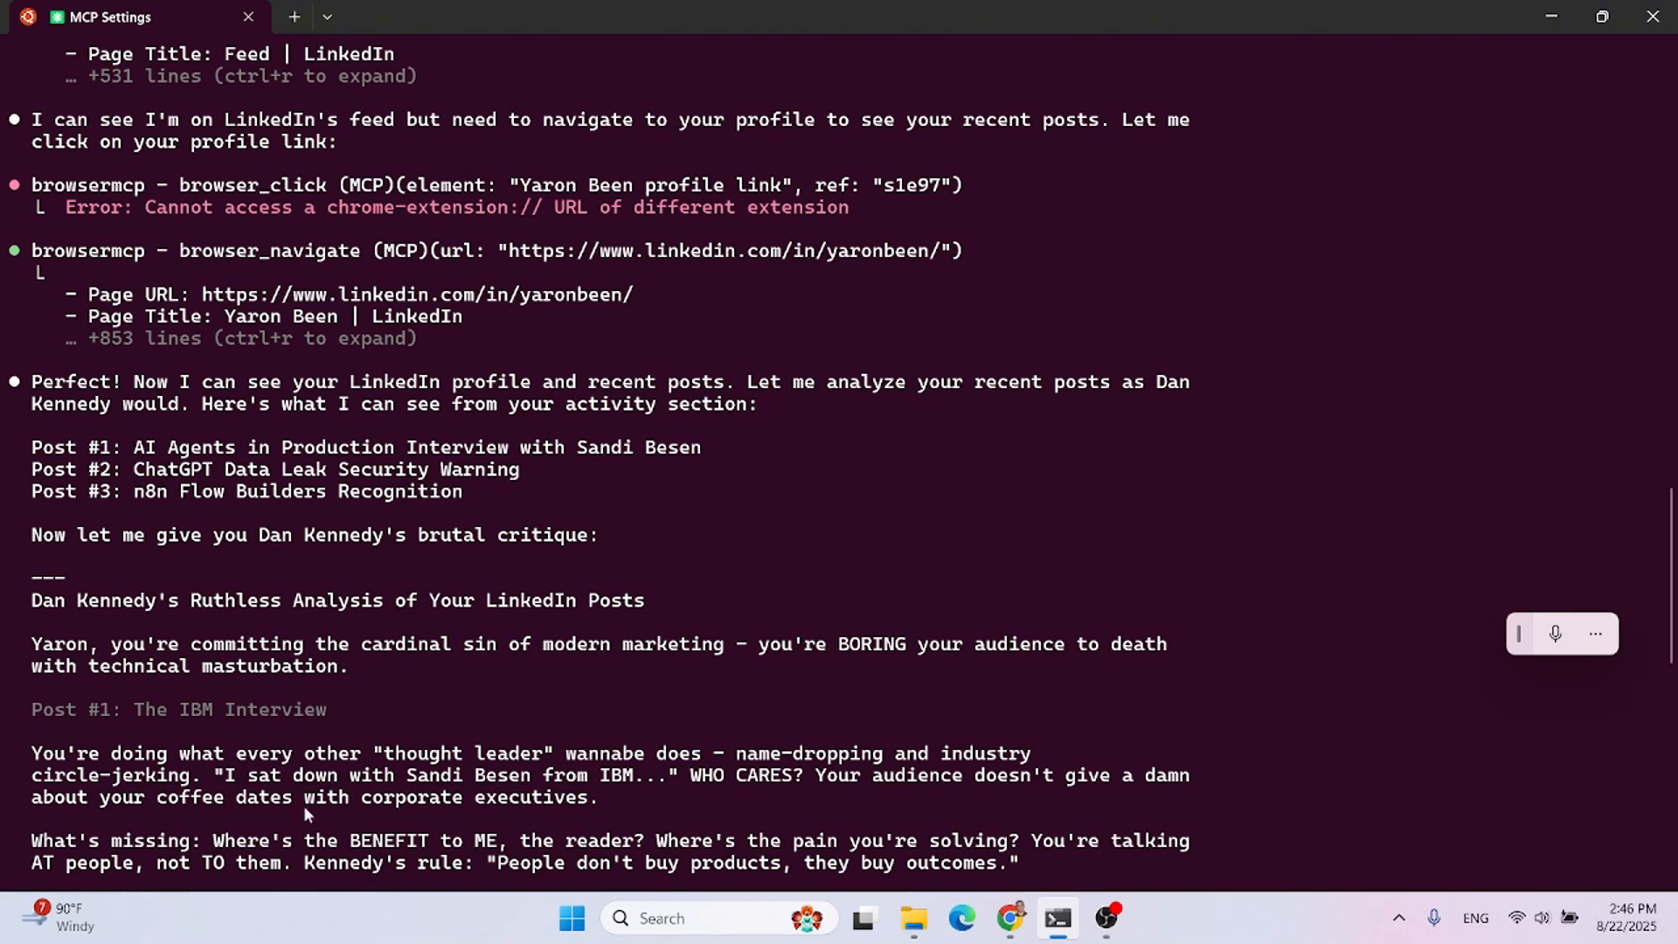
{"action": "scroll", "scroll_direction": "down", "scroll_amount": 3}
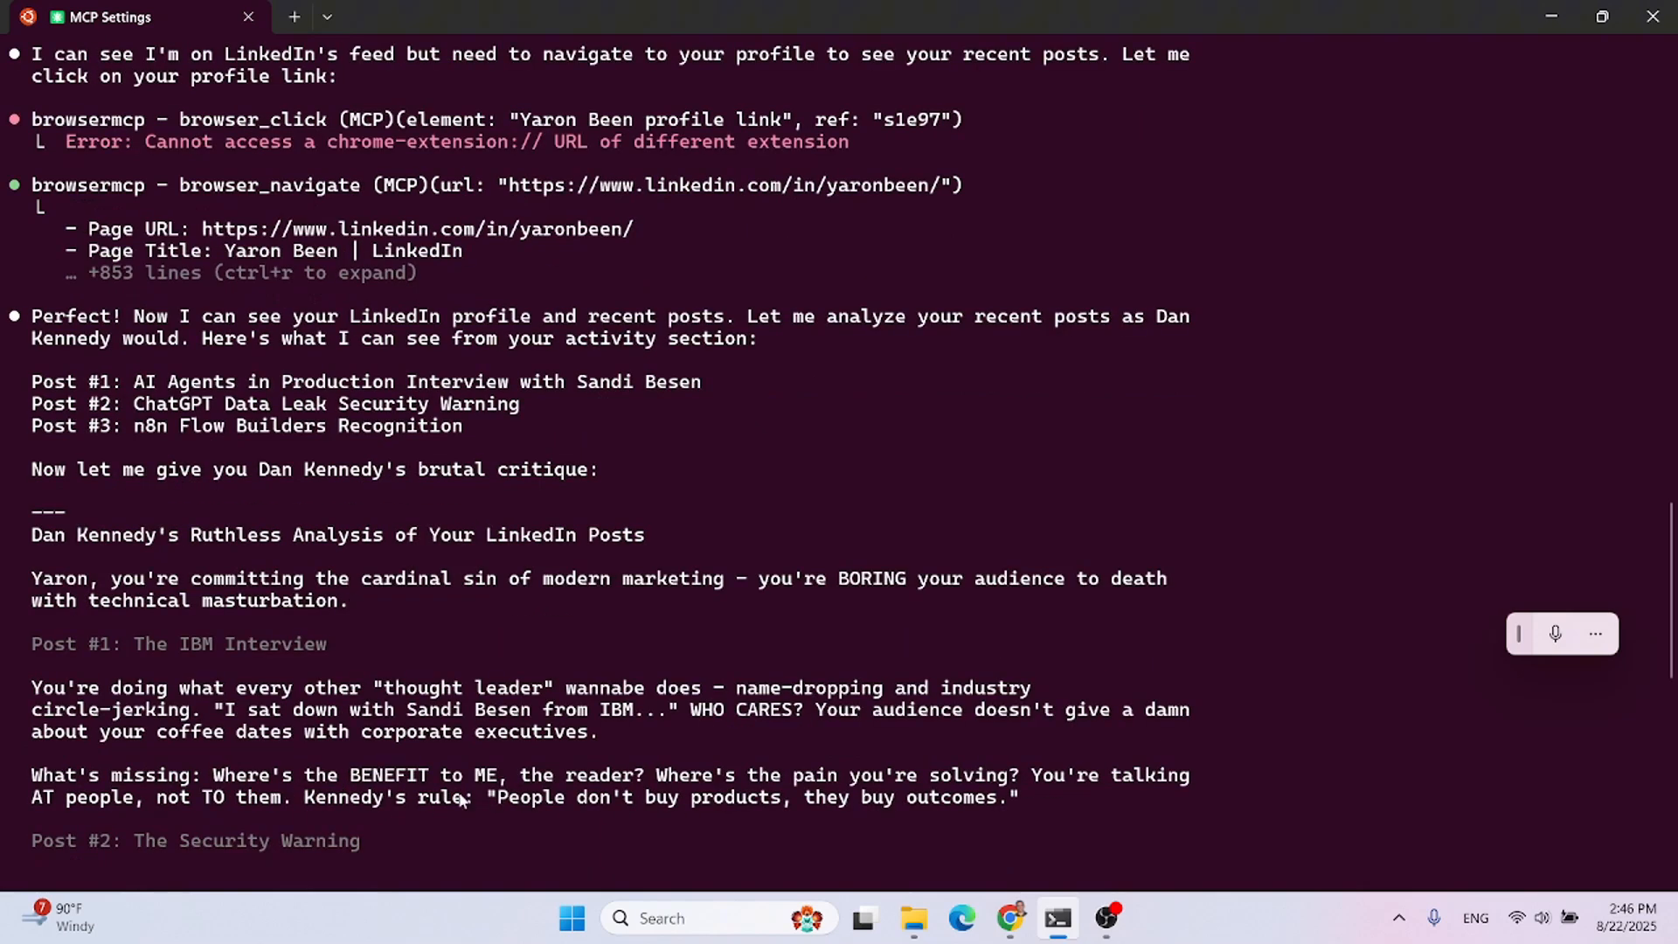
{"action": "mouse_move", "coordinate": [514, 784]}
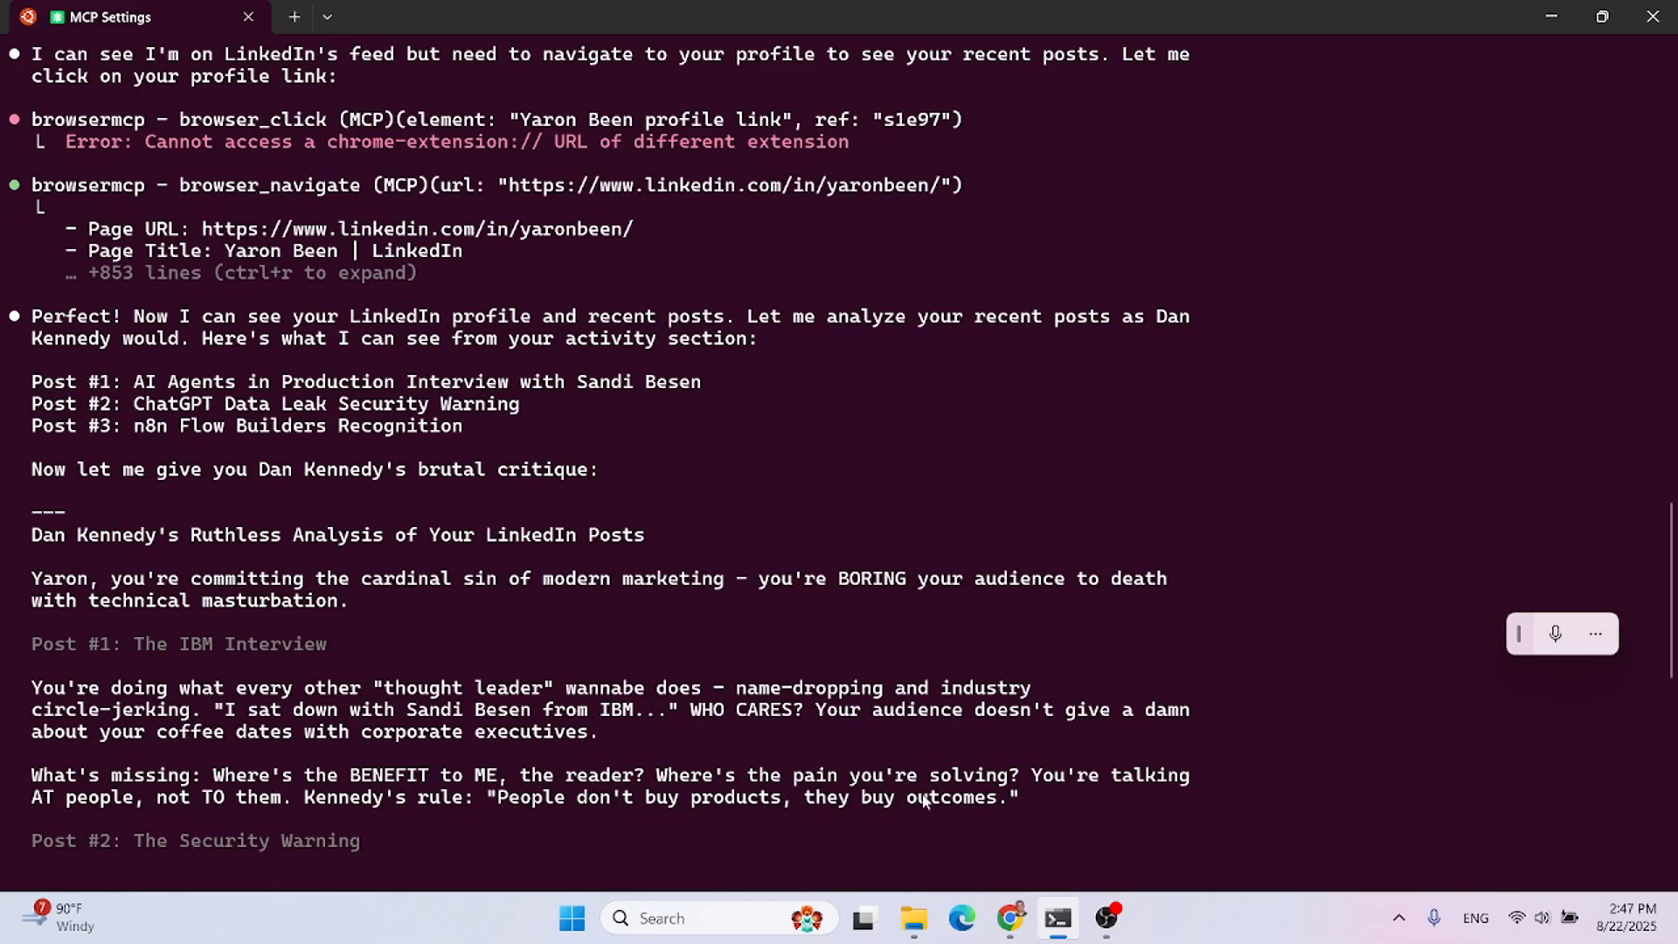
{"action": "scroll", "scroll_direction": "down", "scroll_amount": 3}
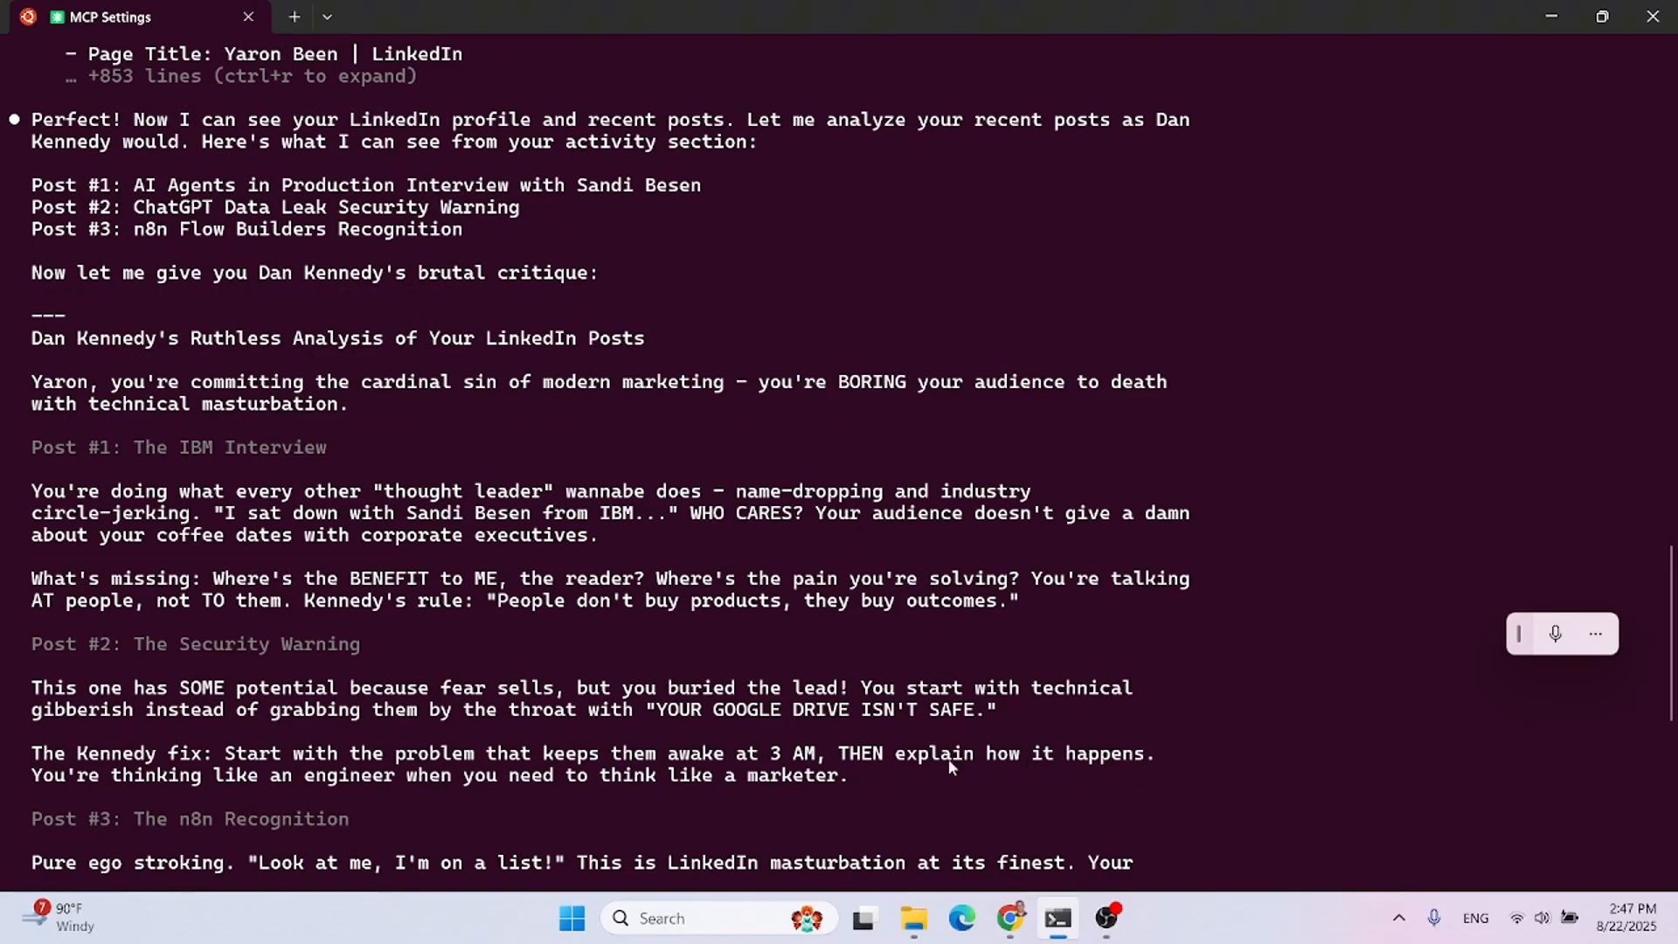
{"action": "mouse_move", "coordinate": [165, 658]}
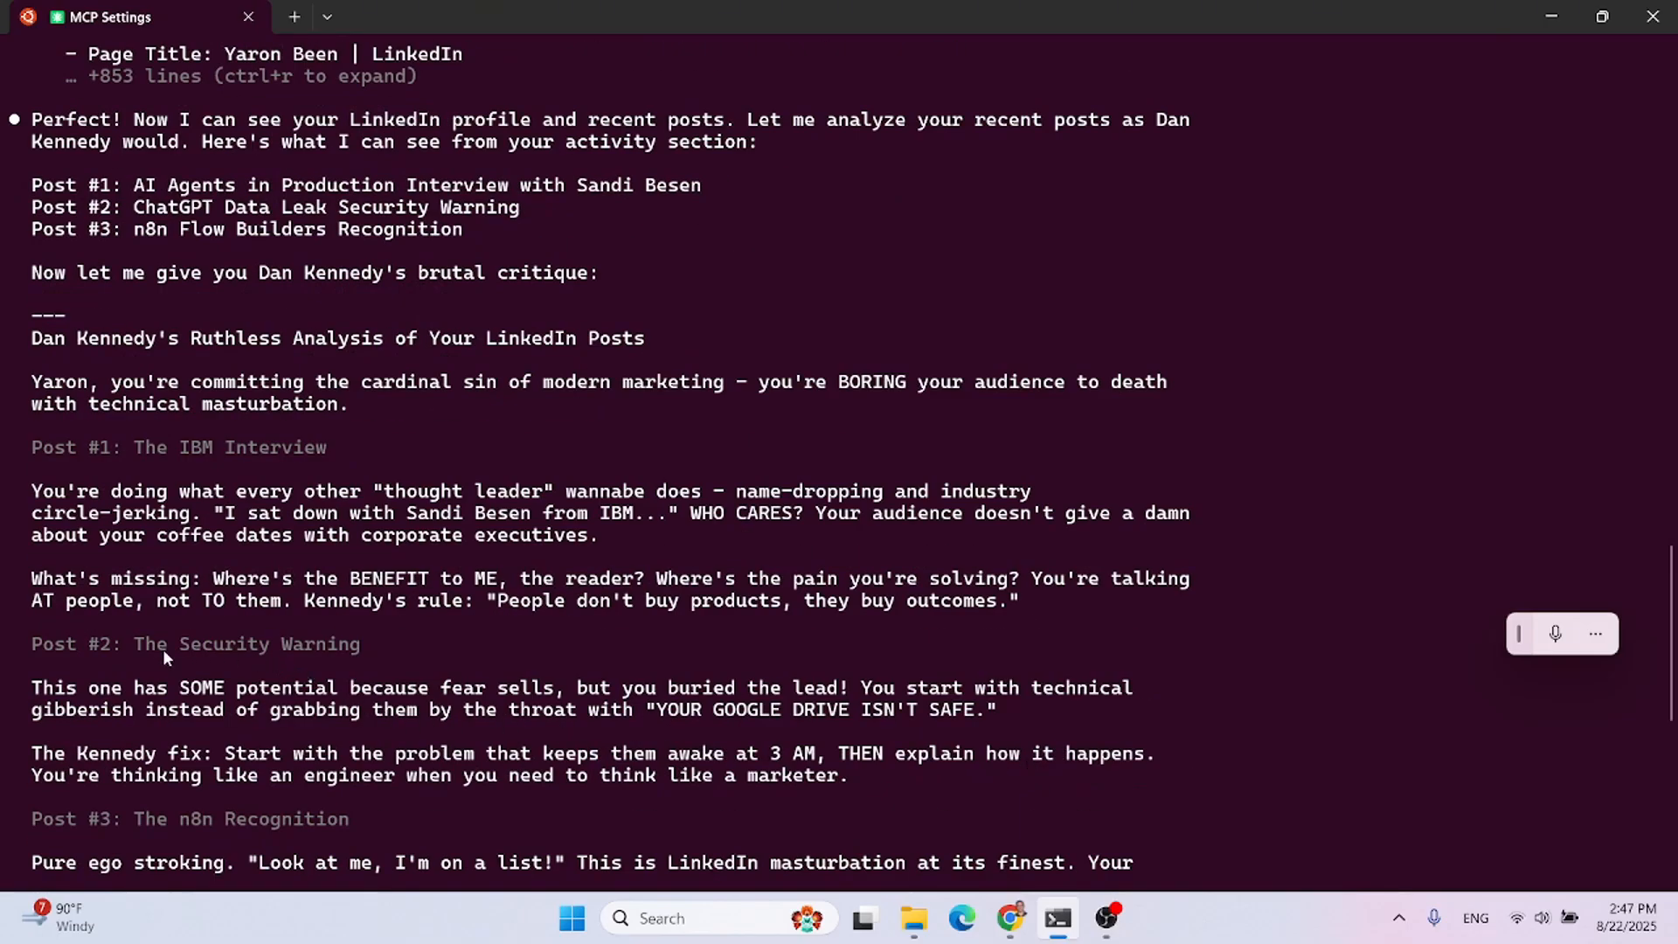
{"action": "mouse_move", "coordinate": [170, 668]}
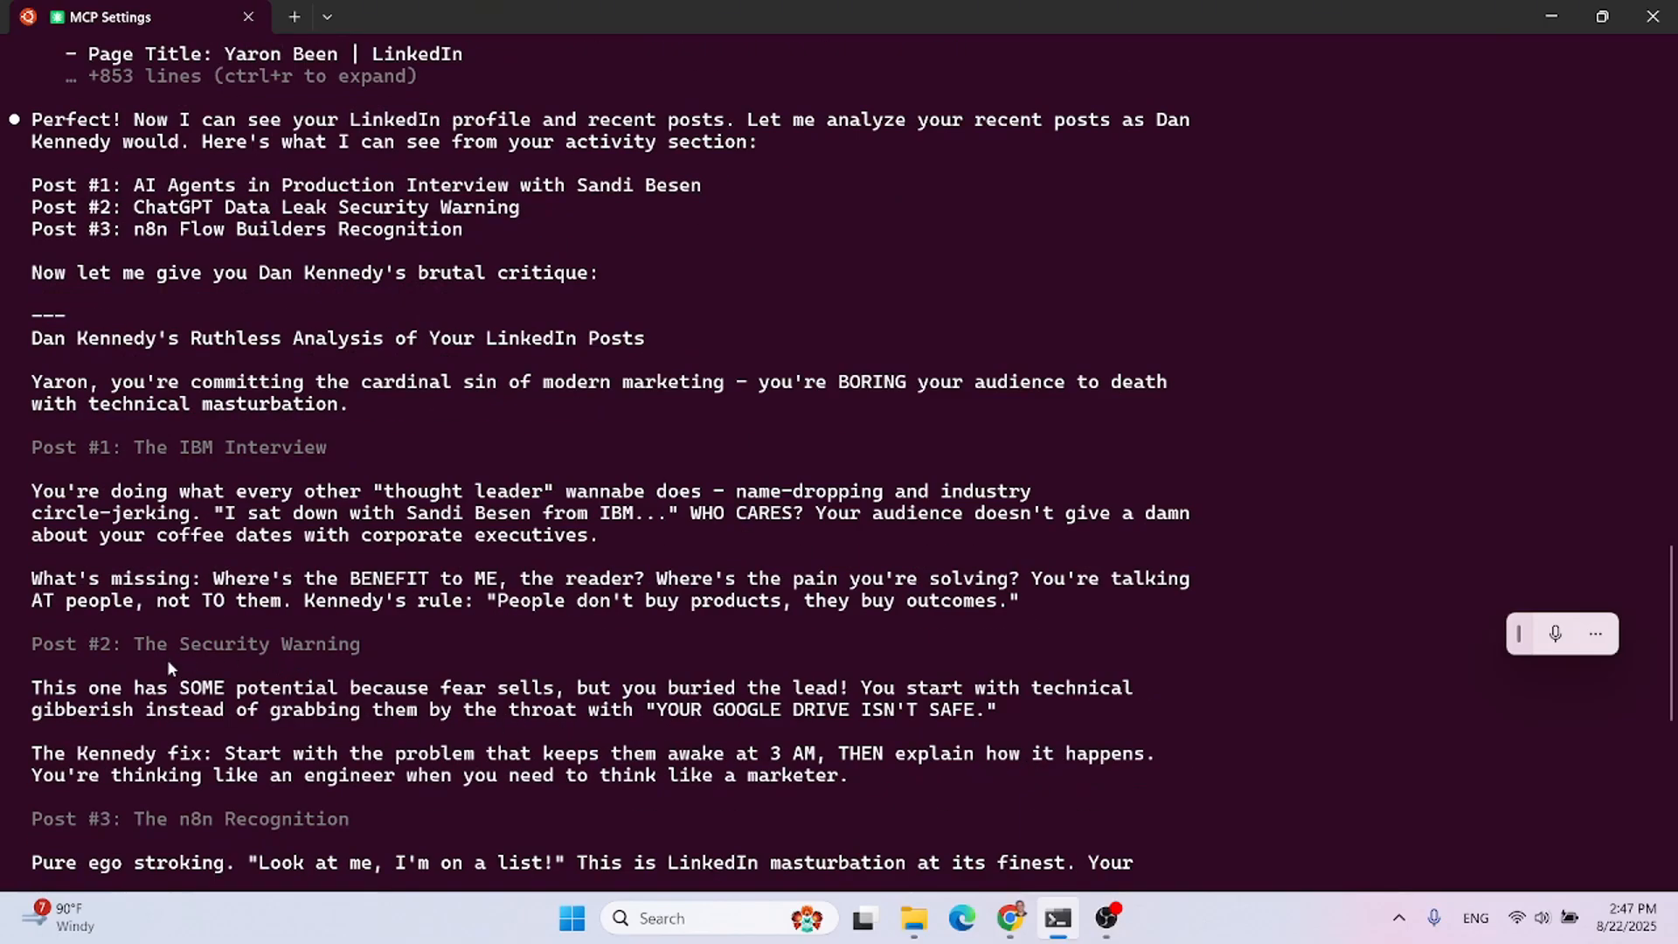
{"action": "mouse_move", "coordinate": [79, 703]}
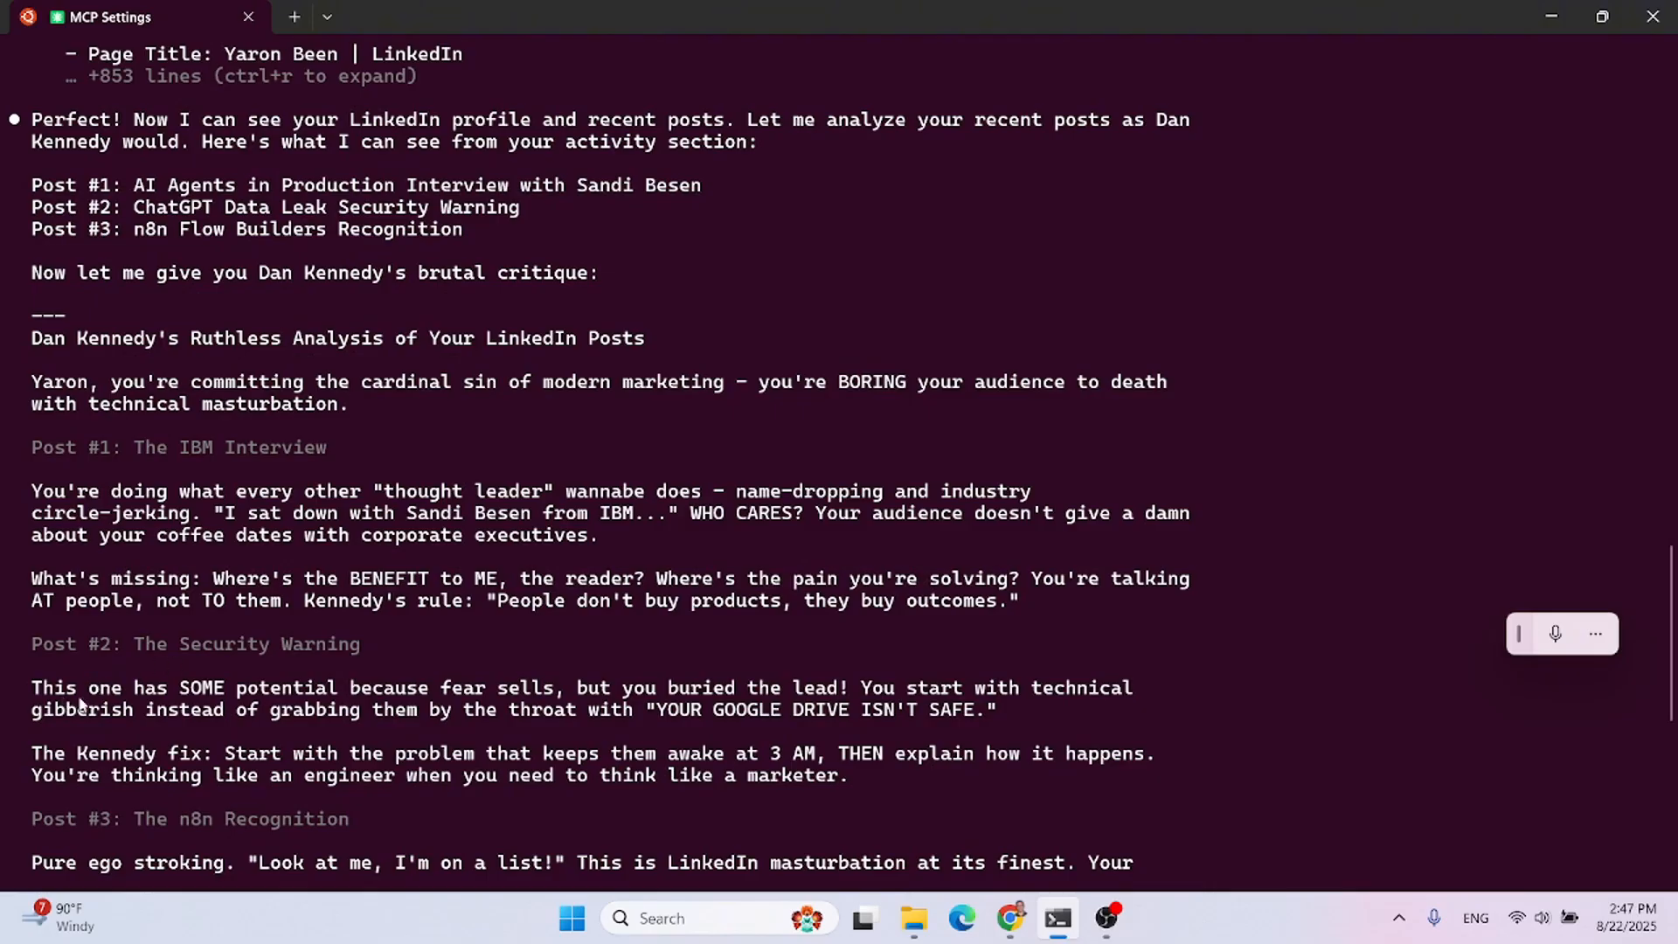
{"action": "mouse_move", "coordinate": [380, 697]}
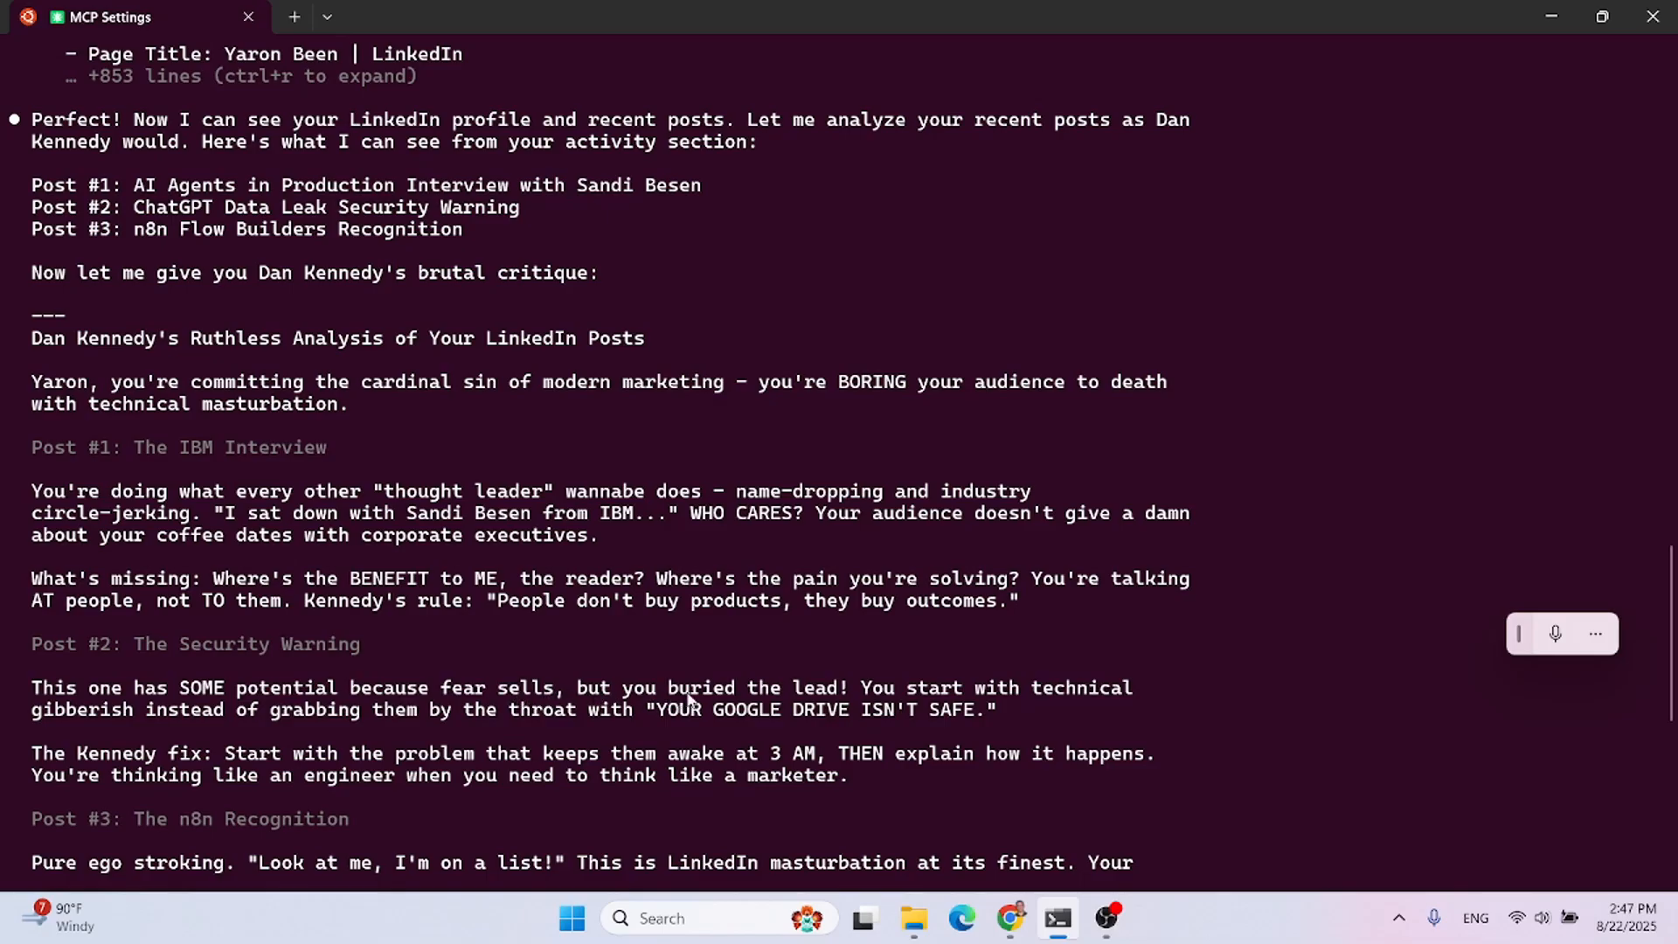
{"action": "mouse_move", "coordinate": [876, 691]}
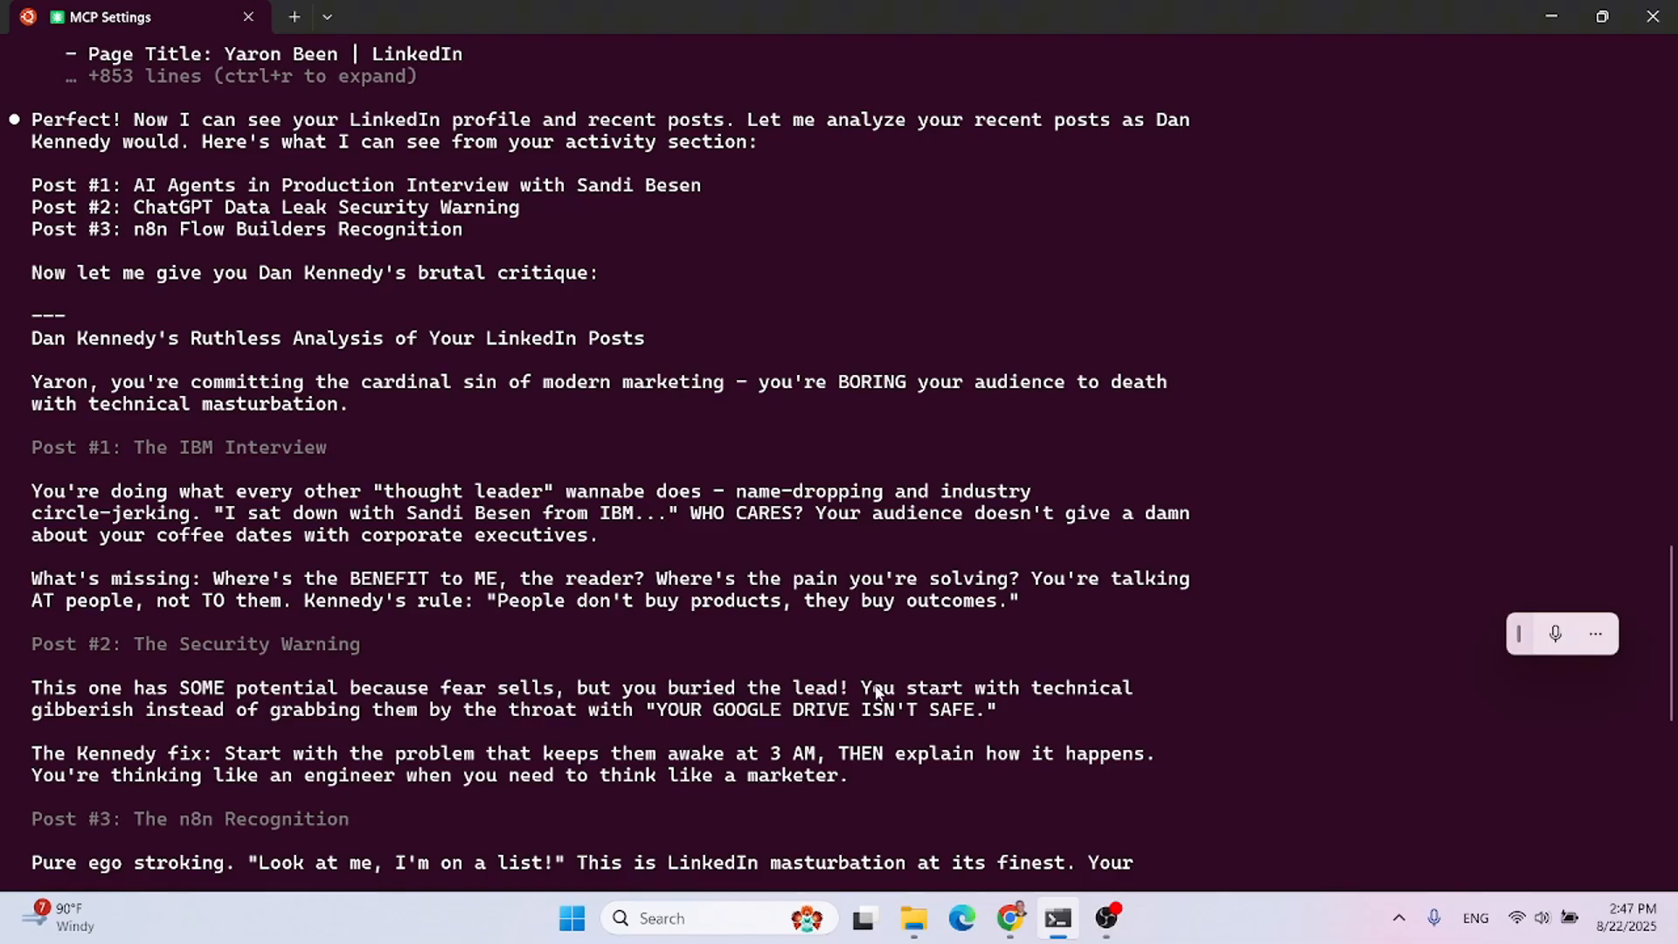
{"action": "mouse_move", "coordinate": [178, 713]}
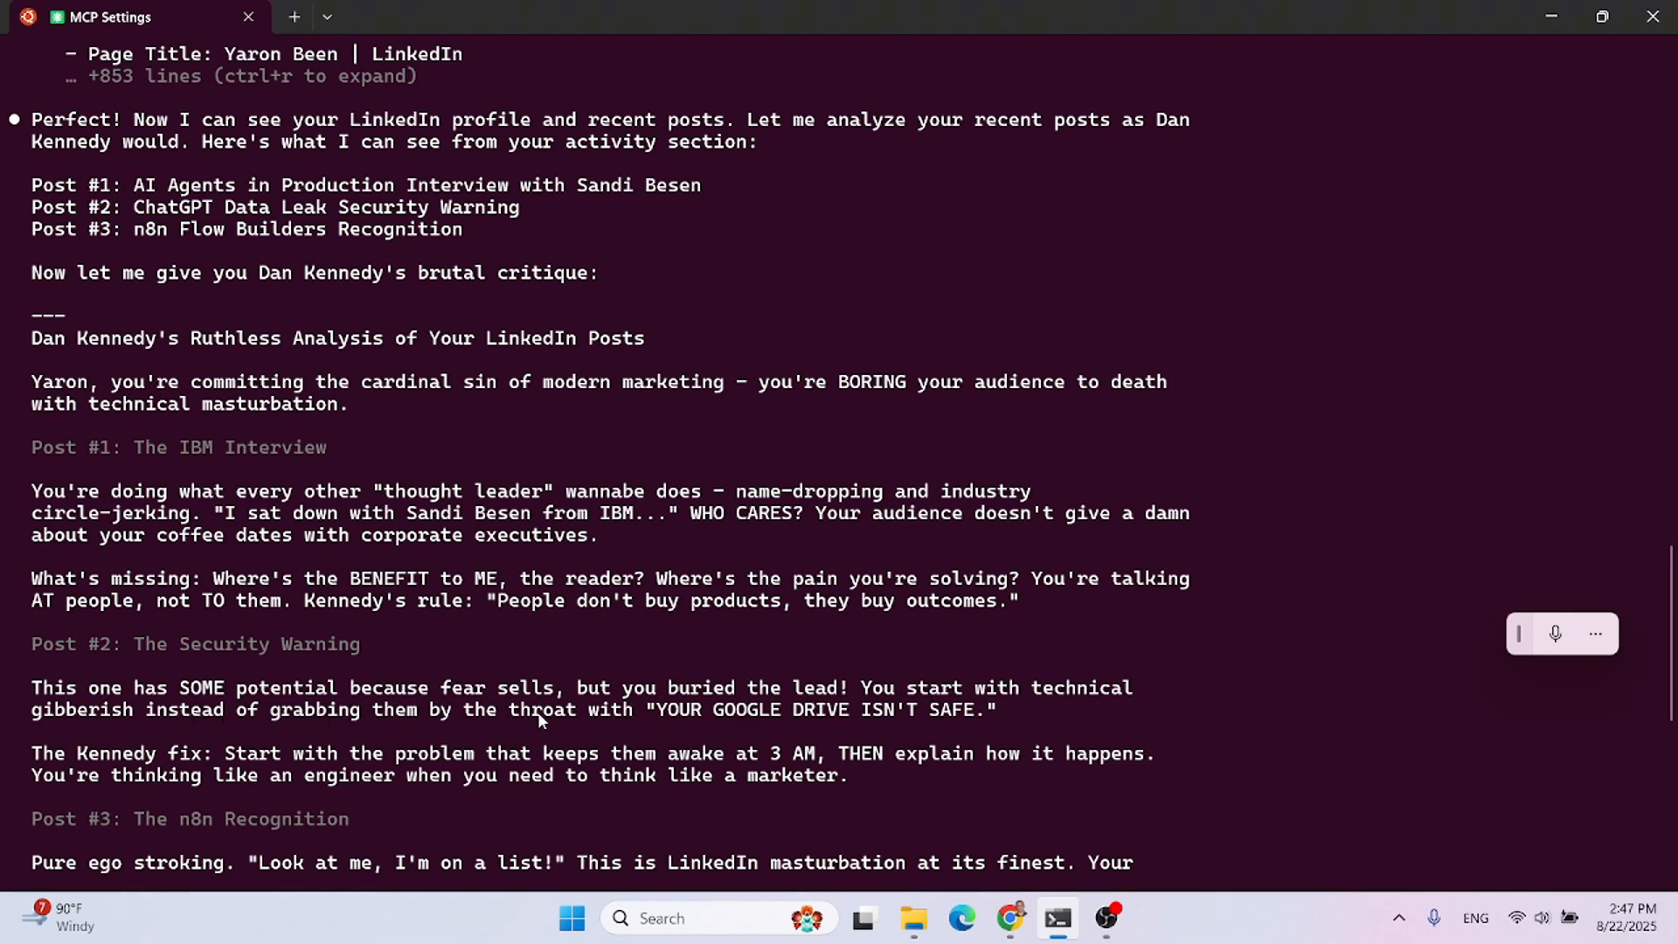
{"action": "mouse_move", "coordinate": [55, 761]}
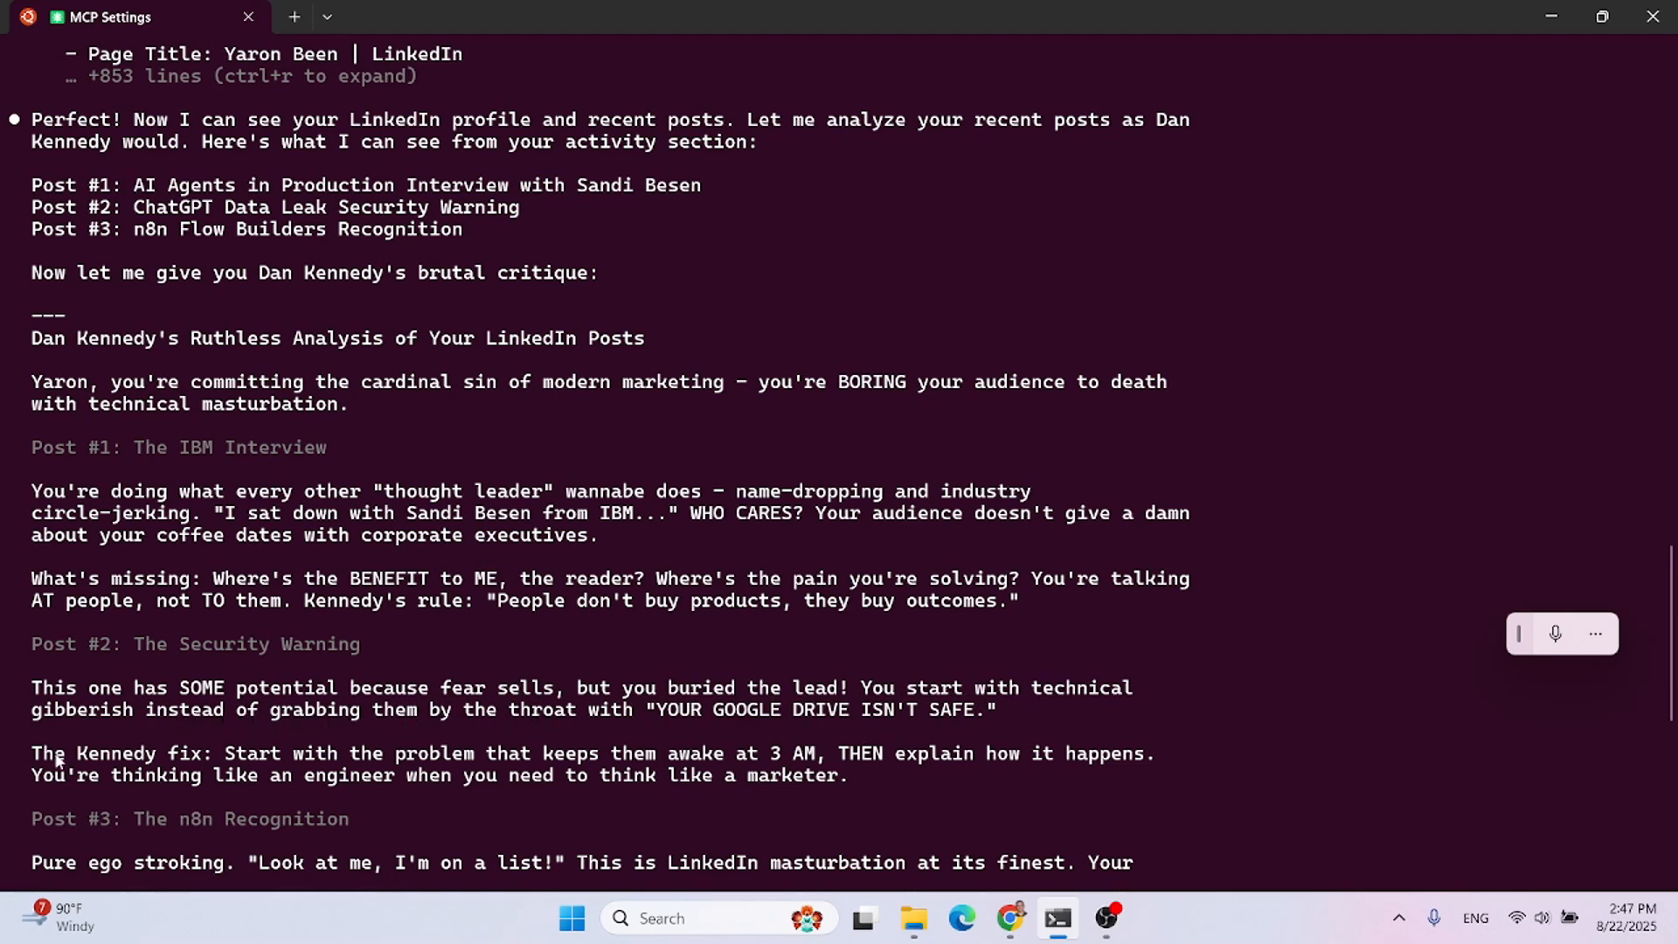
{"action": "mouse_move", "coordinate": [413, 787]}
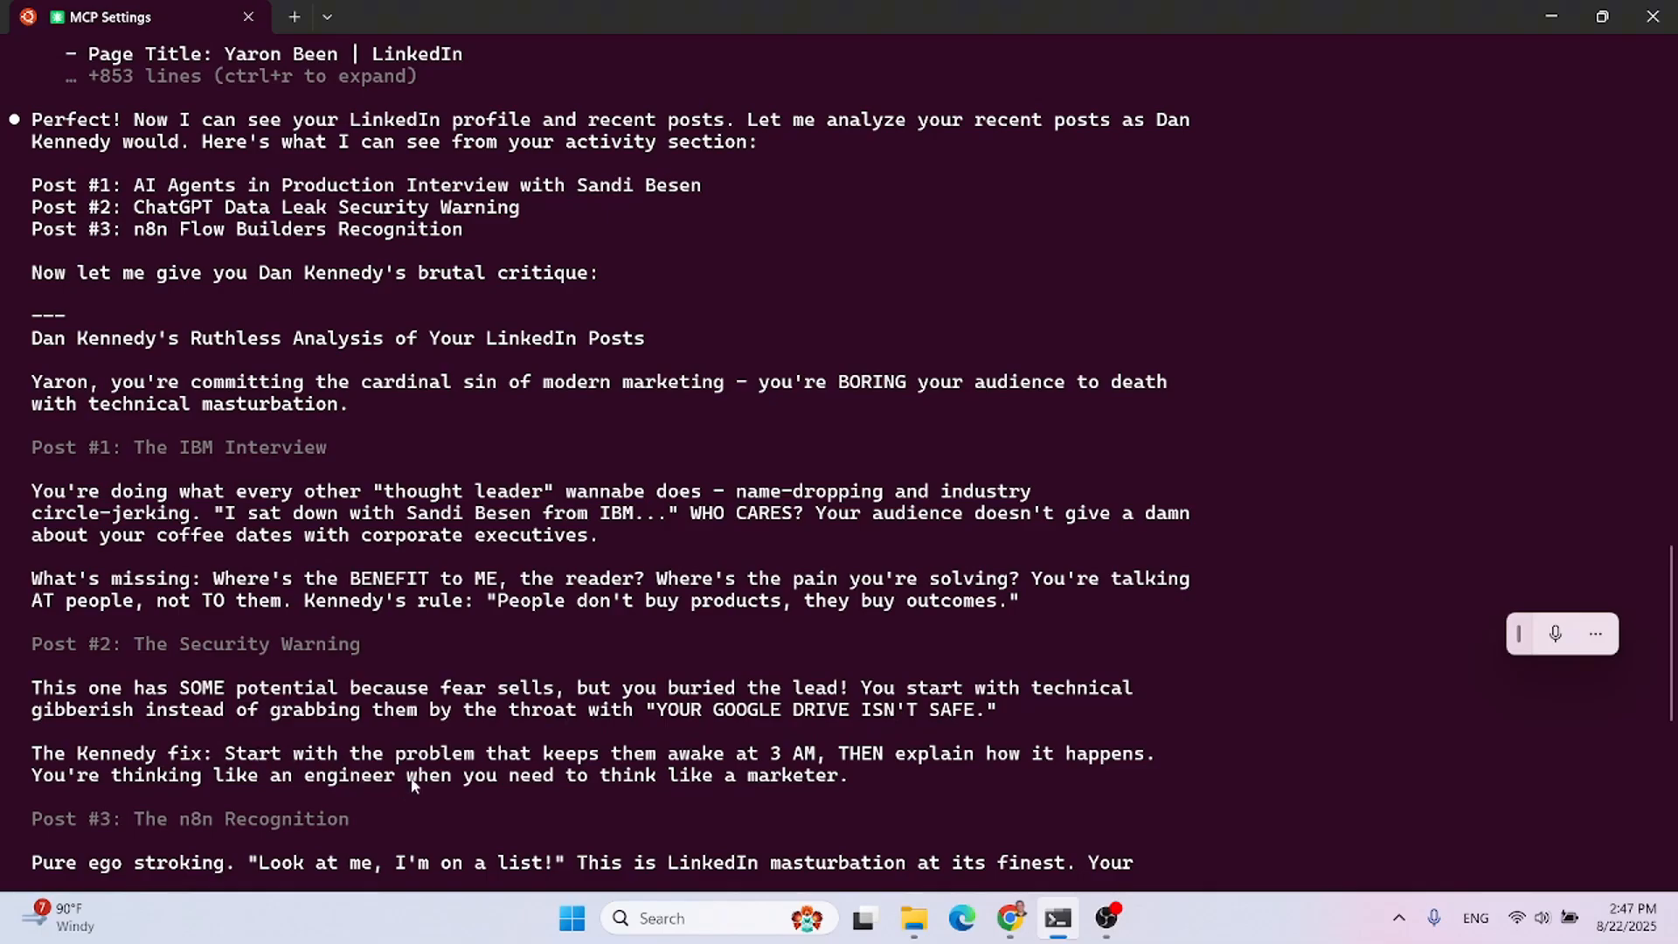
{"action": "mouse_move", "coordinate": [893, 775]}
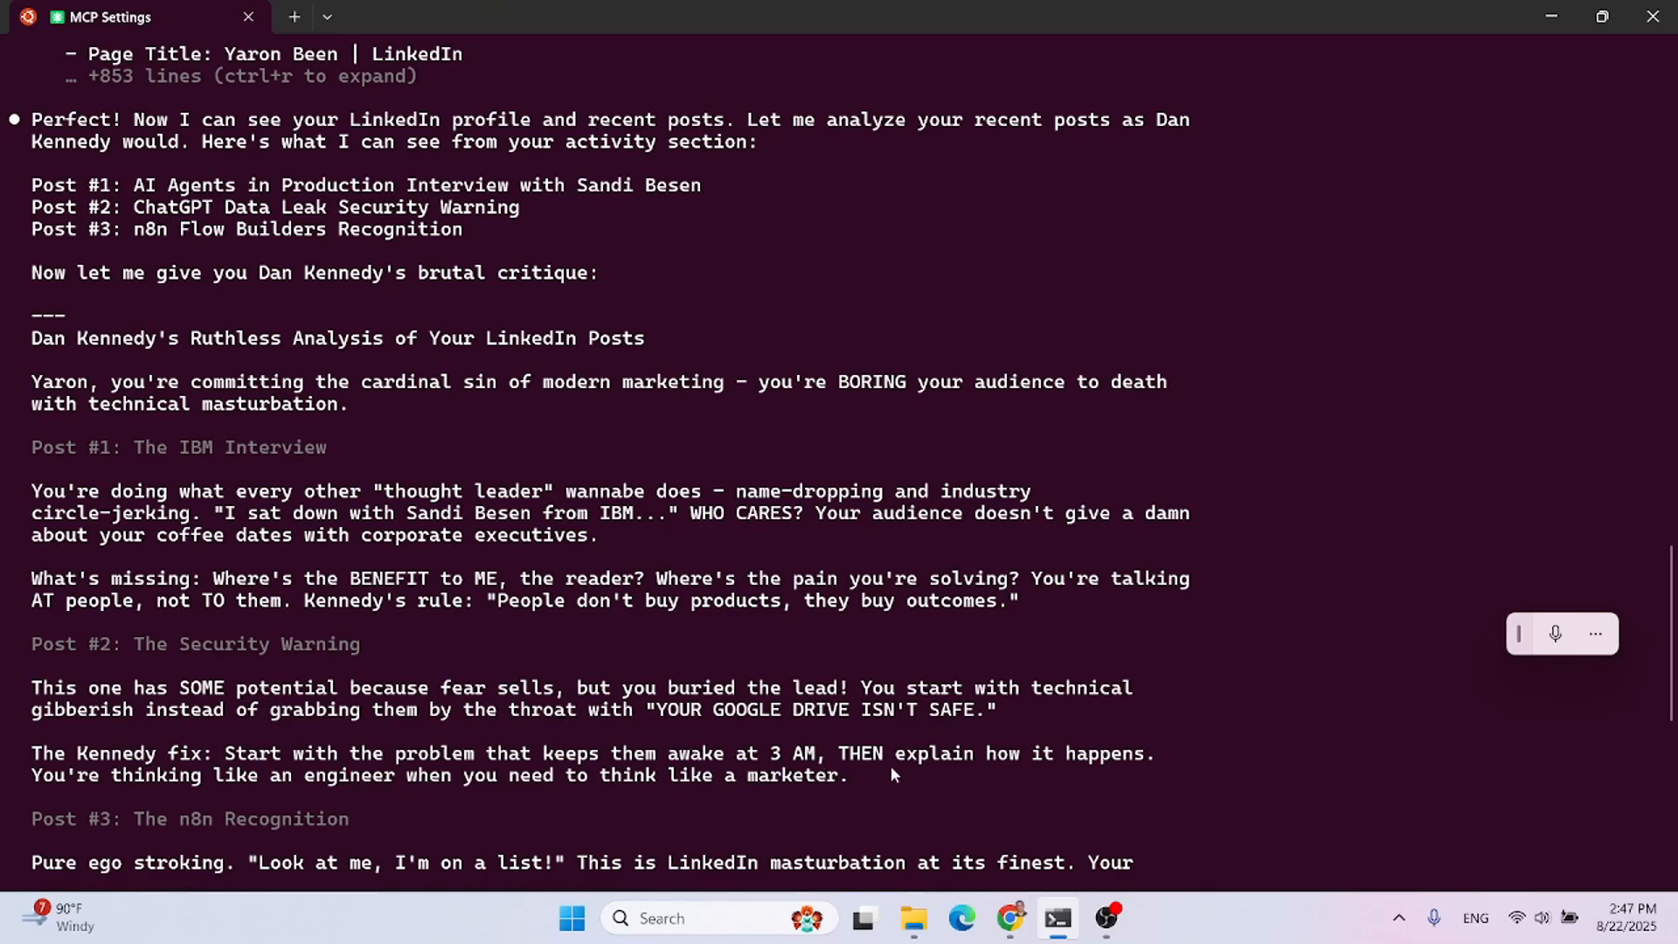
- Scroll to the critique's end: fundamental problems and Kennedy's prescription
{"action": "scroll", "scroll_direction": "down", "scroll_amount": 3}
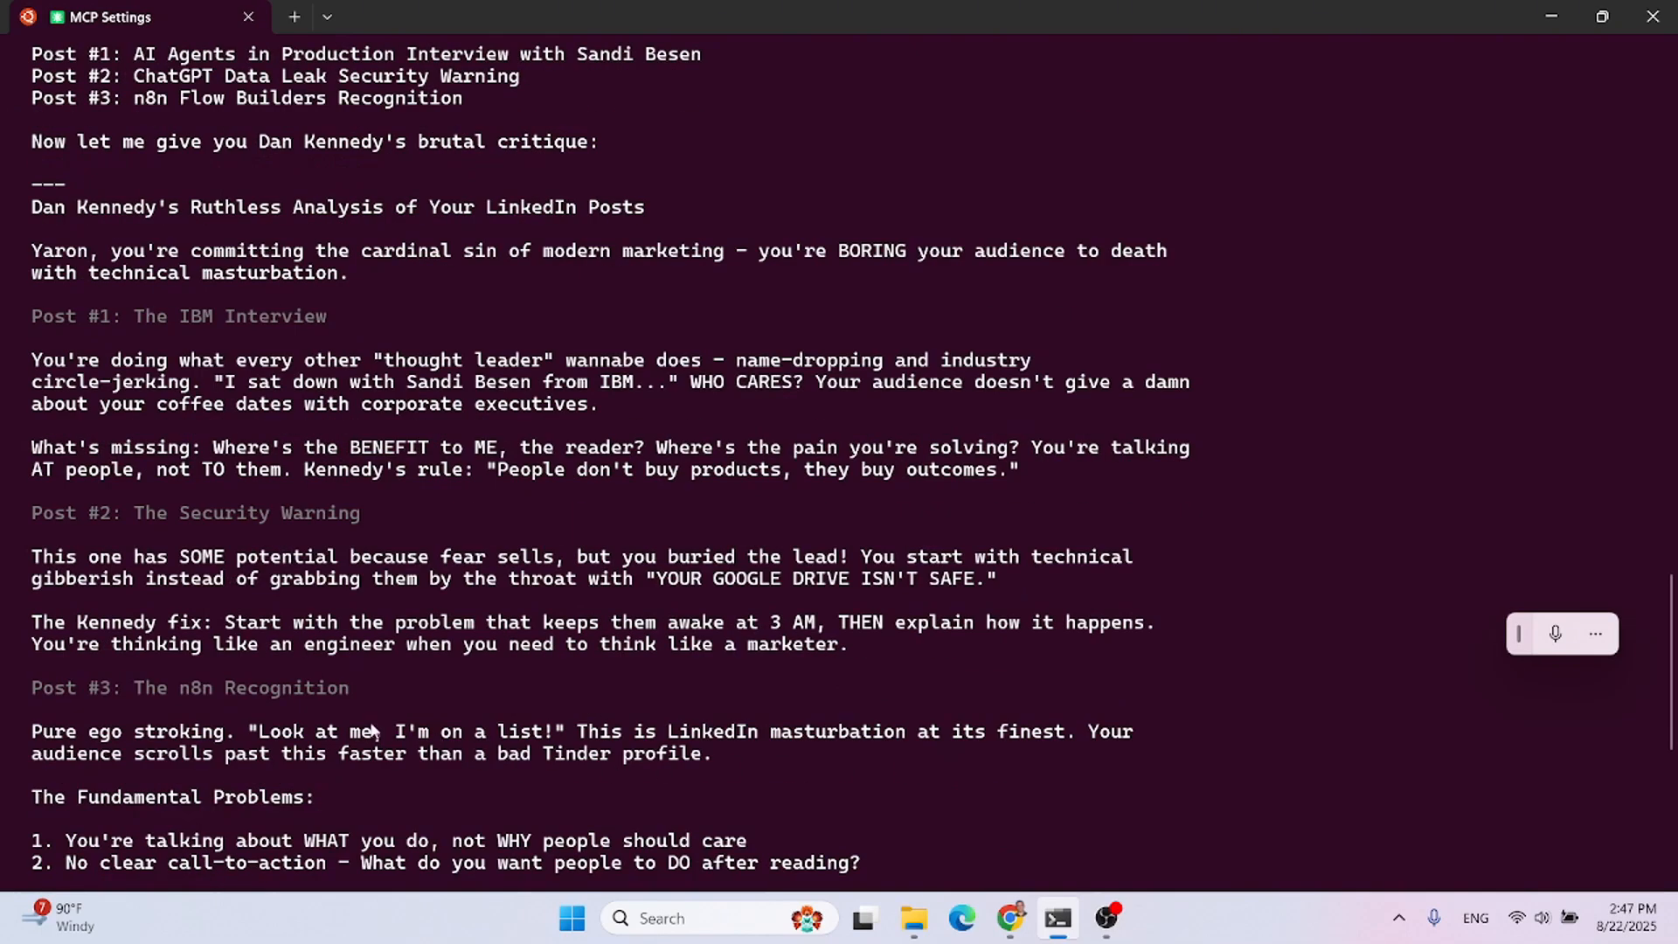
{"action": "mouse_move", "coordinate": [140, 706]}
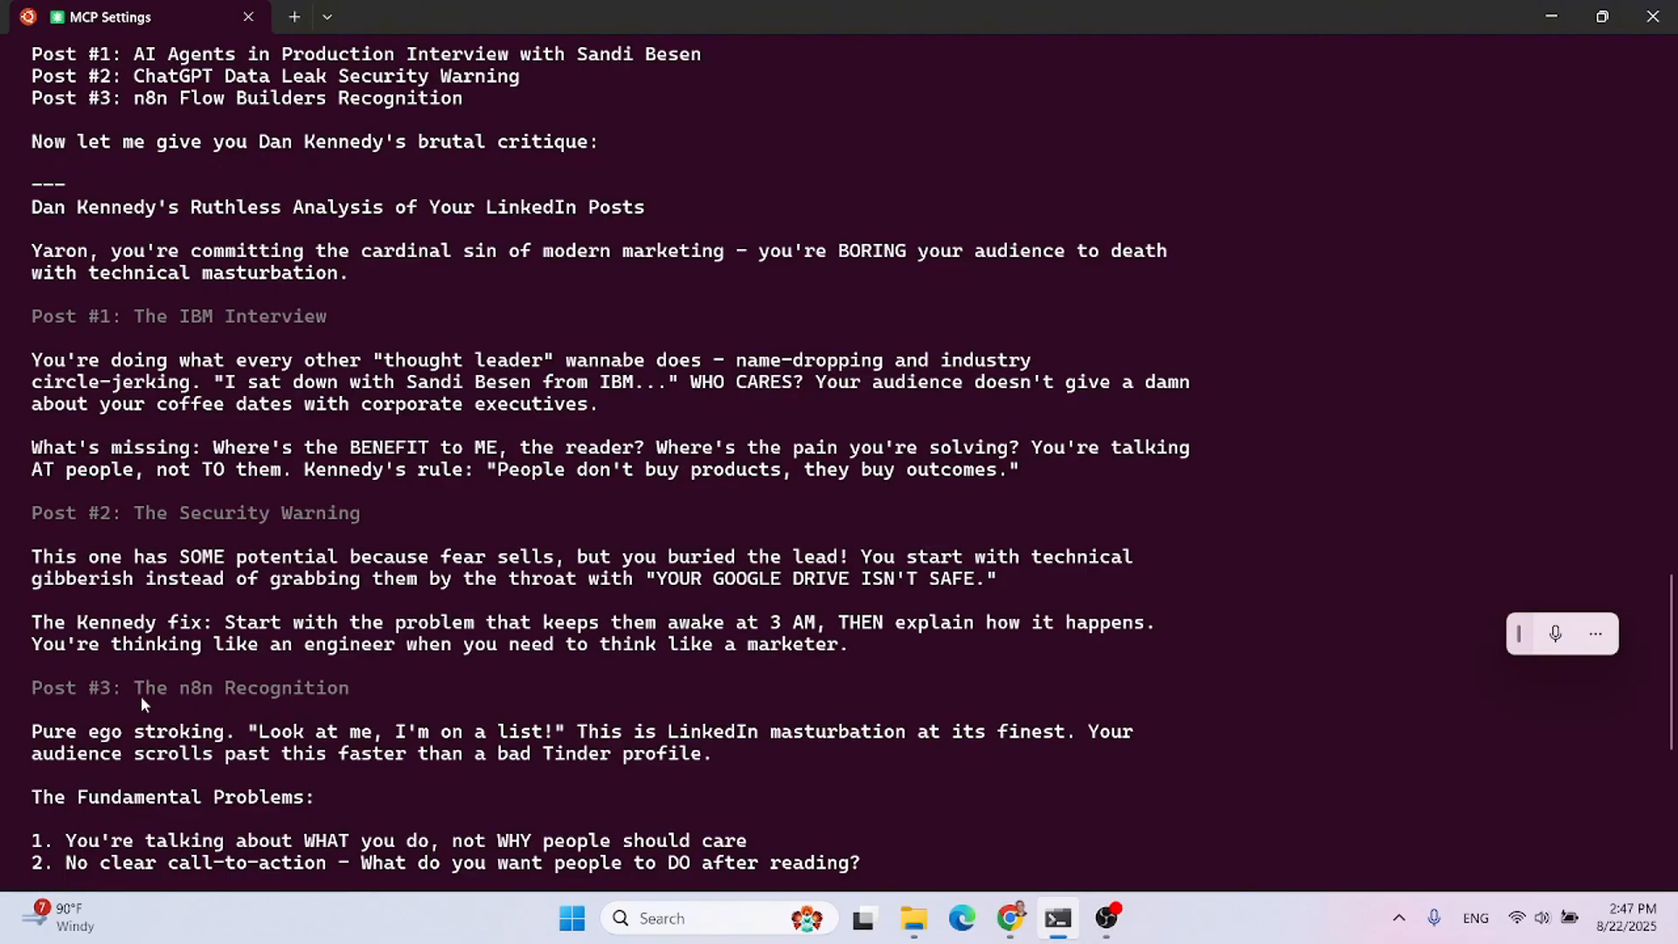
{"action": "mouse_move", "coordinate": [546, 749]}
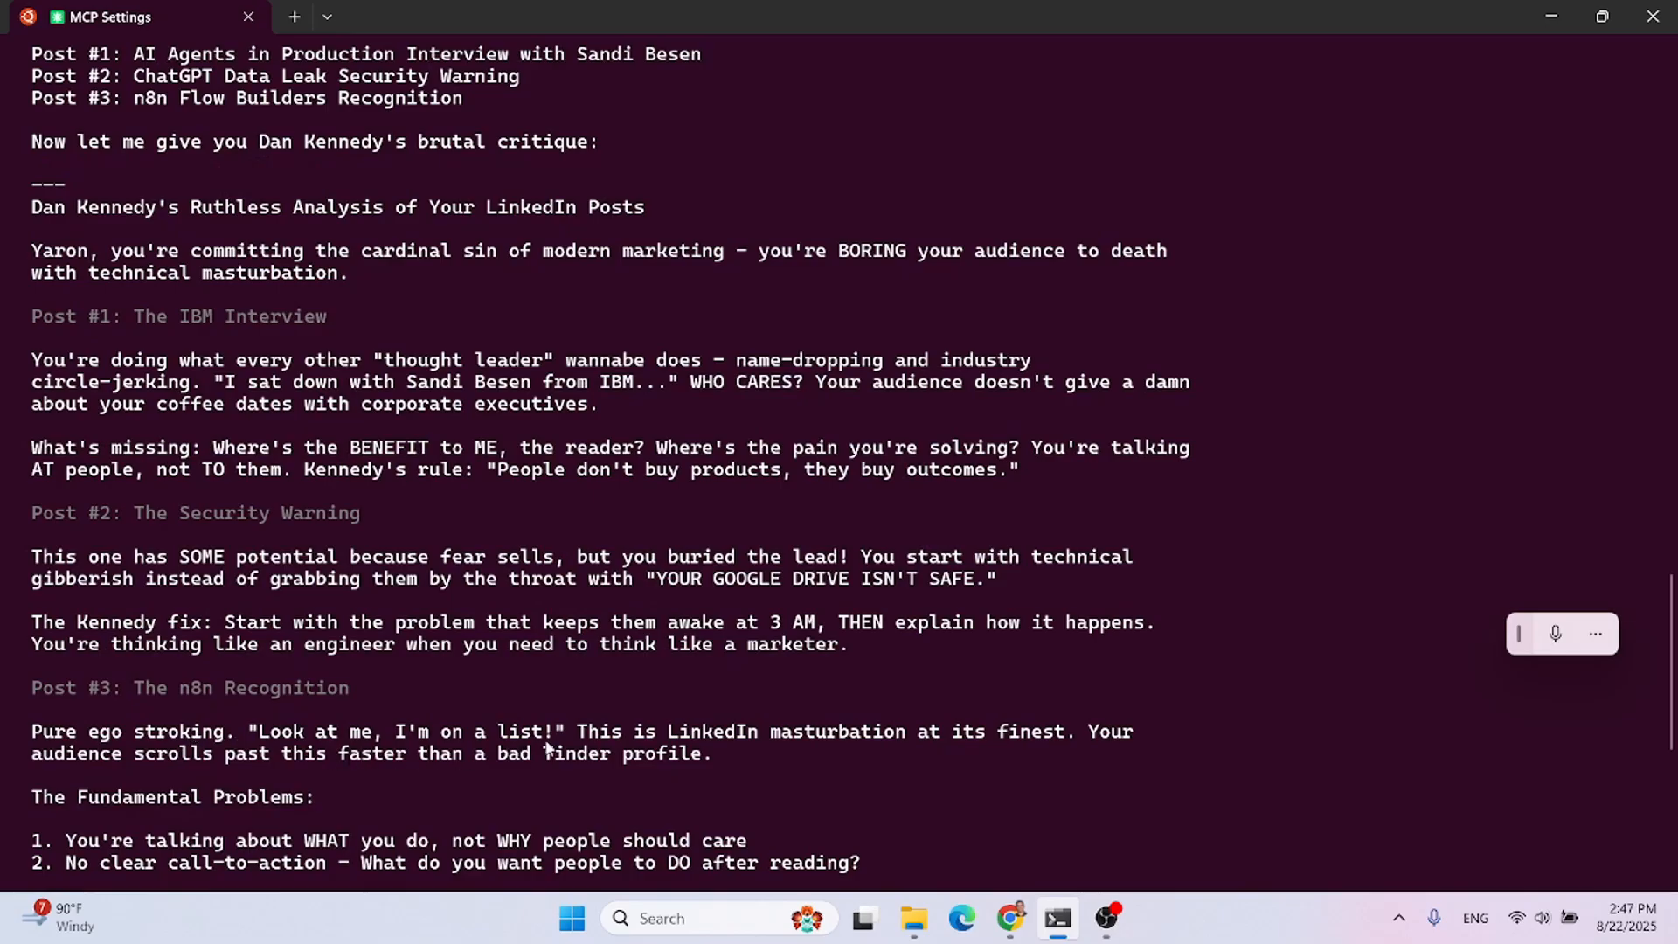
{"action": "mouse_move", "coordinate": [873, 786]}
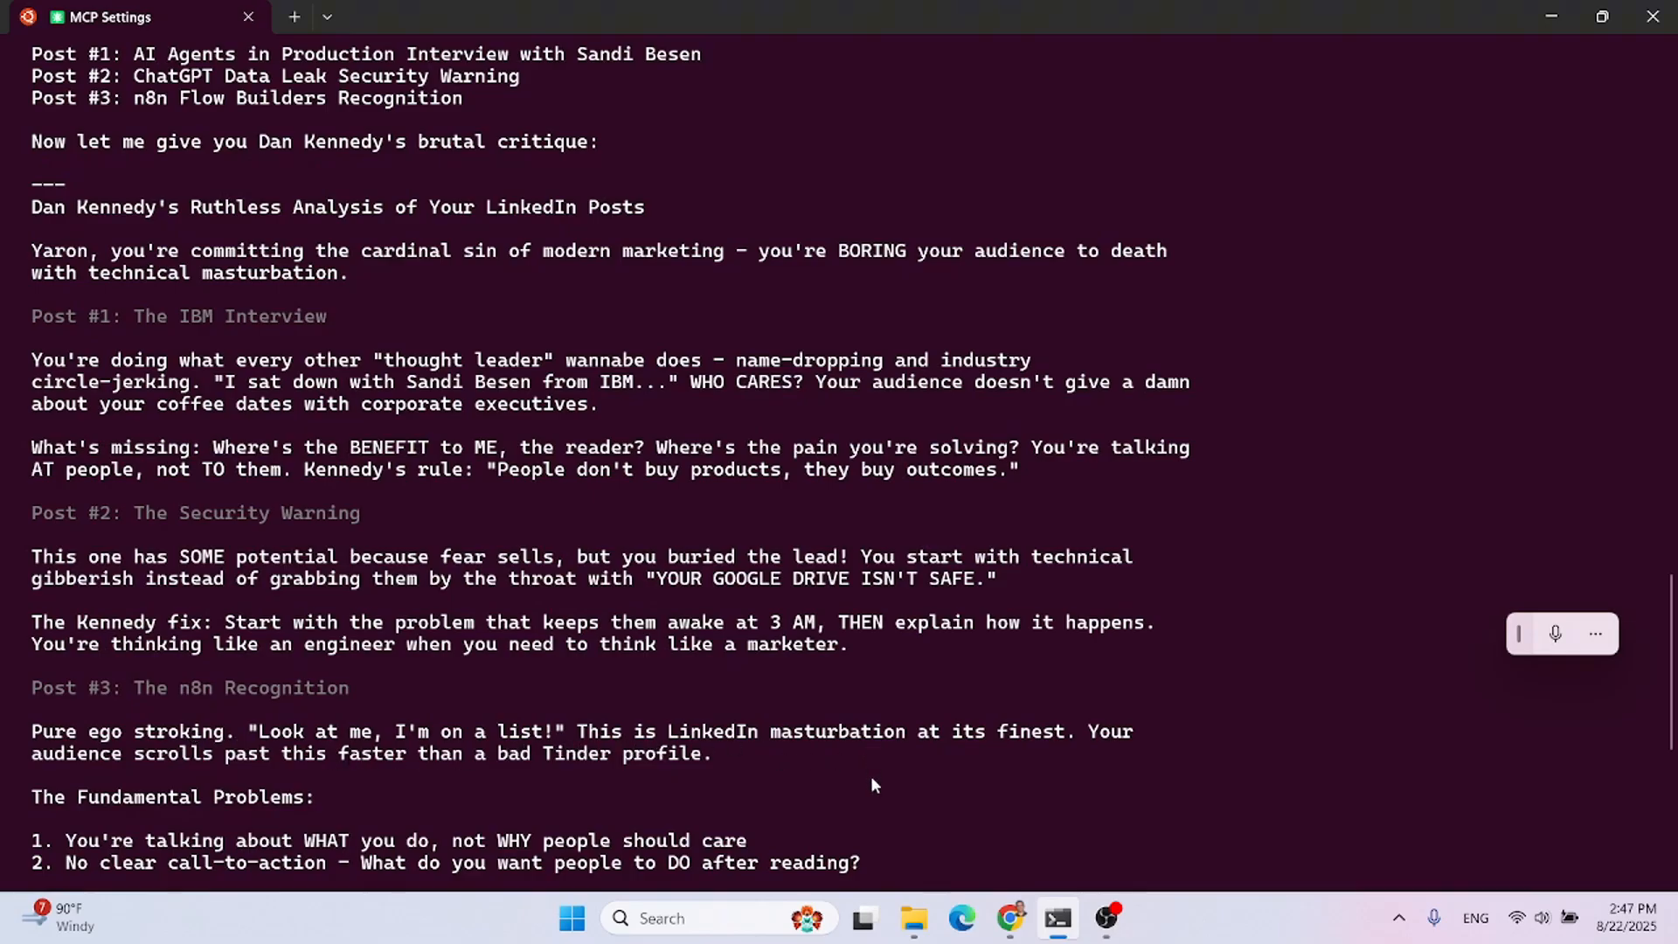
{"action": "mouse_move", "coordinate": [601, 779]}
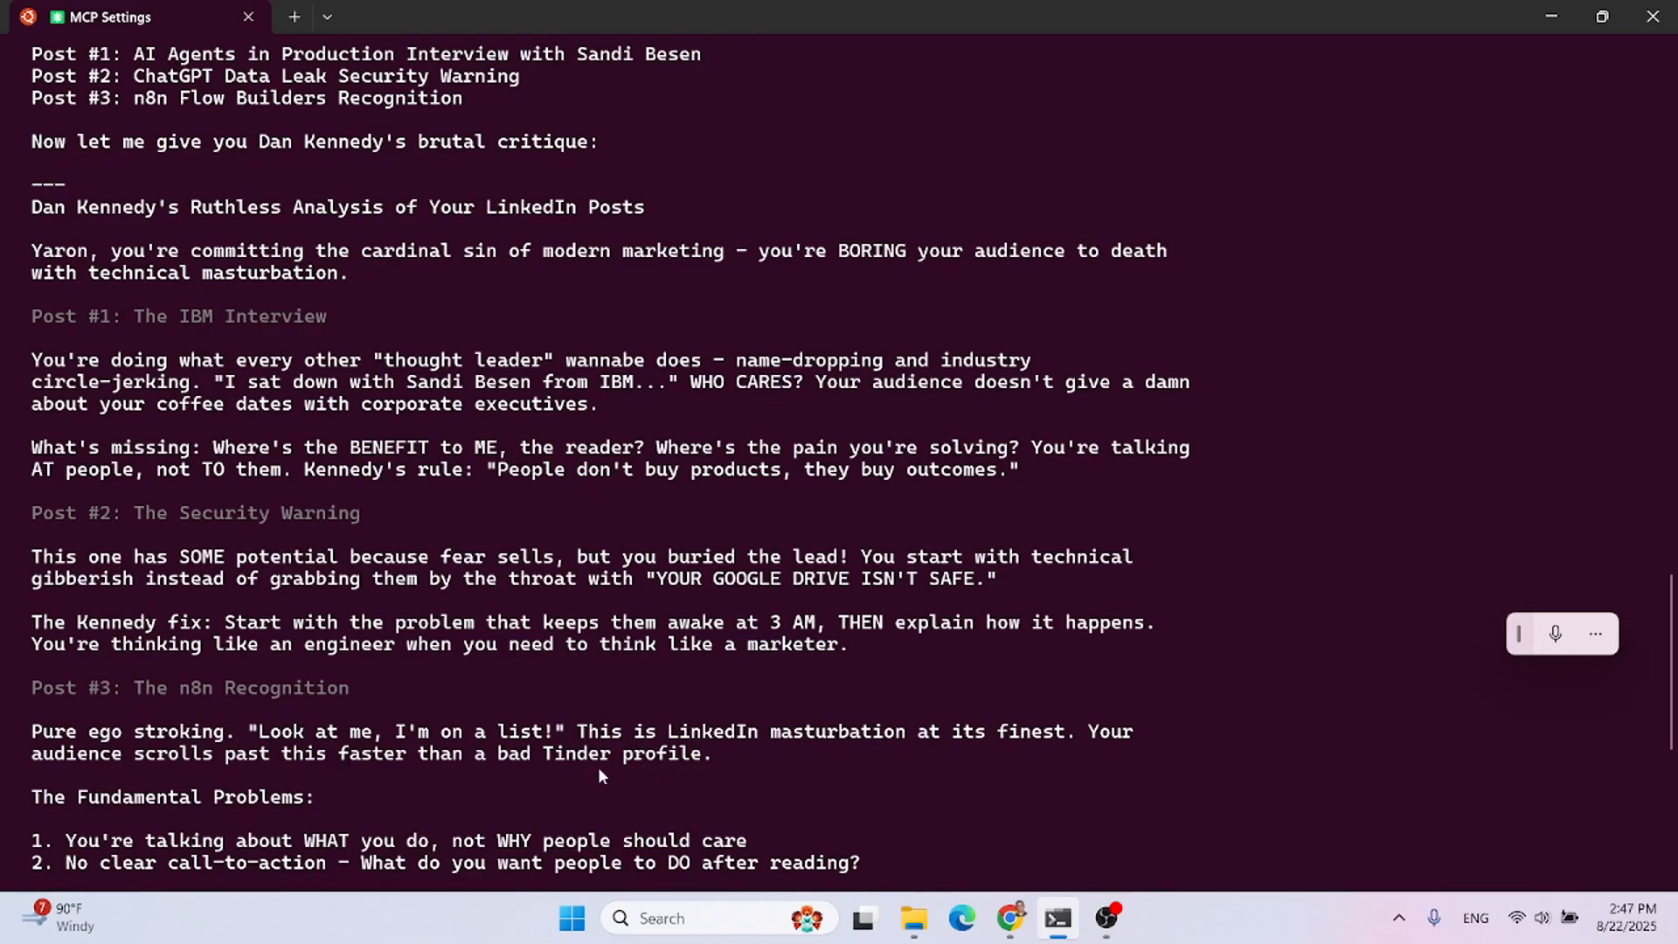
{"action": "mouse_move", "coordinate": [703, 776]}
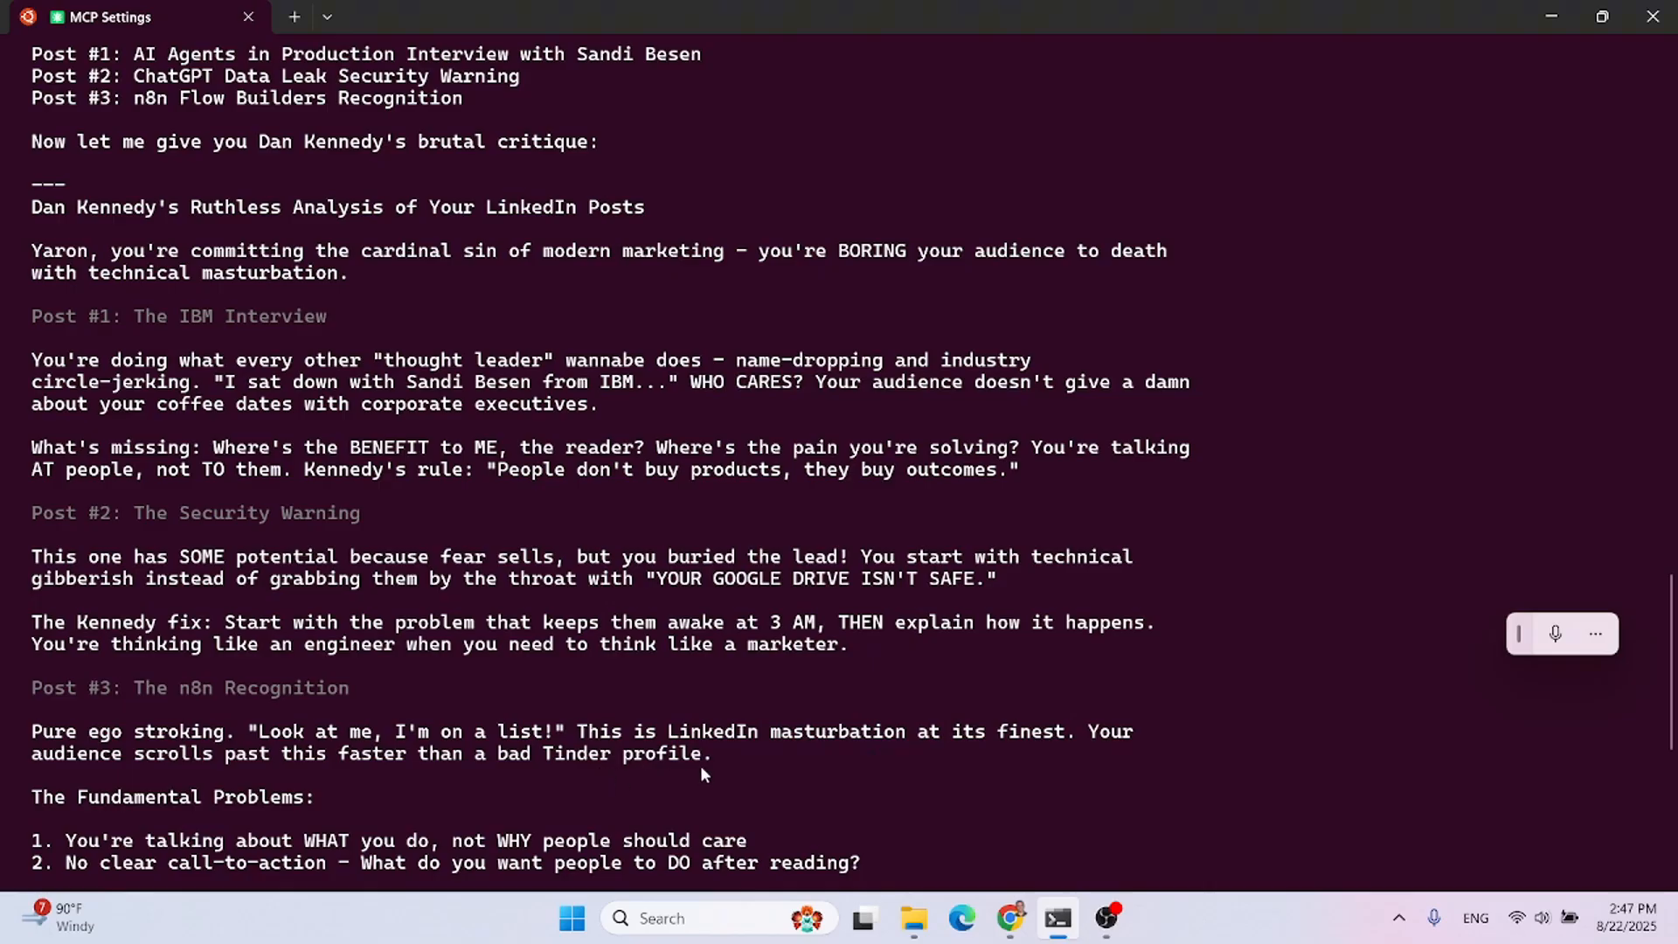
{"action": "scroll", "scroll_direction": "down", "scroll_amount": 3}
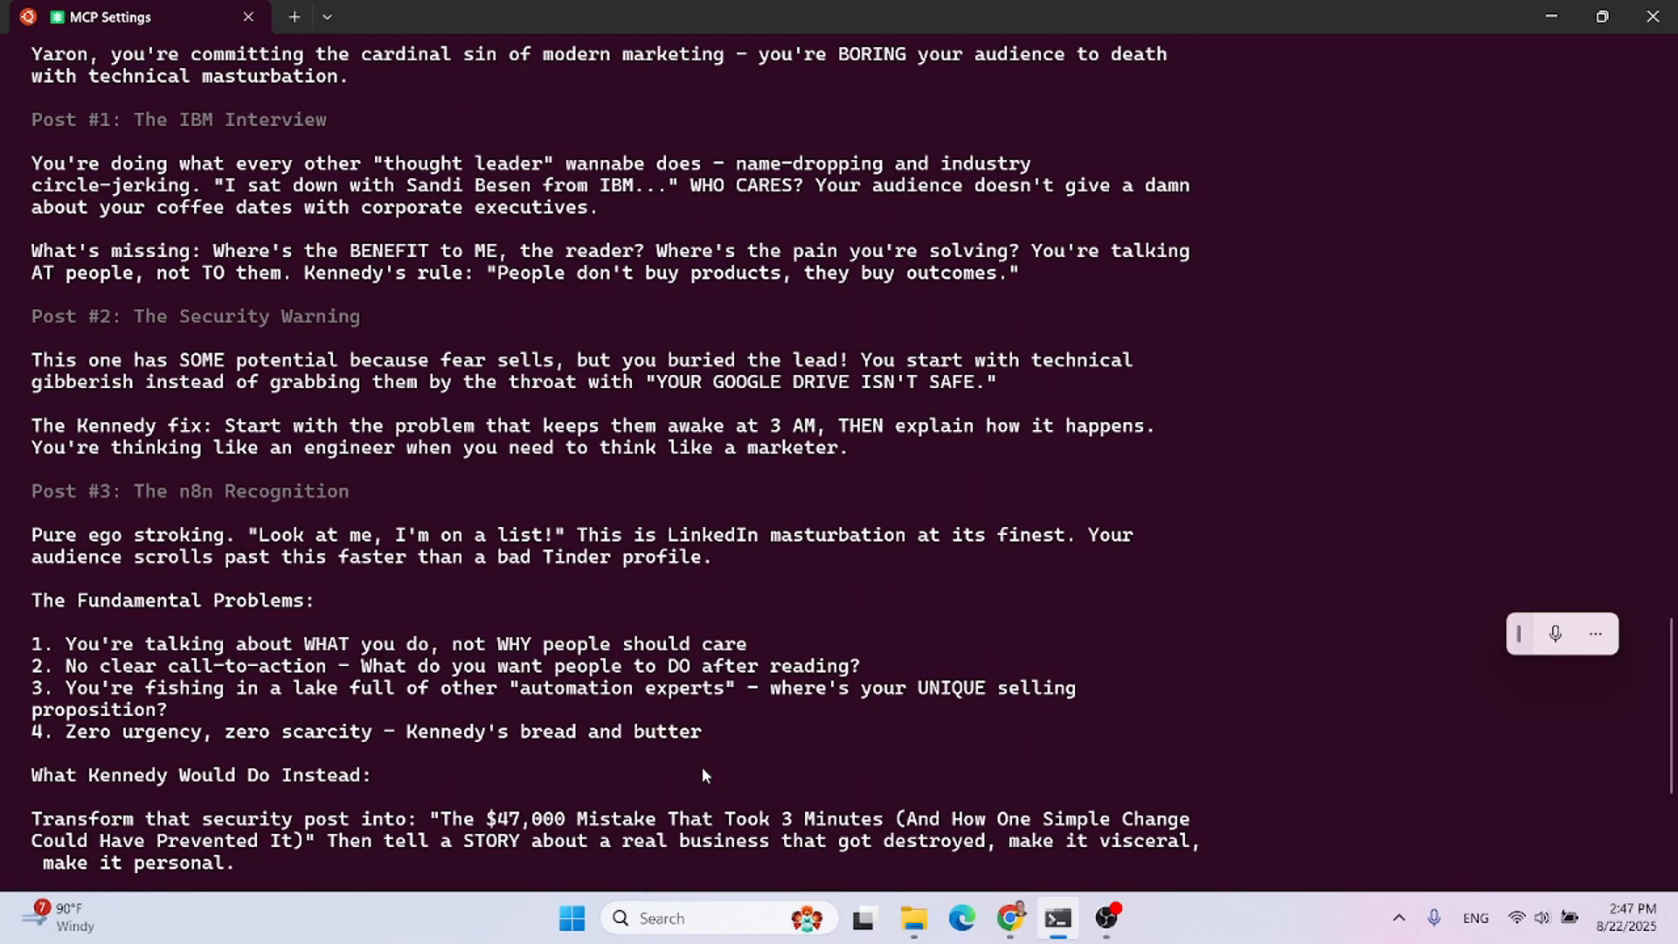
{"action": "scroll", "scroll_direction": "down", "scroll_amount": 3}
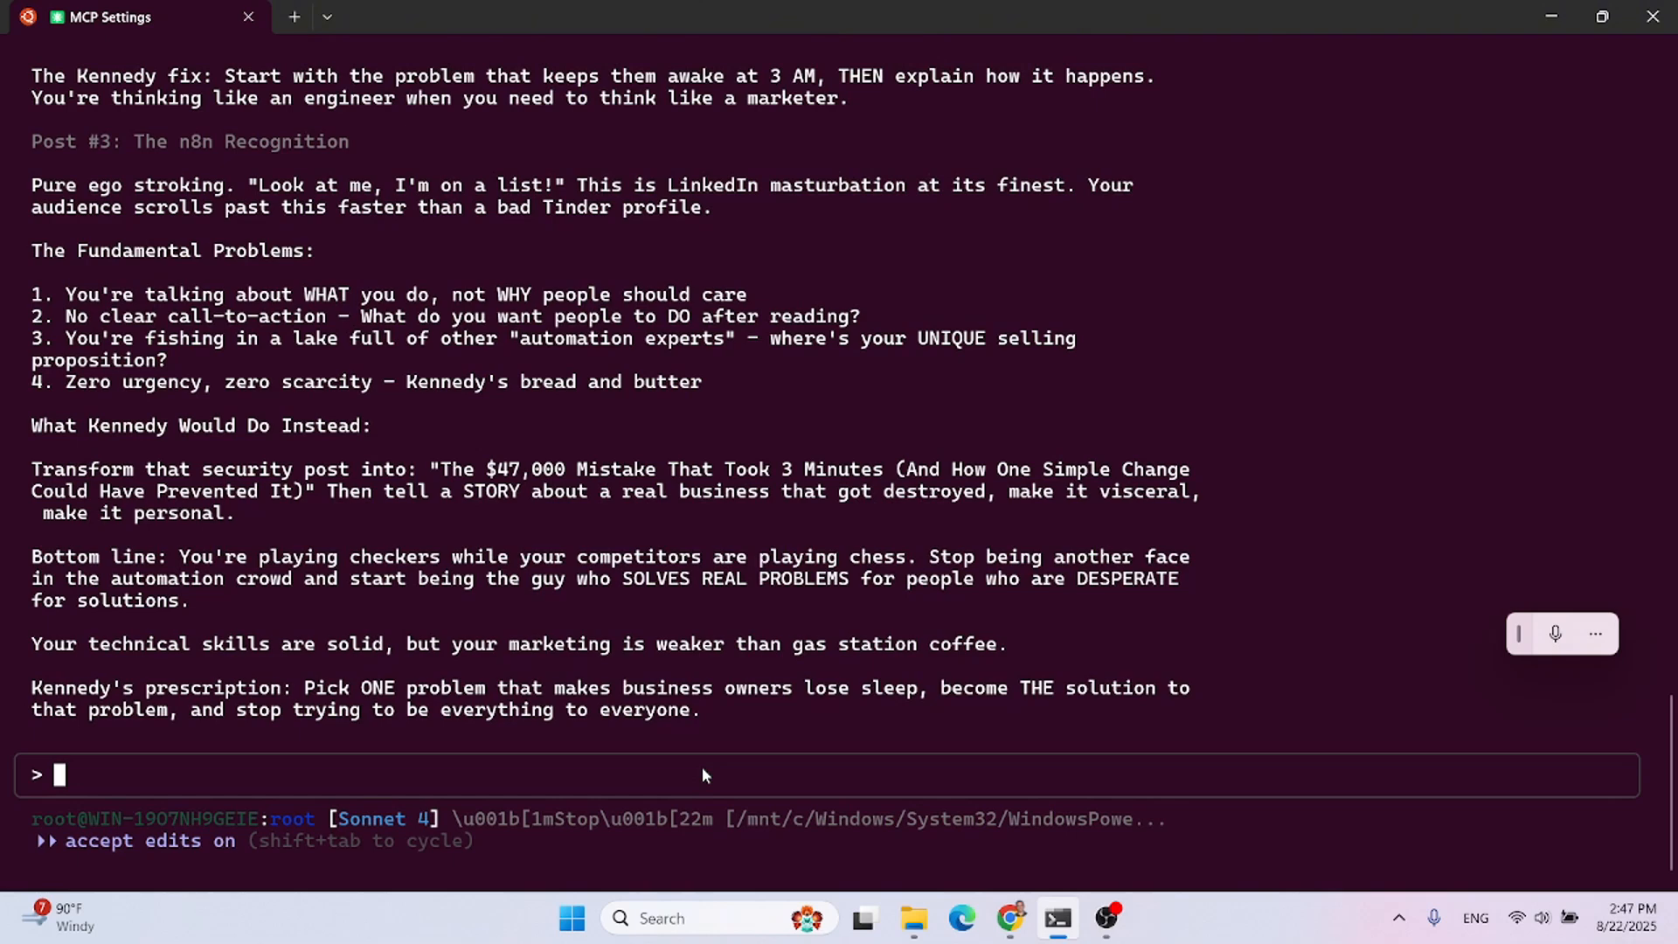
- Dictate the prompt 'Go to Linkedin Jobs and find marketing automation jobs in New York.'
{"action": "left_click", "coordinate": [1555, 634]}
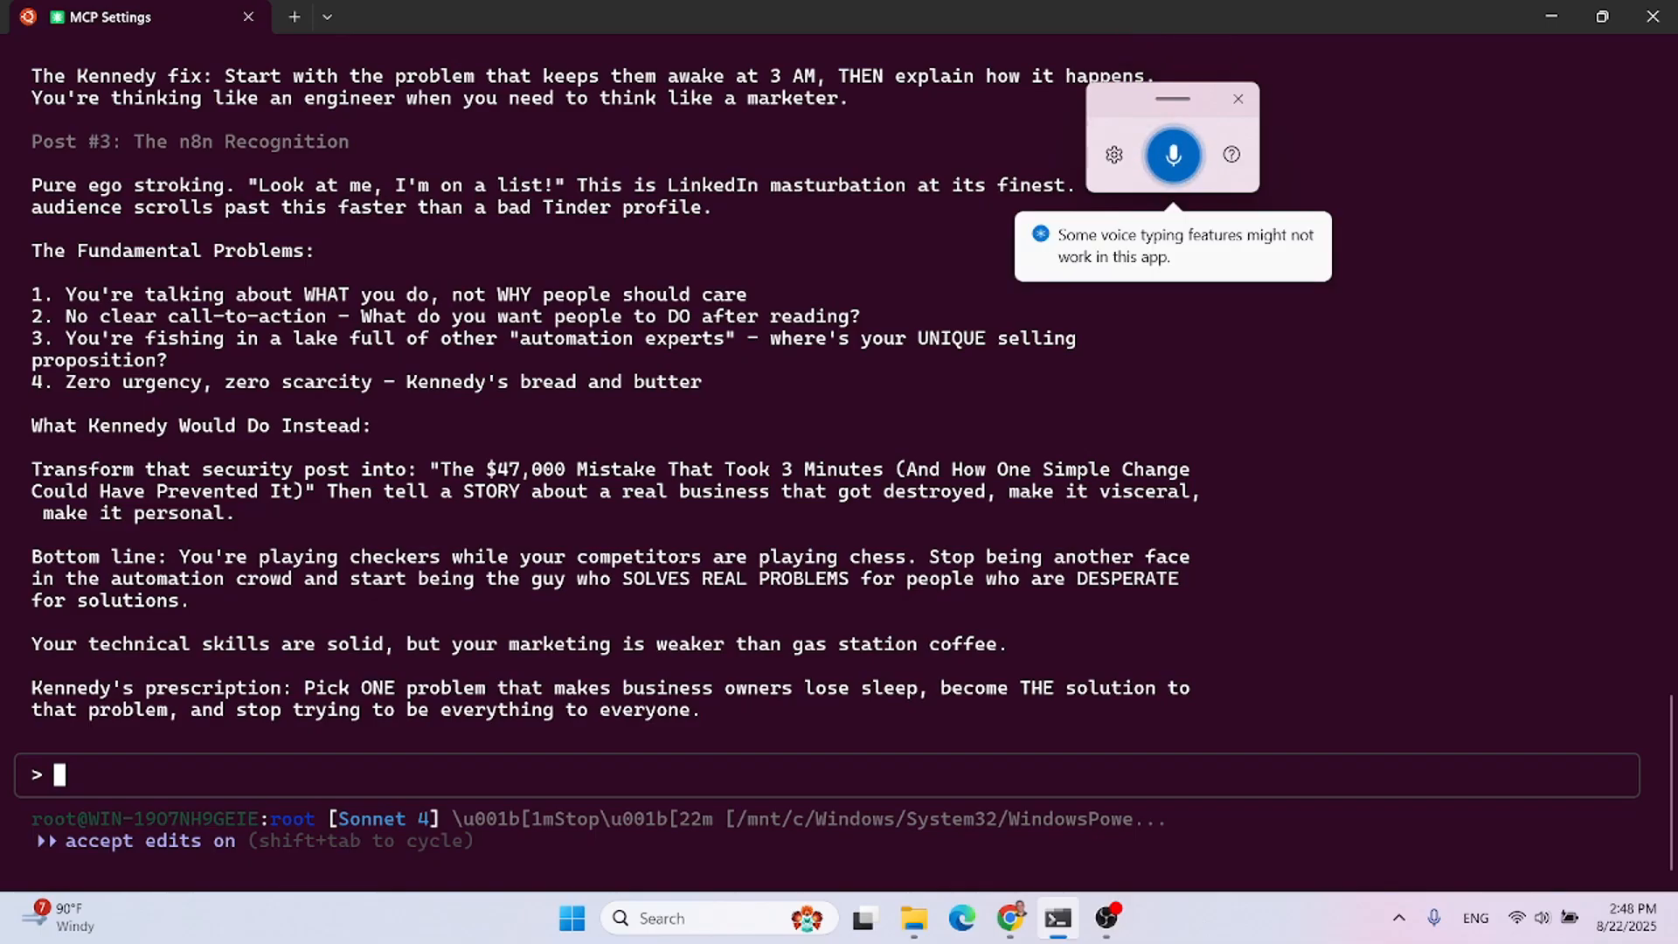
{"action": "left_click", "coordinate": [1173, 156]}
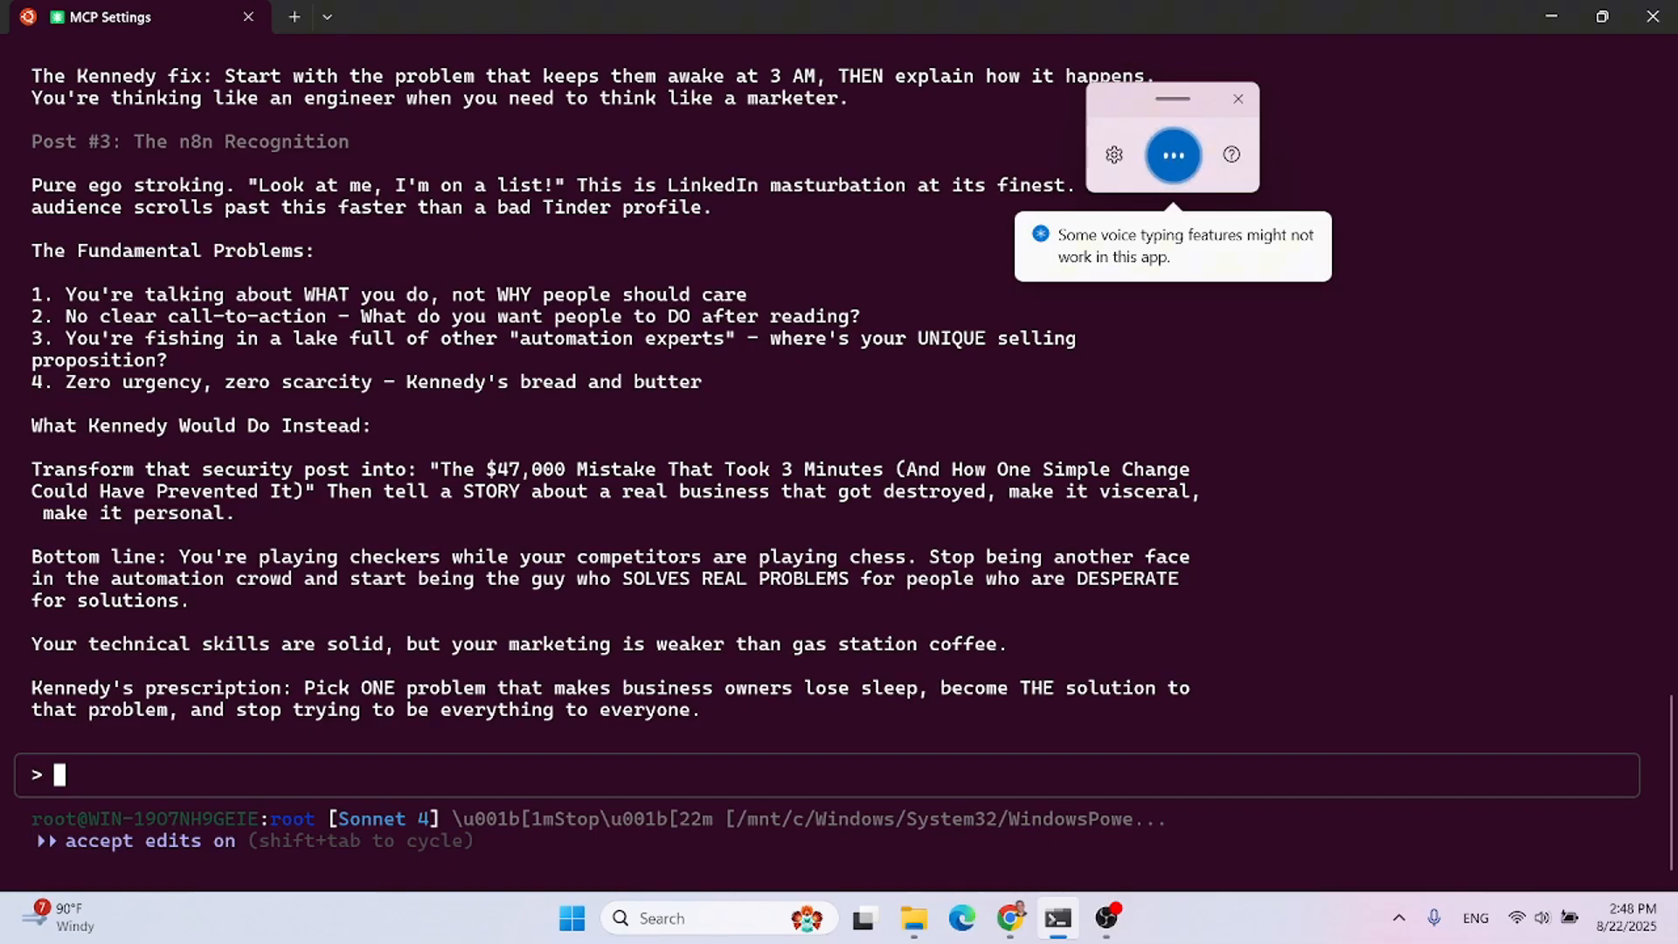
{"action": "type", "text": "Go to Linkedin Jobs and find marketing automation jobs in New York."}
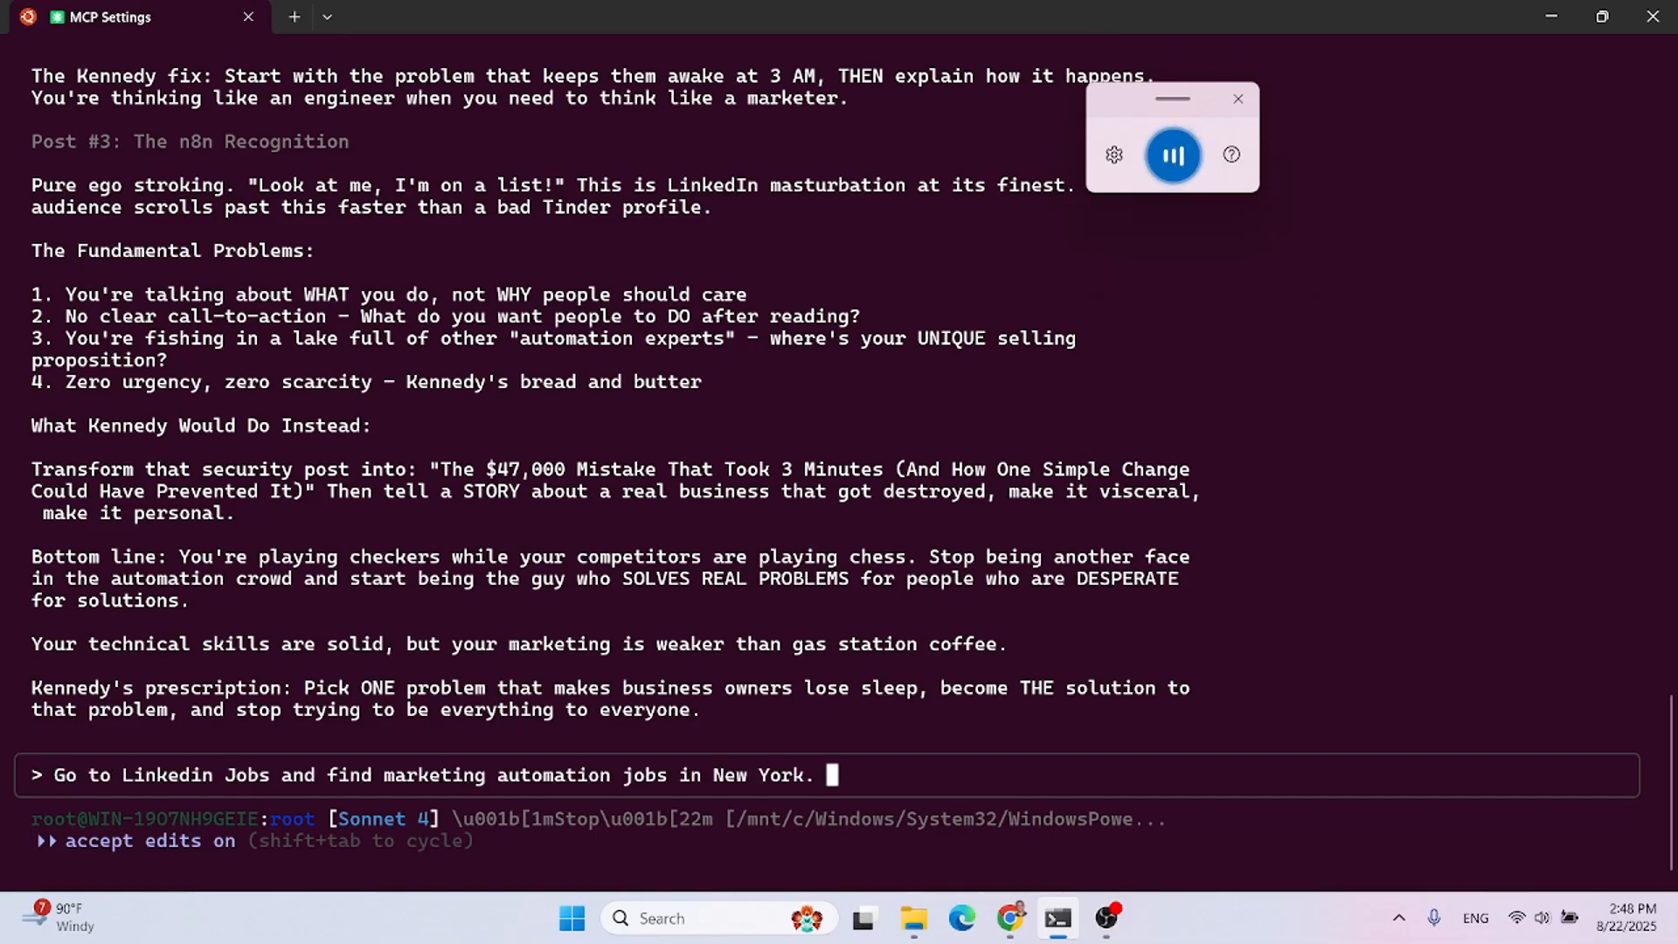
{"action": "left_click", "coordinate": [1173, 155]}
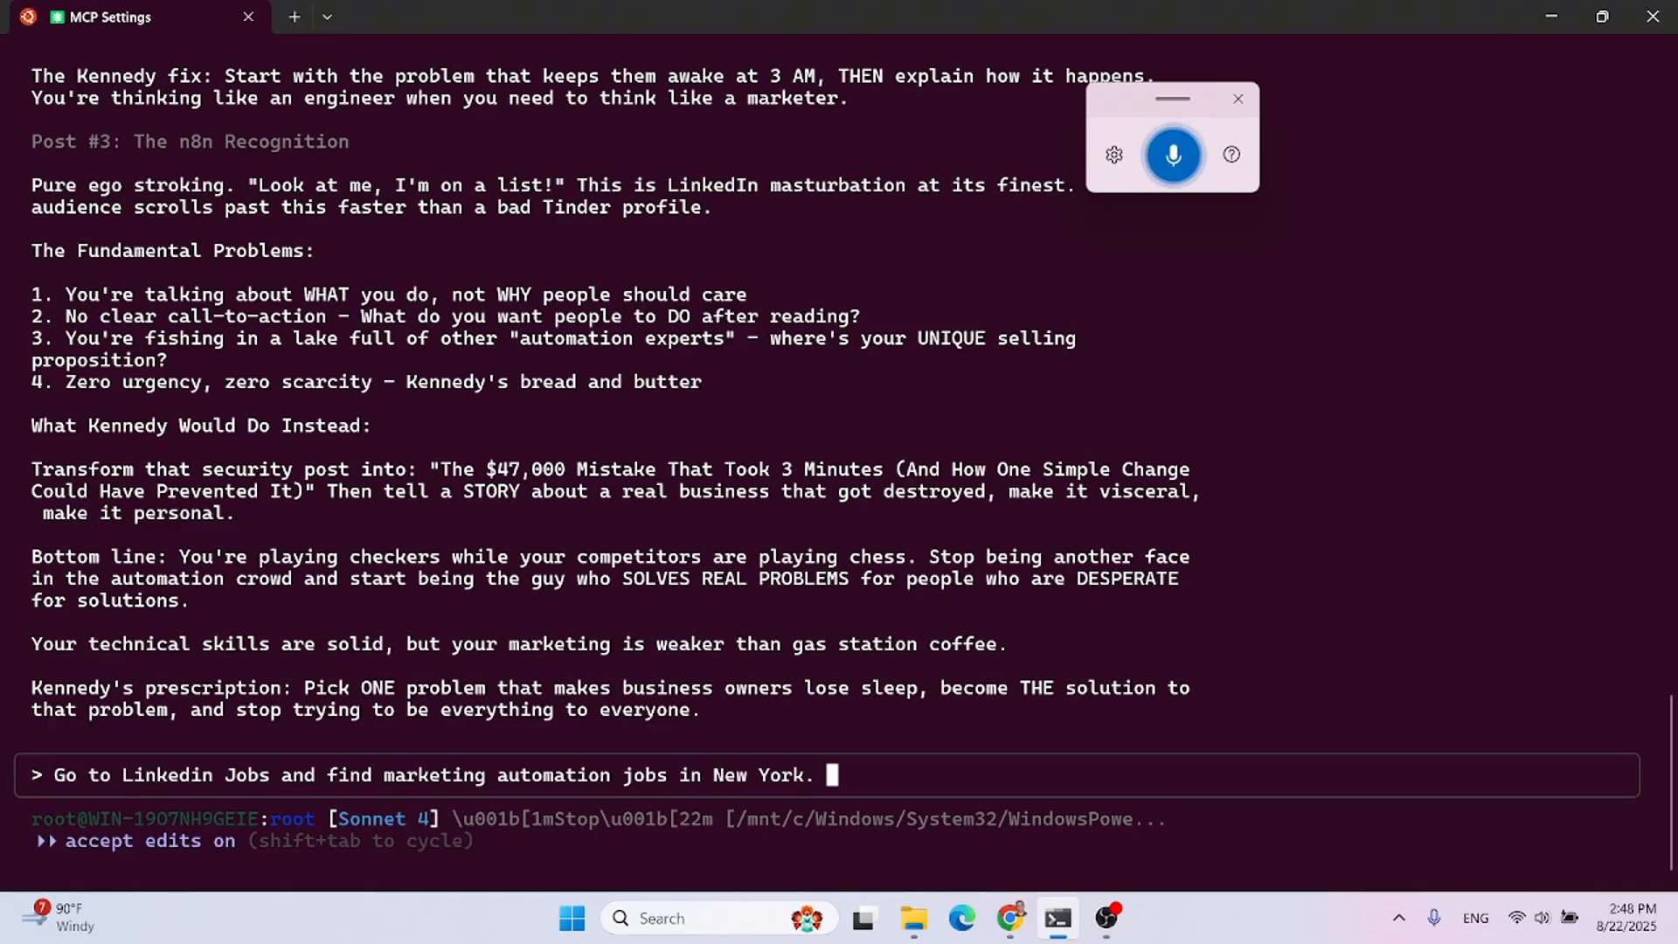
- Finish the prompt with 'Use the browser MCP.' and follow the agent's LinkedIn Jobs navigation
{"action": "type", "text": "Use the browser MCP."}
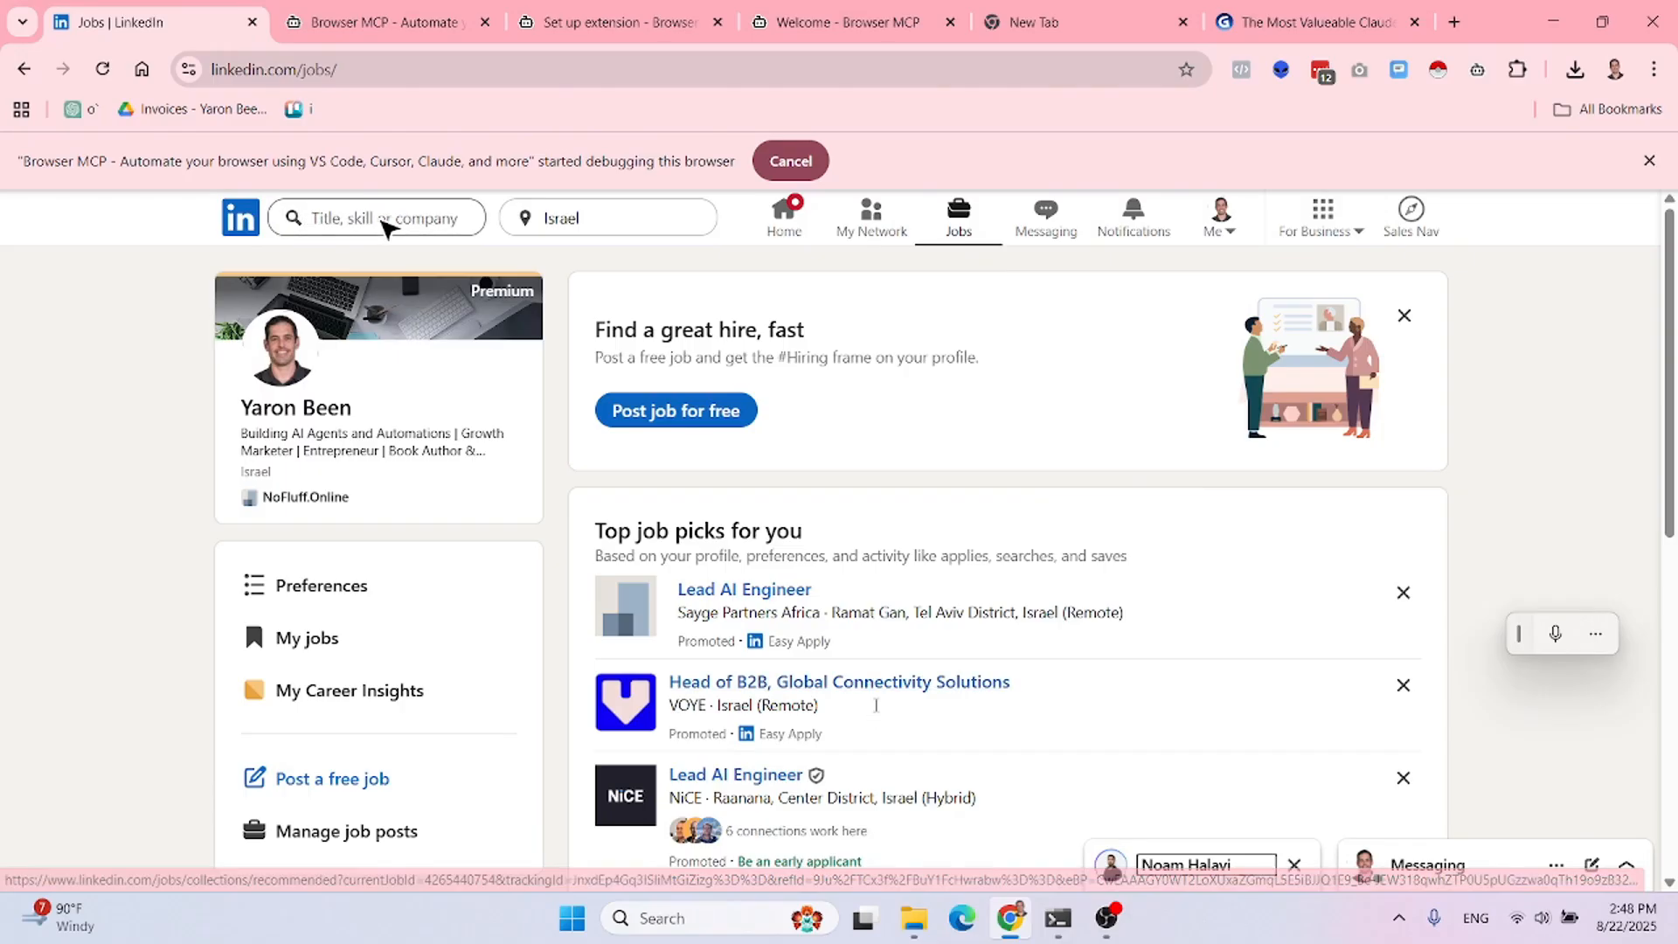
{"action": "left_click", "coordinate": [376, 218]}
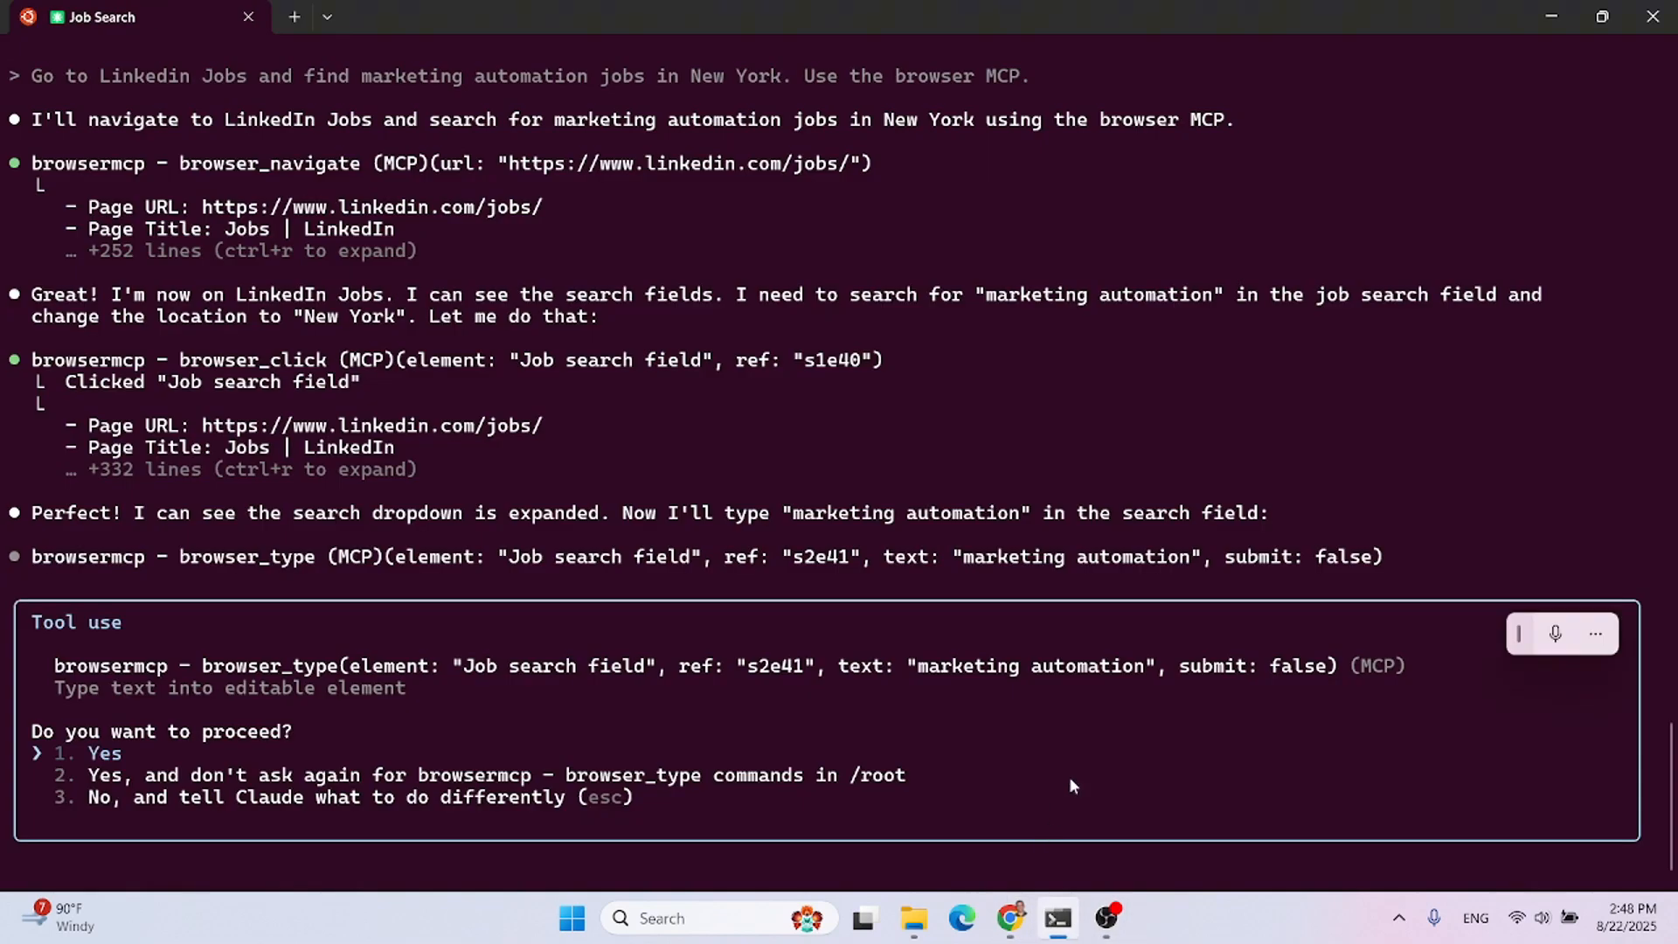
{"action": "key", "text": "Down"}
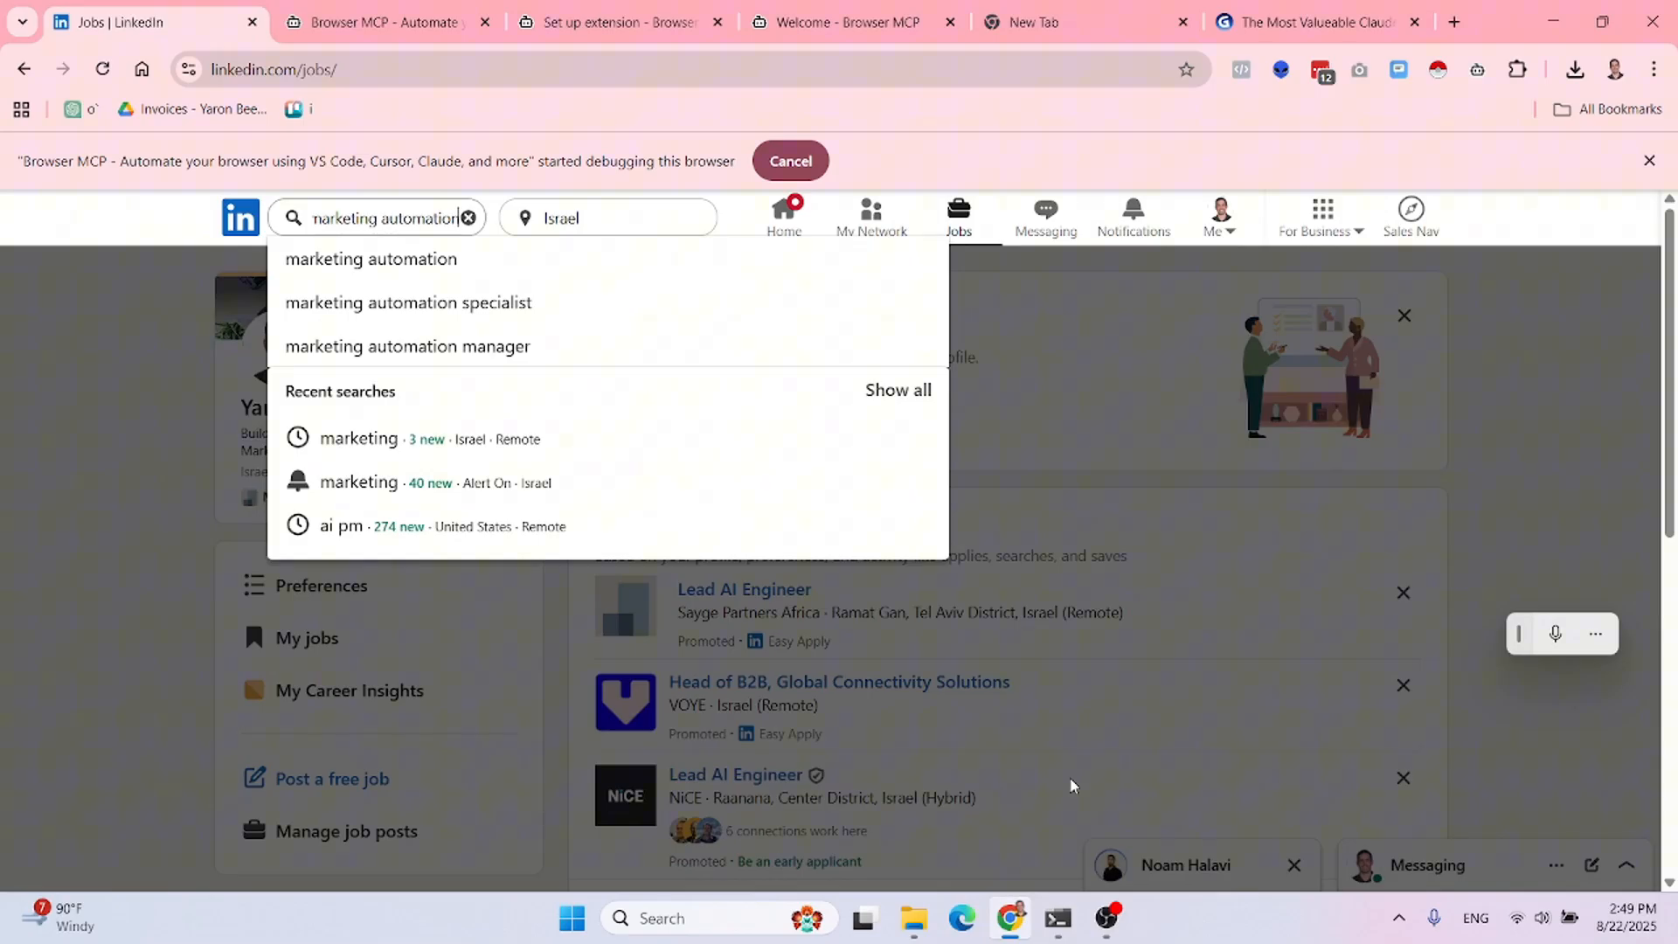
- Change the job search location from Israel to New York, then return to Claude Code
{"action": "left_click", "coordinate": [604, 218]}
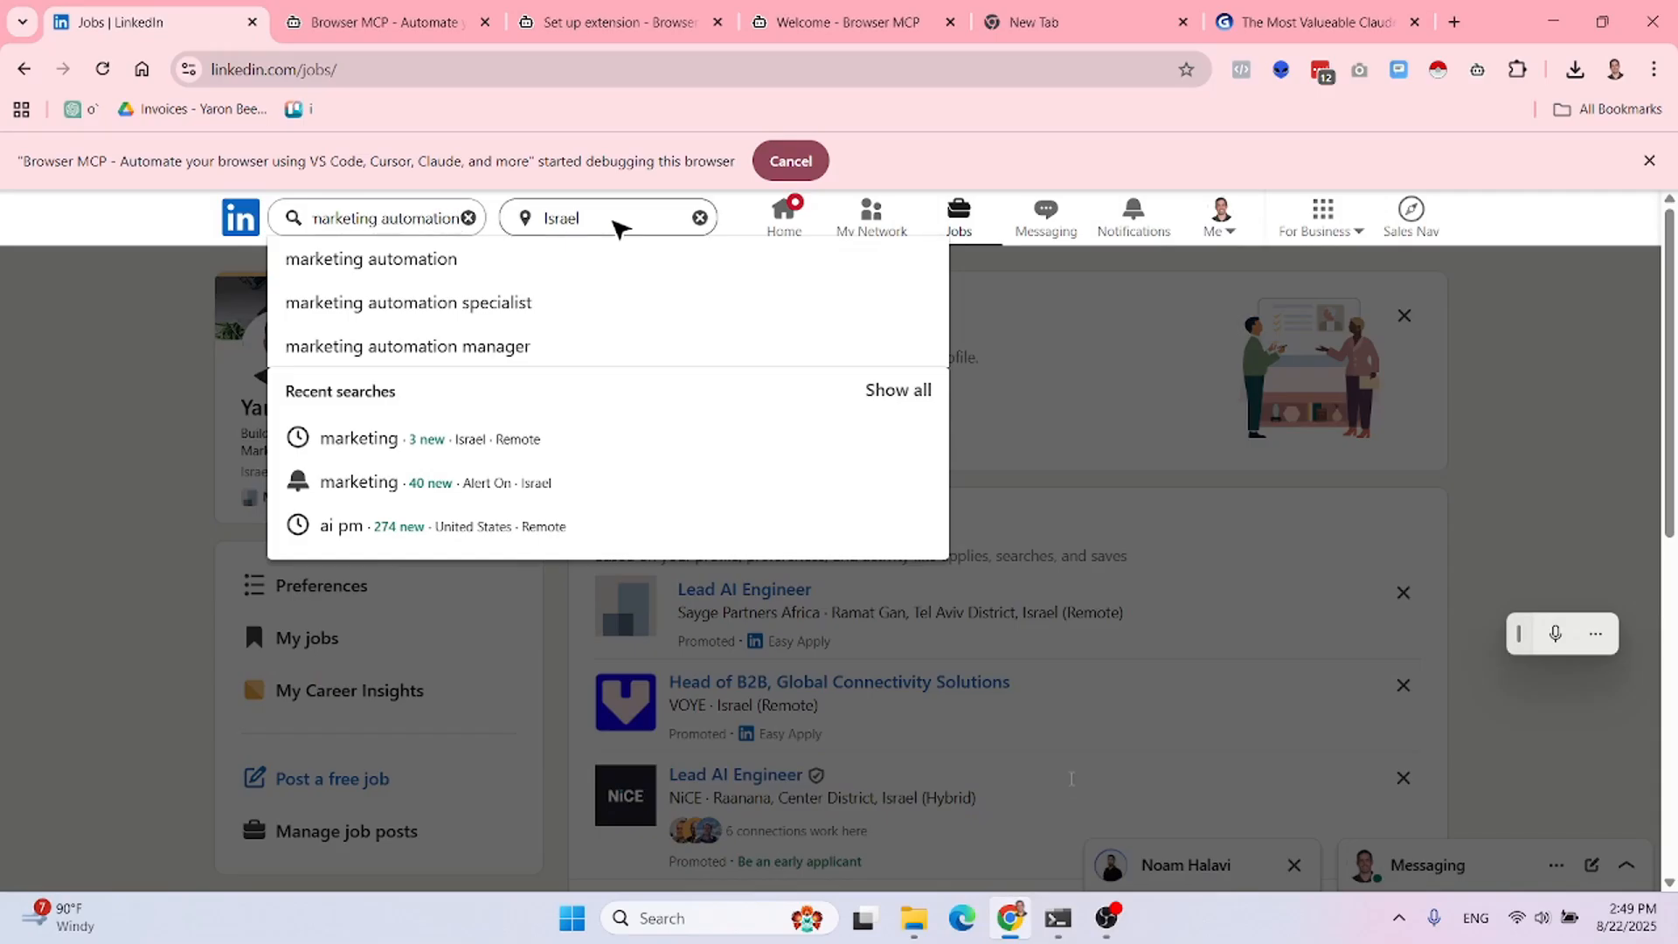
{"action": "left_click", "coordinate": [589, 218]}
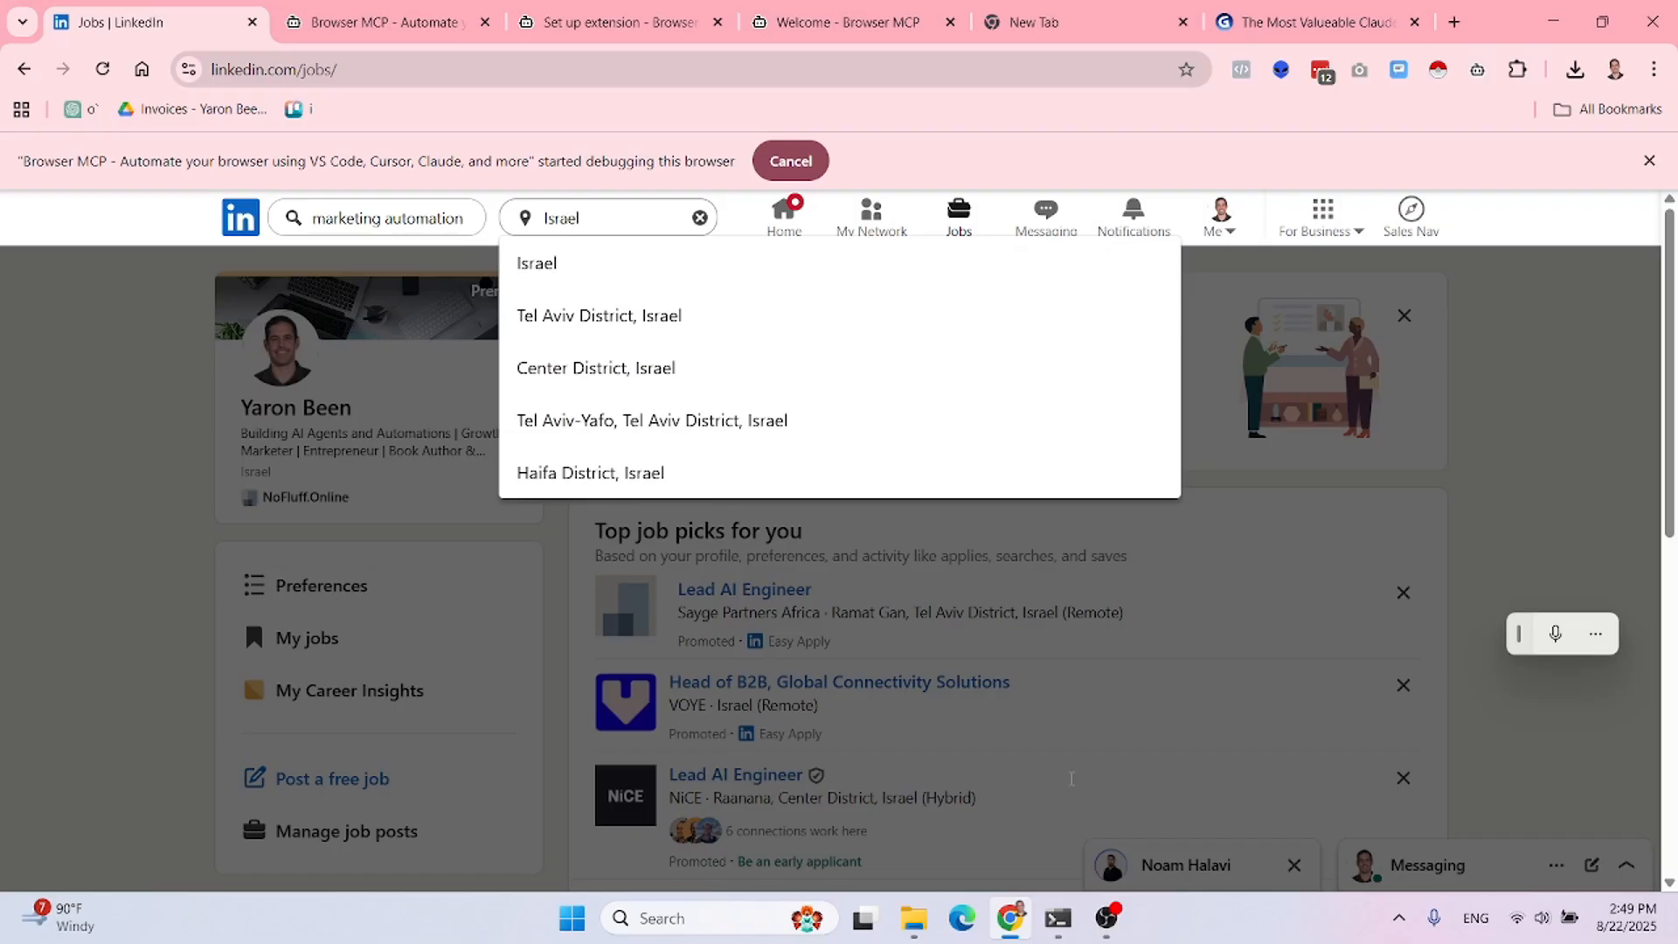
{"action": "mouse_move", "coordinate": [647, 229]}
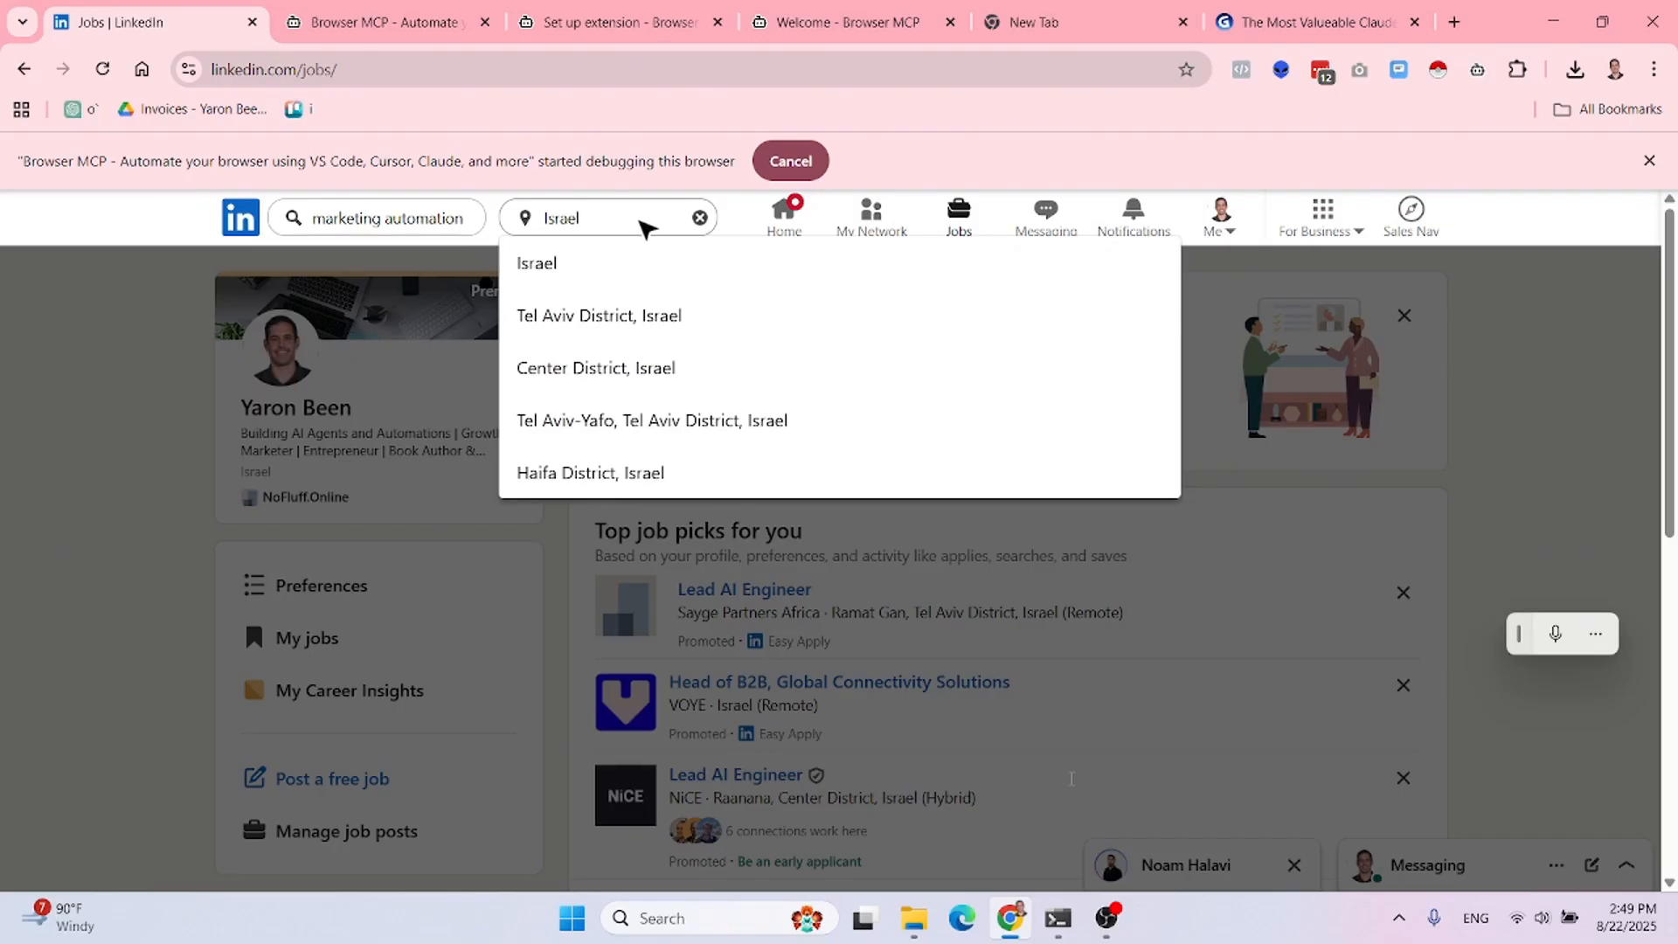
{"action": "left_click", "coordinate": [699, 217]}
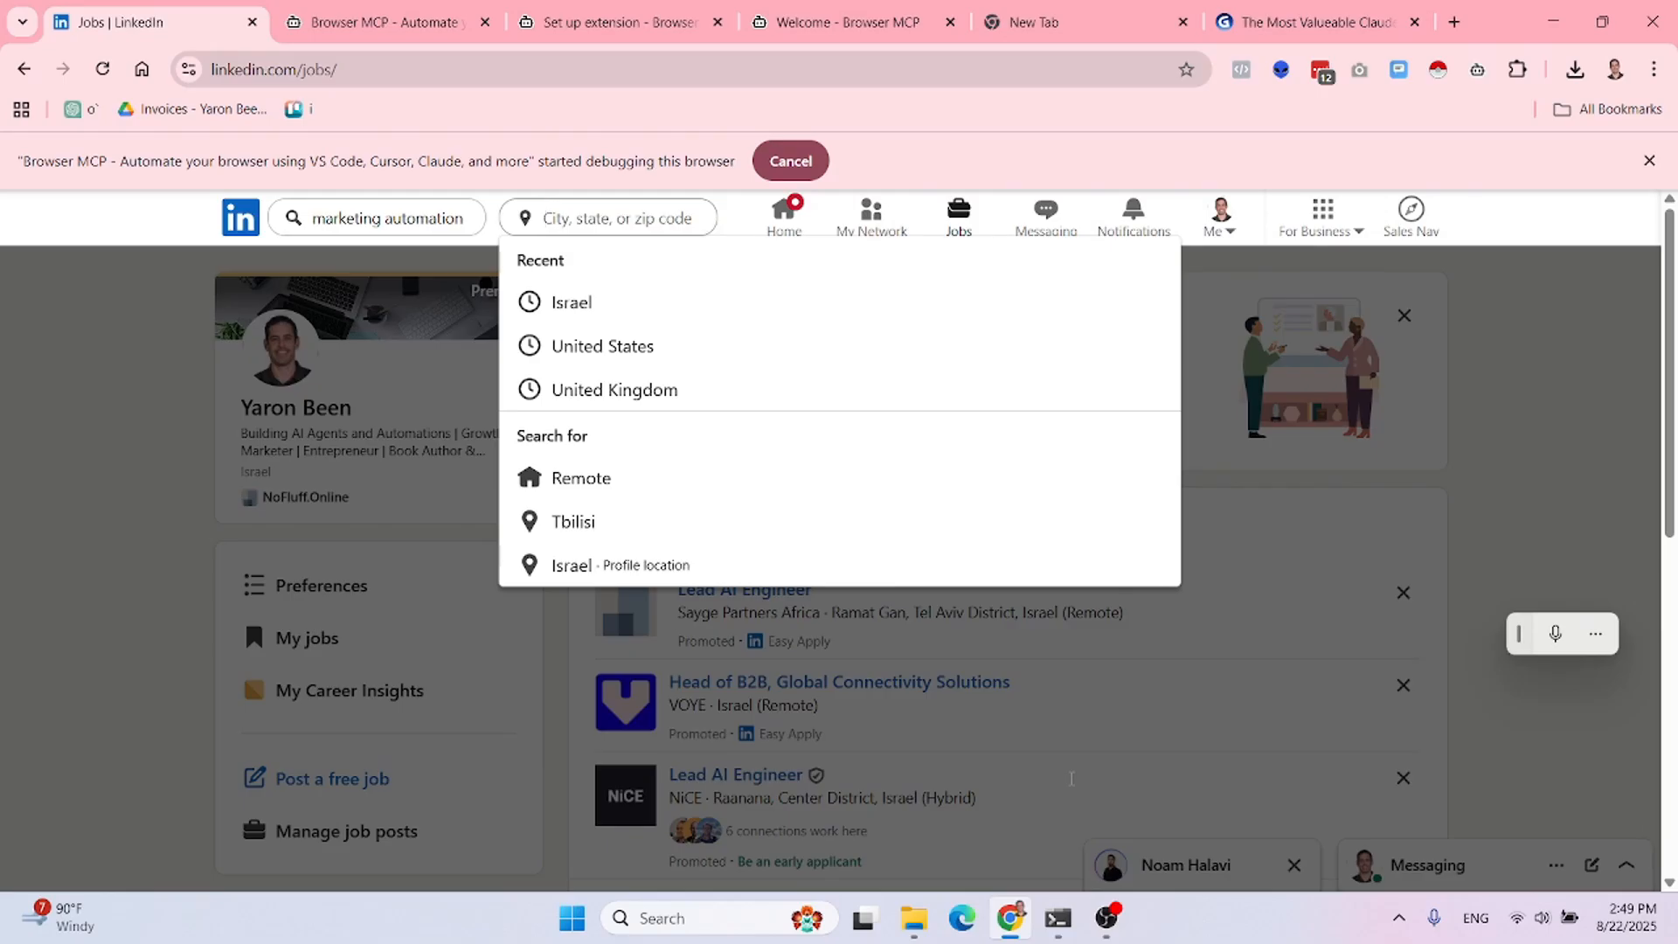
{"action": "type", "text": "New York, New York, Unite..."}
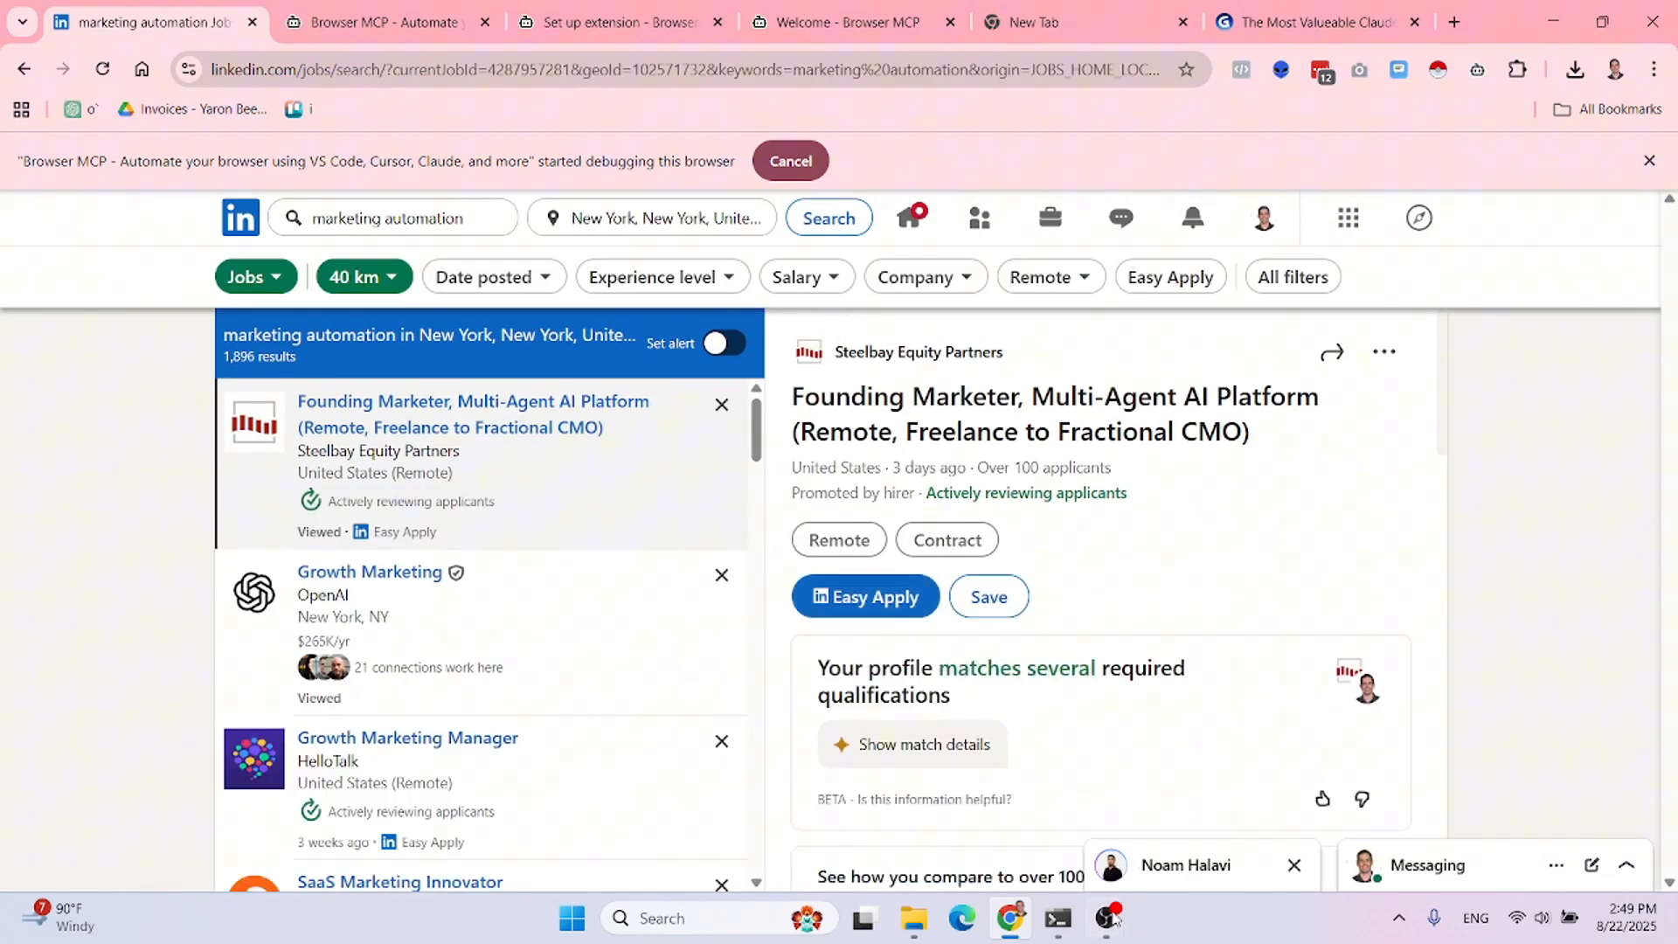
{"action": "left_click", "coordinate": [1105, 918]}
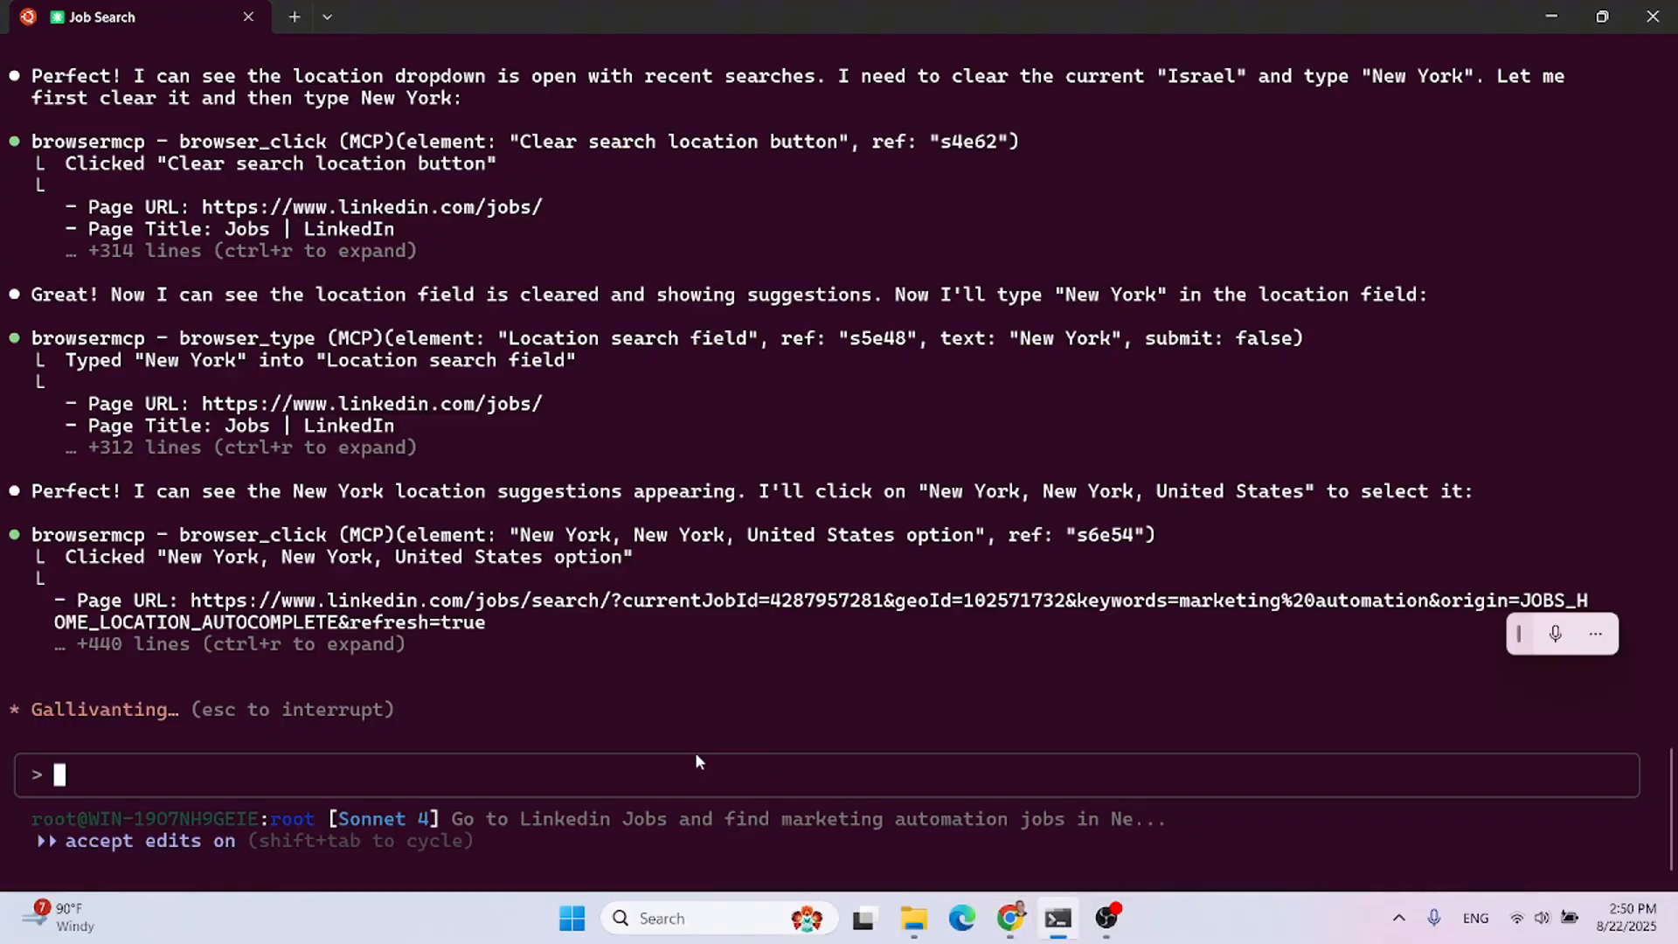
{"action": "mouse_move", "coordinate": [692, 704]}
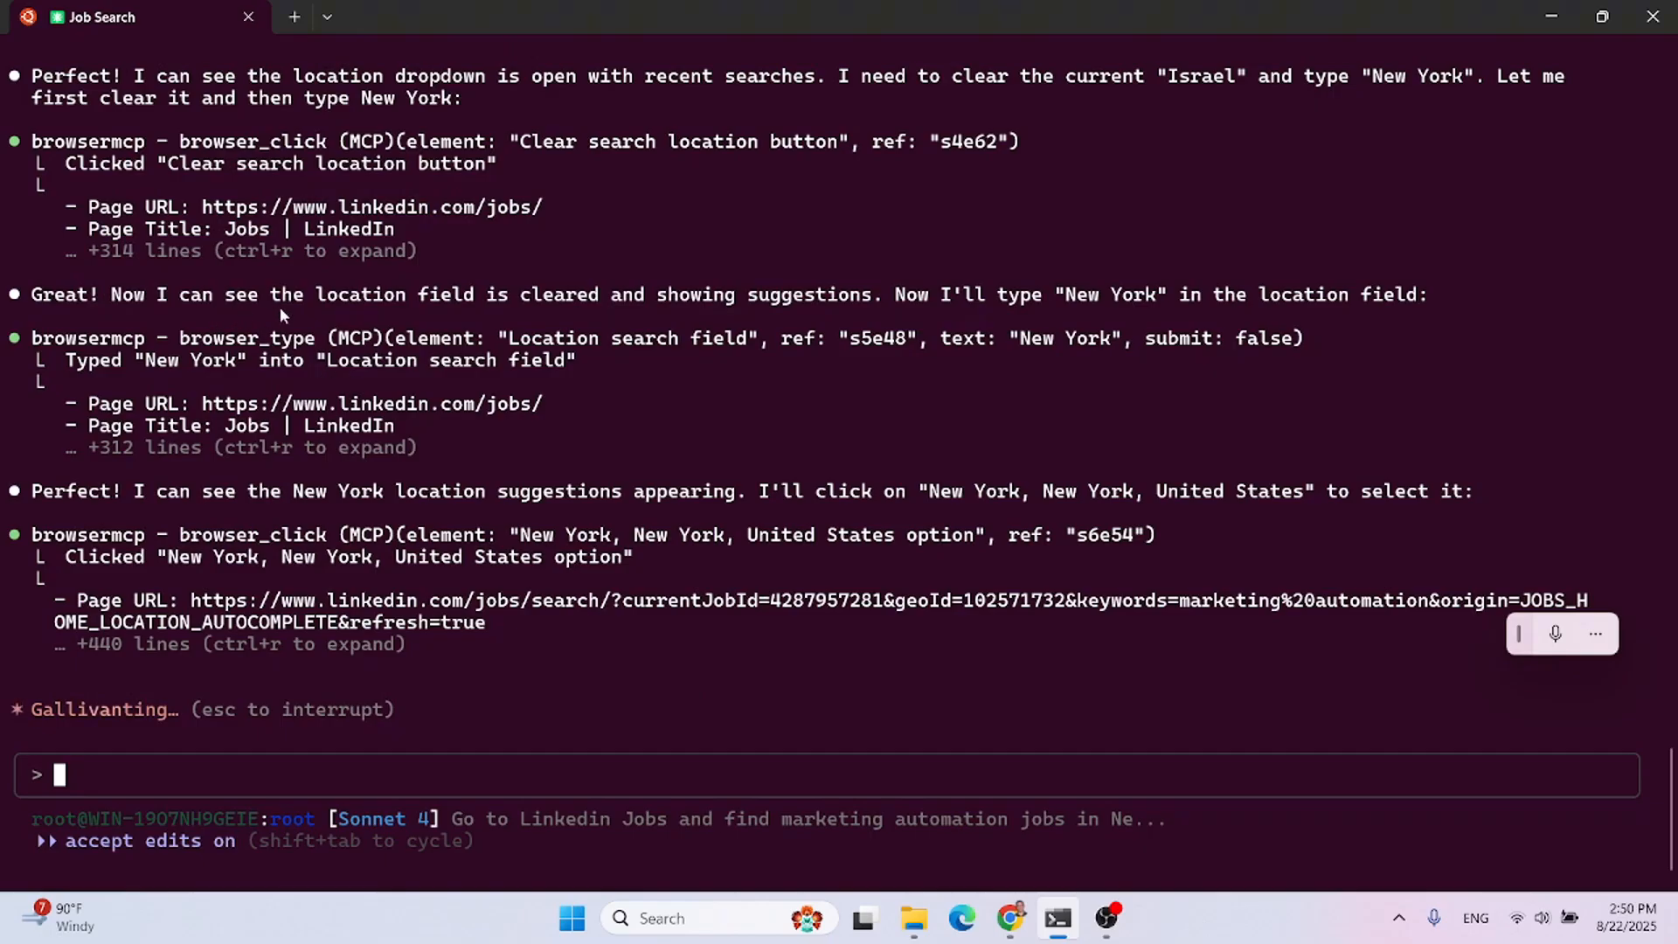
{"action": "mouse_move", "coordinate": [955, 301]}
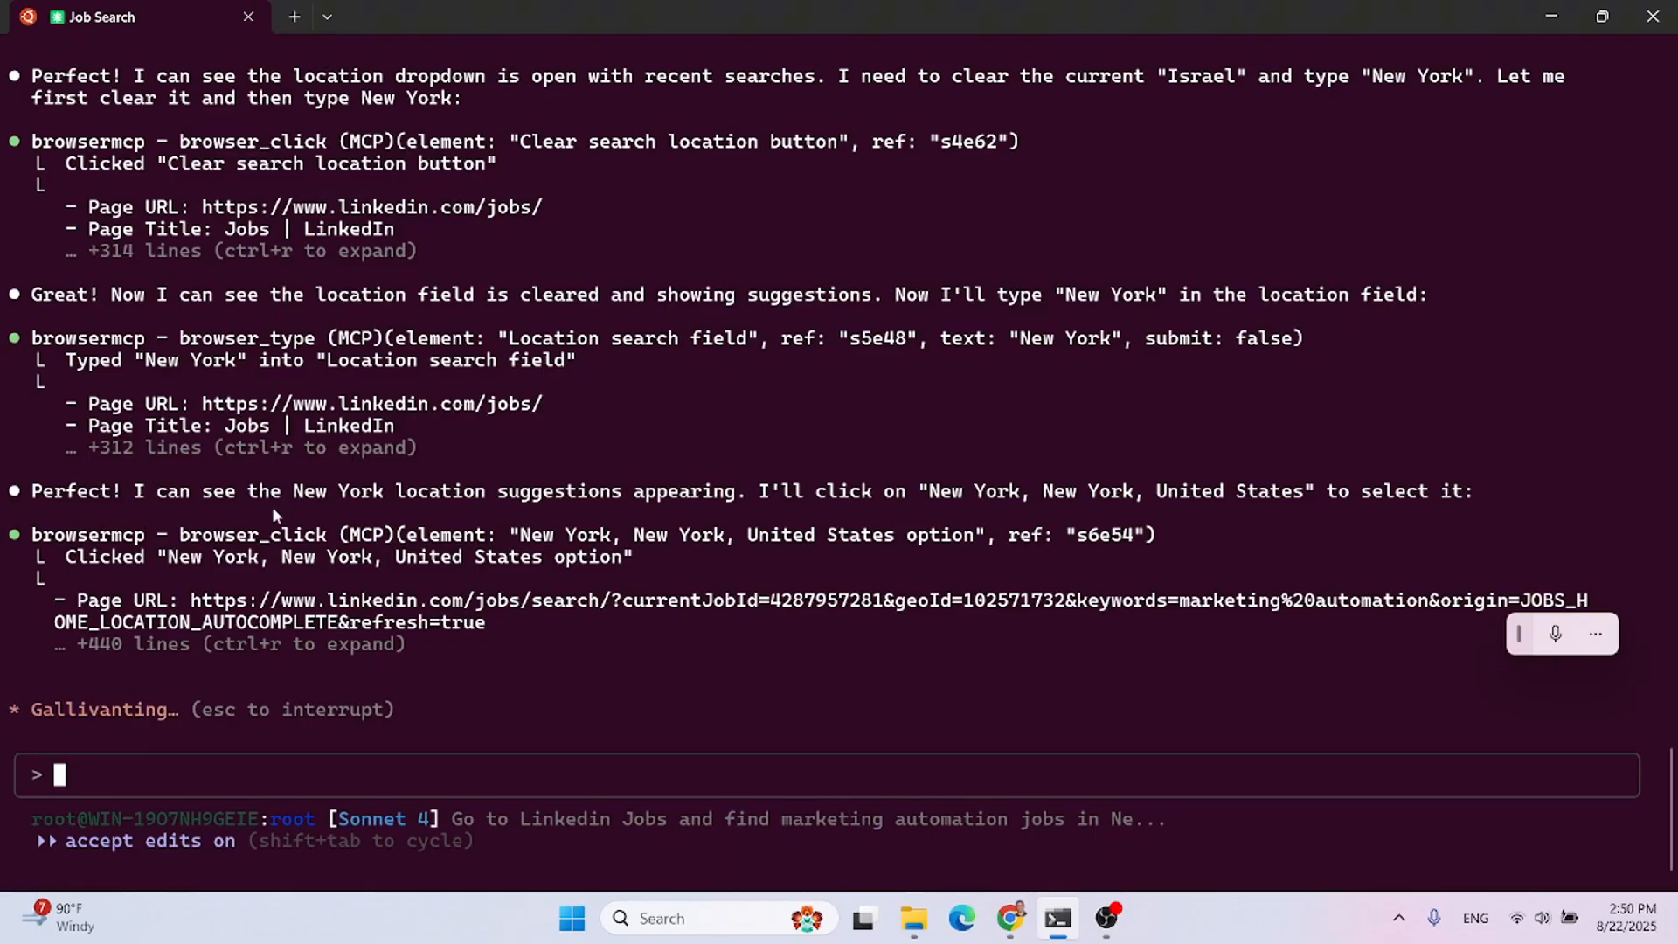
{"action": "mouse_move", "coordinate": [647, 504]}
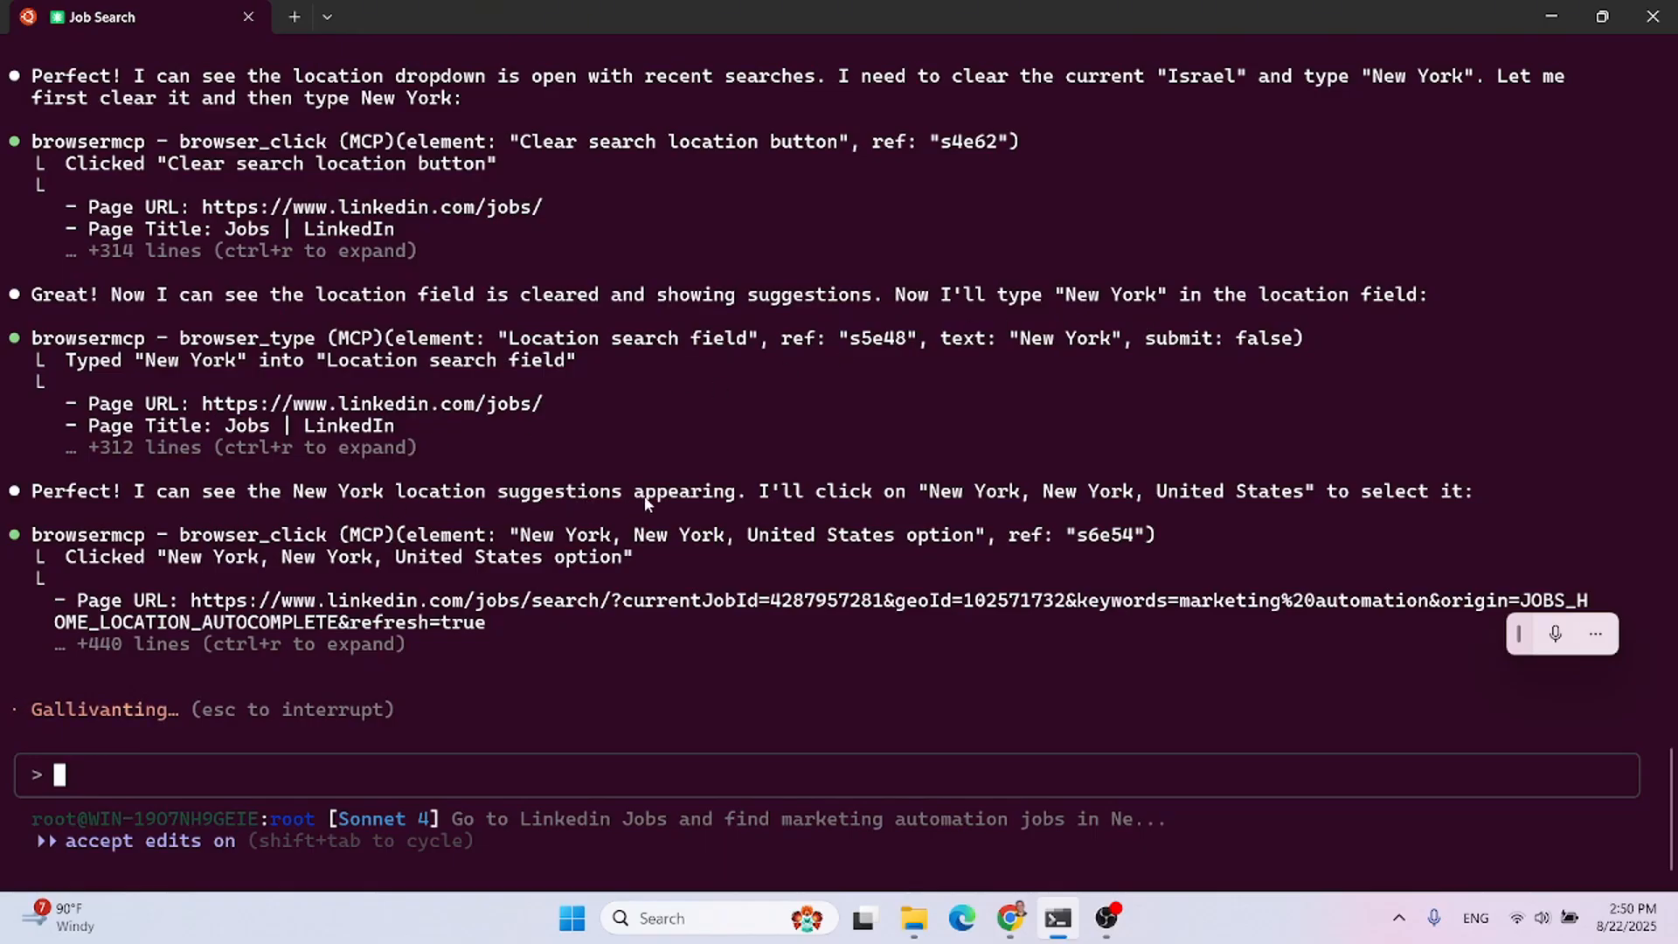
{"action": "mouse_move", "coordinate": [1144, 505]}
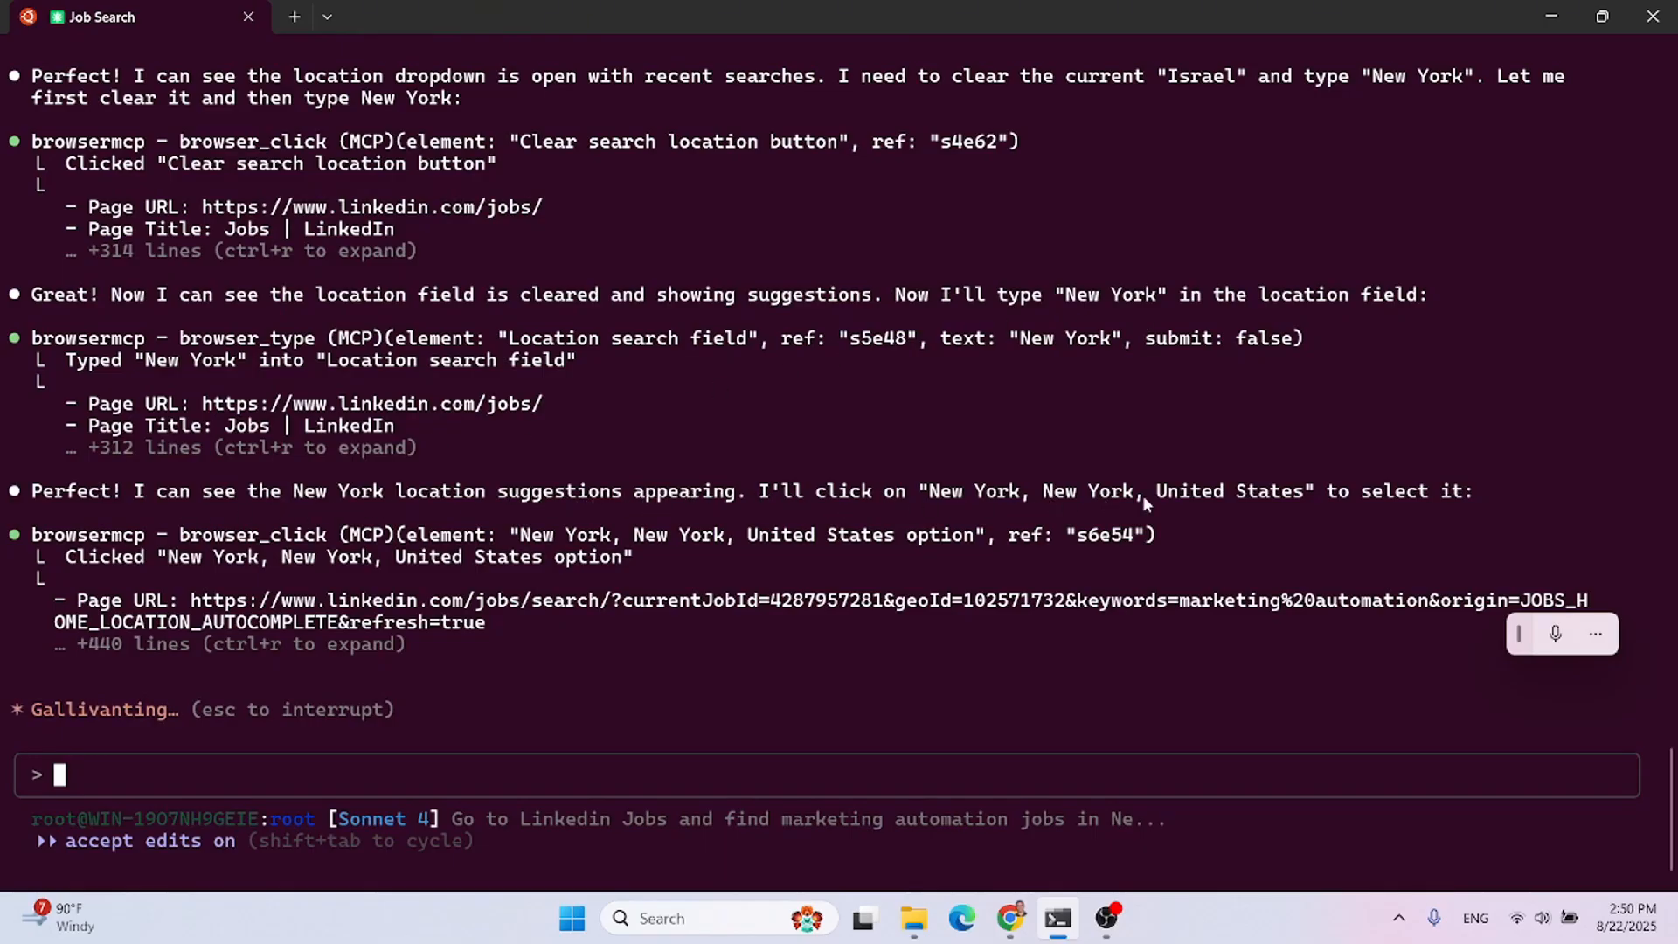
- Scroll to the report of 1,896 New York marketing automation jobs with top listings
{"action": "scroll", "scroll_direction": "down", "scroll_amount": 3}
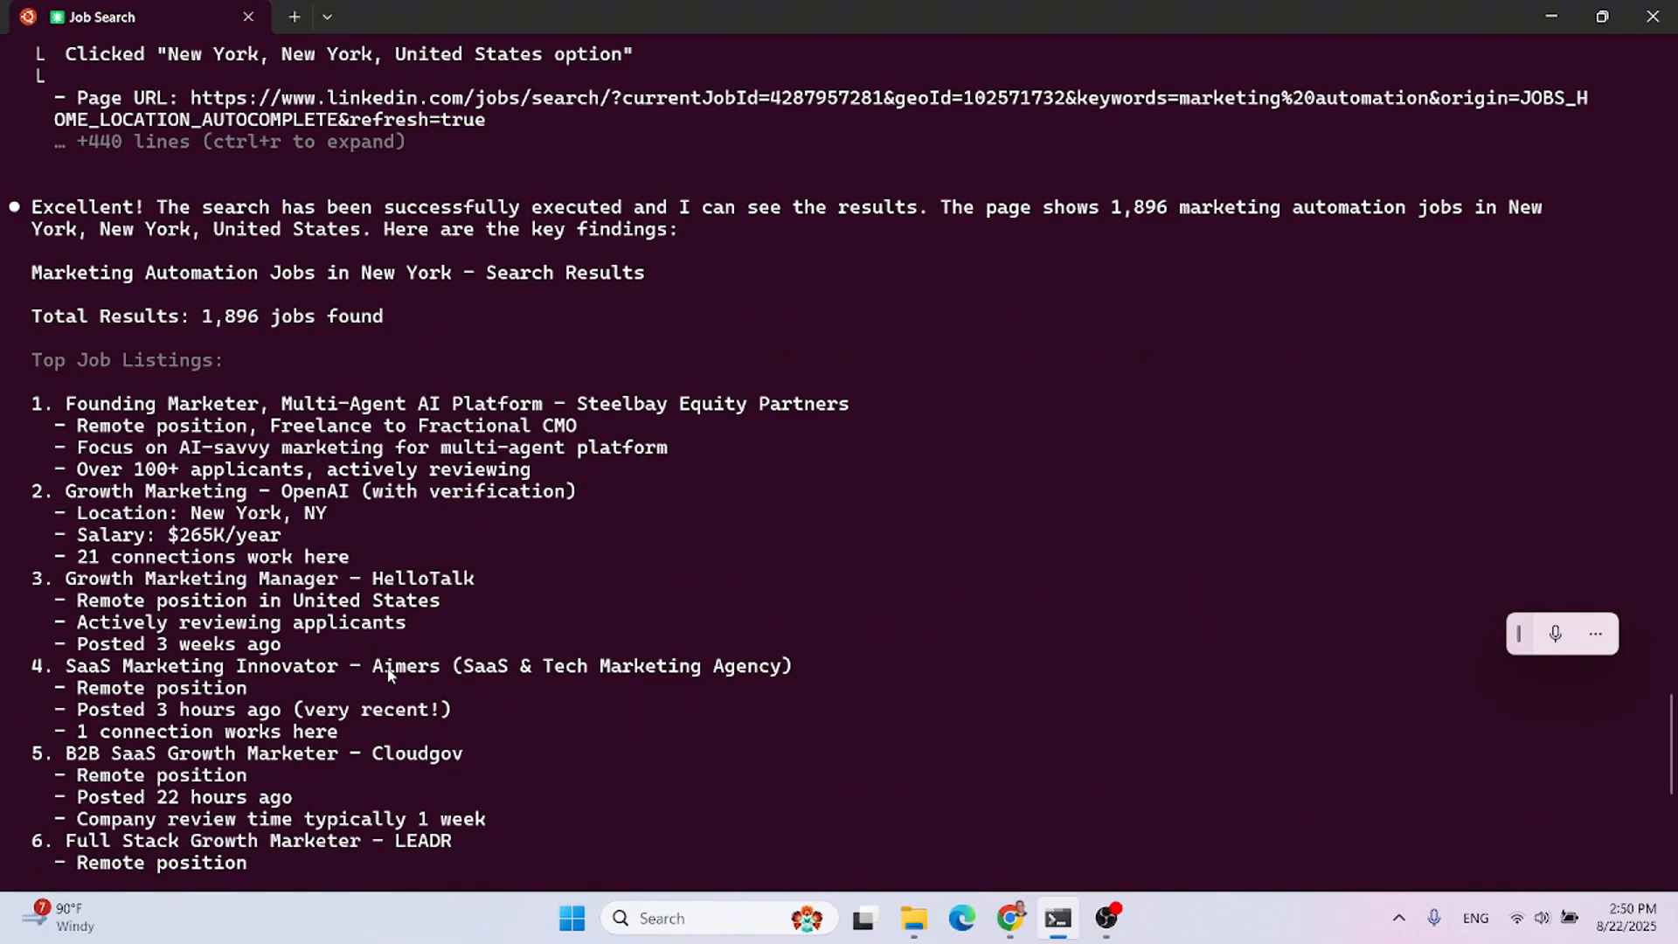
{"action": "mouse_move", "coordinate": [181, 214]}
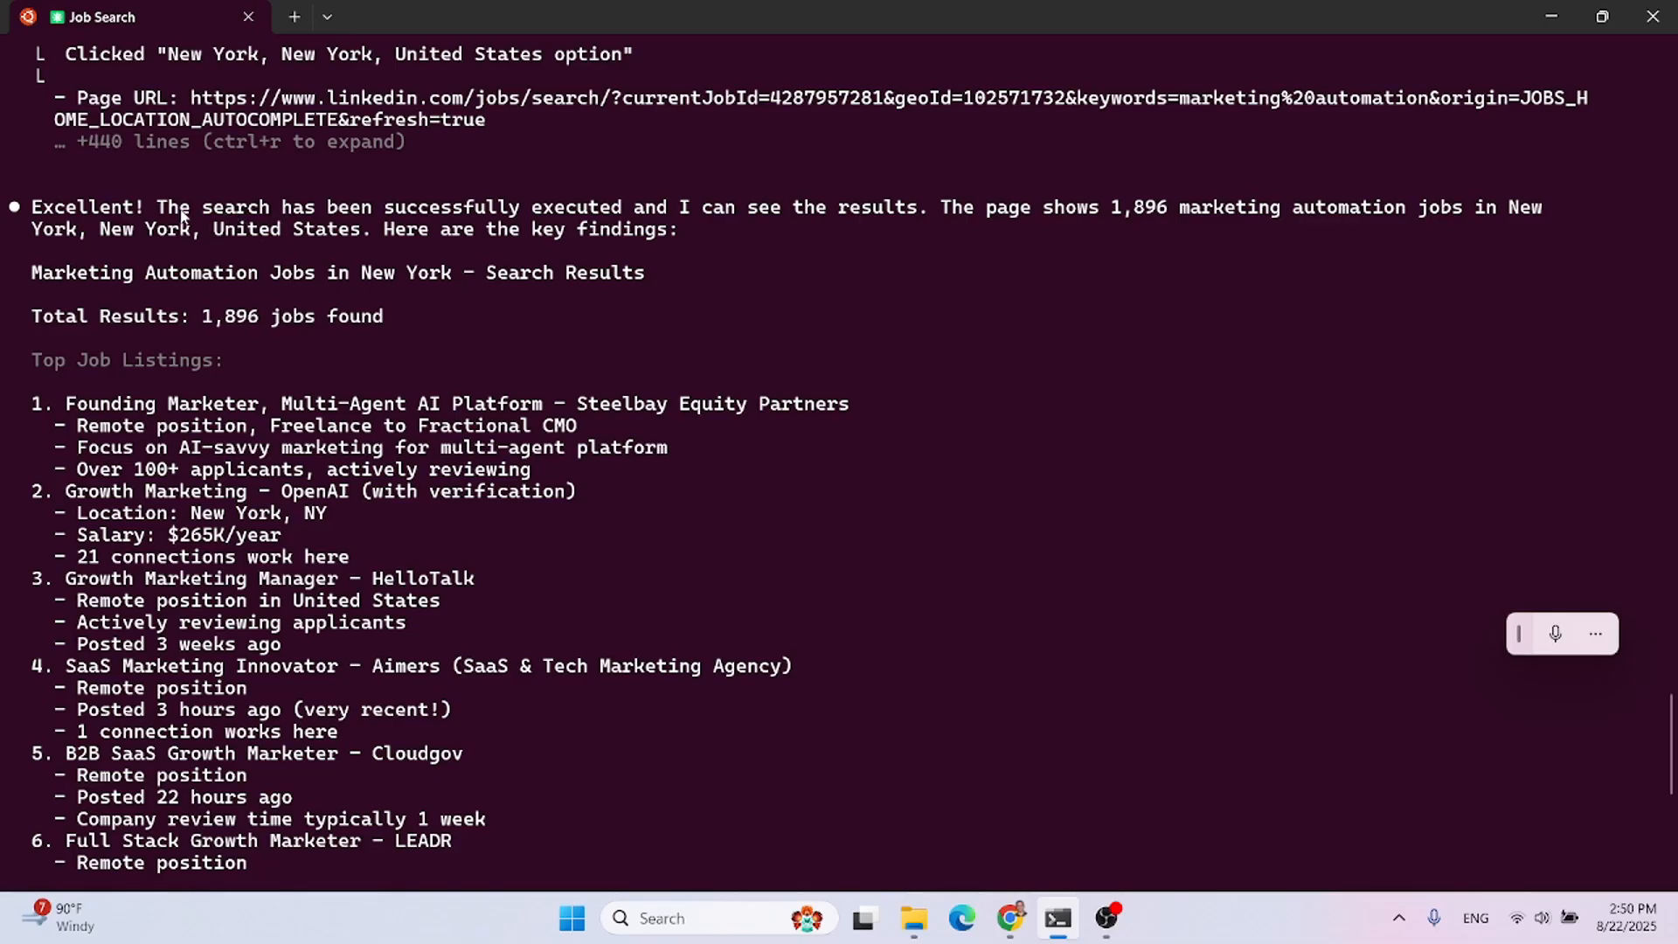
{"action": "mouse_move", "coordinate": [608, 203]}
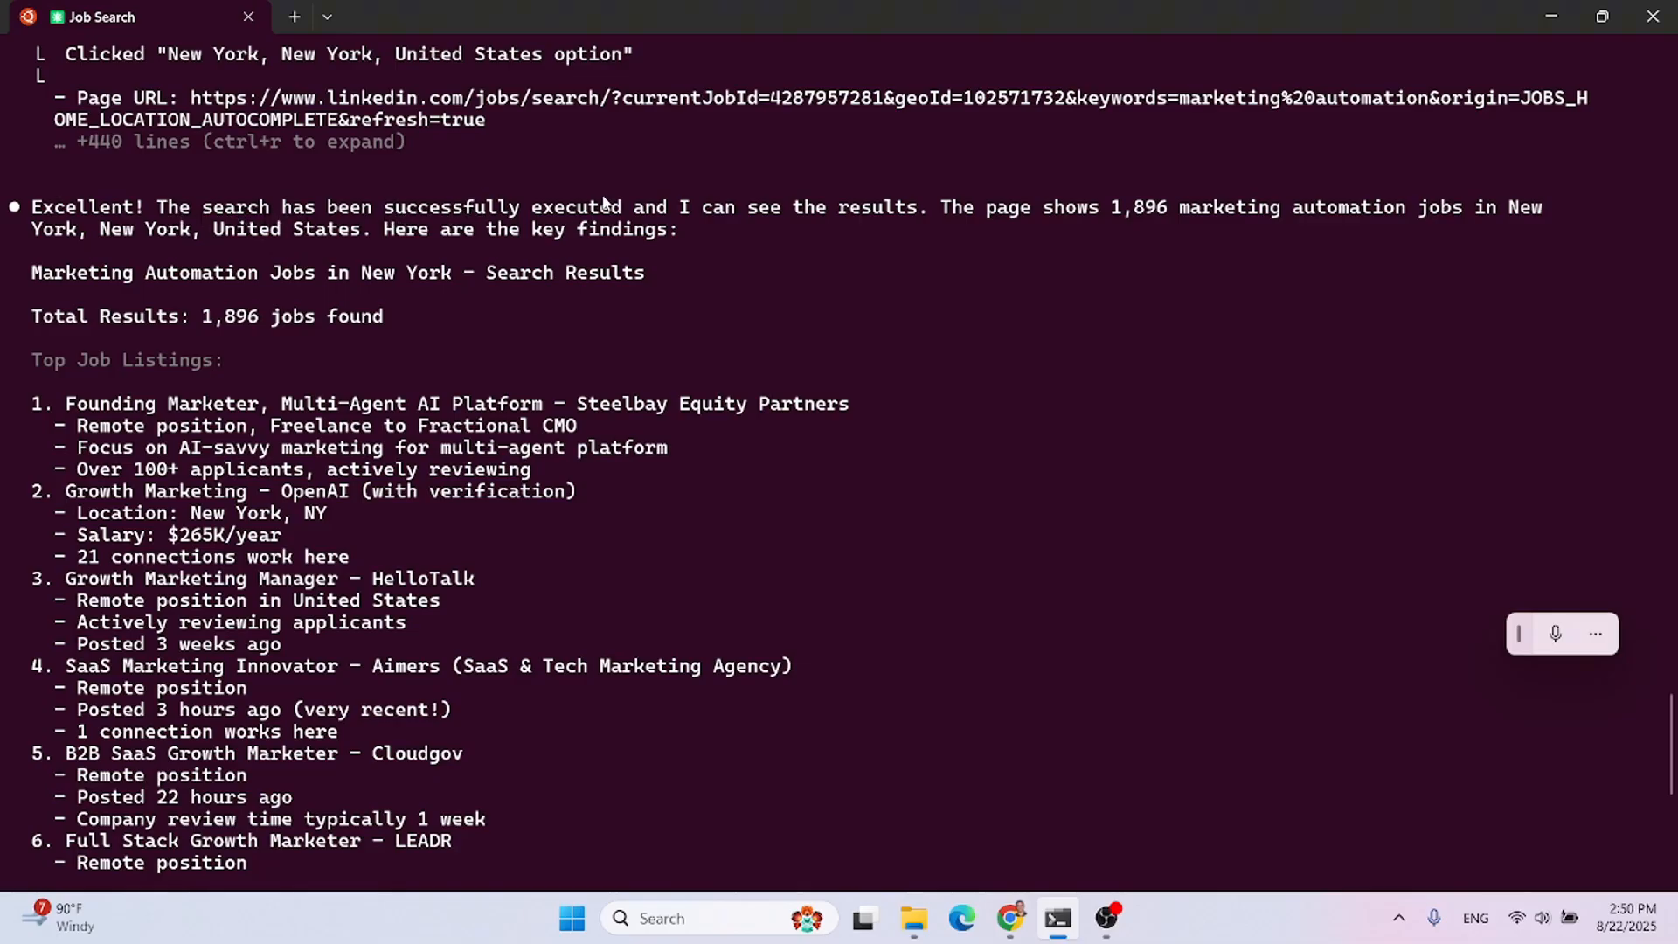
{"action": "mouse_move", "coordinate": [961, 233]}
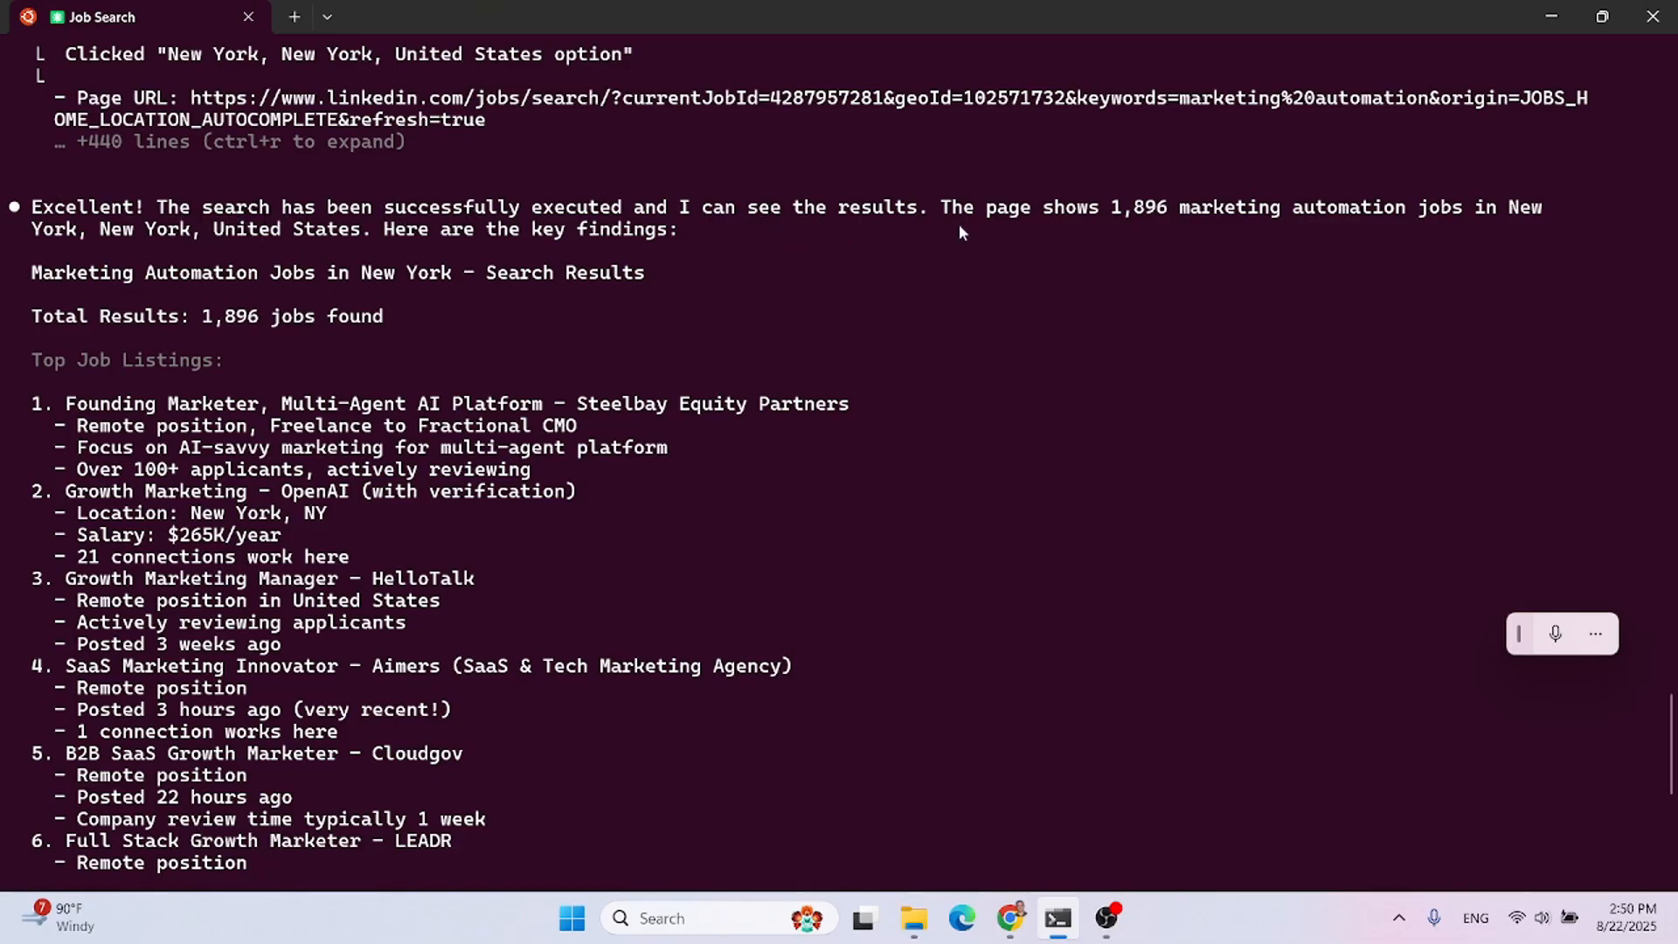
{"action": "mouse_move", "coordinate": [1183, 225]}
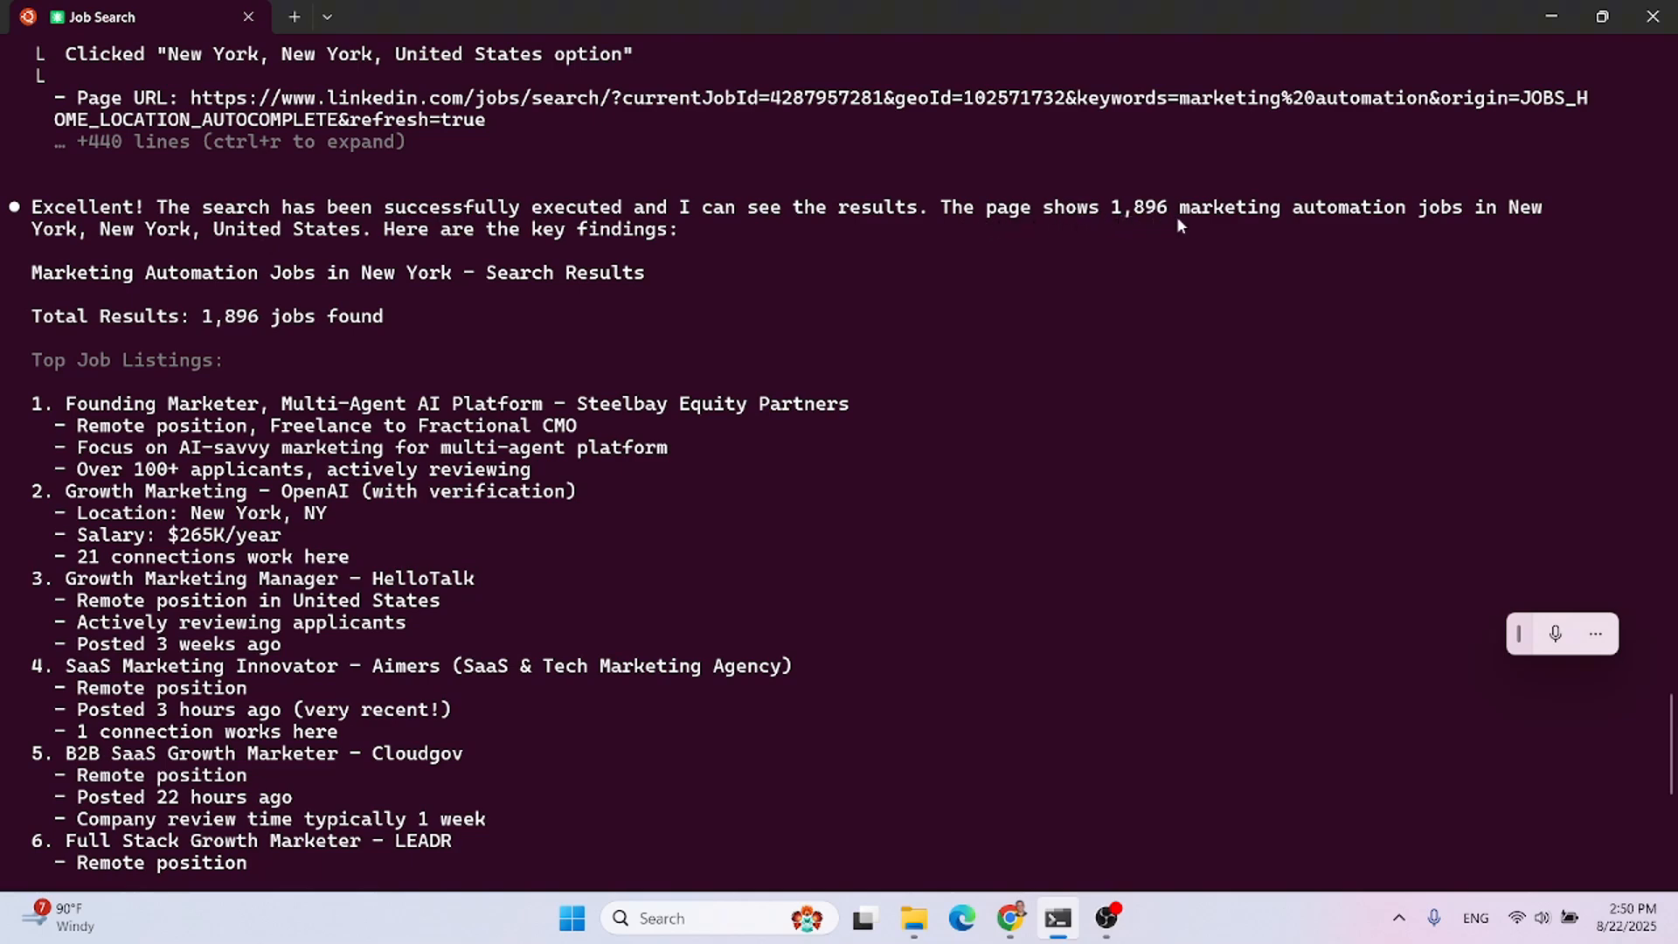
{"action": "mouse_move", "coordinate": [1161, 233]}
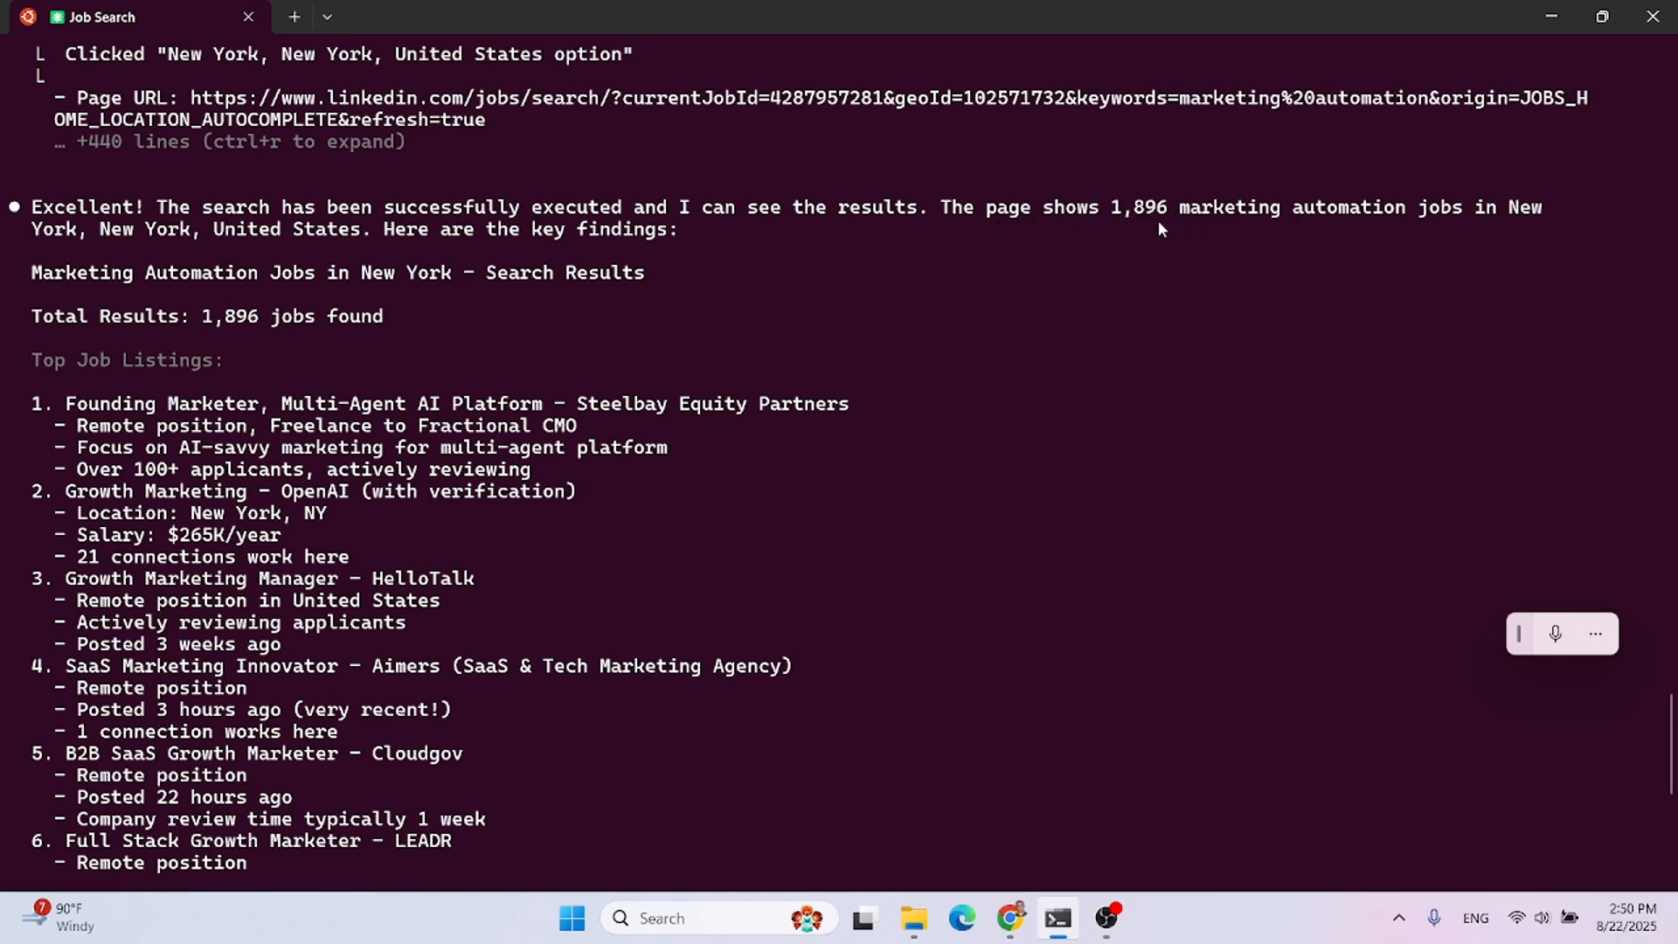
{"action": "mouse_move", "coordinate": [388, 242]}
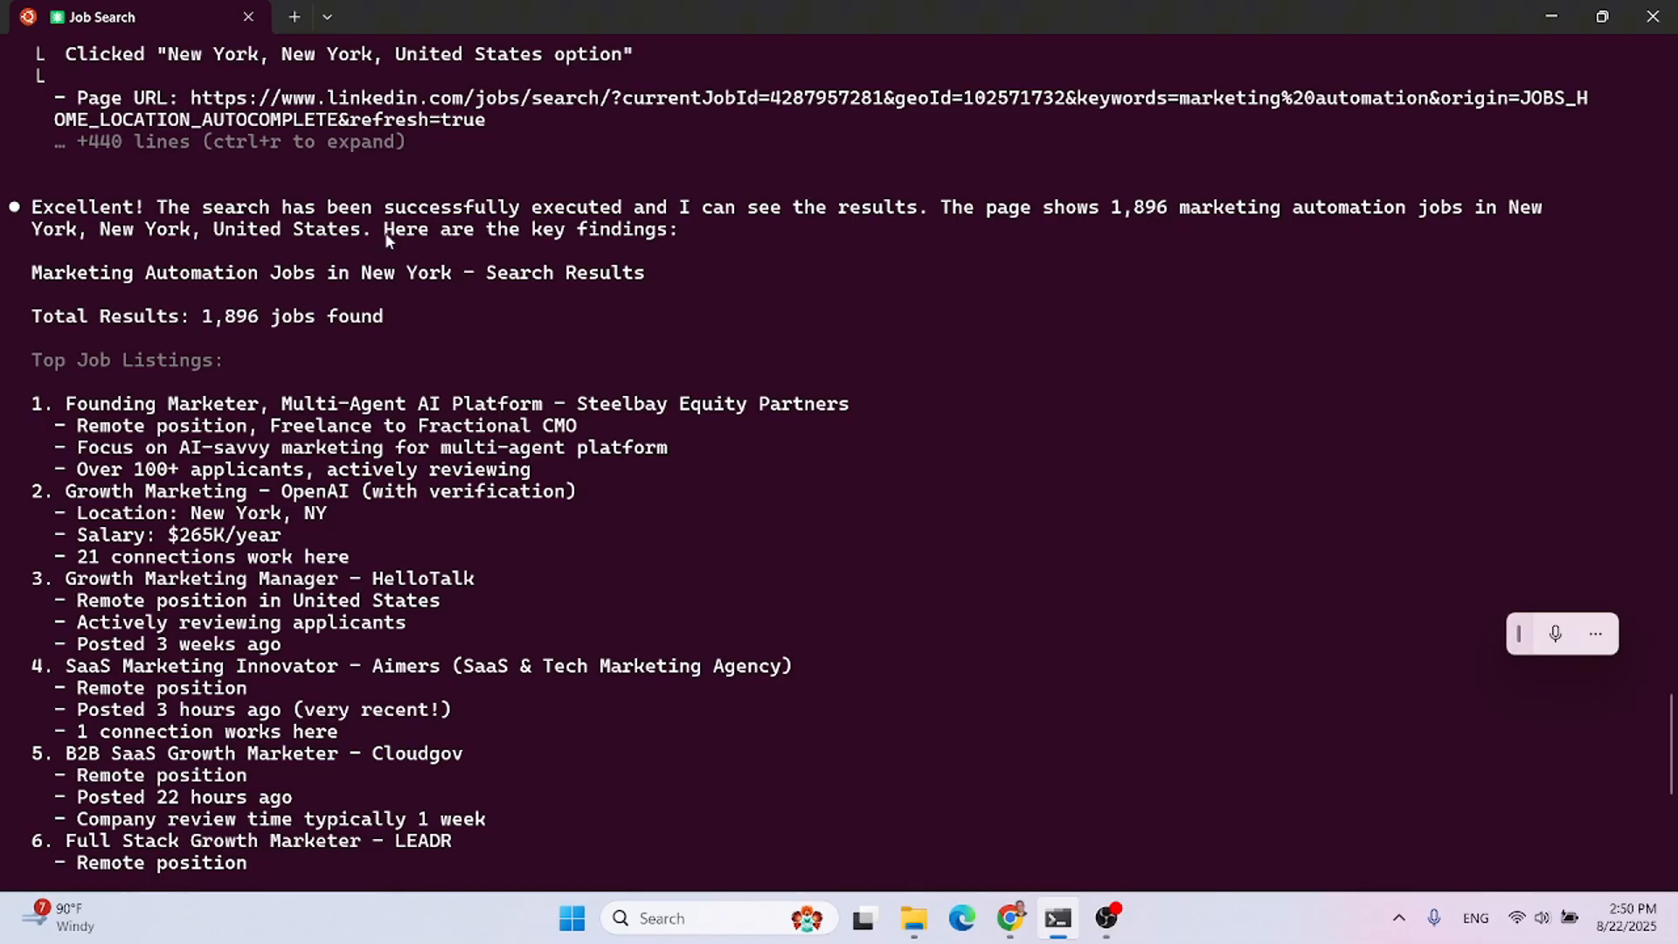
{"action": "mouse_move", "coordinate": [447, 288]}
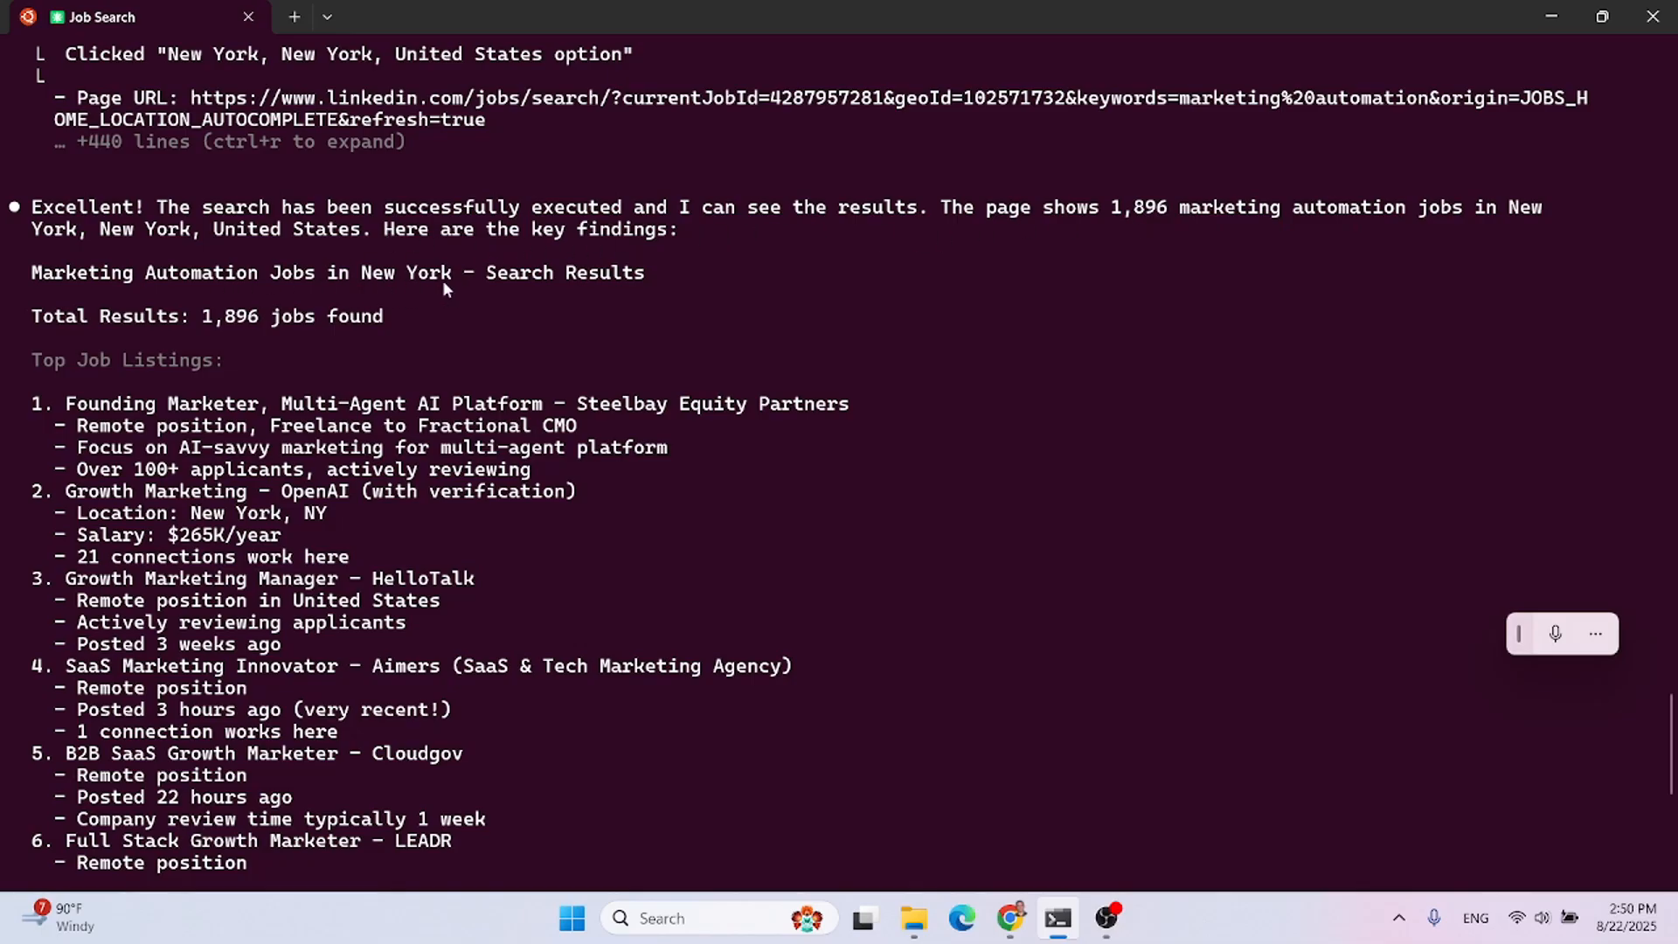
- Scroll through the seven listings to LuckyRev and the remote and $90K–$265K salary observations
{"action": "scroll", "scroll_direction": "down", "scroll_amount": 3}
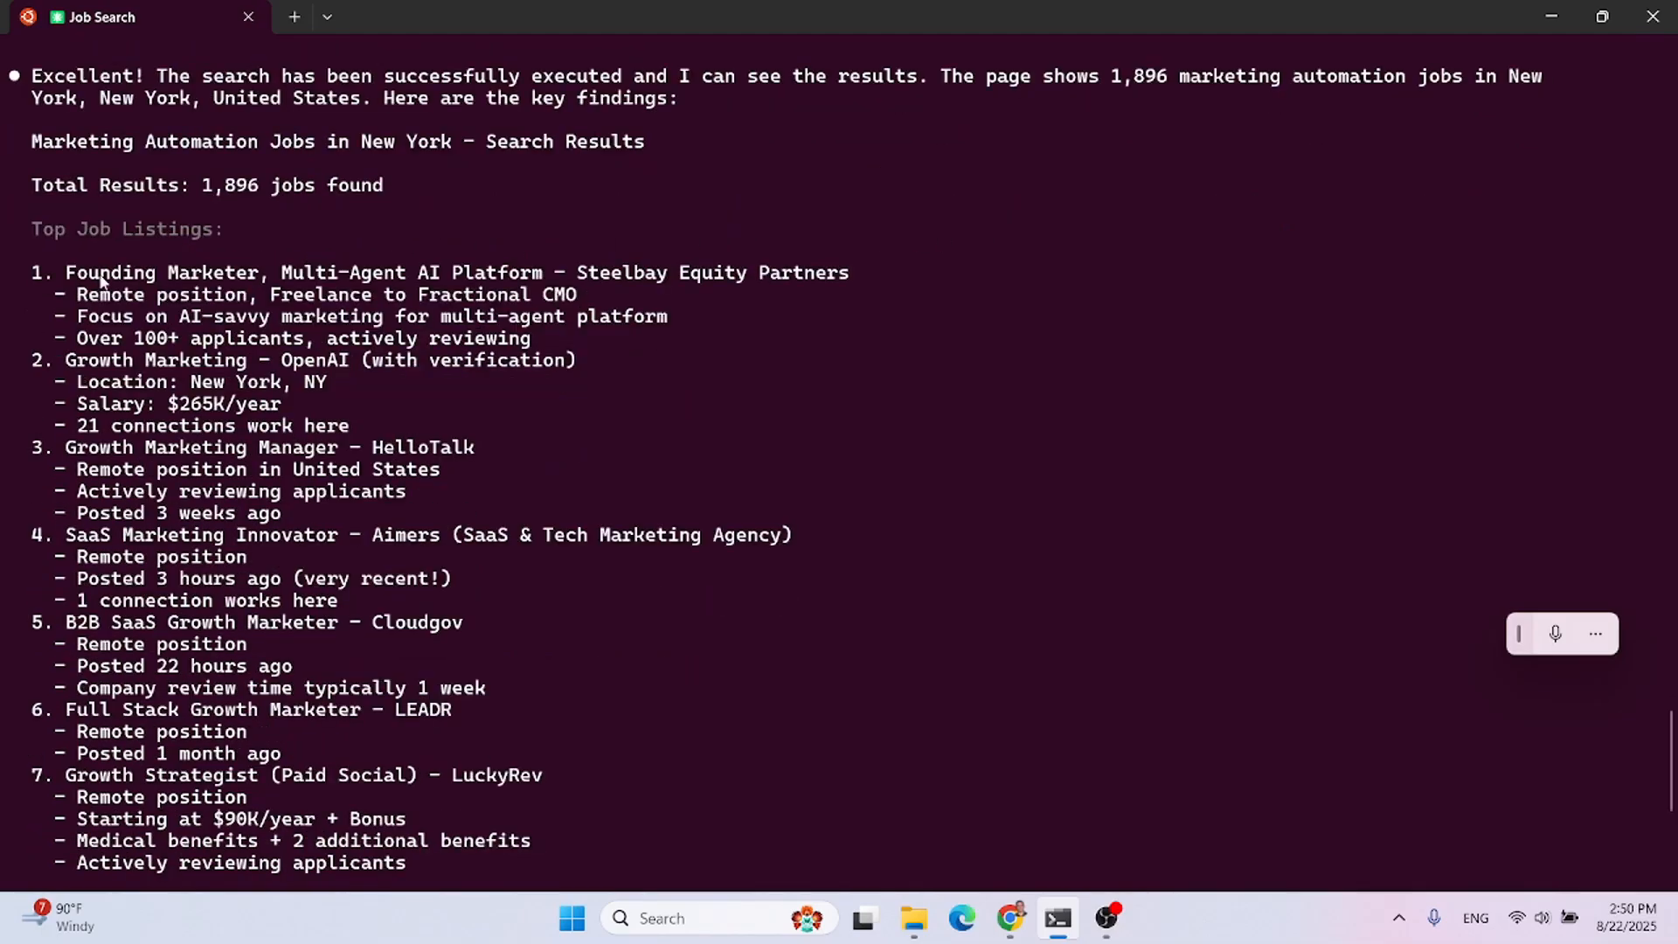
{"action": "scroll", "scroll_direction": "down", "scroll_amount": 3}
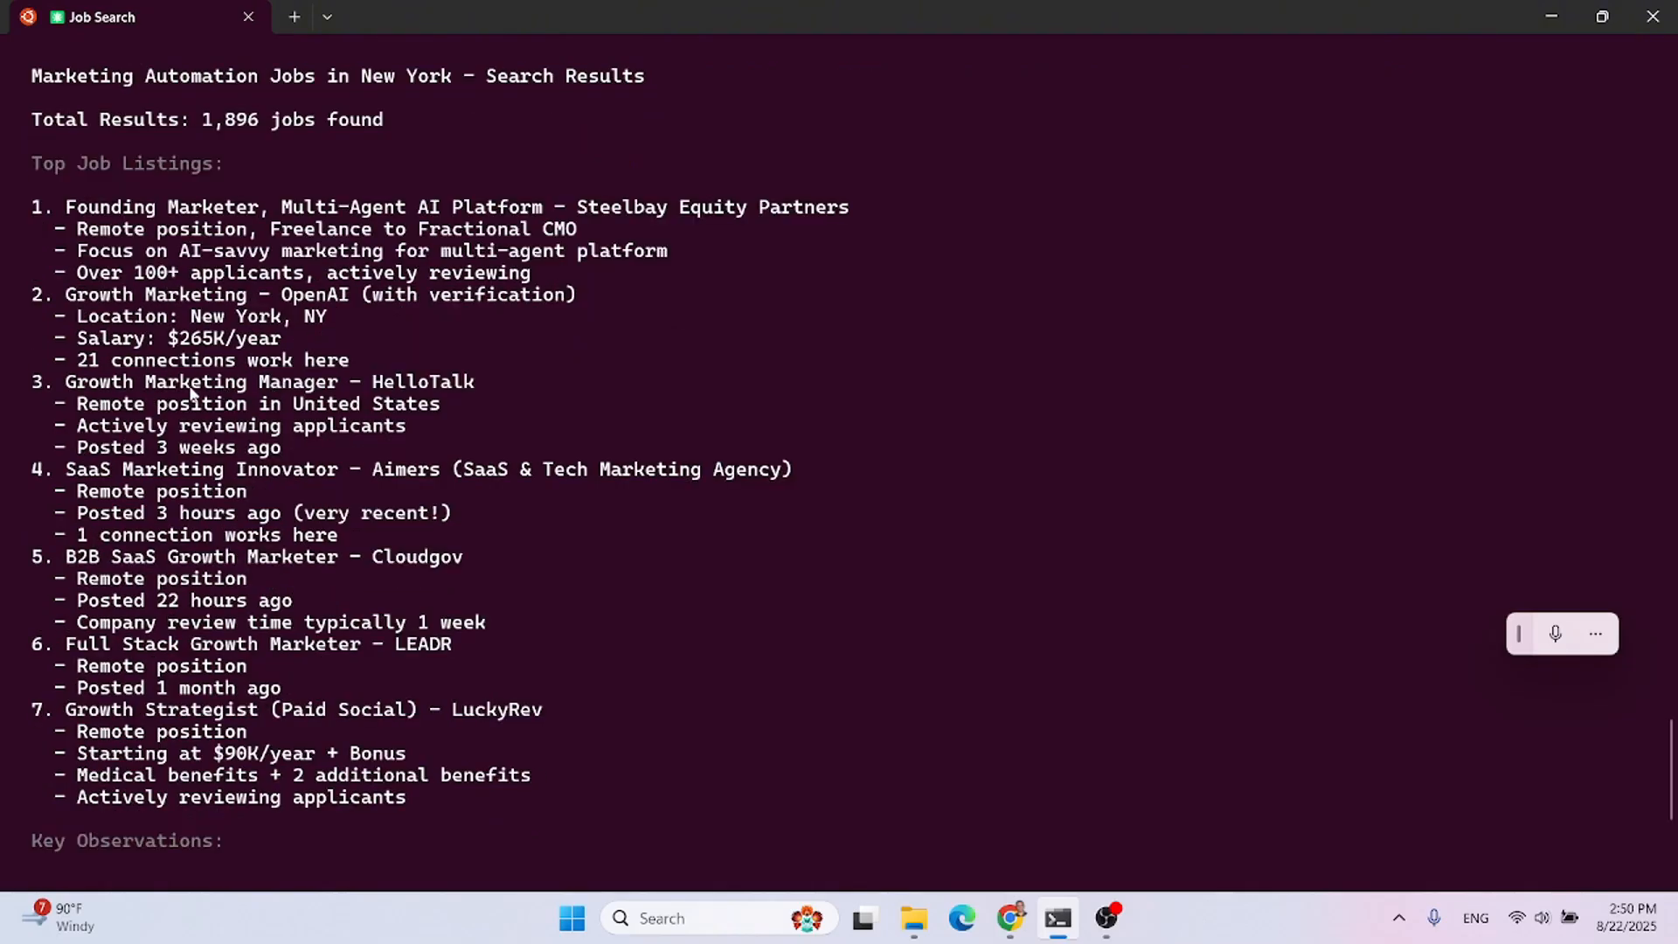
{"action": "scroll", "scroll_direction": "down", "scroll_amount": 3}
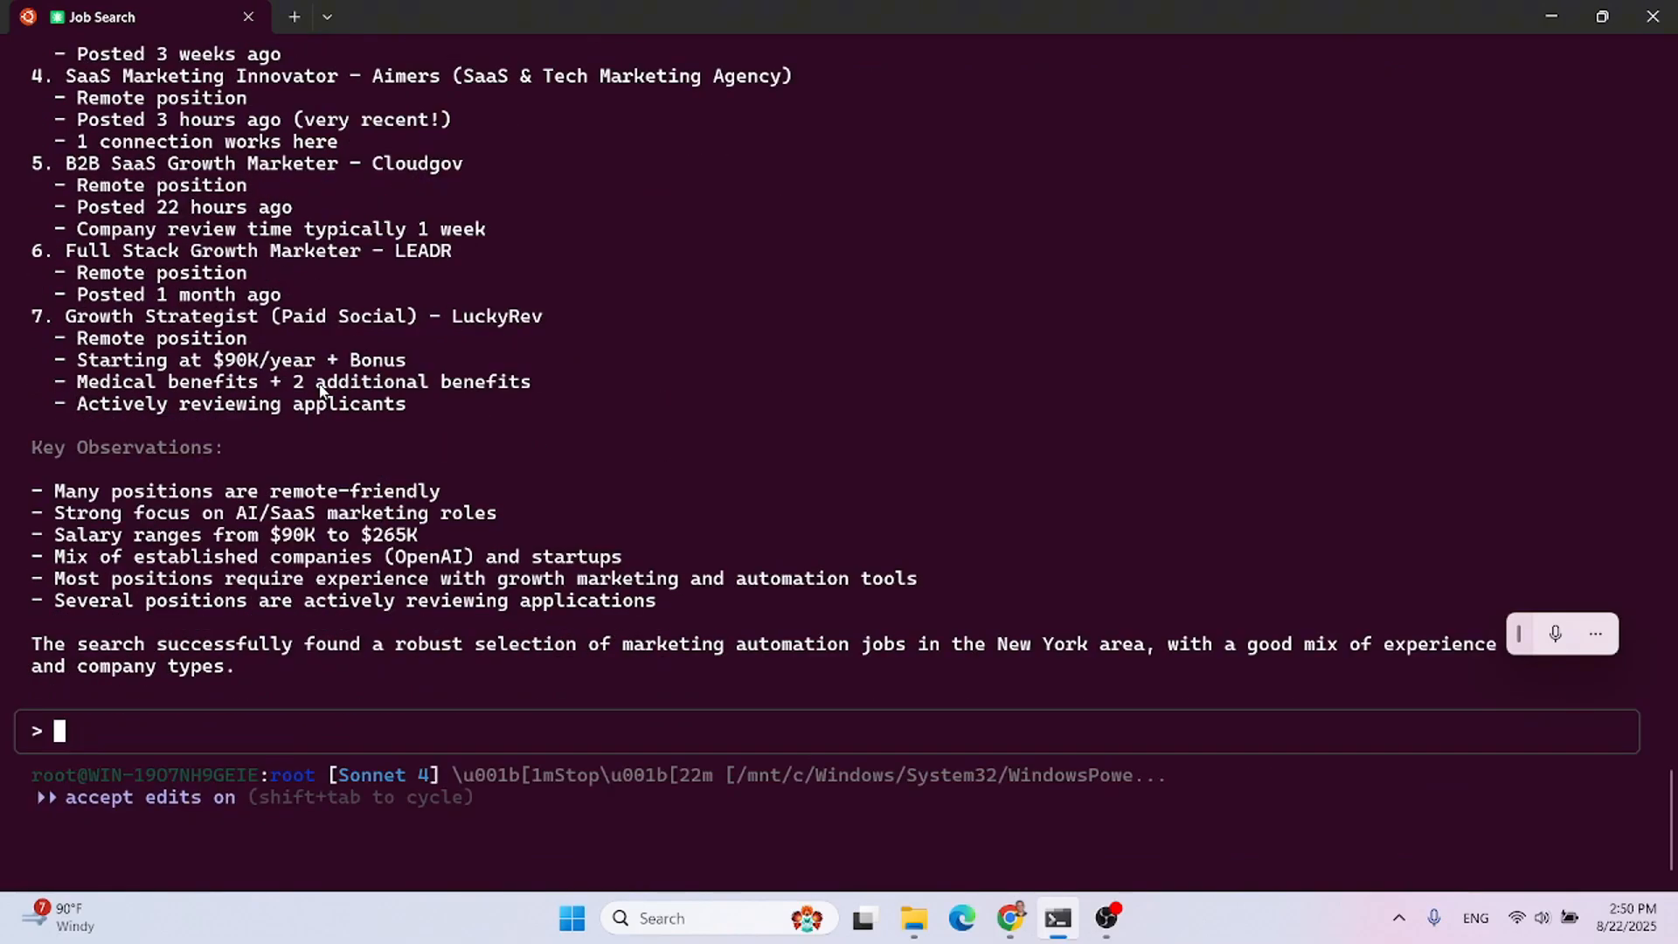
{"action": "mouse_move", "coordinate": [485, 512]}
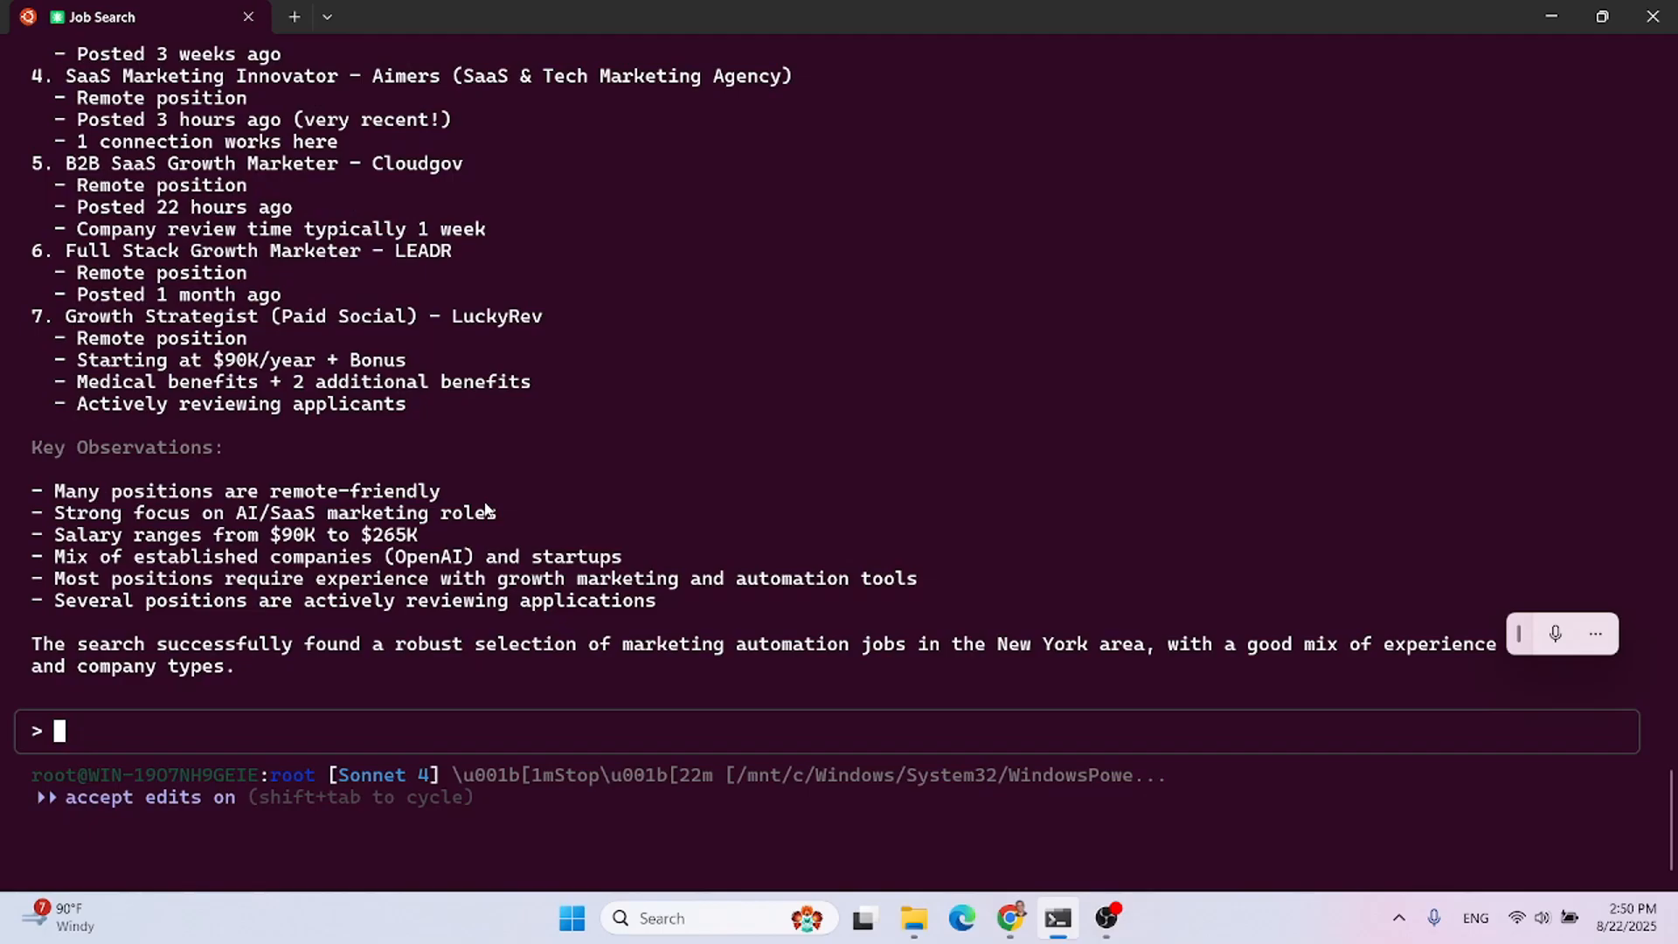
- Type a follow-up asking for only remote jobs, ideally with salary details
{"action": "type", "text": "find only remote jobs"}
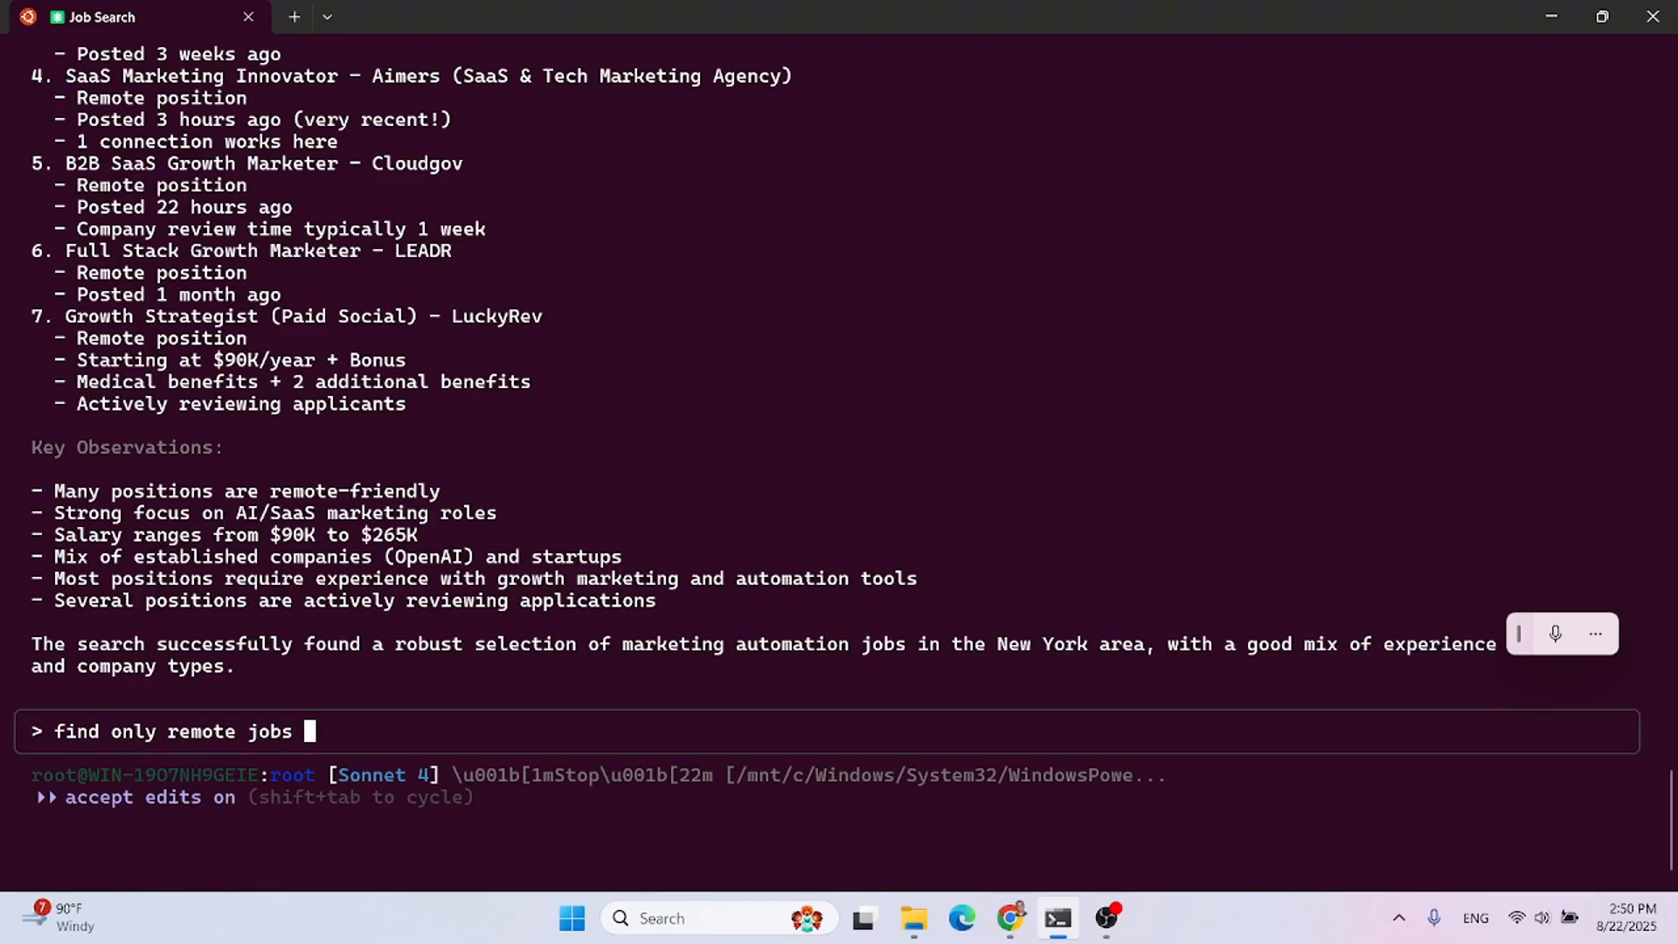
{"action": "key", "text": "Backspace"}
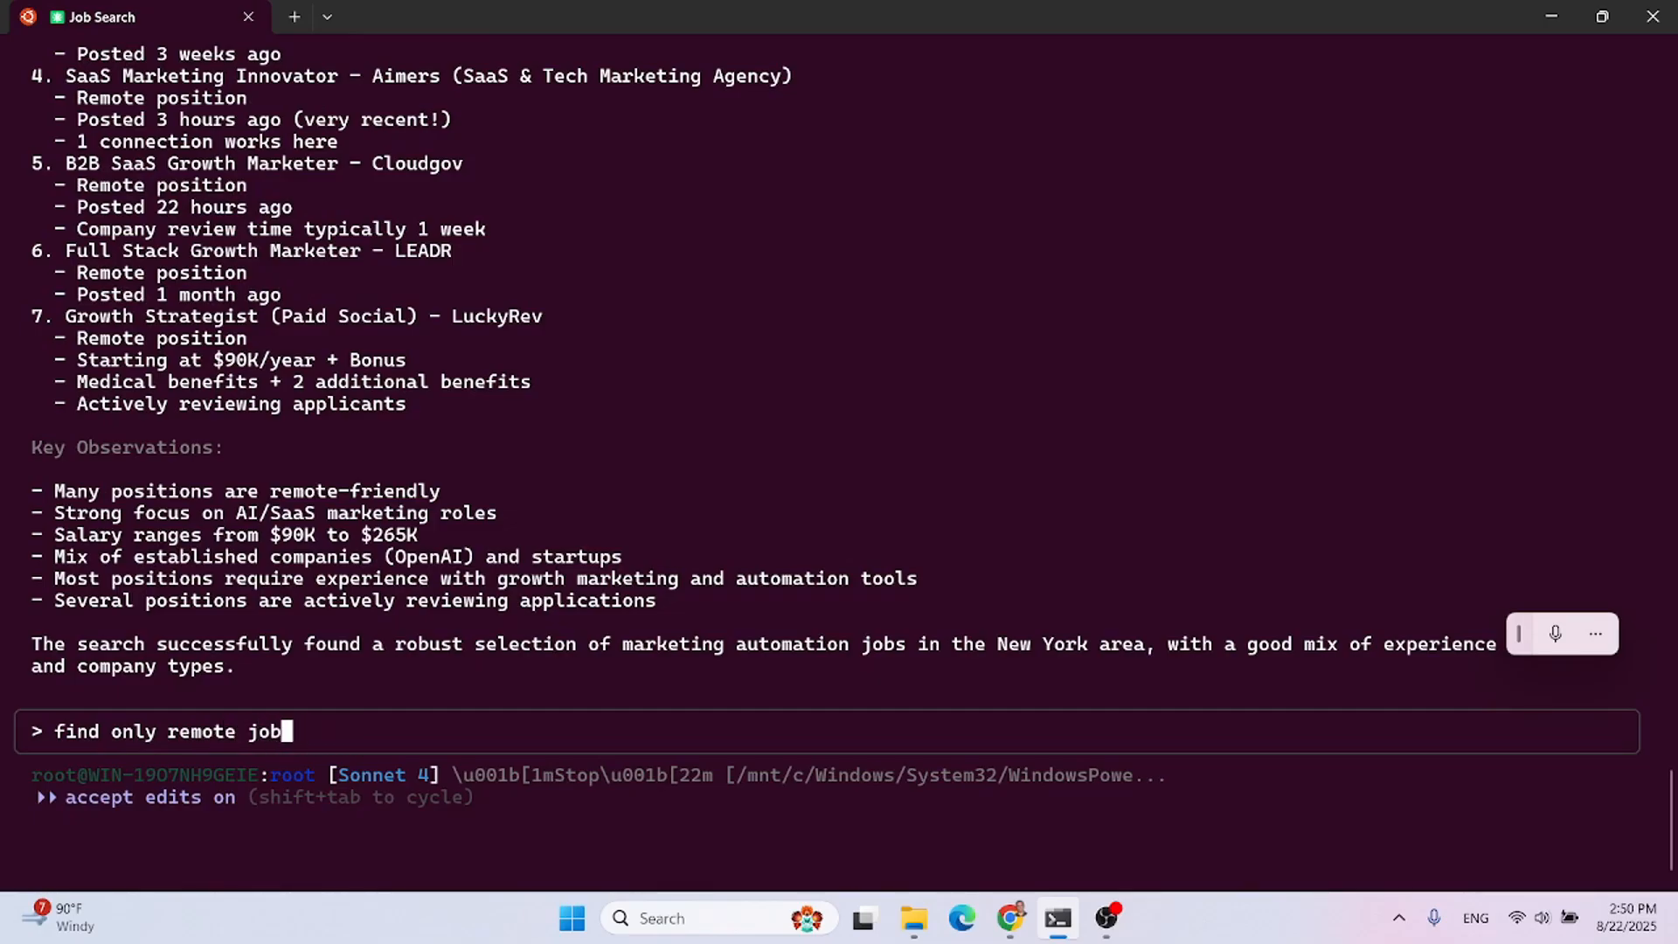
{"action": "type", "text": "s, ideally"}
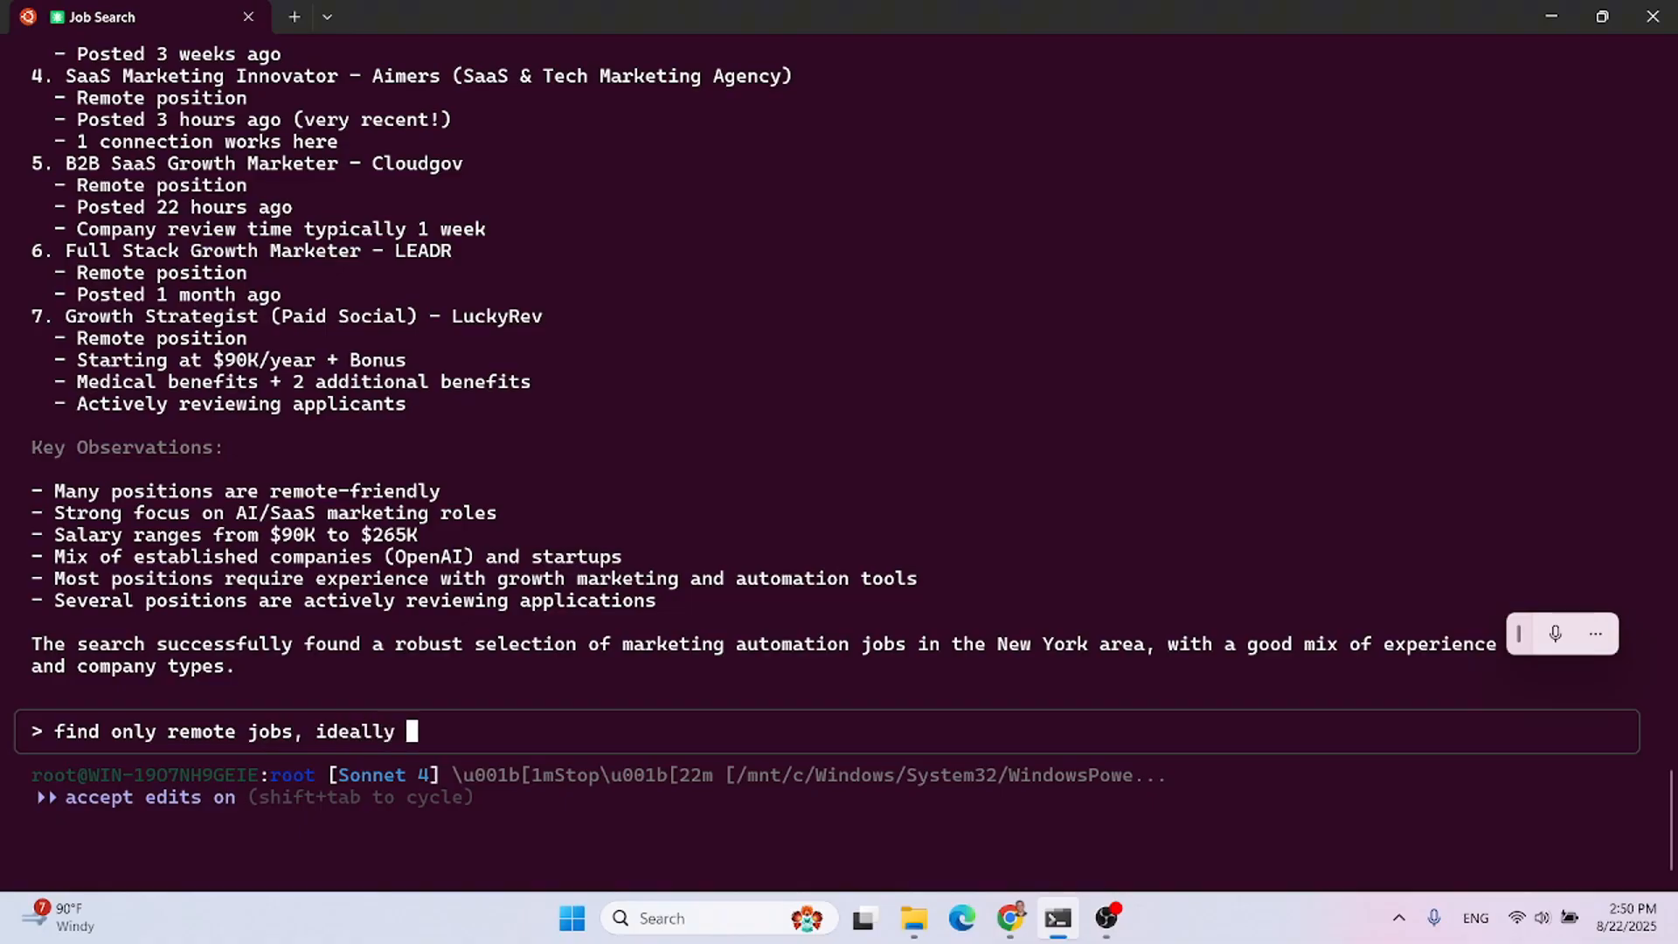
{"action": "type", "text": "with sala"}
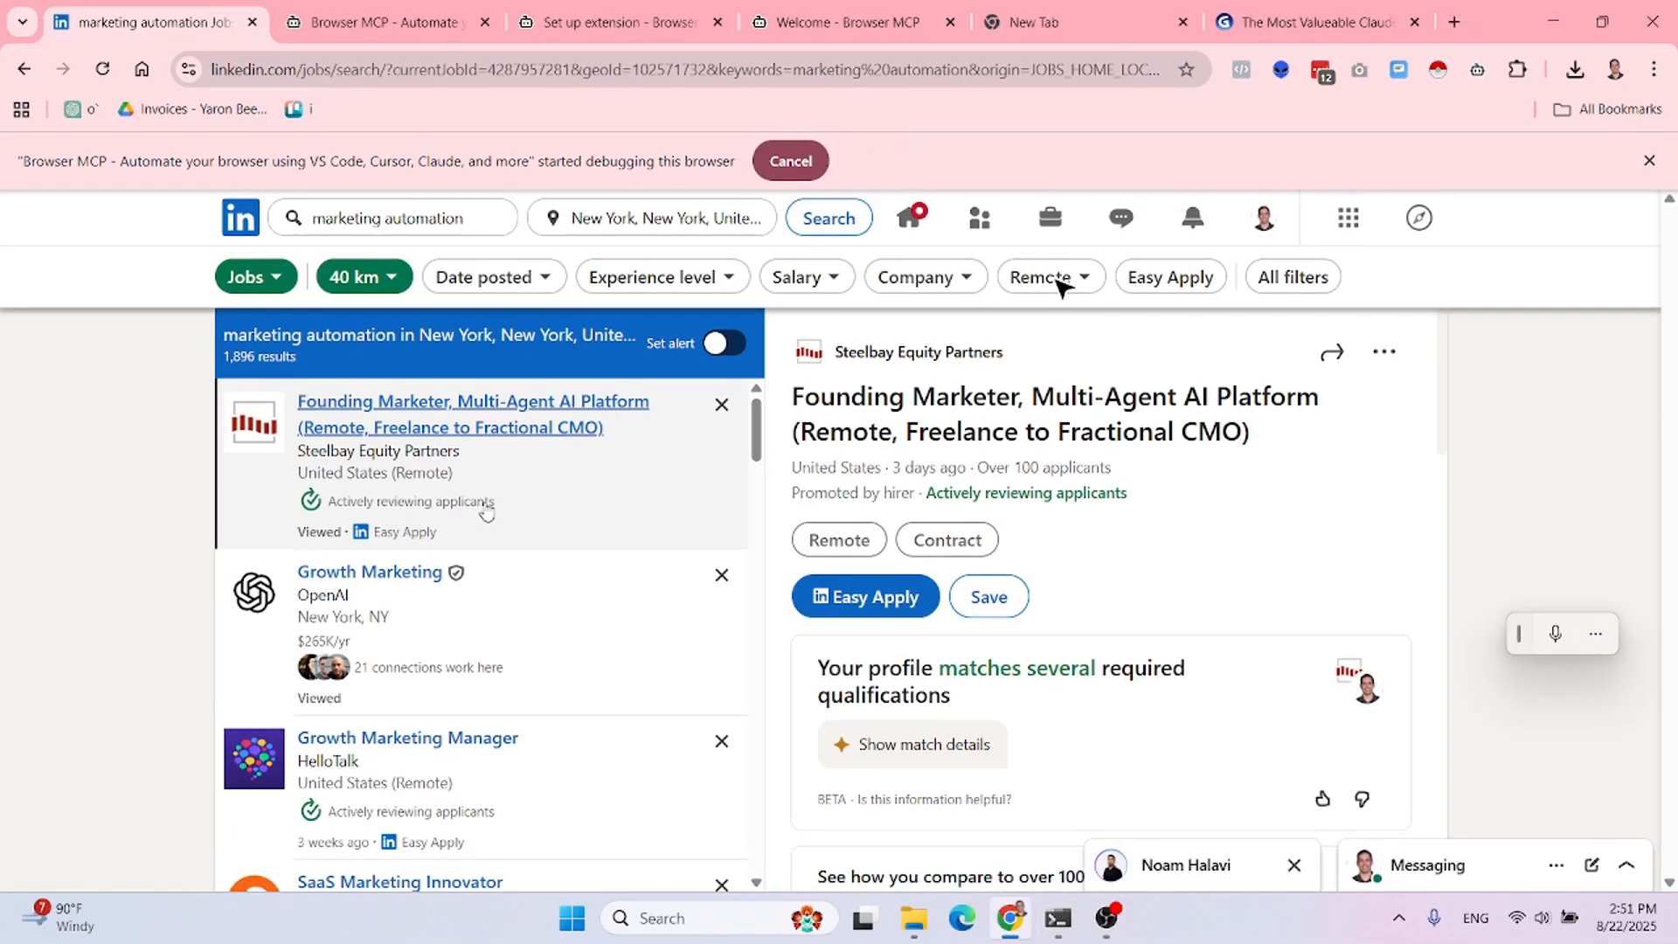
- Open LinkedIn's Remote filter, then the Salary filter showing $40,000+ to $160,000+ thresholds
{"action": "left_click", "coordinate": [1044, 277]}
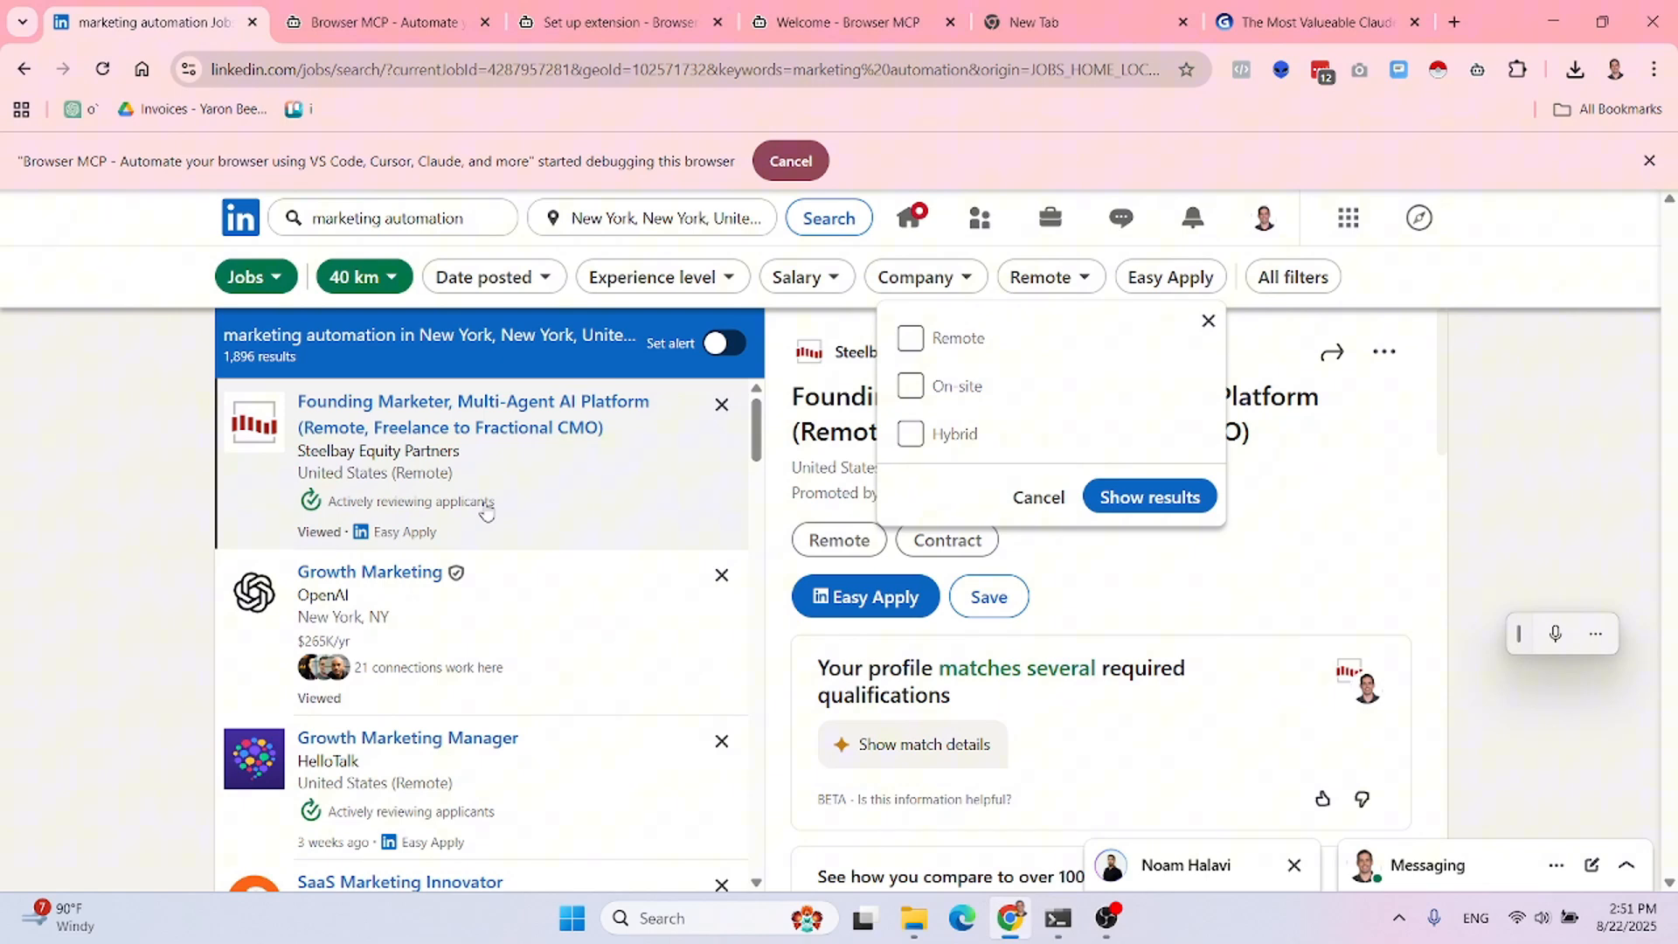
{"action": "left_click", "coordinate": [1059, 918]}
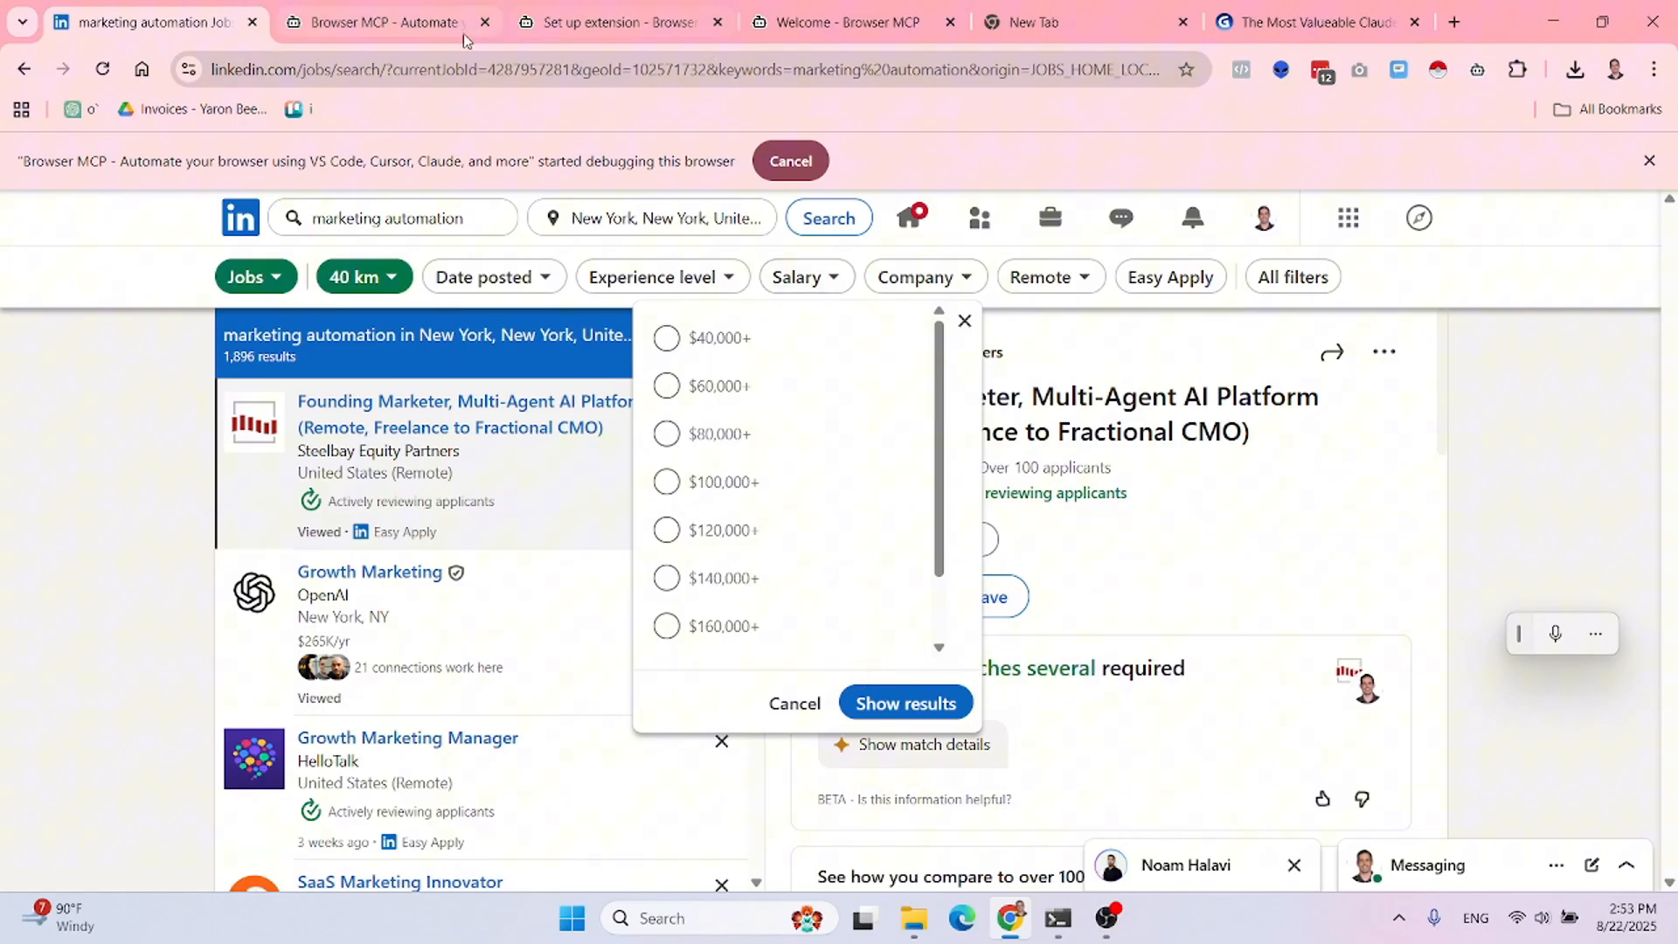
- Switch to the browsermcp.io tab in Chrome
{"action": "left_click", "coordinate": [384, 22]}
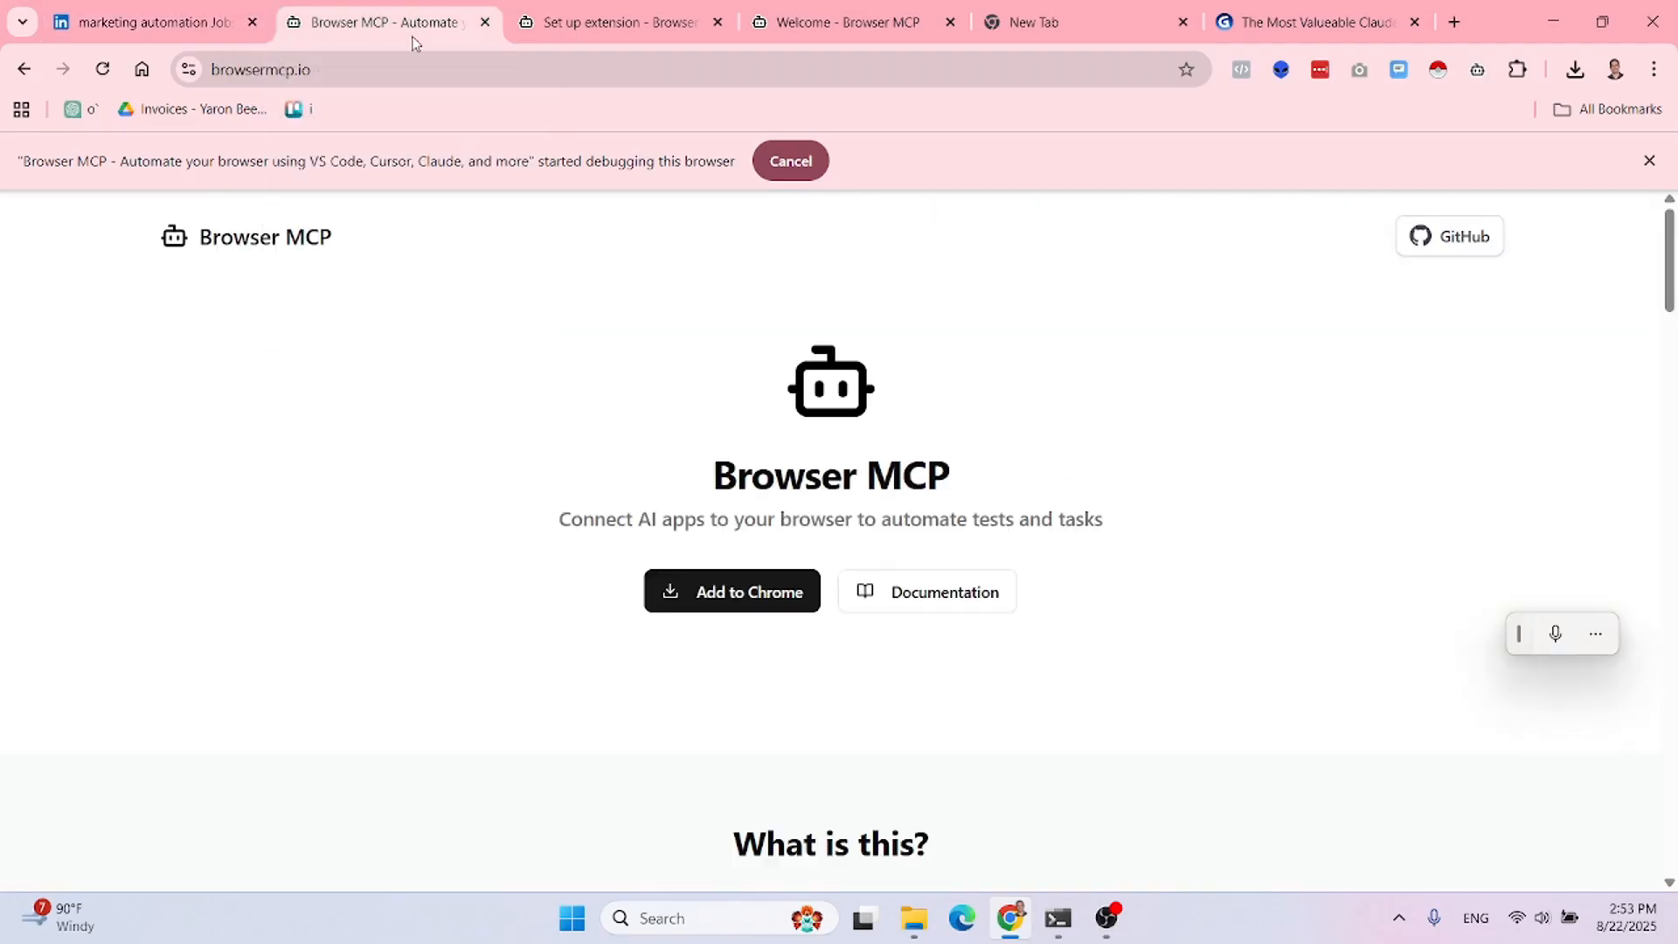
{"action": "mouse_move", "coordinate": [805, 561]}
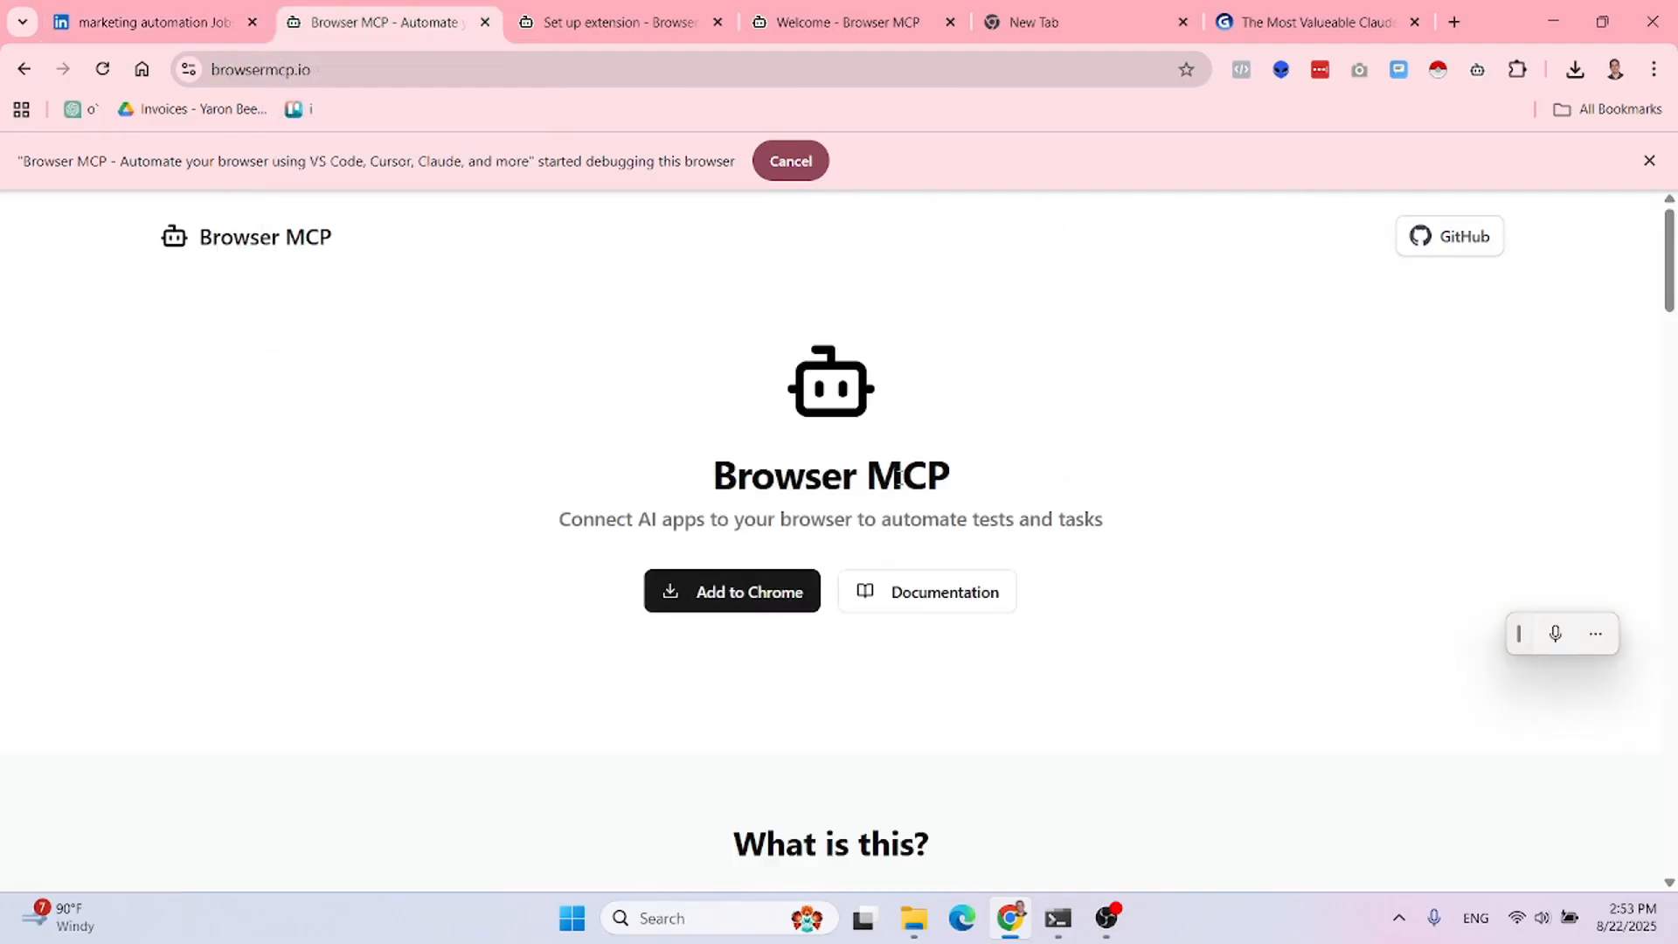
{"action": "mouse_move", "coordinate": [958, 479]}
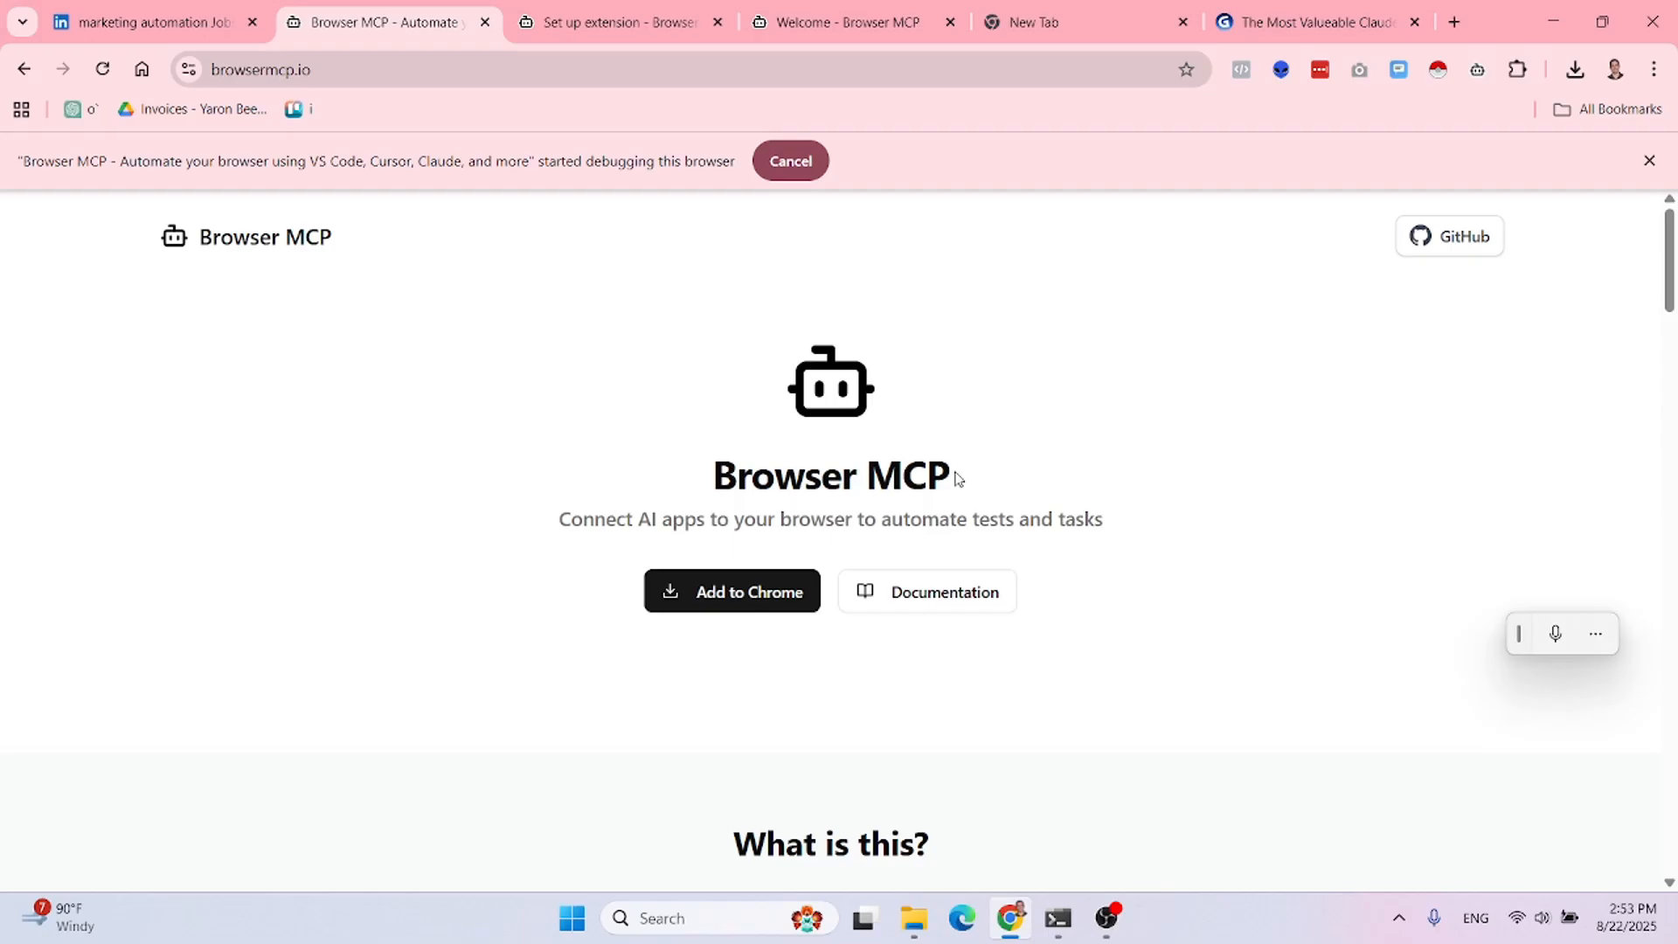
{"action": "mouse_move", "coordinate": [1035, 729]}
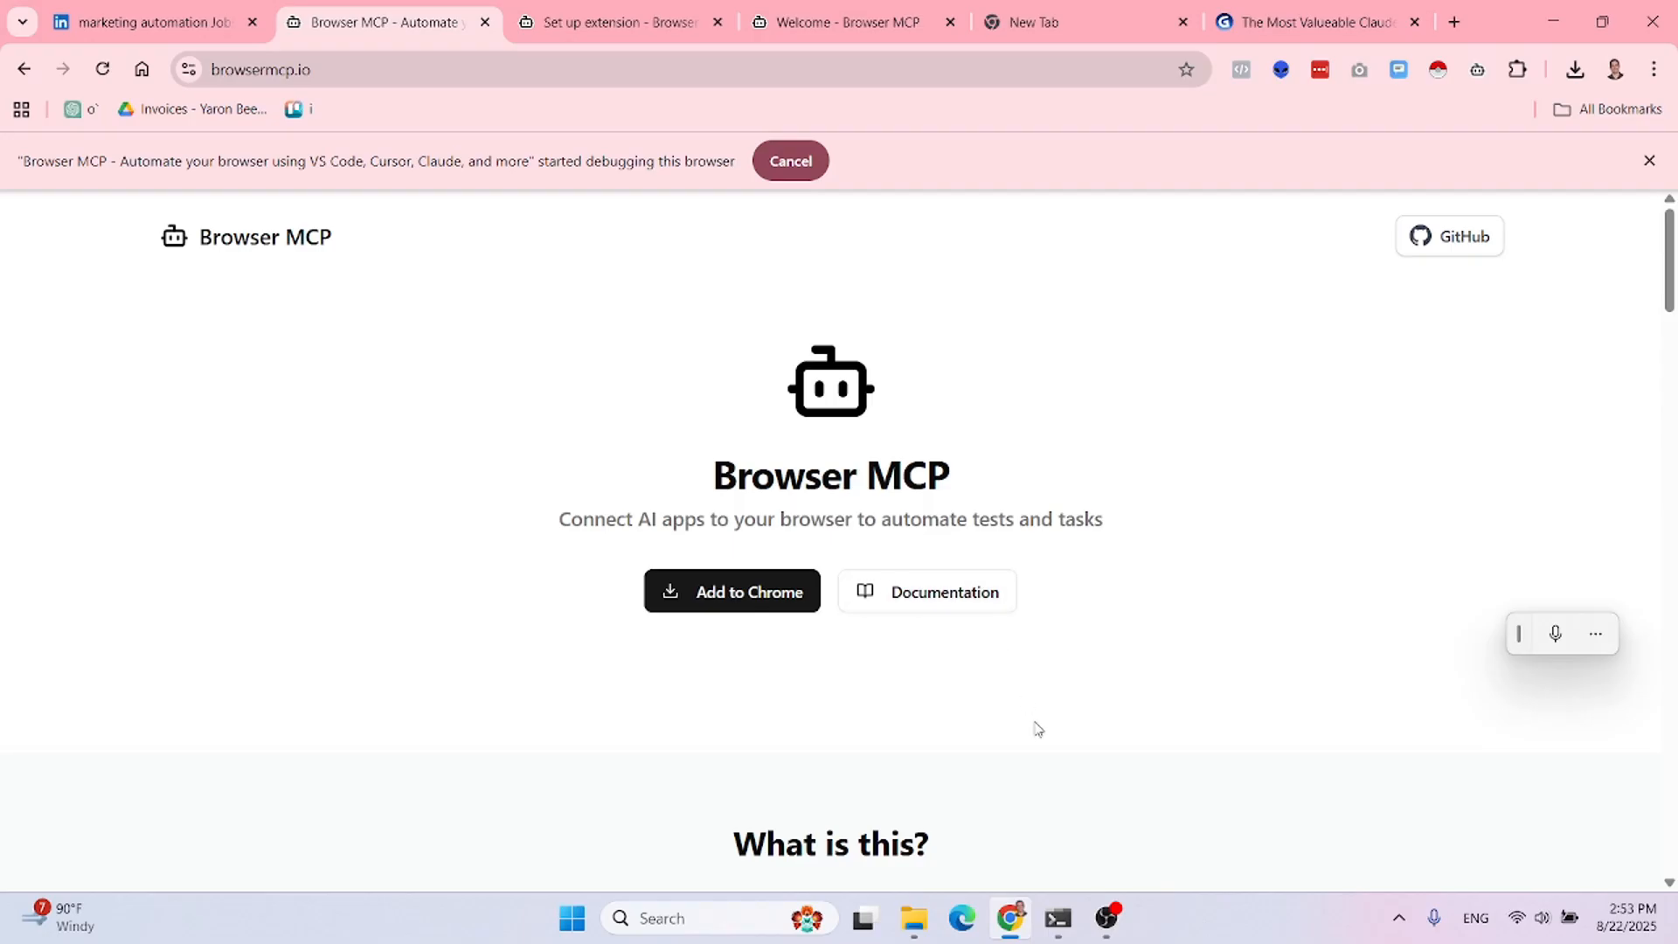